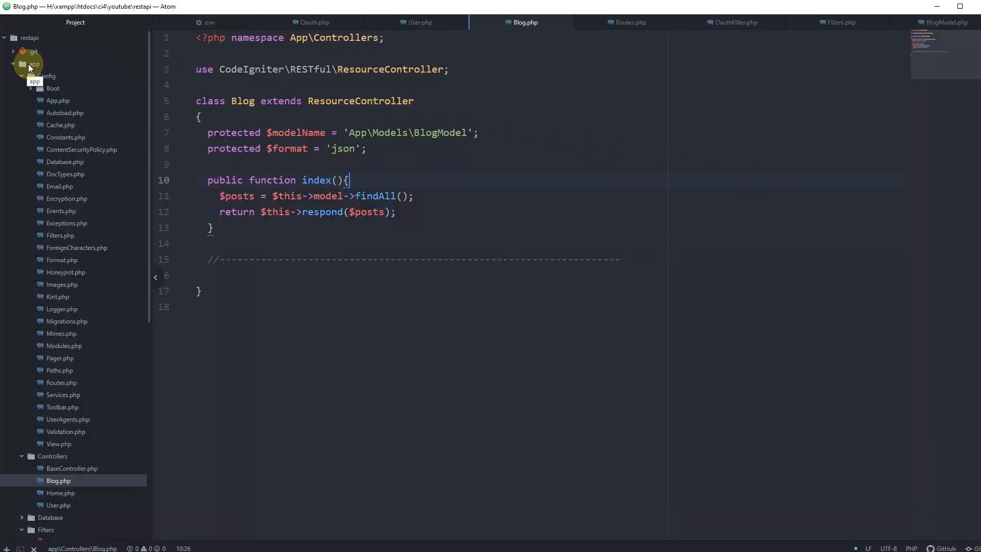
mouse_move(47, 76)
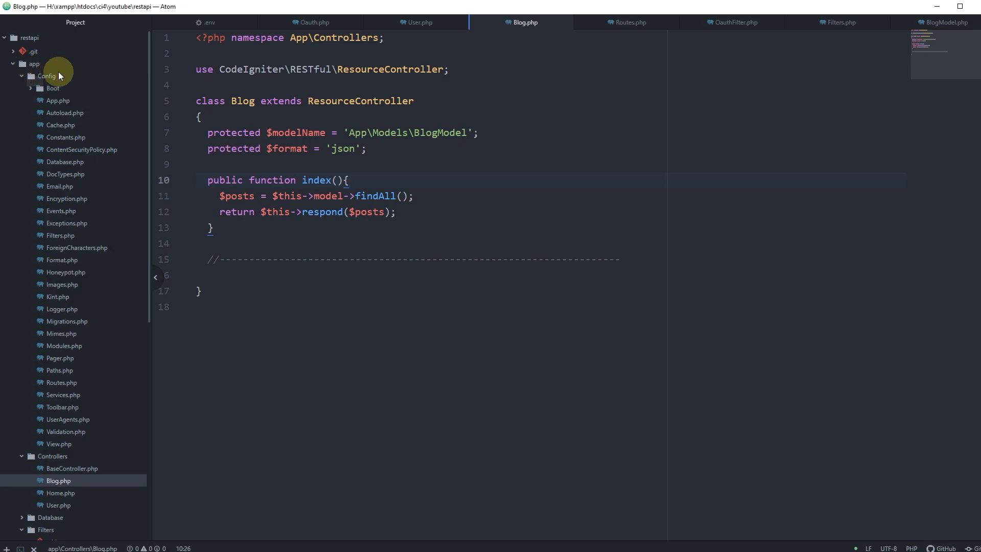
mouse_move(57, 260)
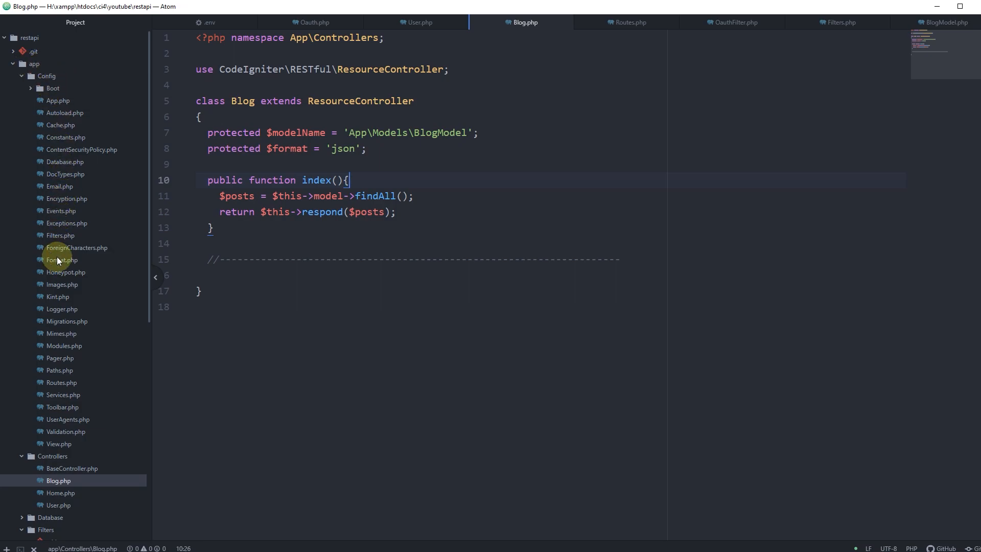
Open Routes.php from the app/Config folder in the project tree.
click(61, 383)
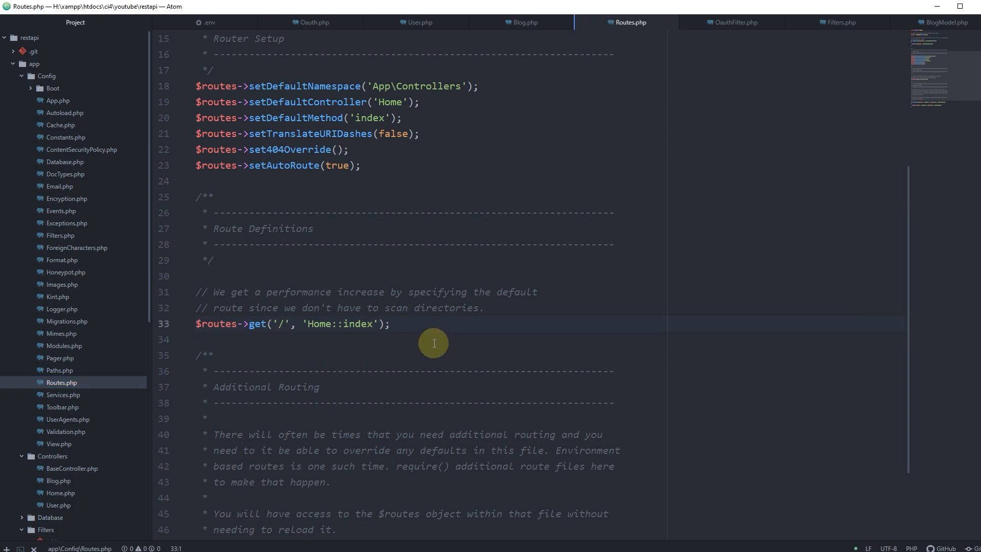
Comment out the get('/') route and add $routes->resource('blog'); then view the CodeIgniter docs.
text(//)
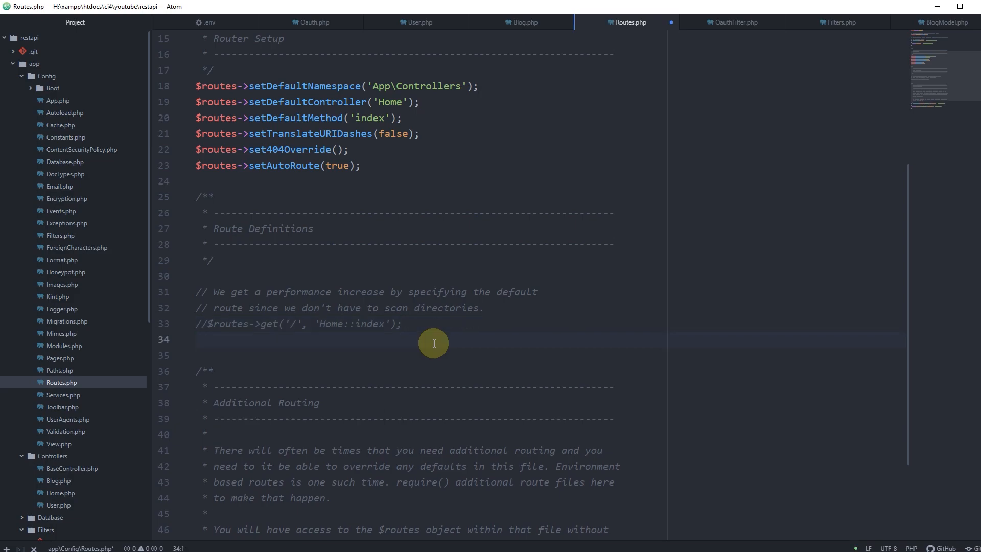
text($)
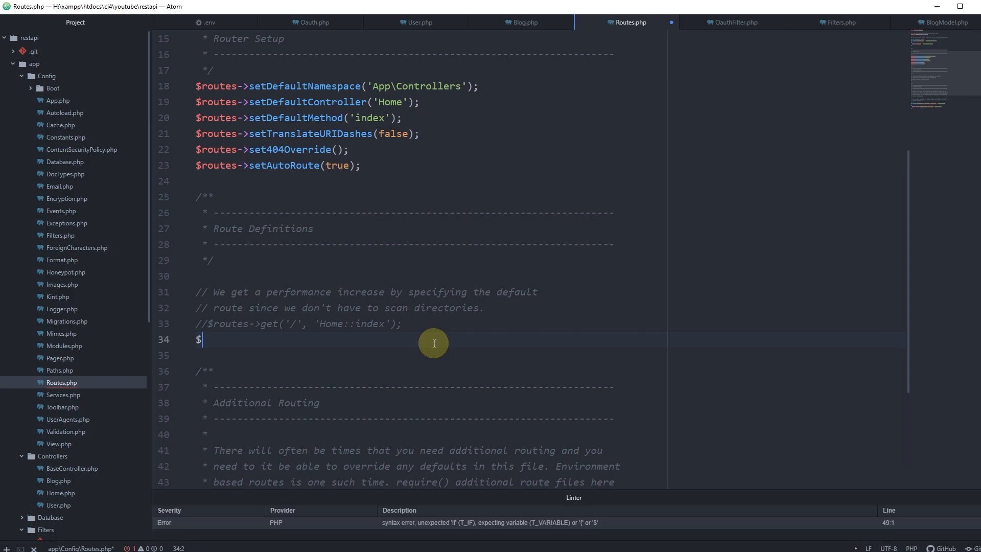
text(routes->)
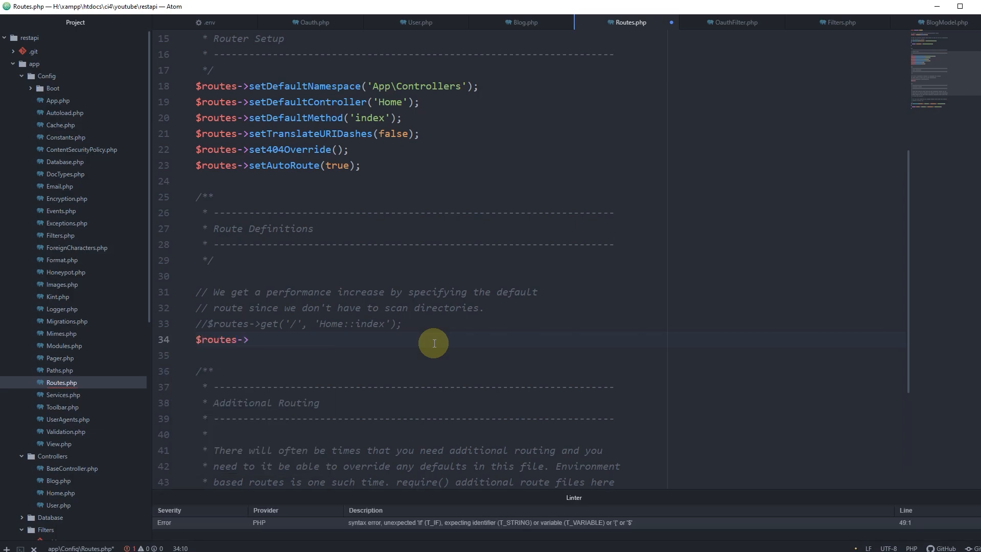
text(resource('blo');)
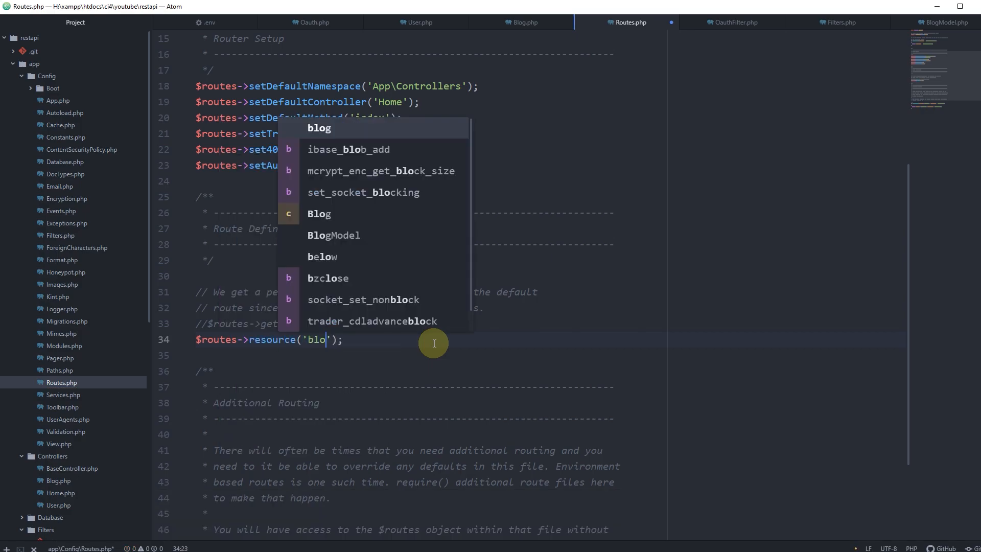
text(g)
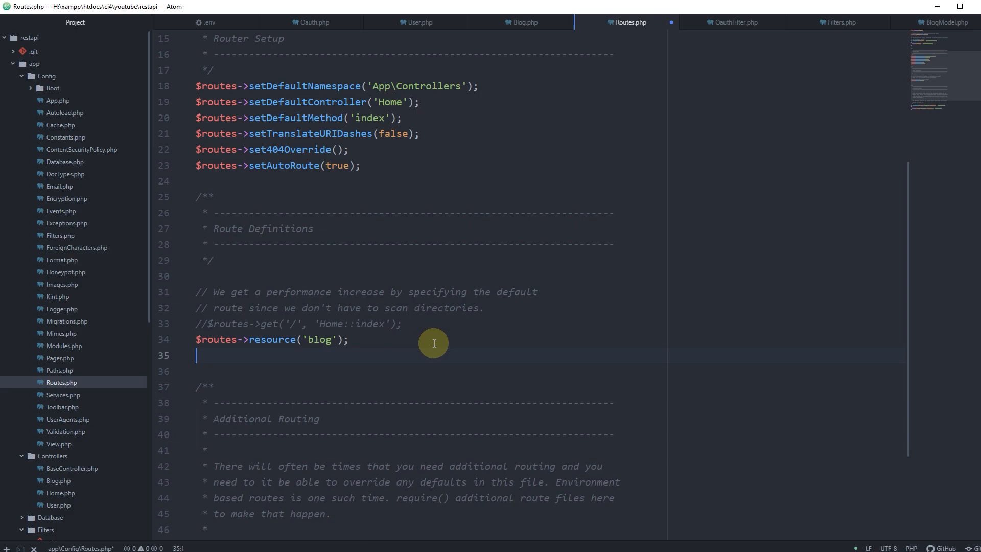
key(enter)
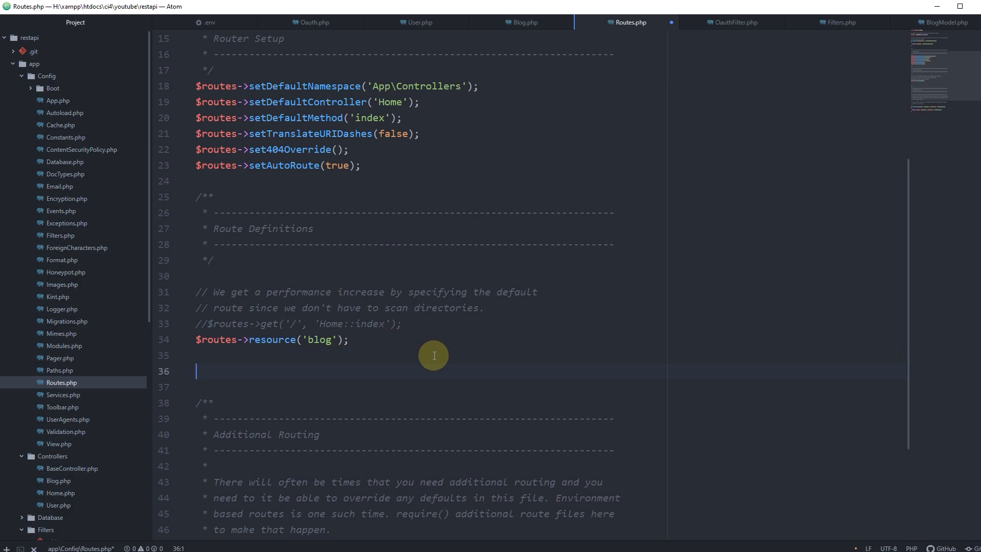
mouse_move(268, 424)
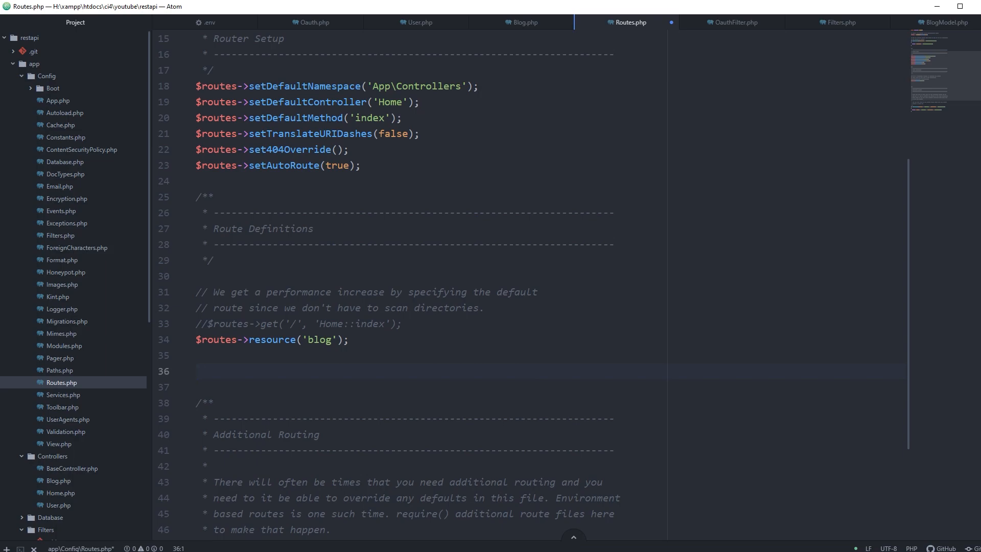
click(196, 370)
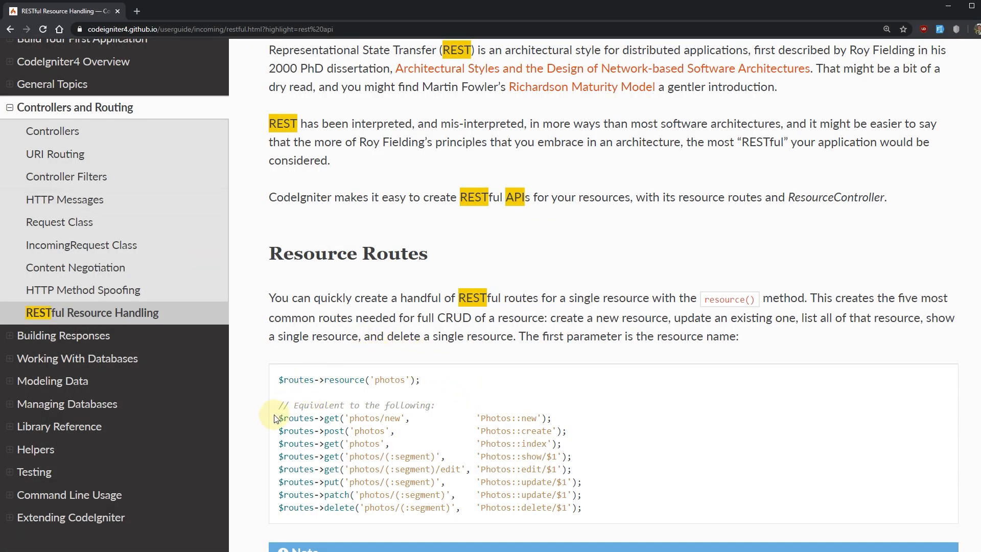
drag(280, 417, 544, 469)
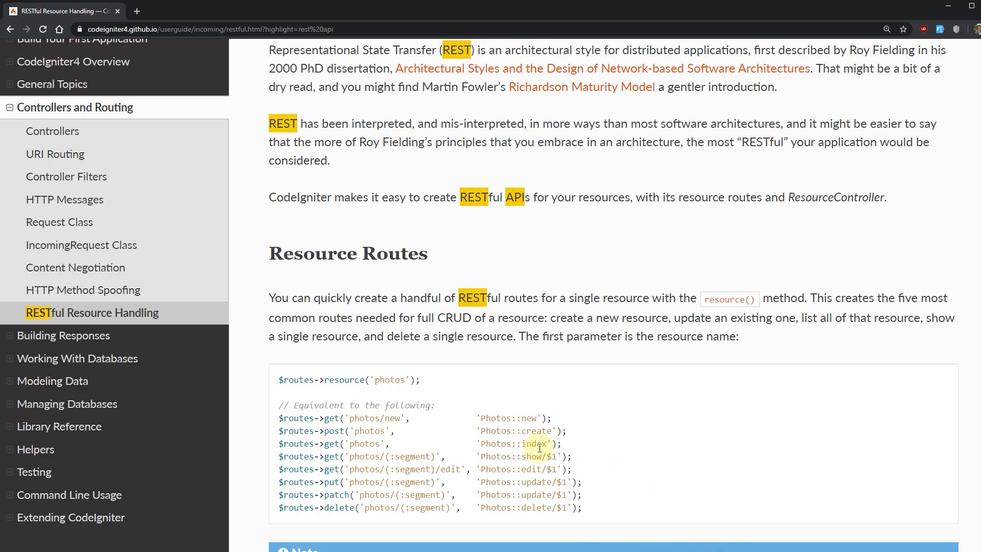
mouse_move(322, 399)
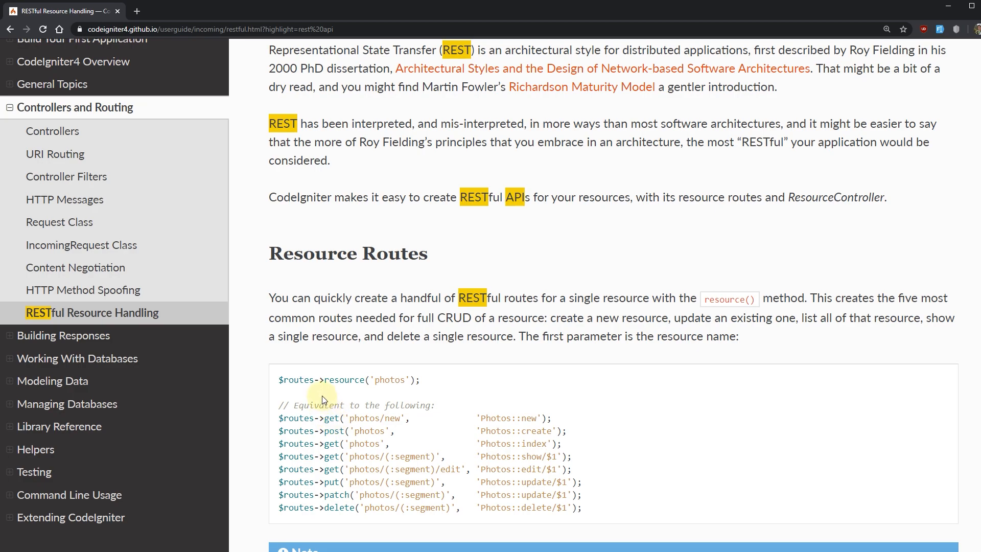
mouse_move(385, 436)
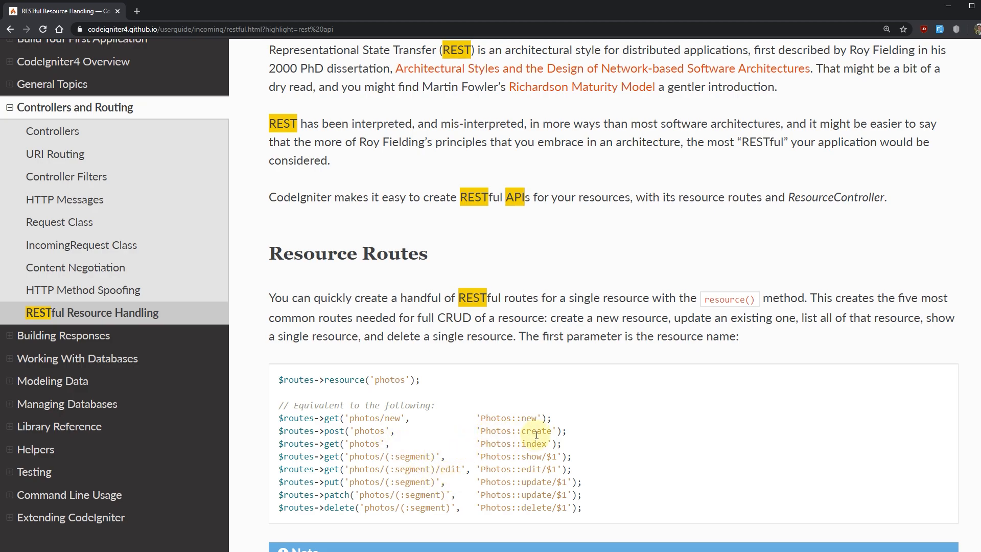
double_click(534, 430)
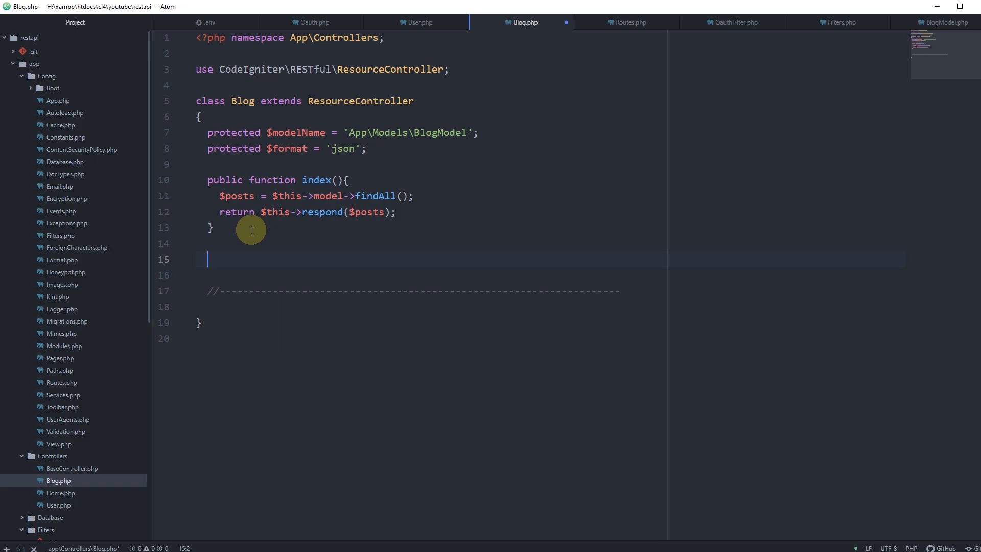
Start a public create method that loads the form helper and declares a $rules array.
text(p)
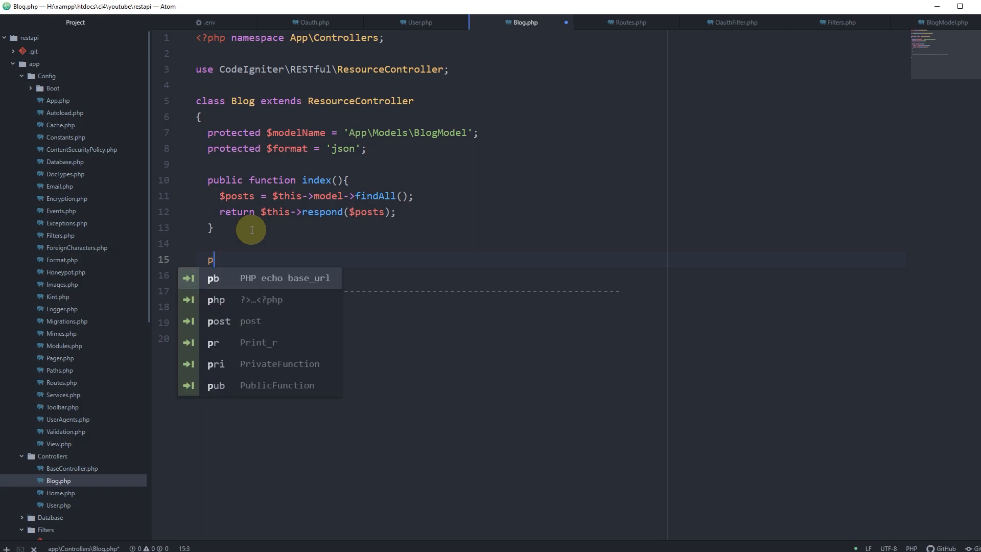
text(ublic function create()
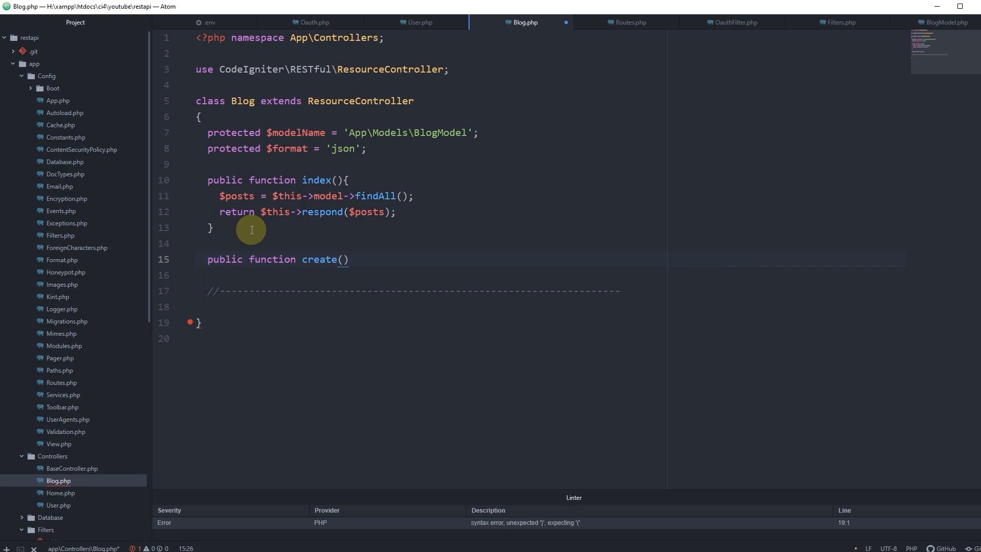
text({)
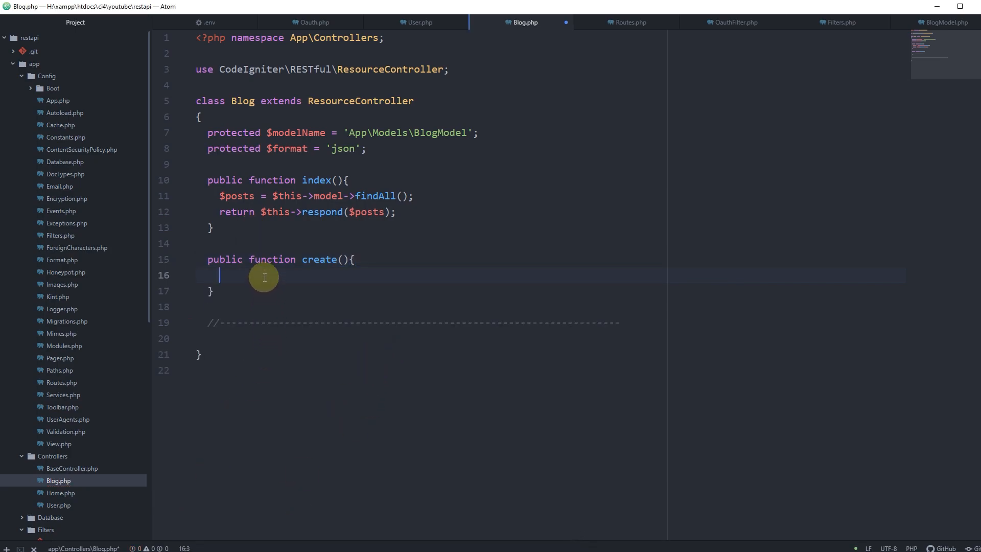
text(helper)
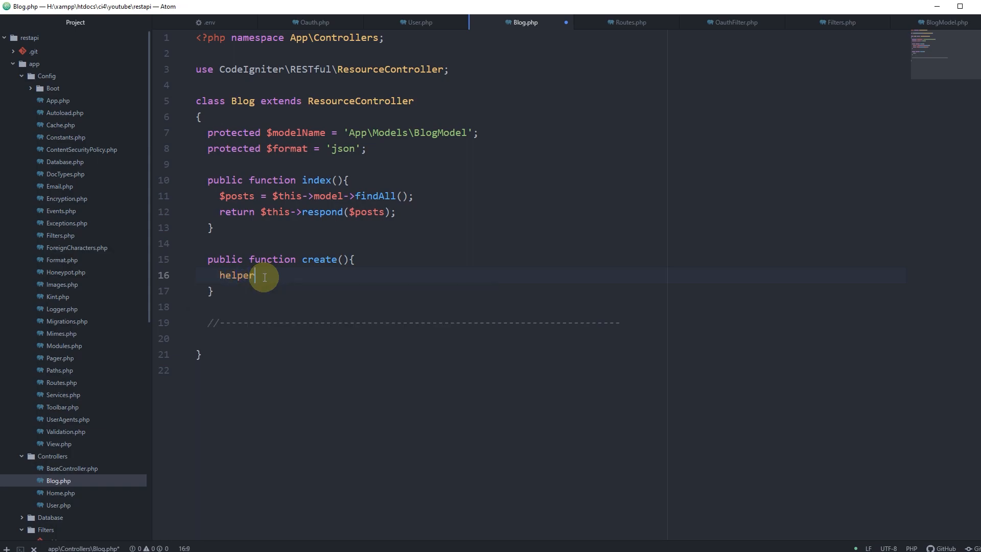
text((''))
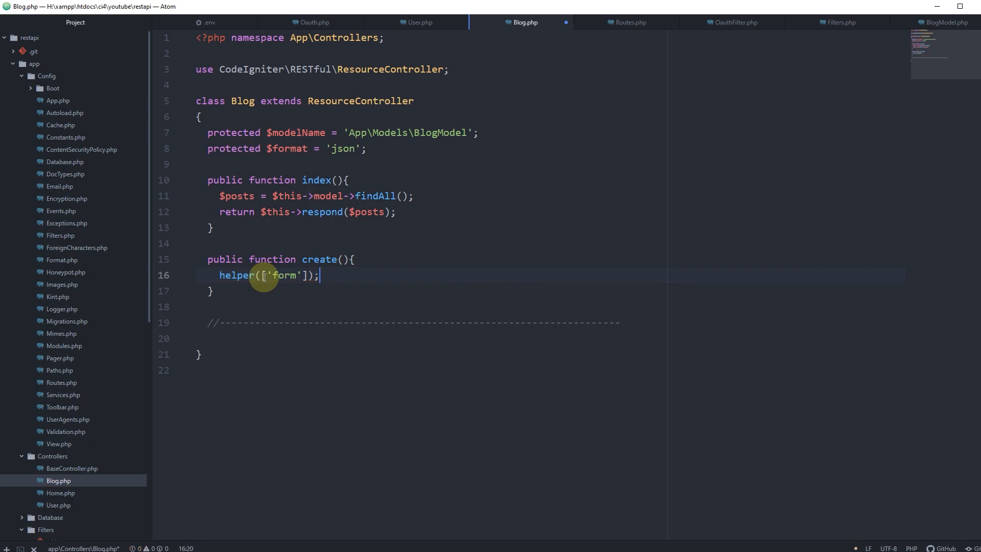
text($rules = [)
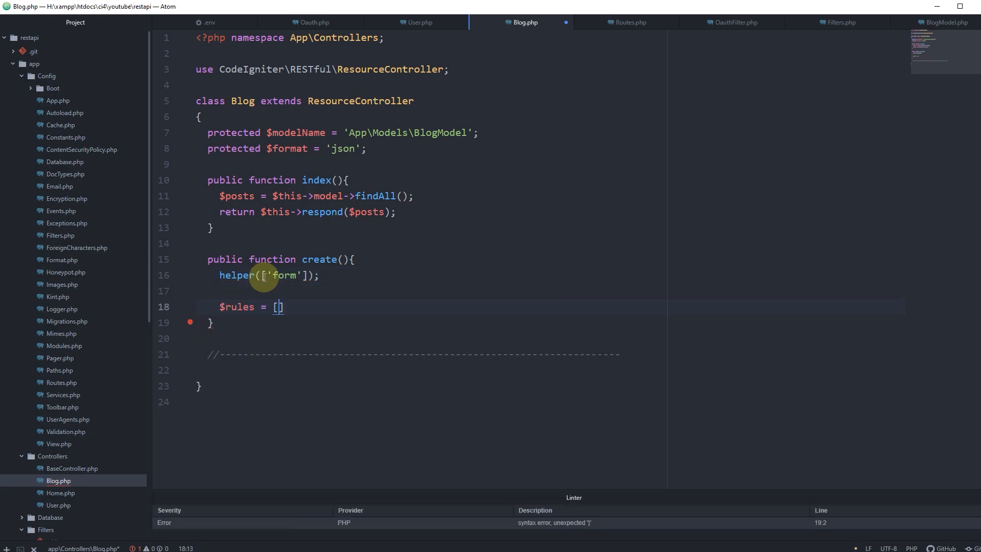
text(;)
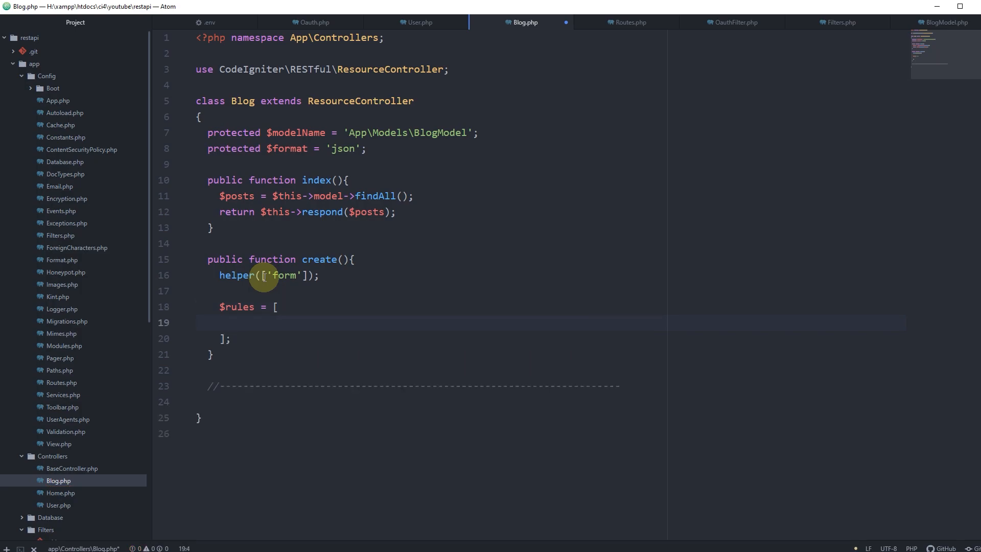
Add rules: title required with min_length[6], and description required.
text('title' =)
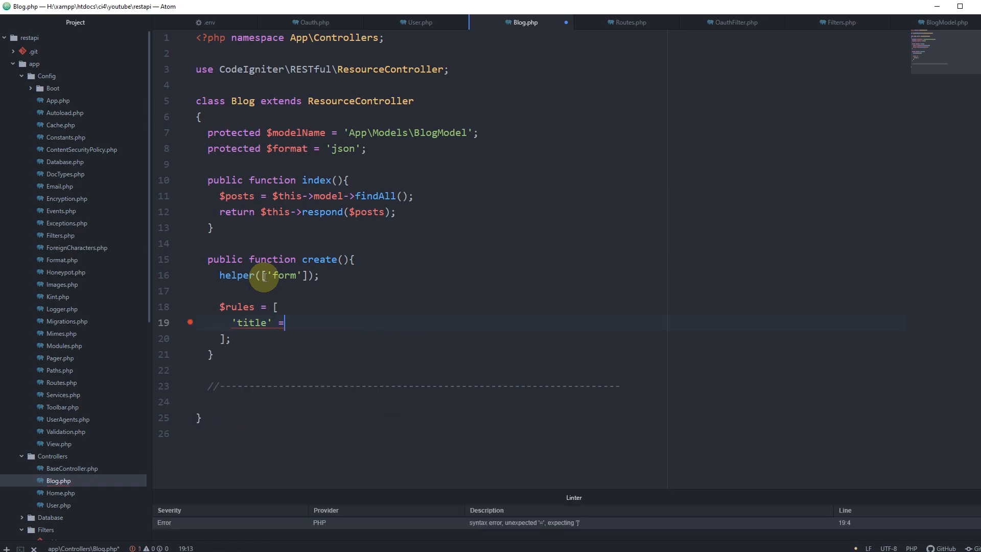
text(> '')
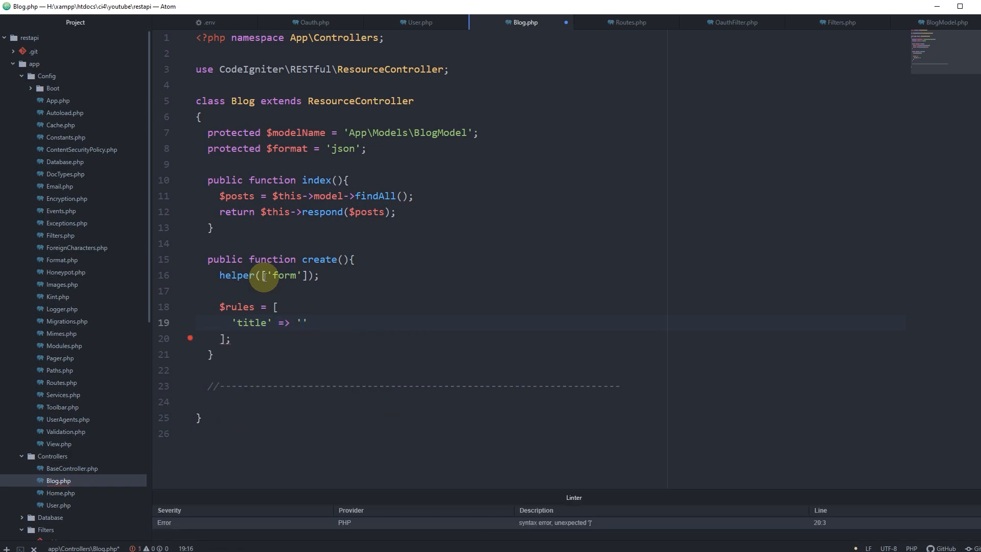
text(required)
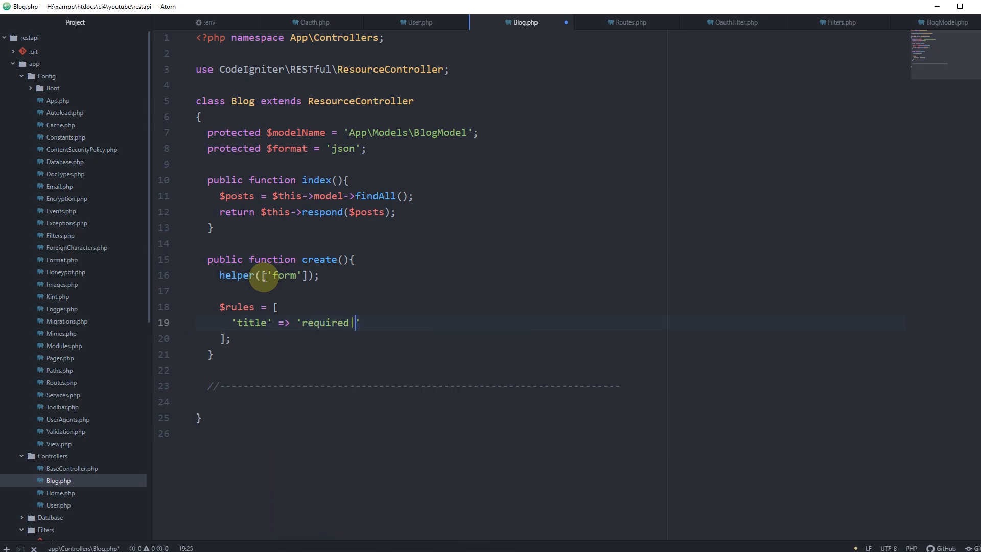
text(|min_)
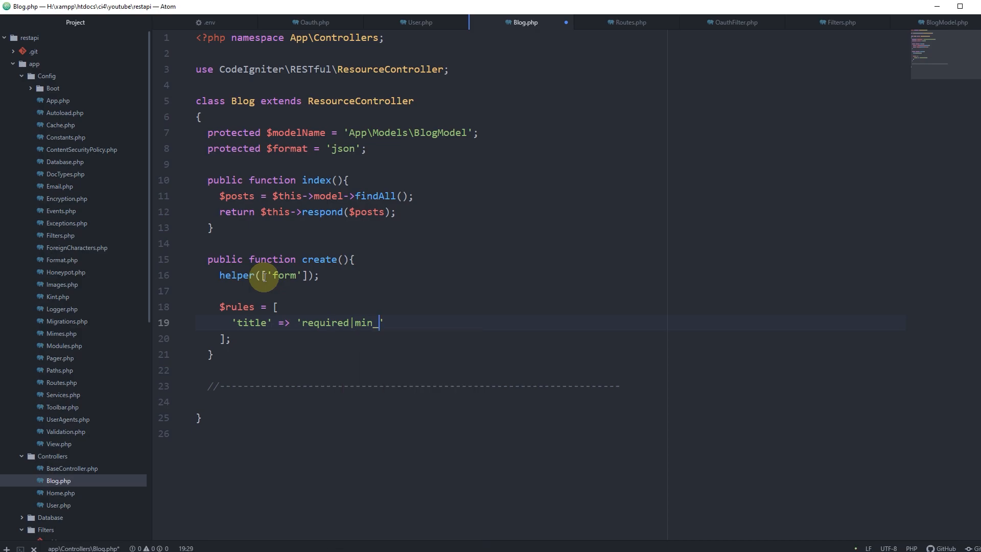
text(length[])
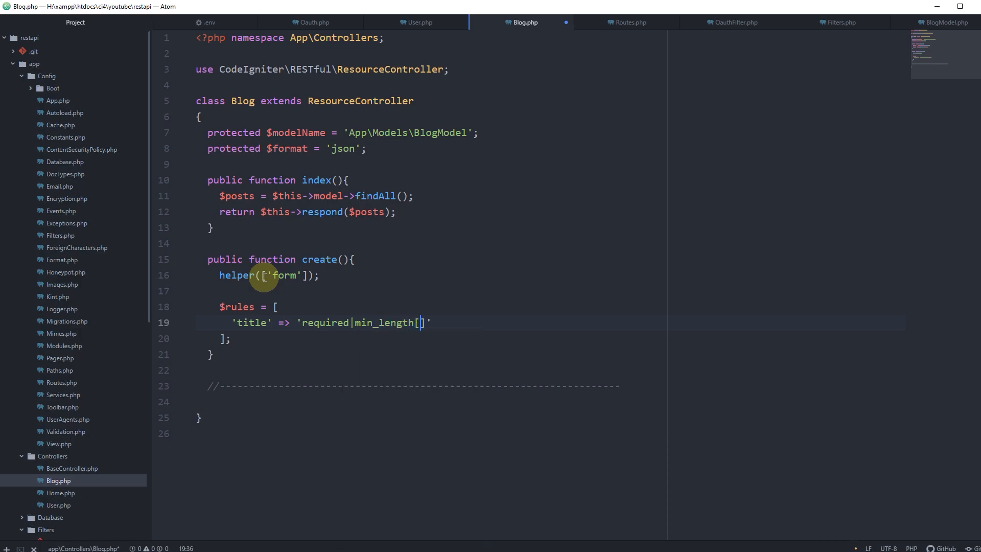
text(6)
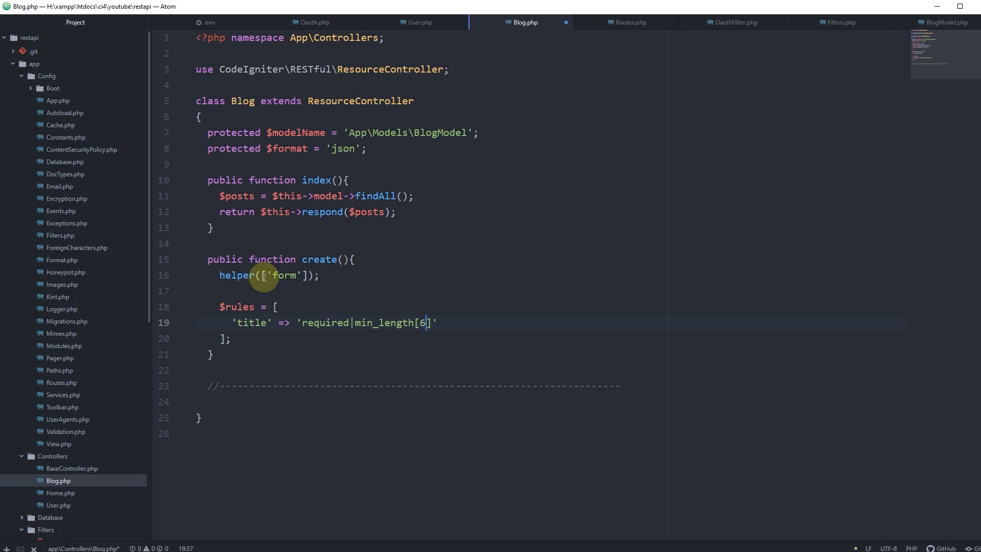
text(,)
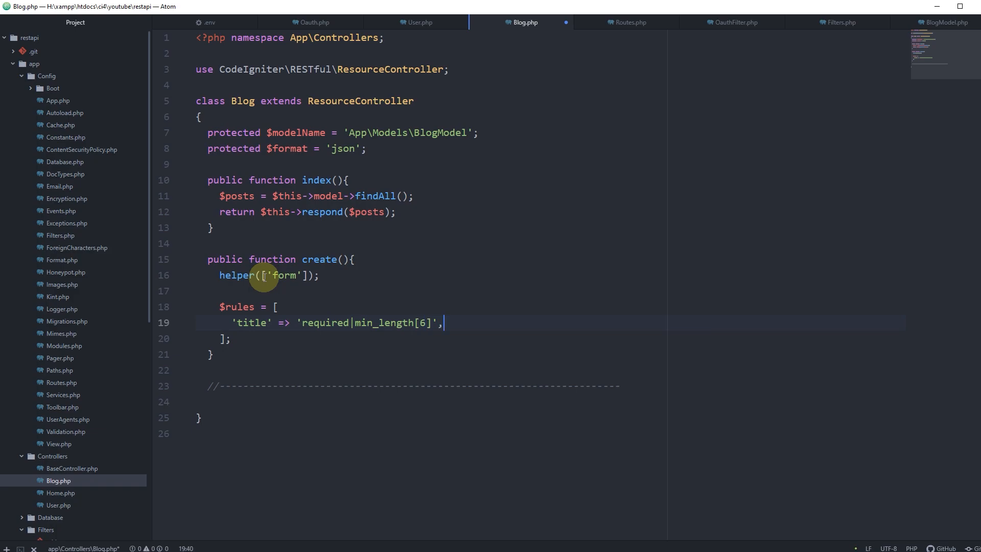
text('descripr)
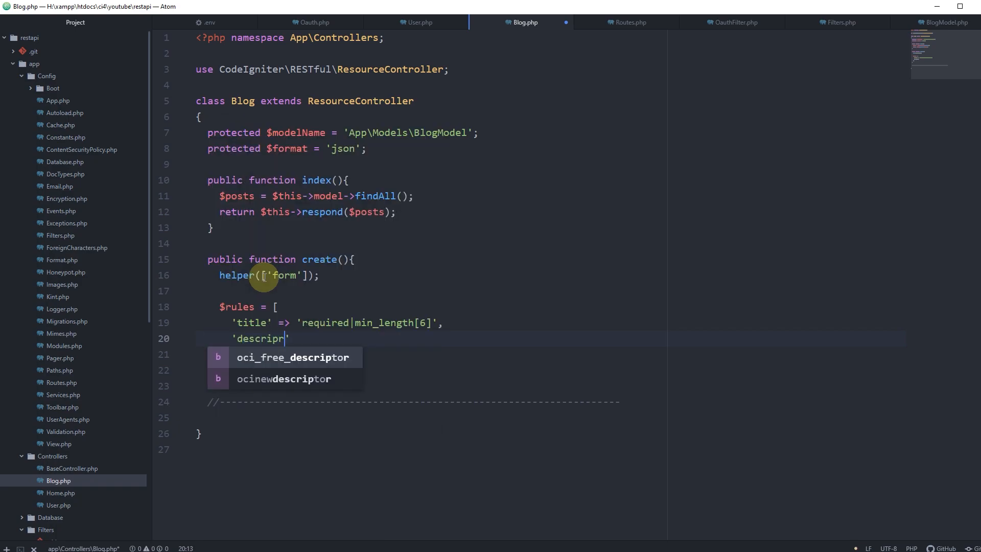
text(tion)
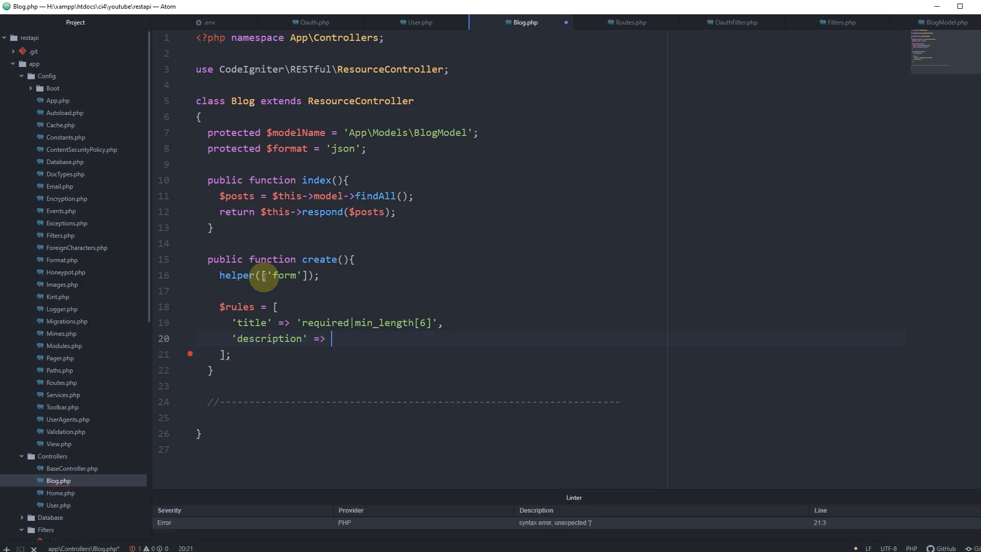
text('')
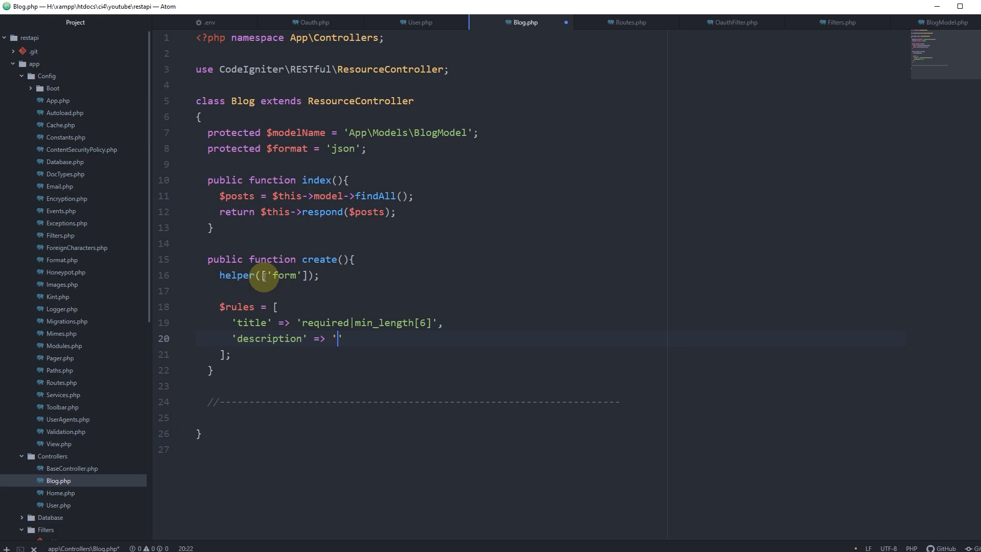
text(required)
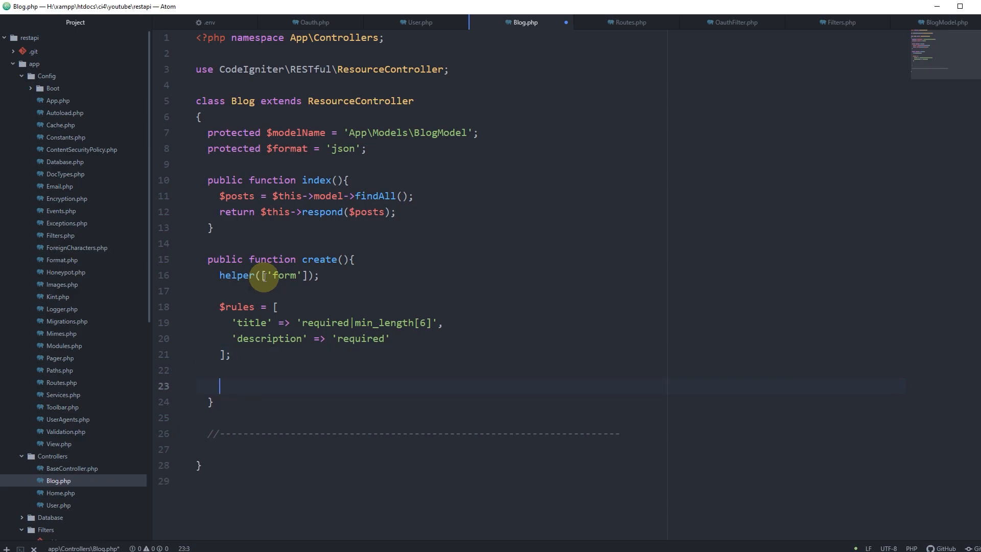
Add an if(!$this->validate($rules)) block that returns $this->respond() inside.
text(if(!)
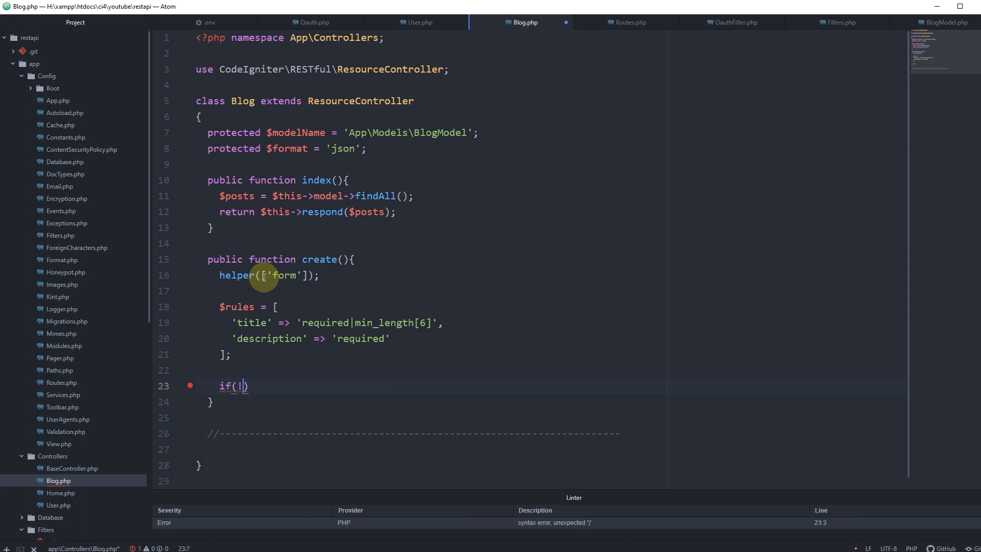
text($t)
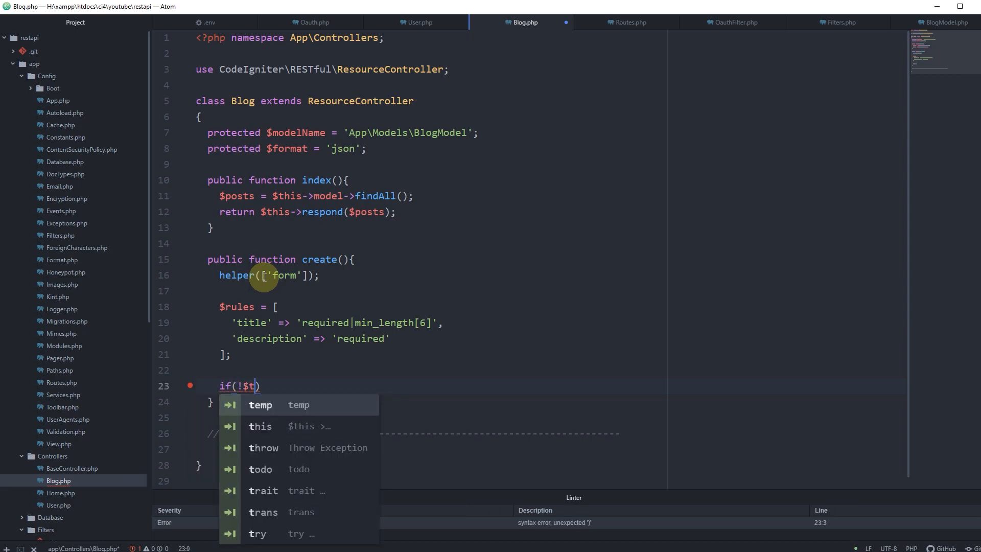
text(his->validate()
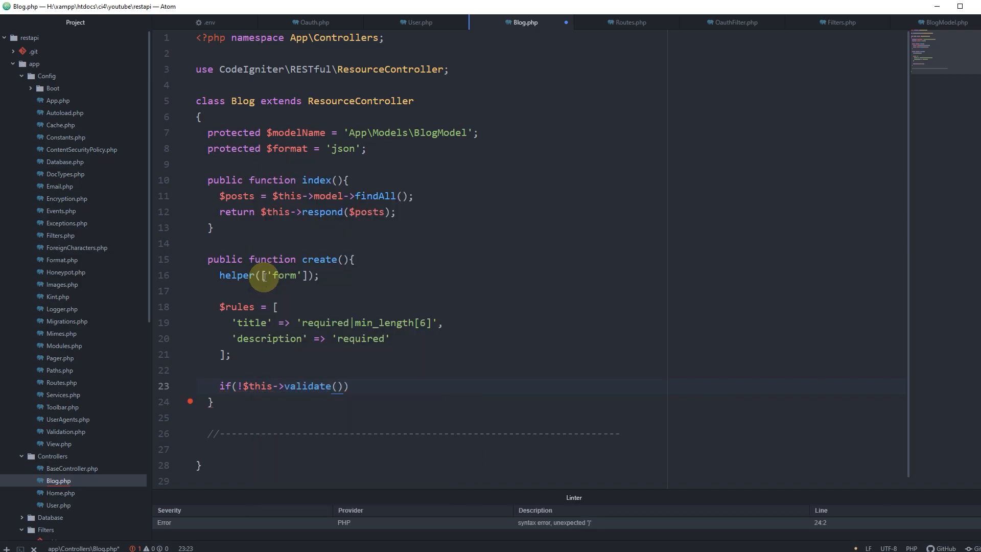
text('$rules)
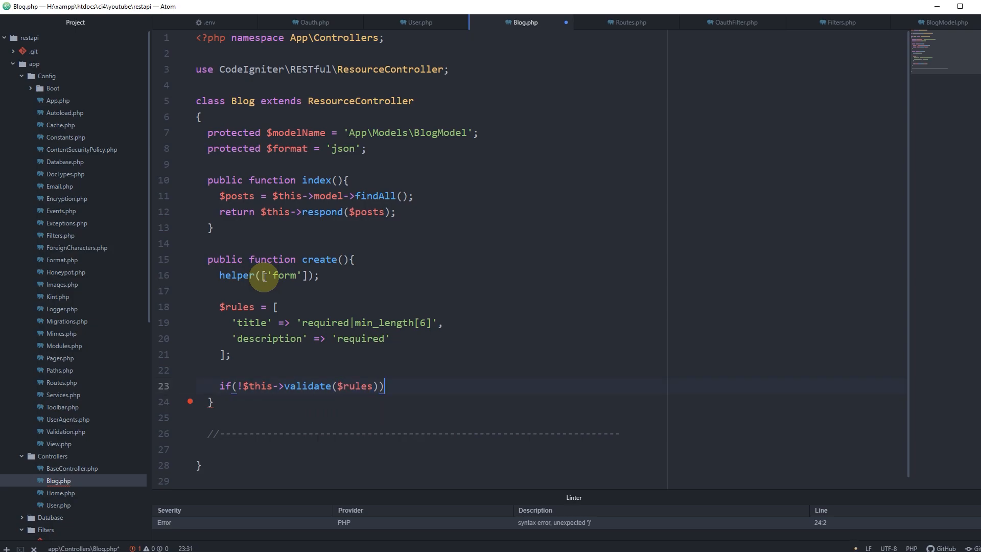
text({)
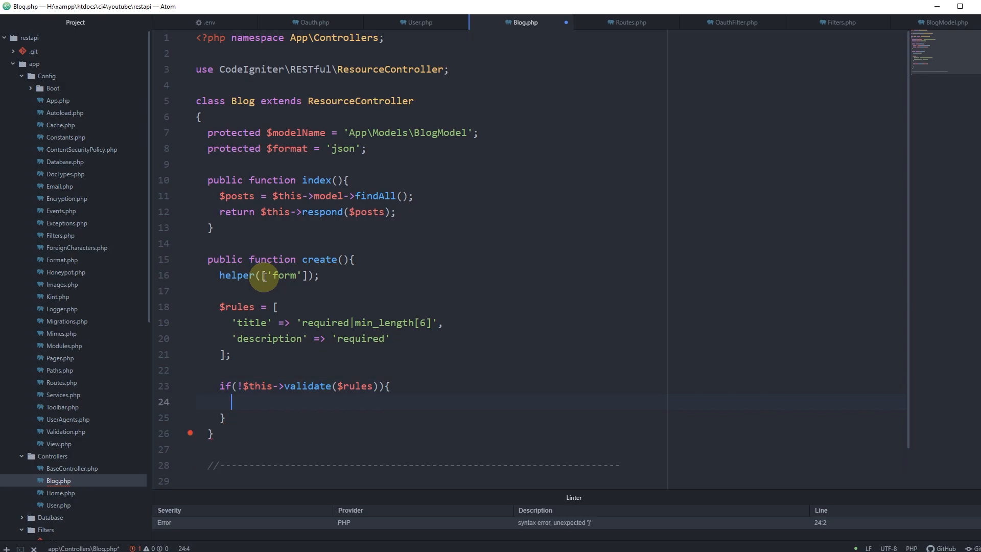
text($data)
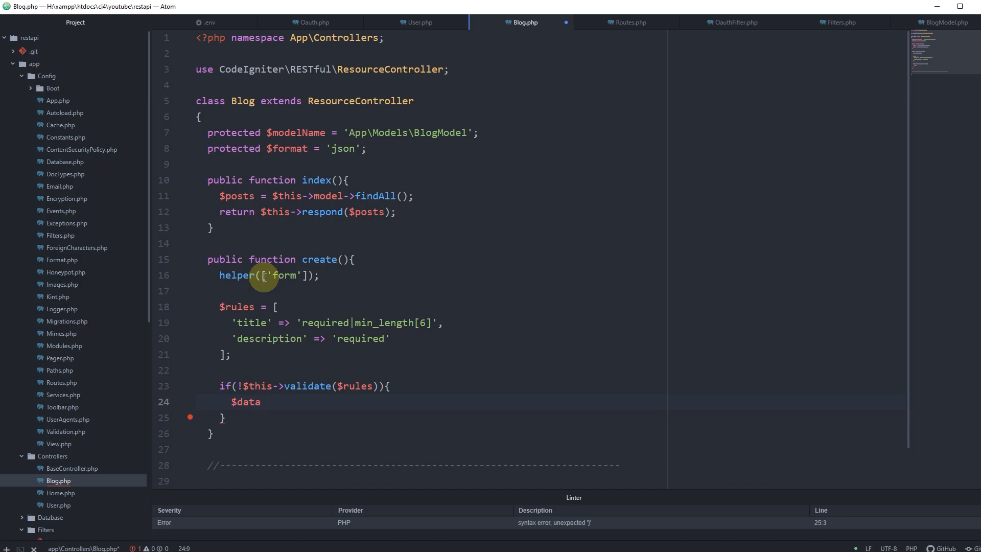
text([''])
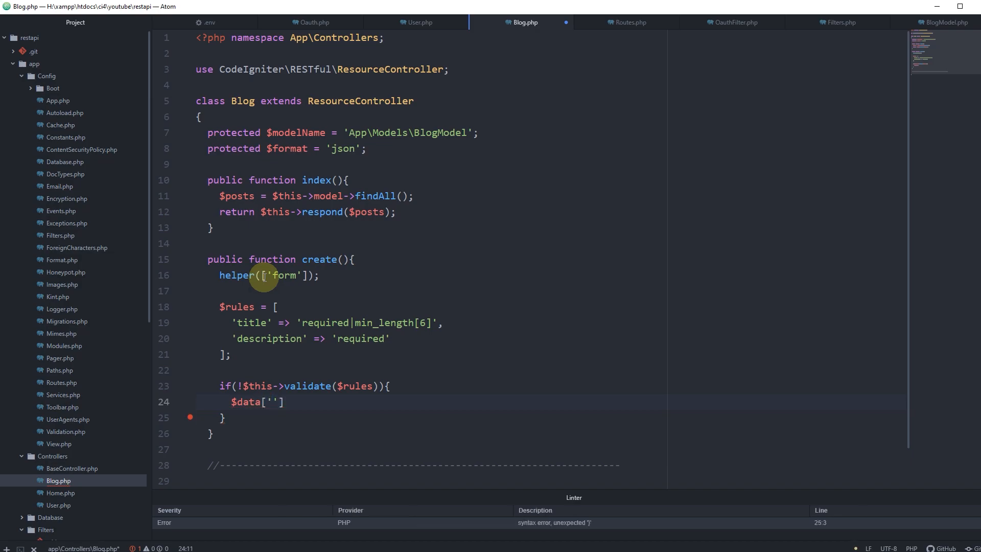
click(271, 403)
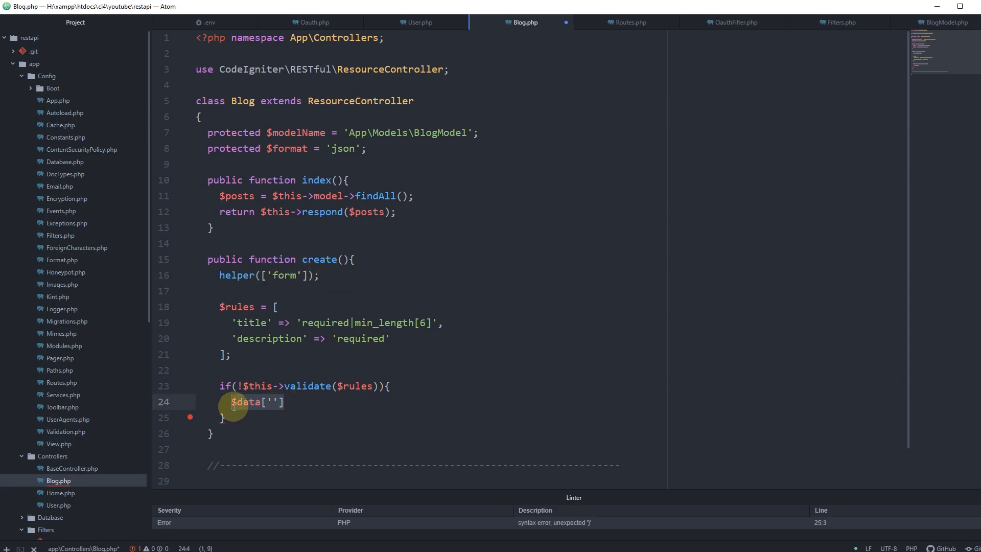
text(return)
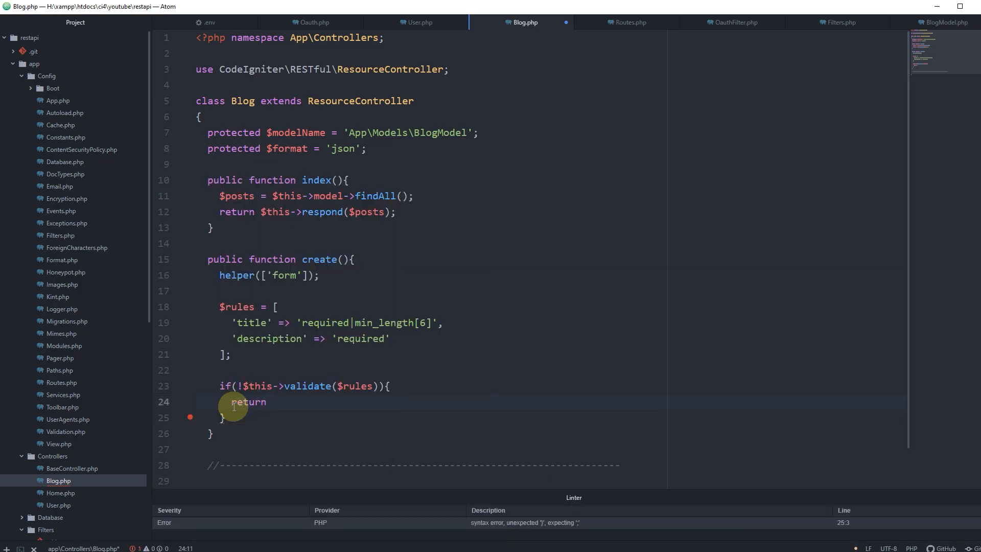
text($this->)
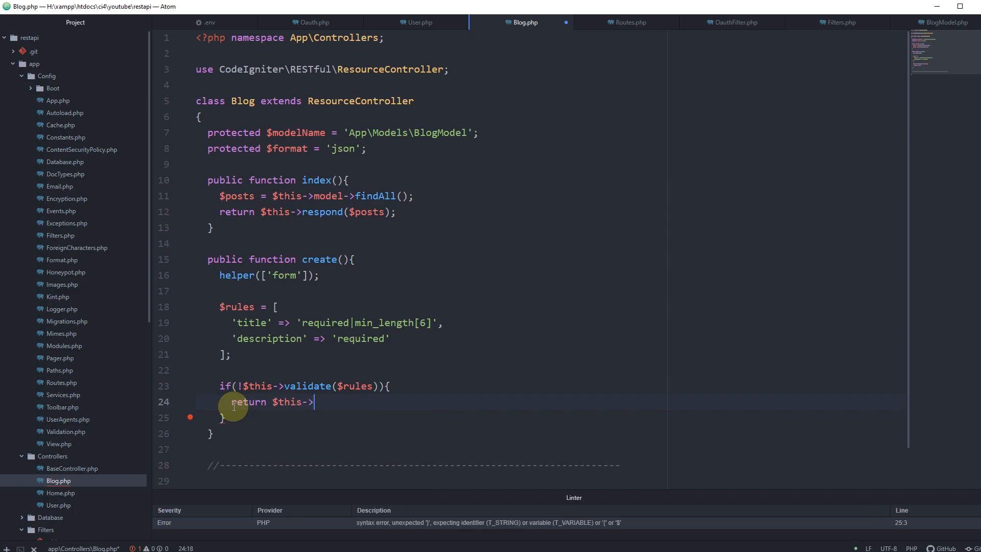
text(respond())
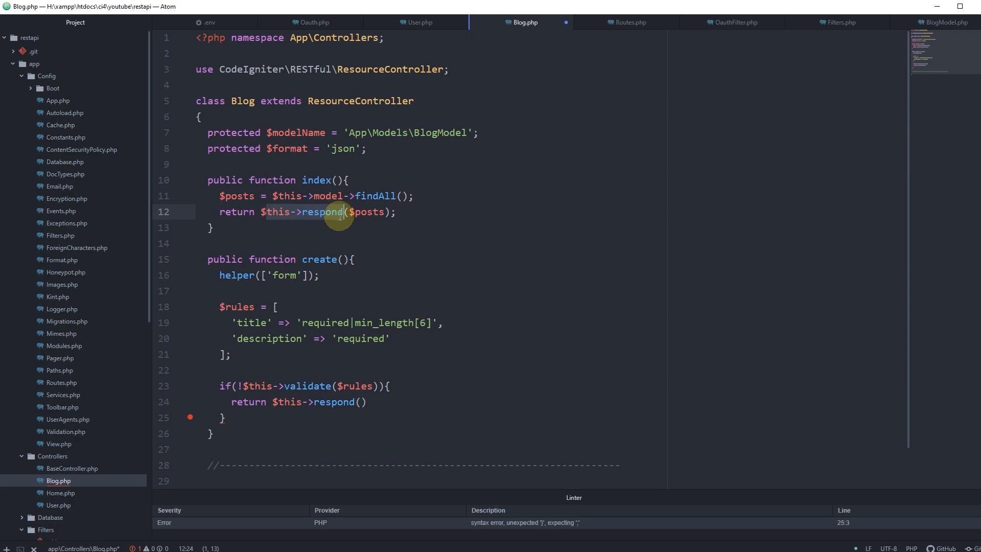
mouse_move(344, 215)
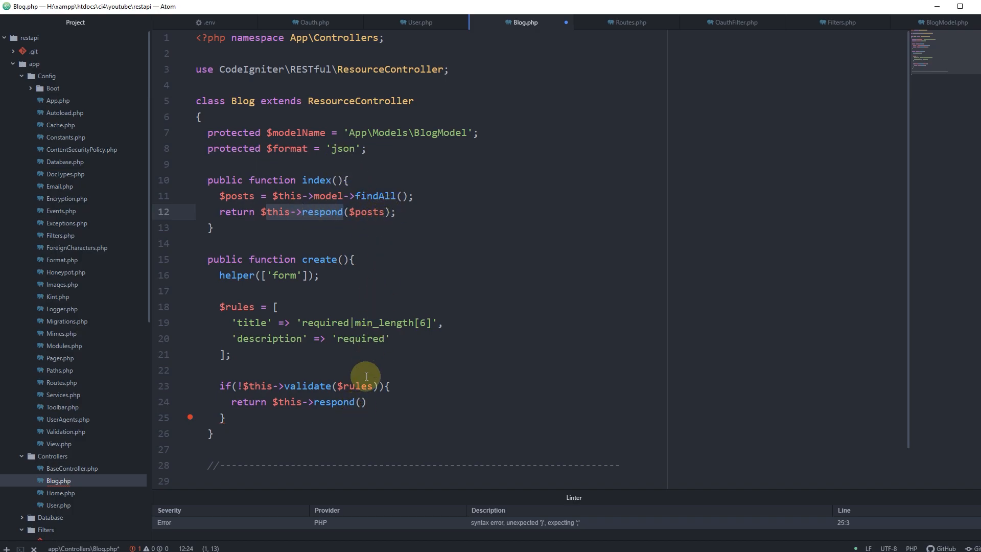
Change the failed-validation return from respond($data, 200) to fail($data);.
click(363, 401)
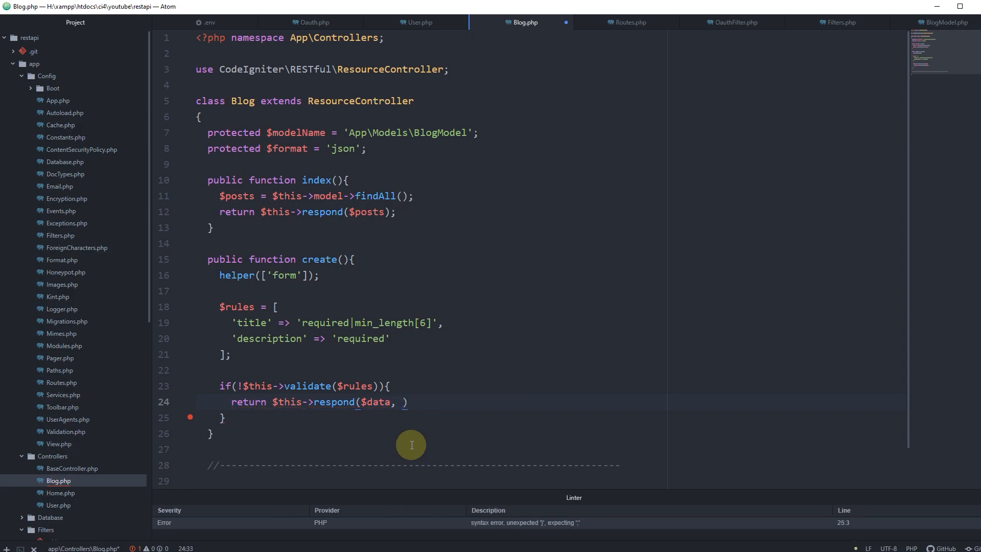
text(200)
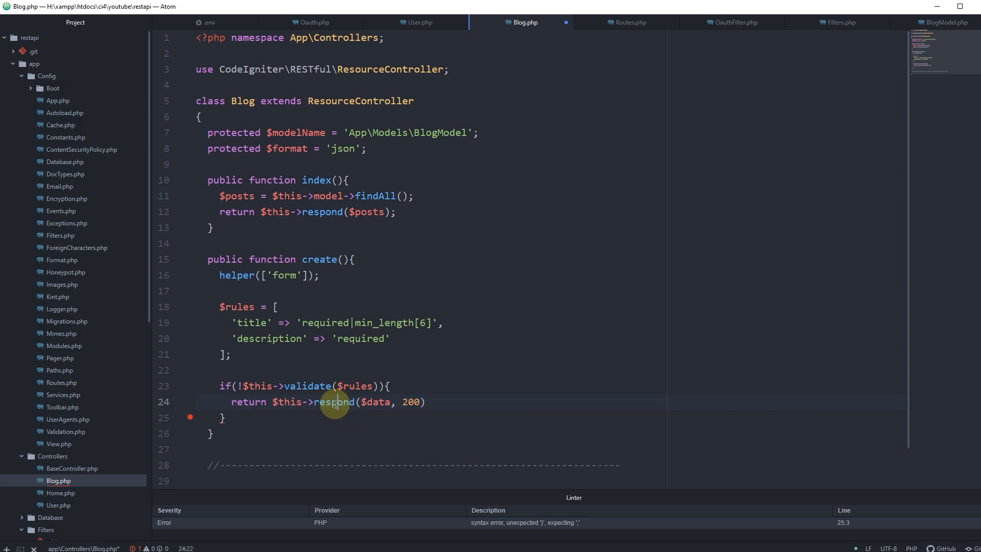
double_click(333, 401)
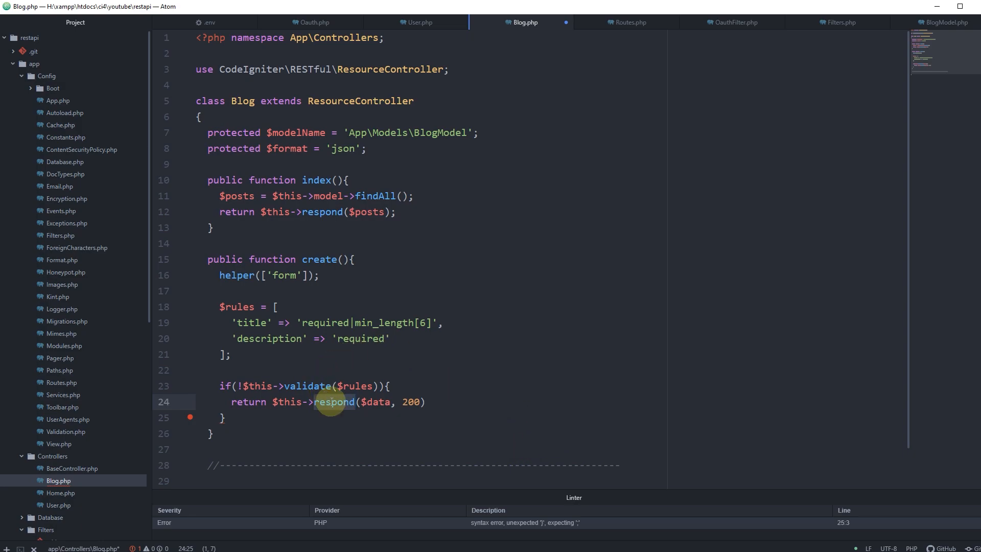
click(355, 402)
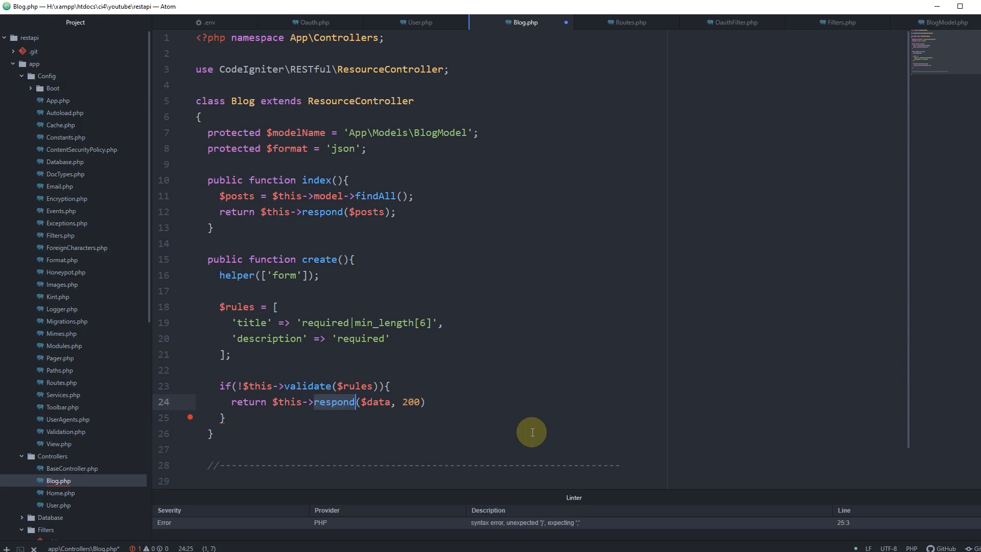
text(fail)
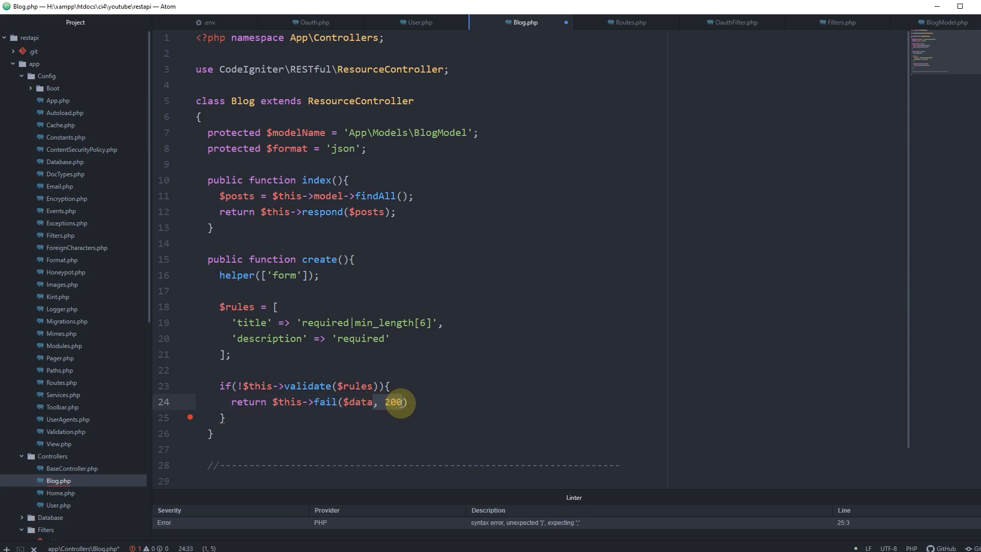
key(BackSpace)
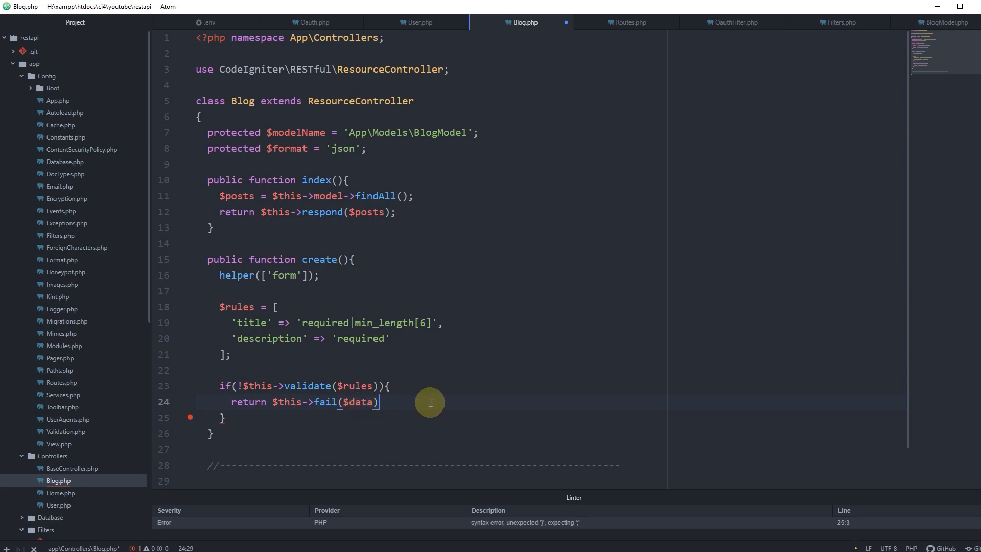
text(;)
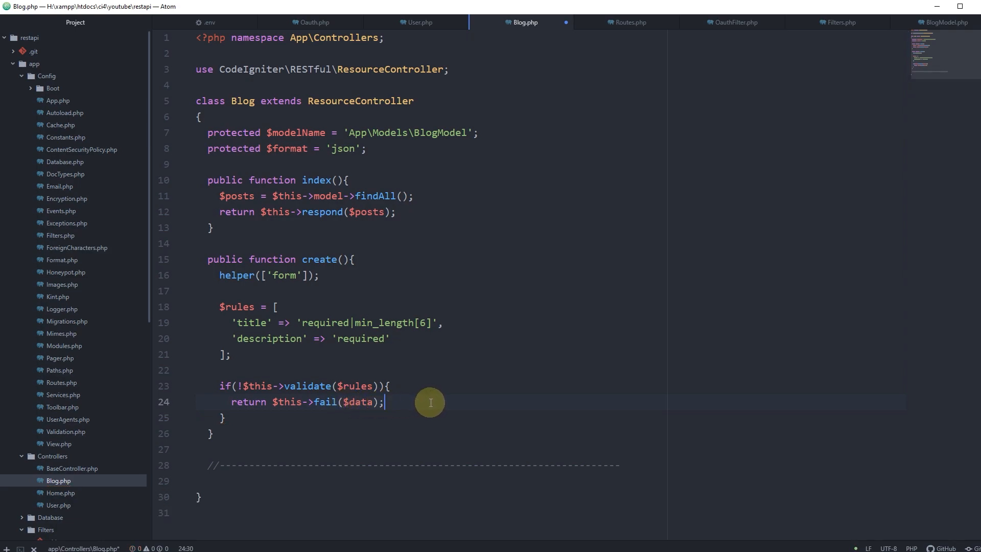
mouse_move(232, 265)
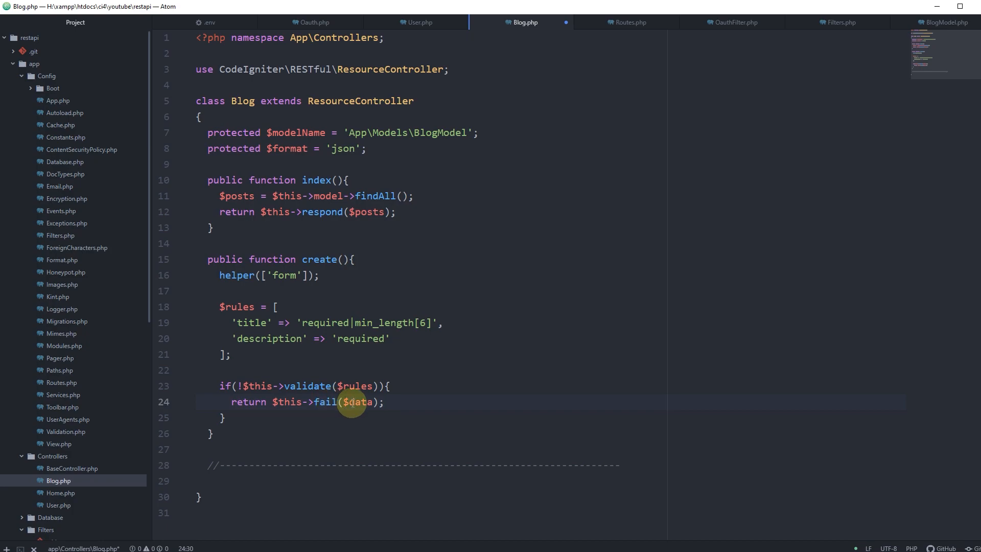
click(360, 401)
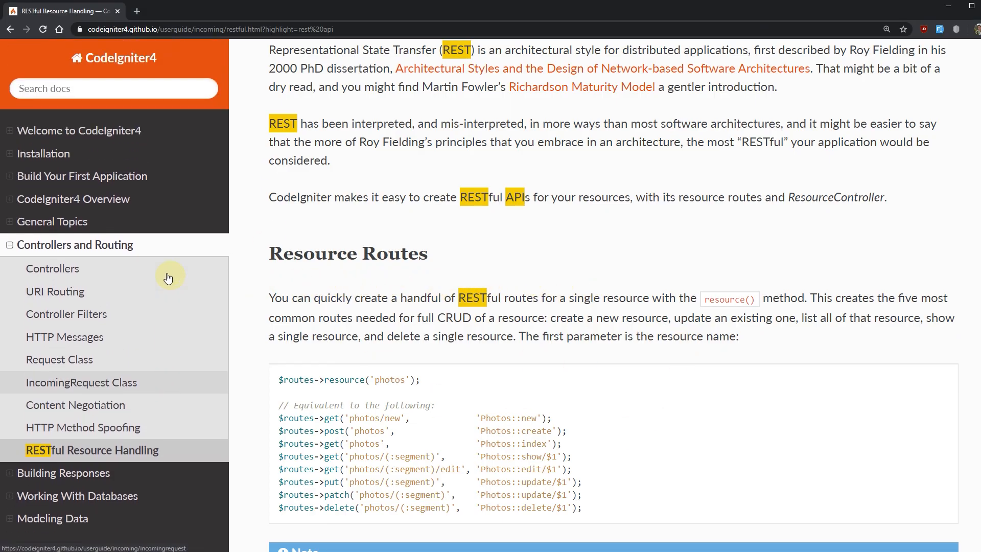
Review the API Response Trait page's common methods, highlighting fail and failValidationError.
click(114, 88)
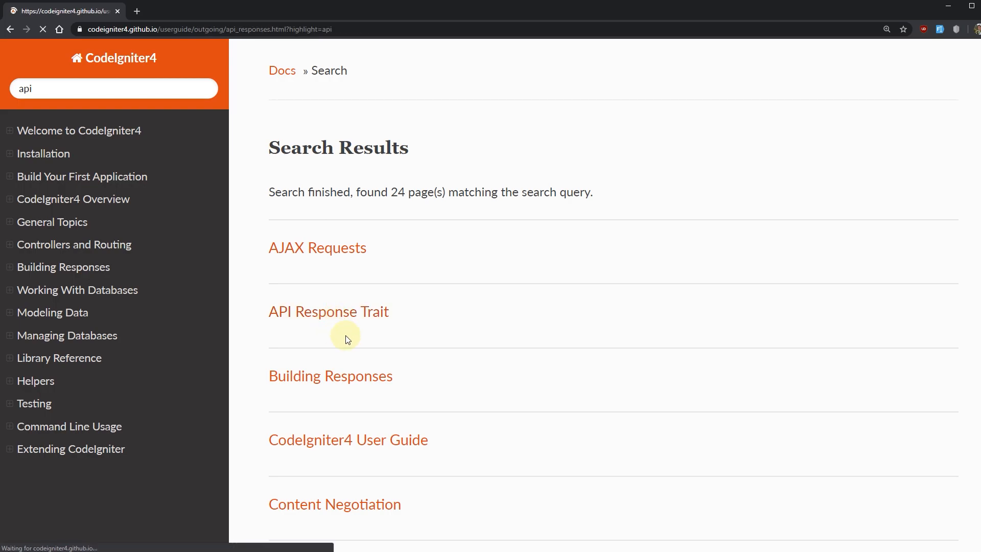
click(328, 311)
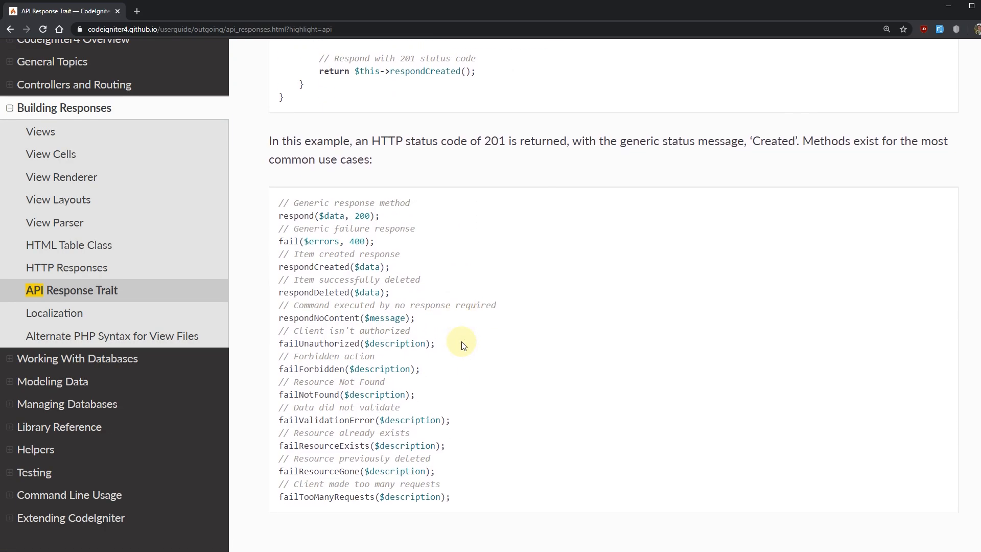
scroll(down, 3)
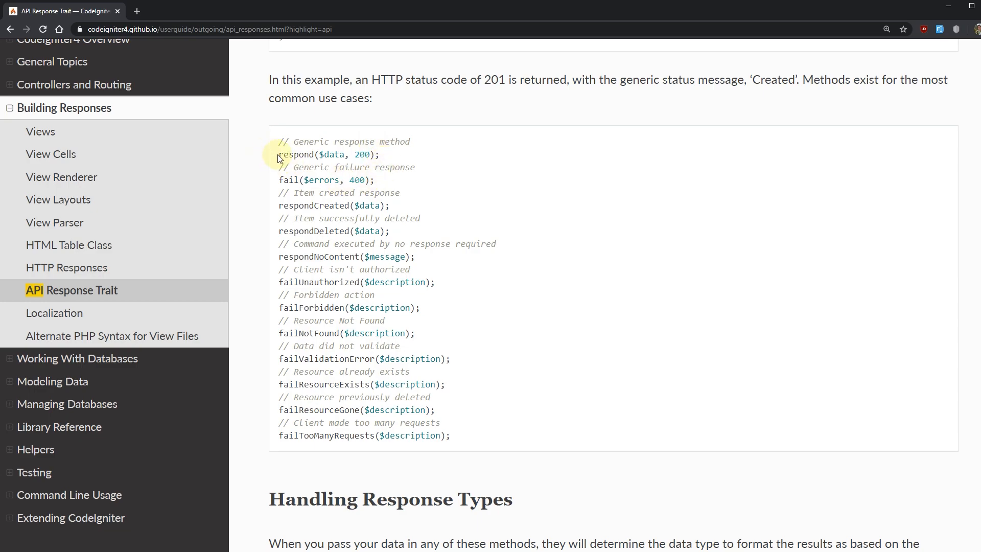
drag(278, 154, 475, 407)
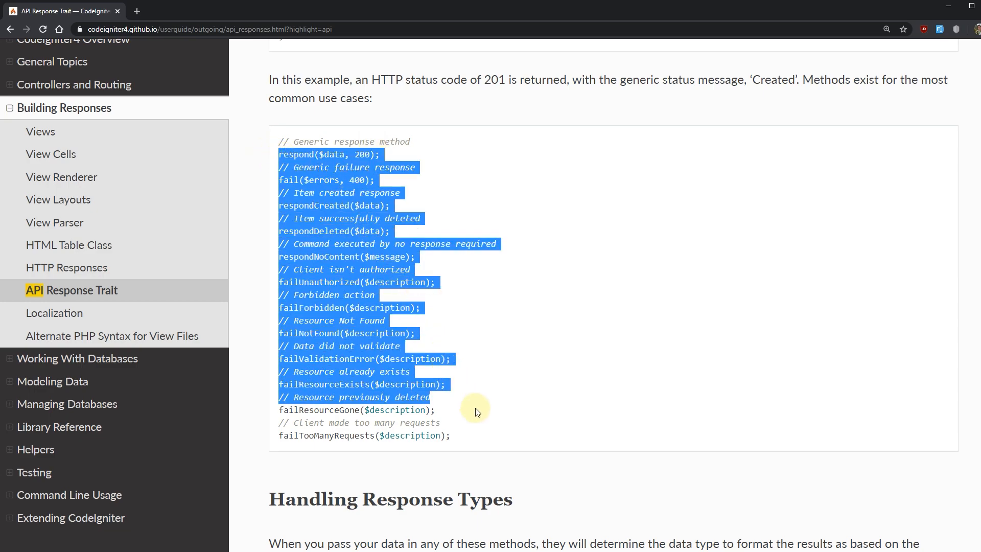
click(480, 399)
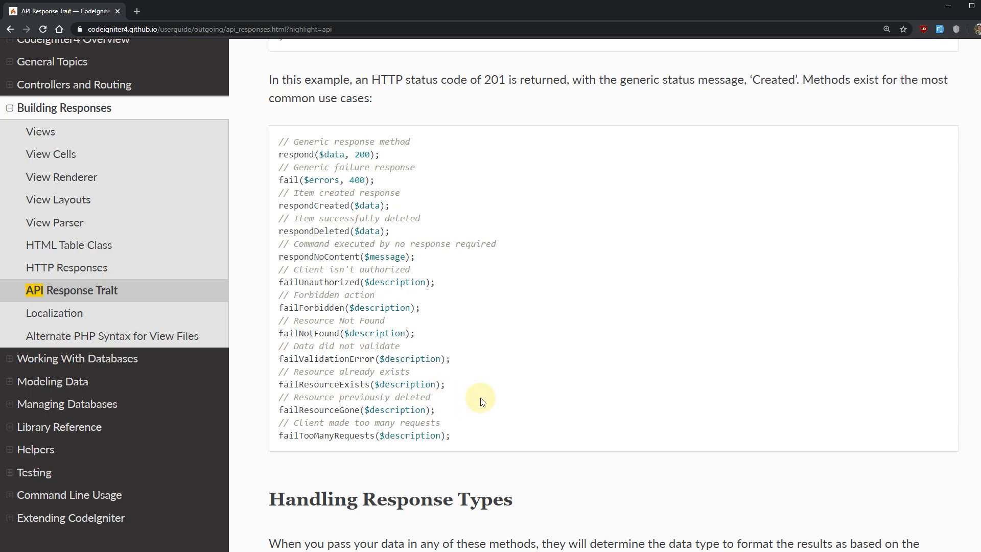
mouse_move(519, 399)
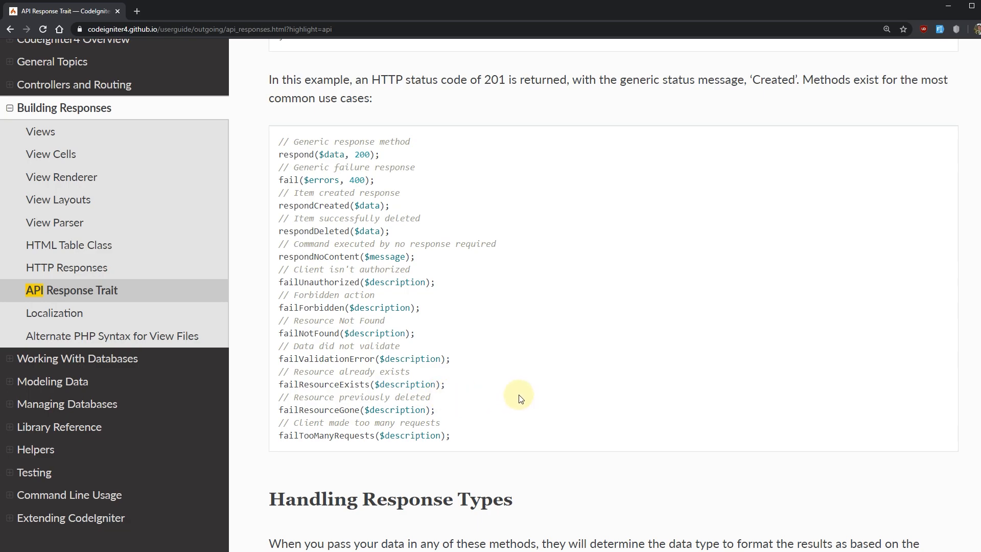
mouse_move(286, 224)
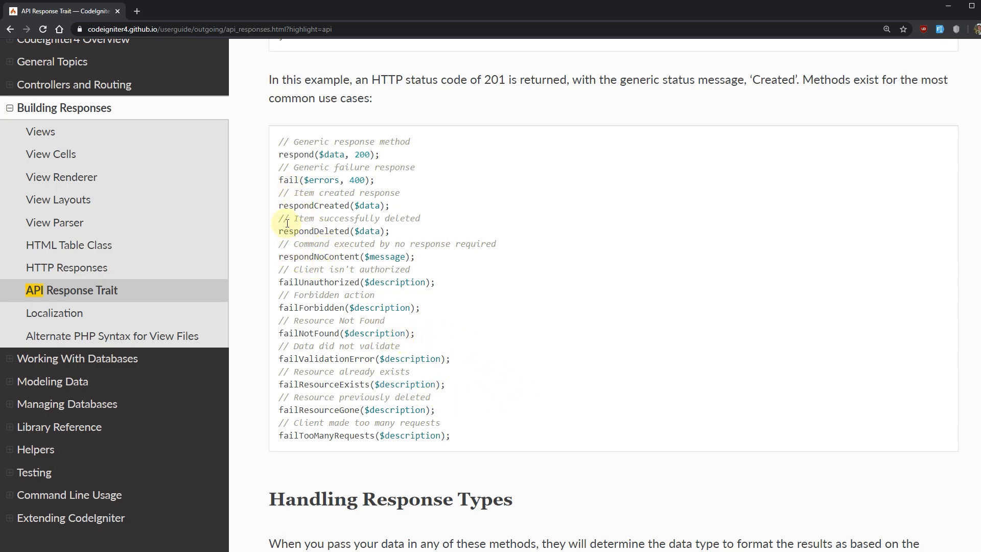
mouse_move(350, 397)
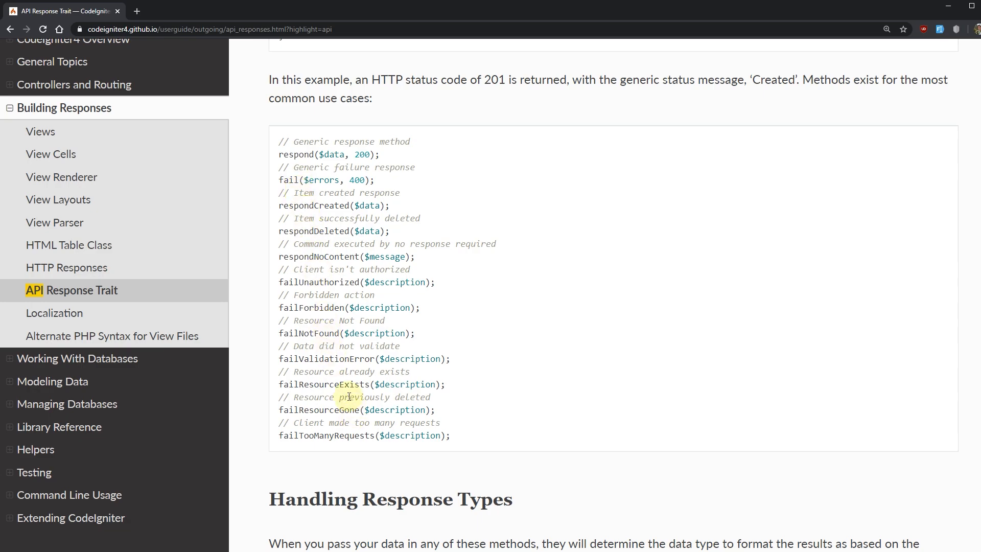
double_click(325, 358)
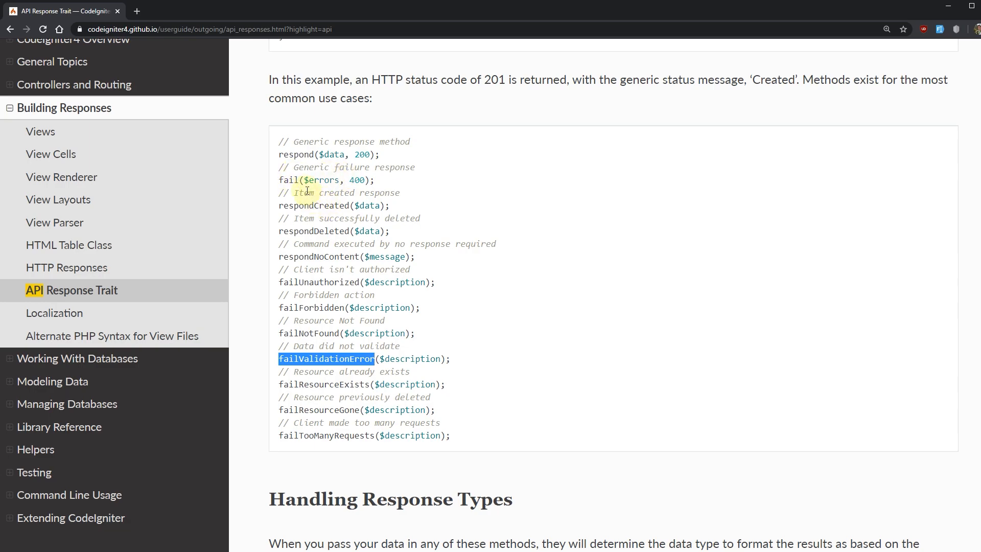
double_click(289, 180)
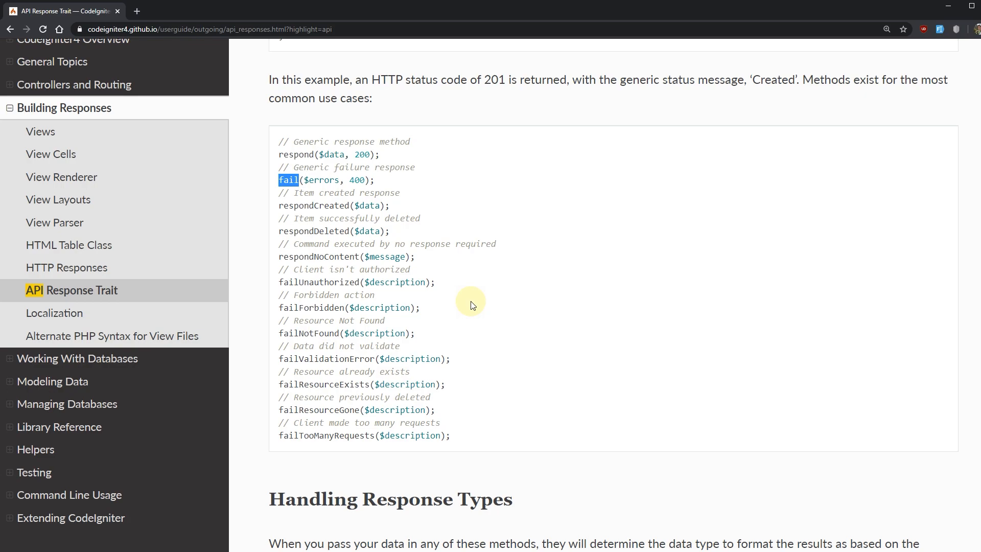
mouse_move(951, 13)
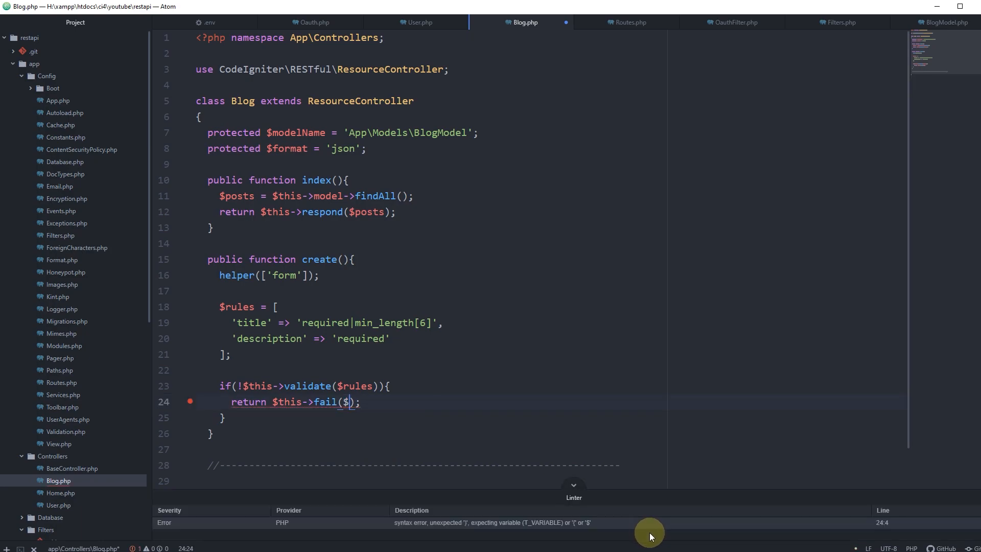
Return $this->fail($this->validator->getErrors()); and begin an else branch.
text(this->validator)
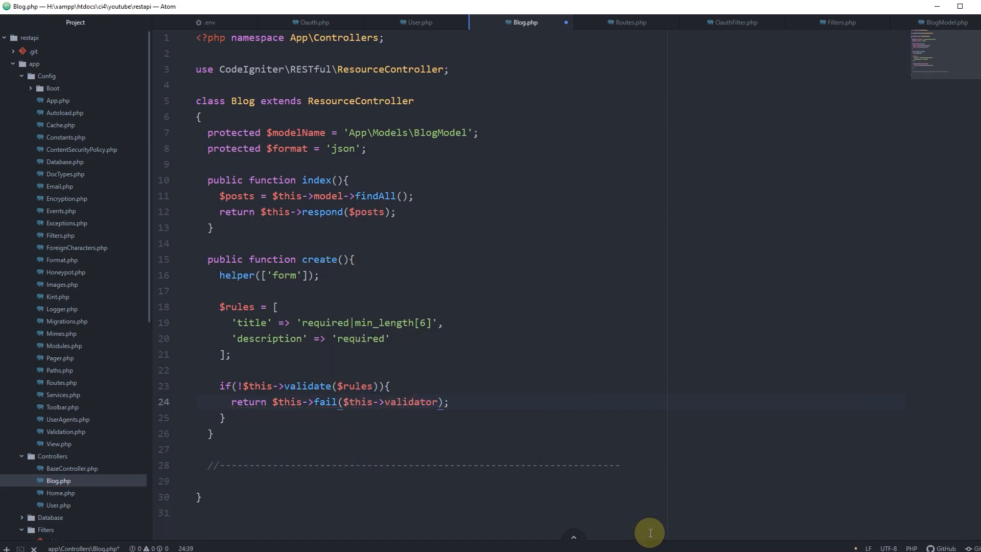
text(->)
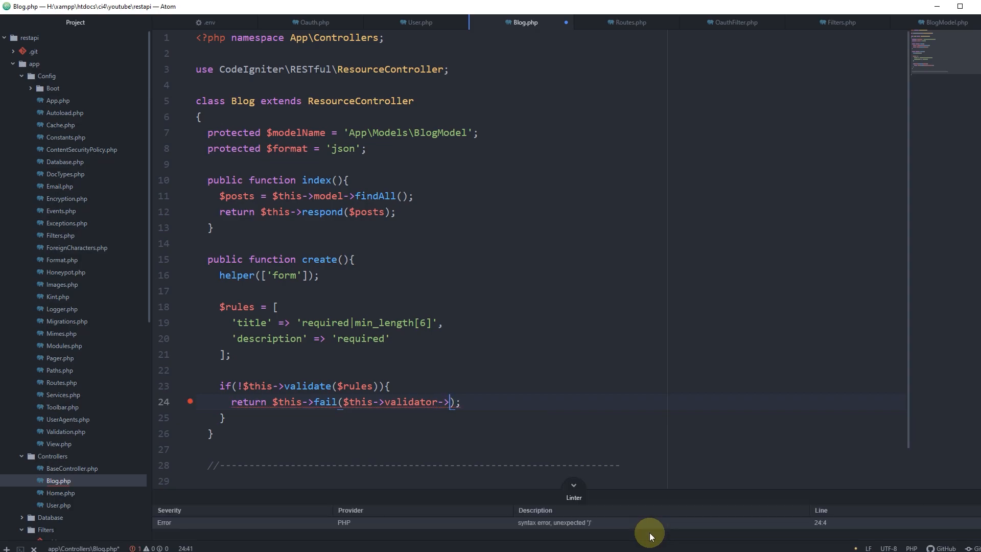
text(getErrors()
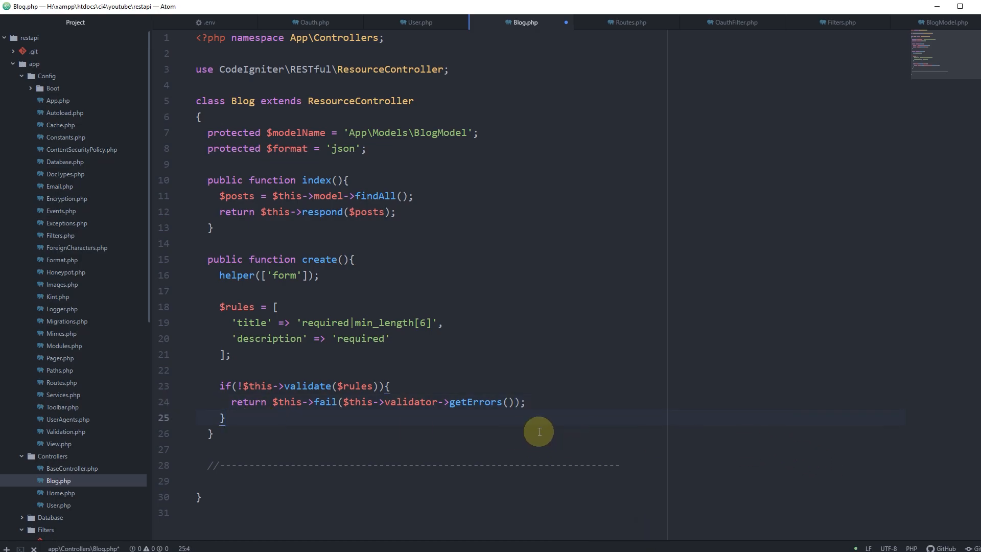
text(else{)
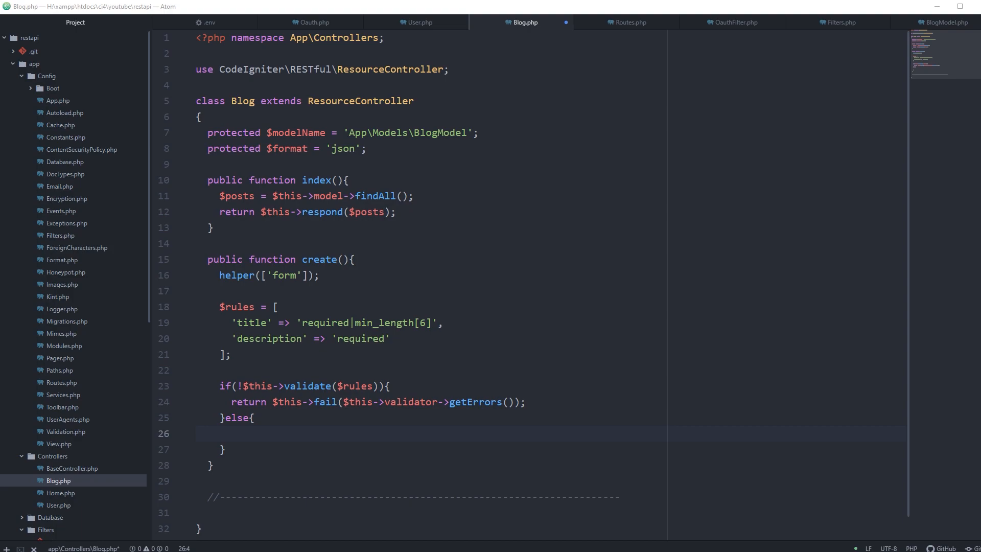
Build $data with post_title and post_description from $this->request->getVar().
text($)
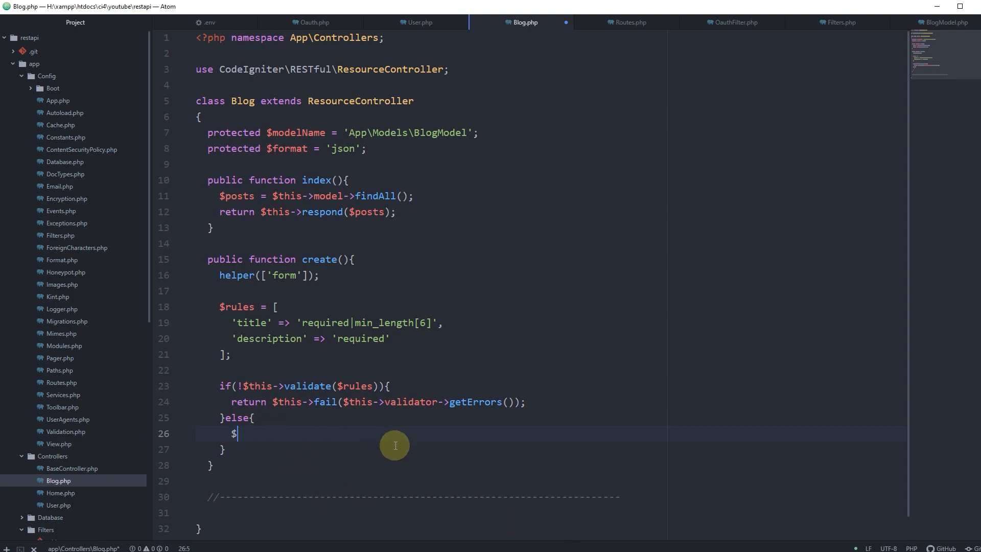
text(data =)
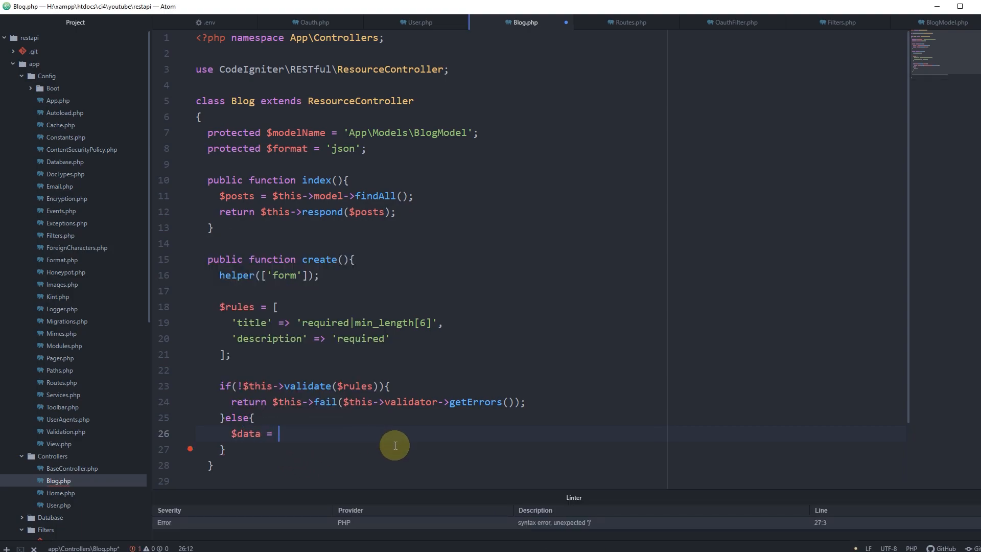
text([)
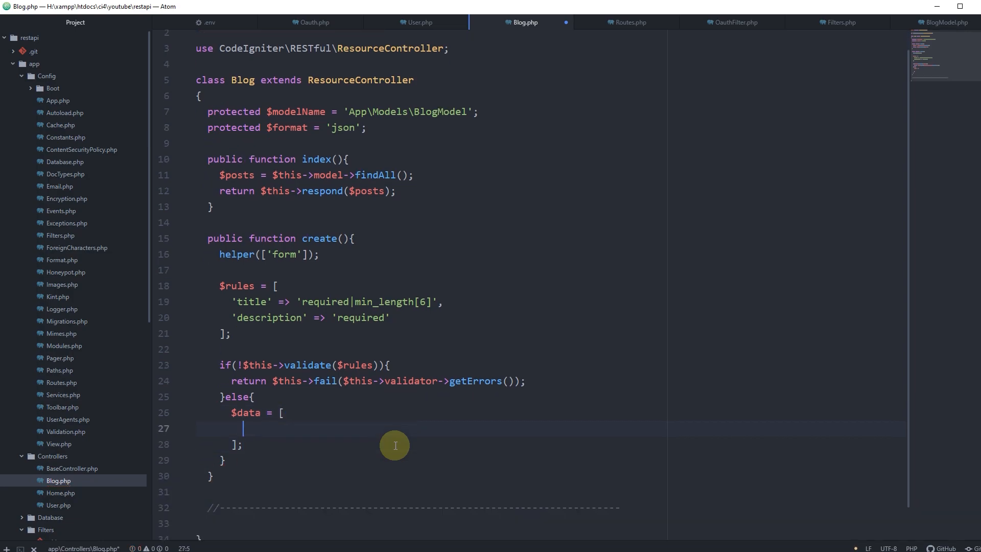
text('post_t)
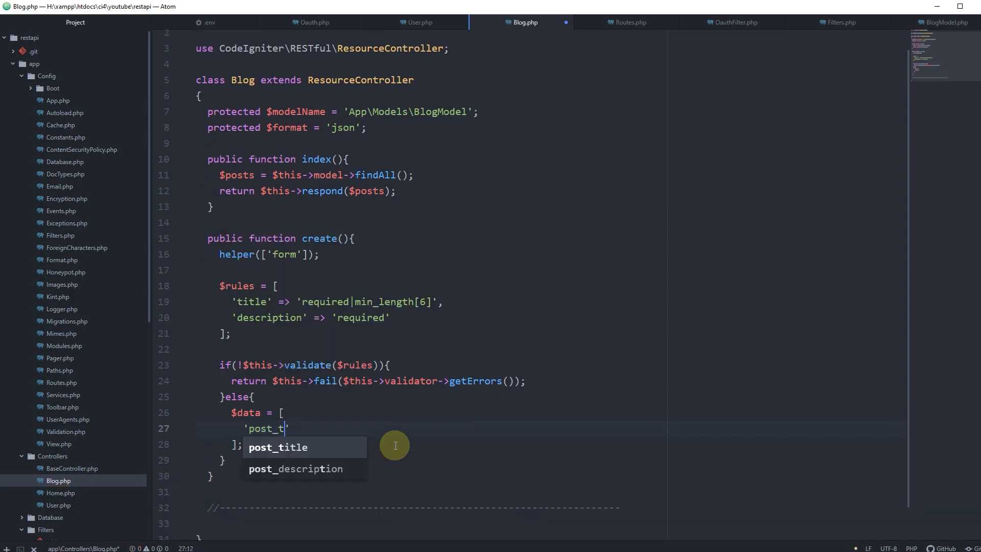
text(itle' =)
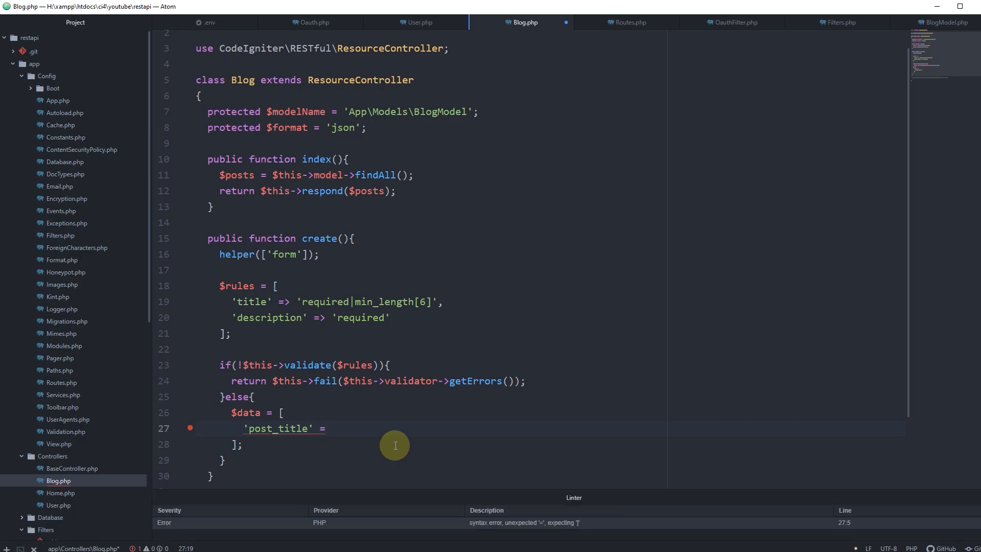
text(> $)
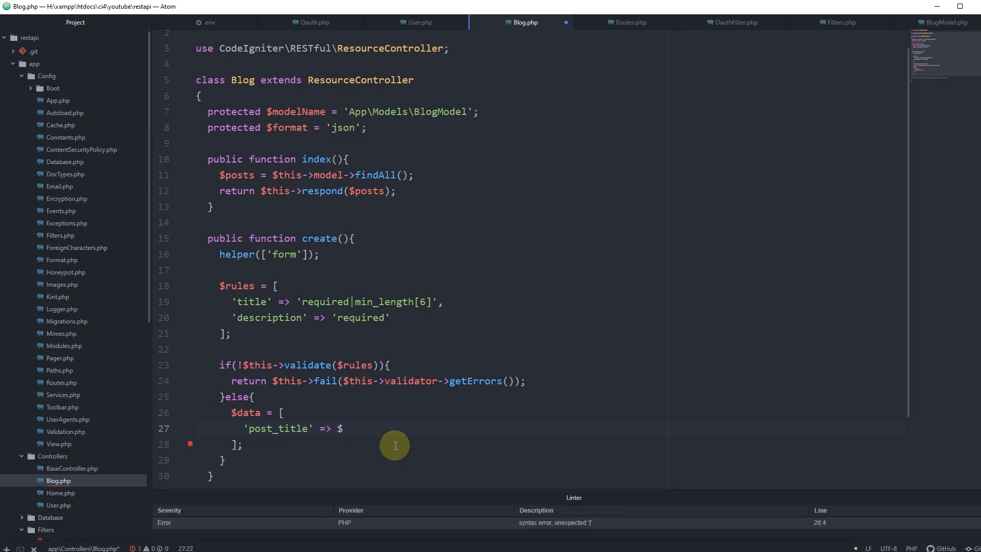
text($this->reqquest)
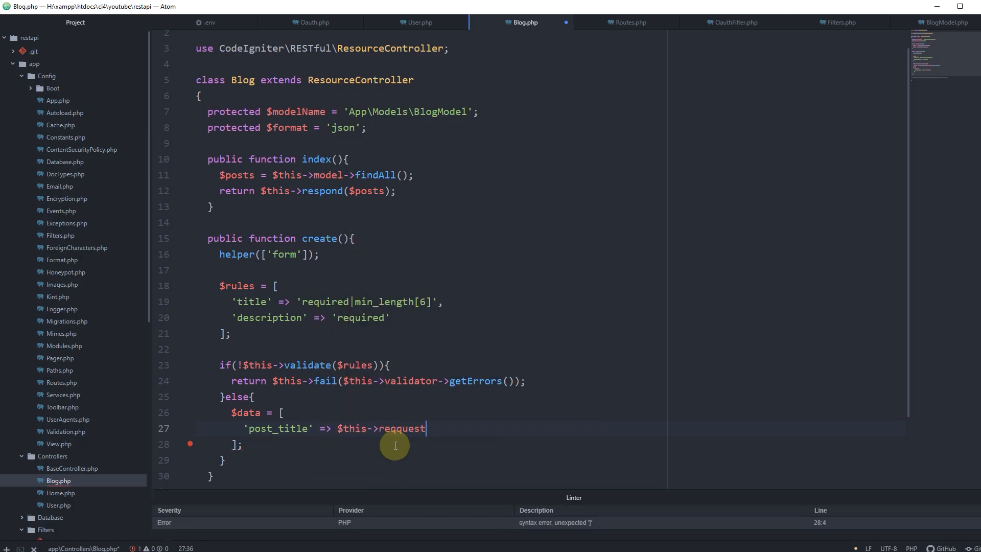
text(->)
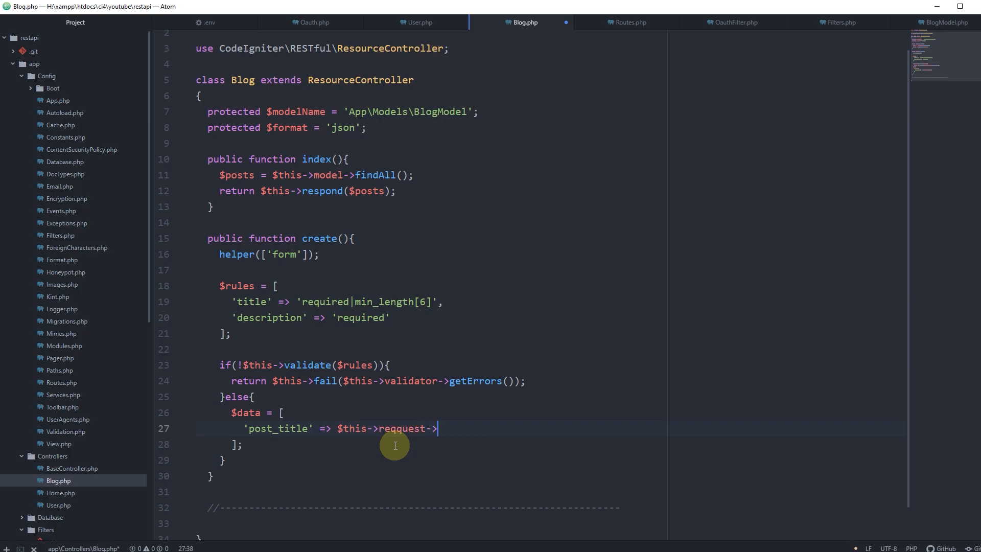
text(getVar(')
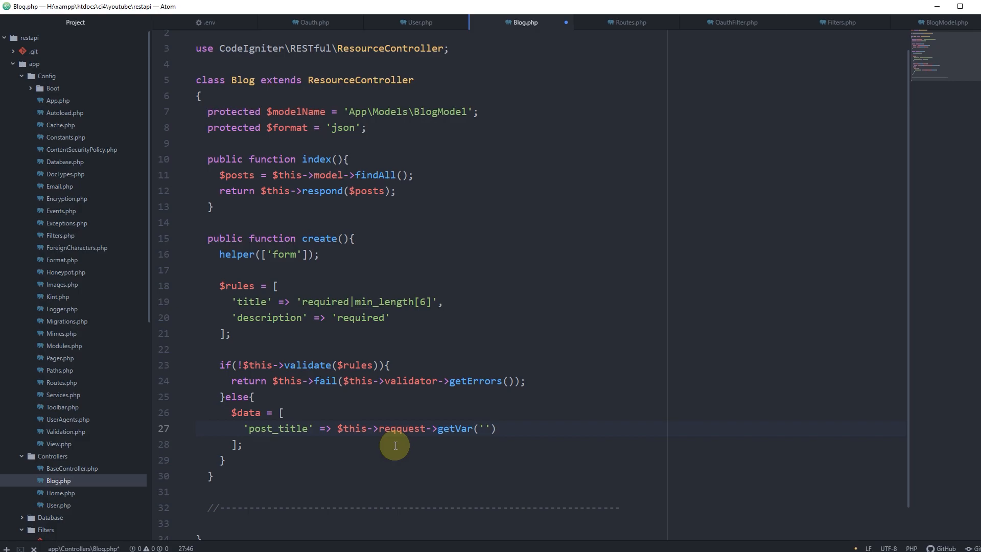
text(title)
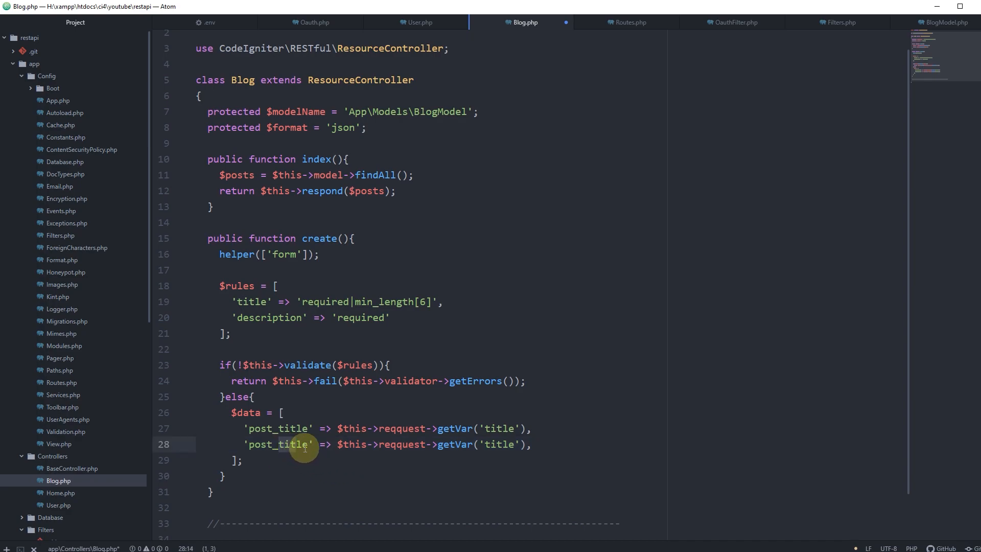
text(description)
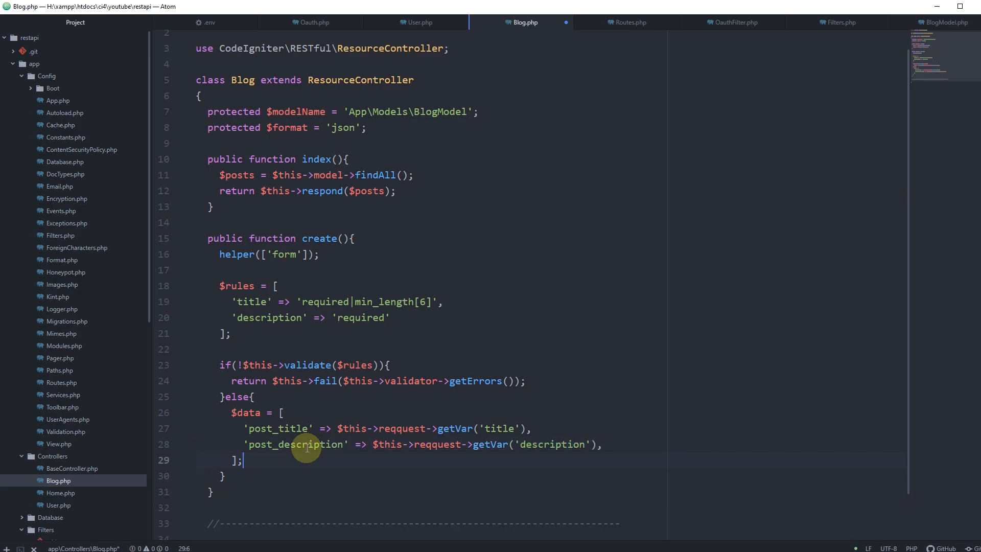
key(enter)
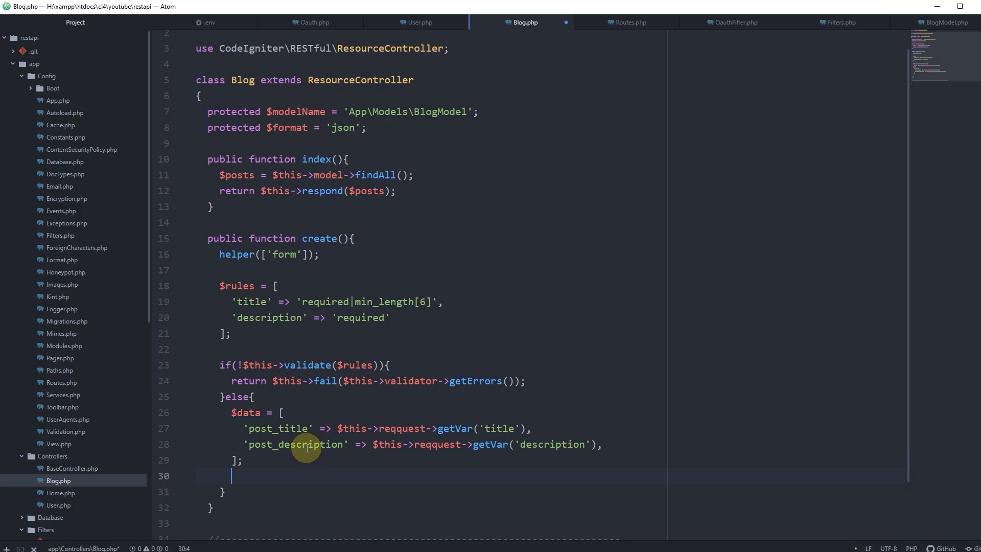
Insert $data via the model into $post_id and set $data['post_id'] = $post_id.
text($post_id =)
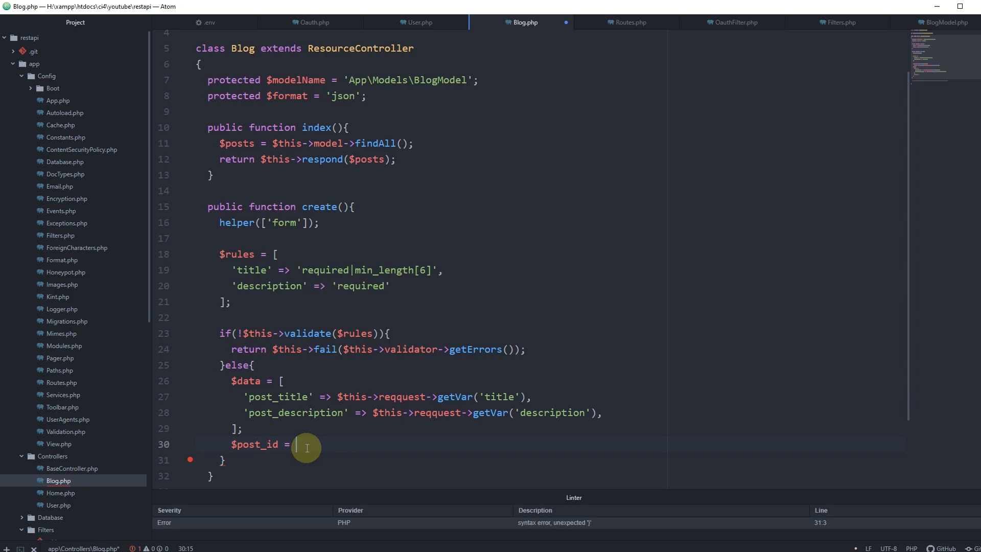
text($this->)
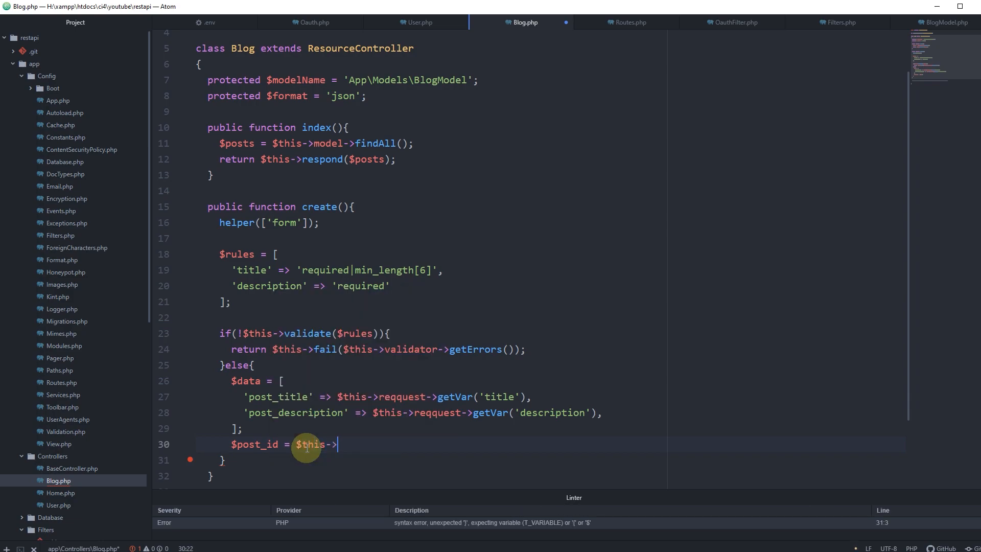
text(model->insert($data)
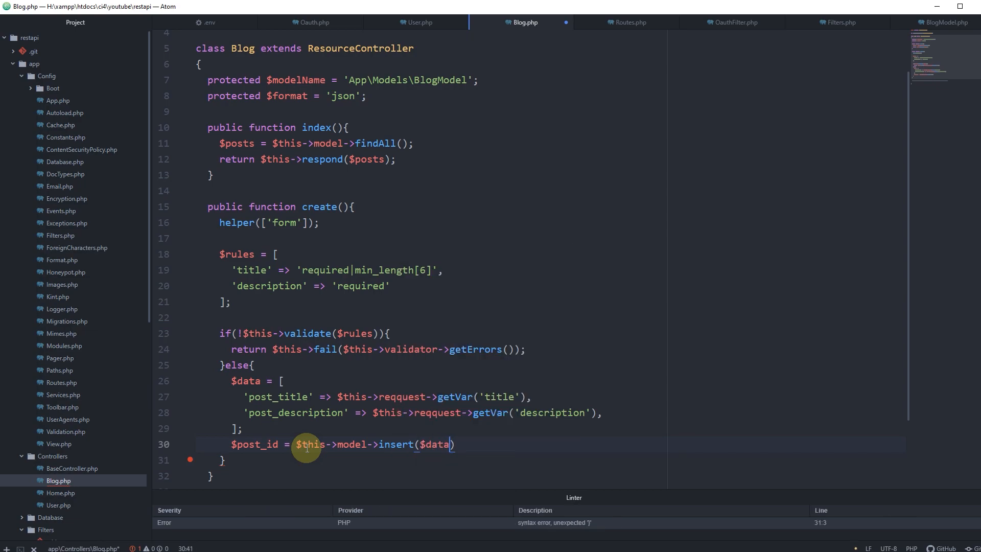
text(;)
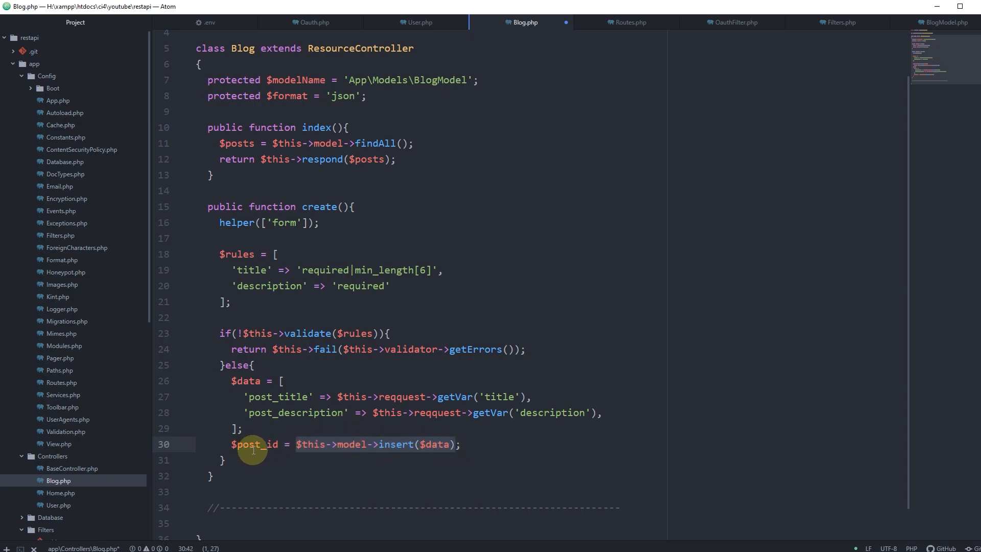
click(457, 444)
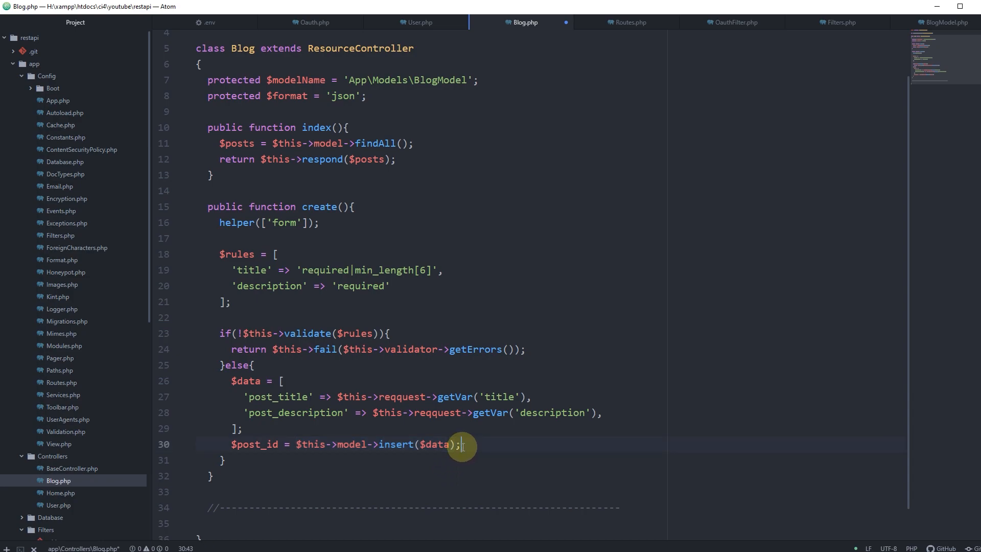
mouse_move(641, 470)
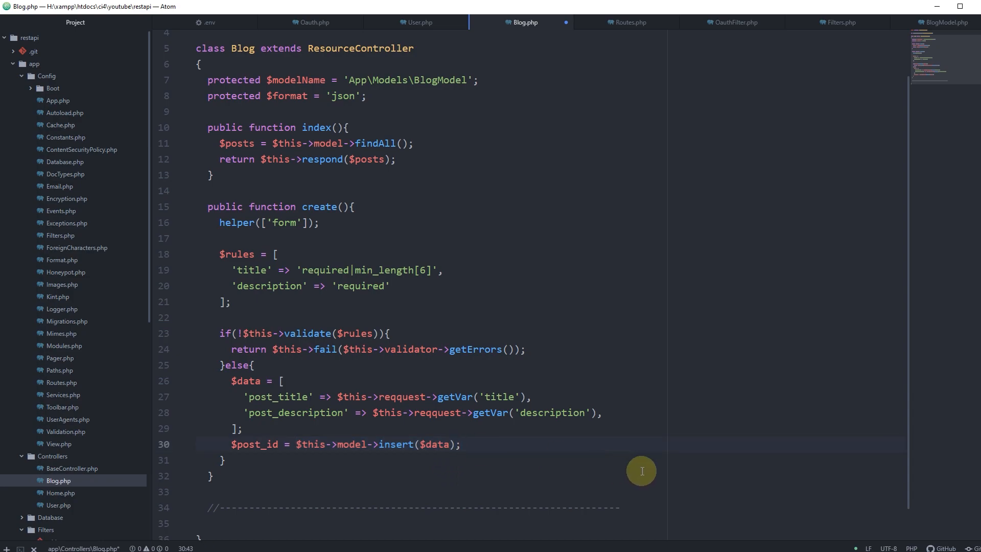
text($data[')
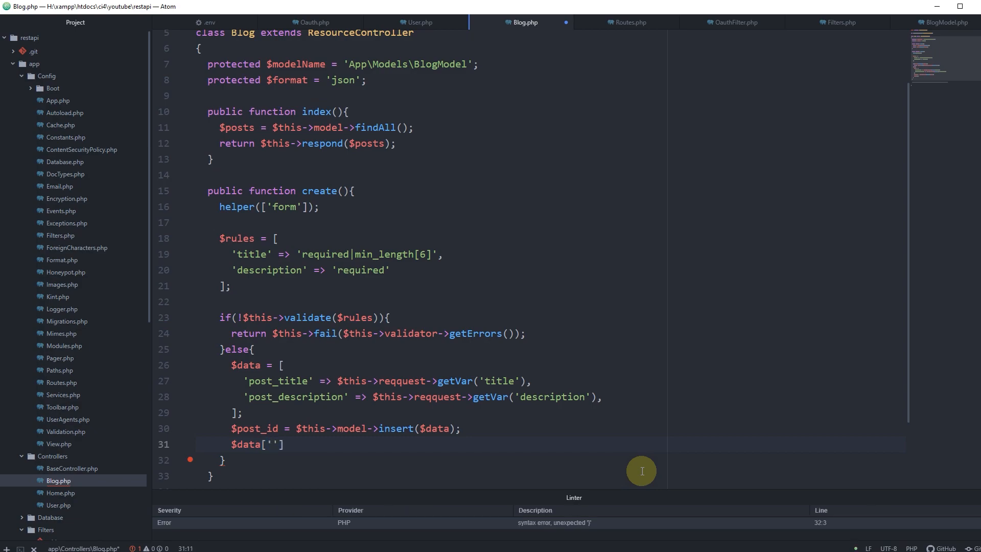
text(post_id)
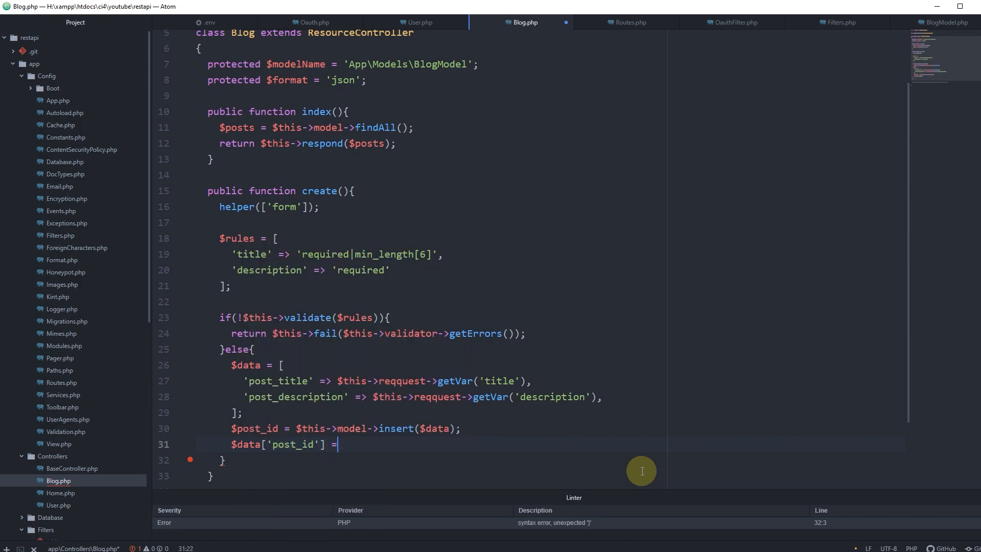
text($)
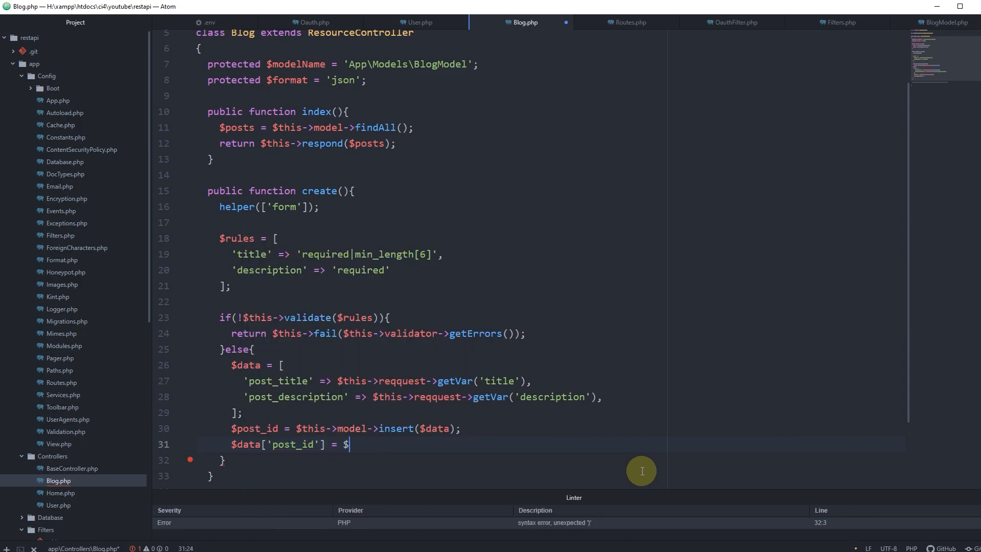
text(post_id;)
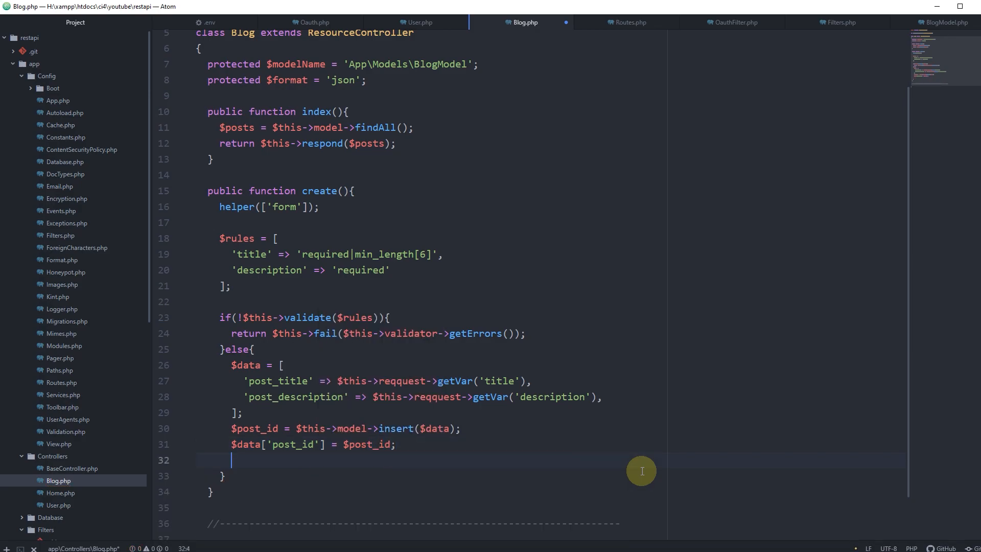
Return $this->respondCreated($data) from the else branch.
text(return)
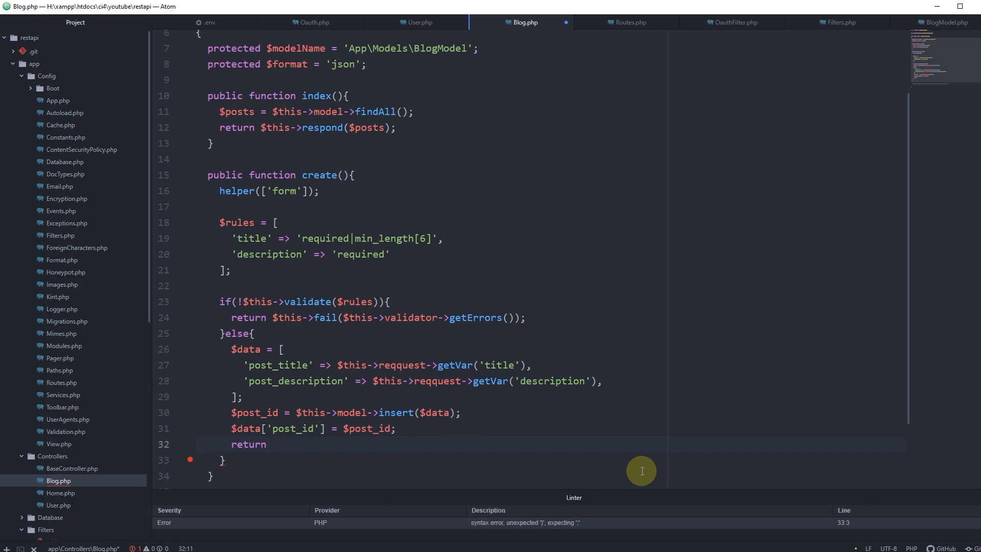
text($)
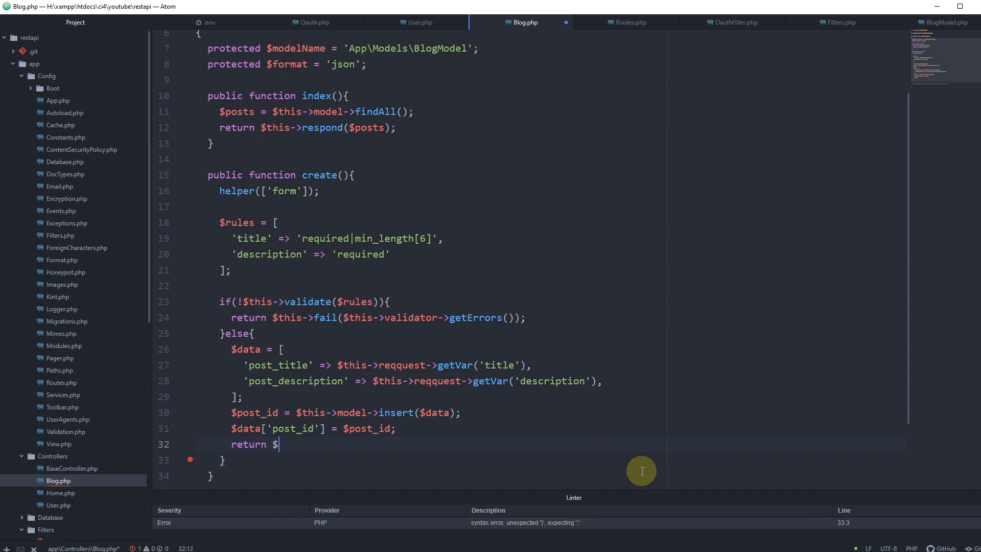
text(this->r)
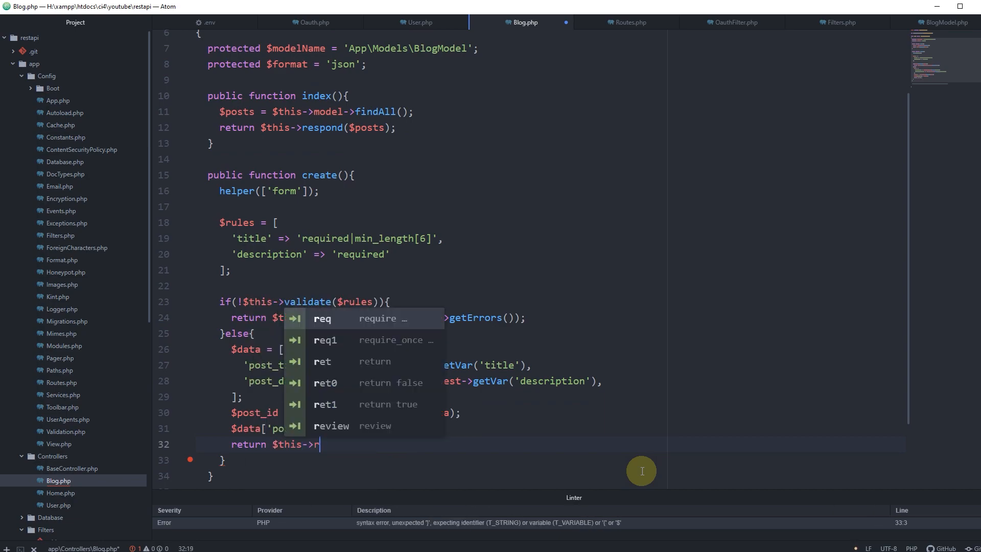
text(espondCreated)
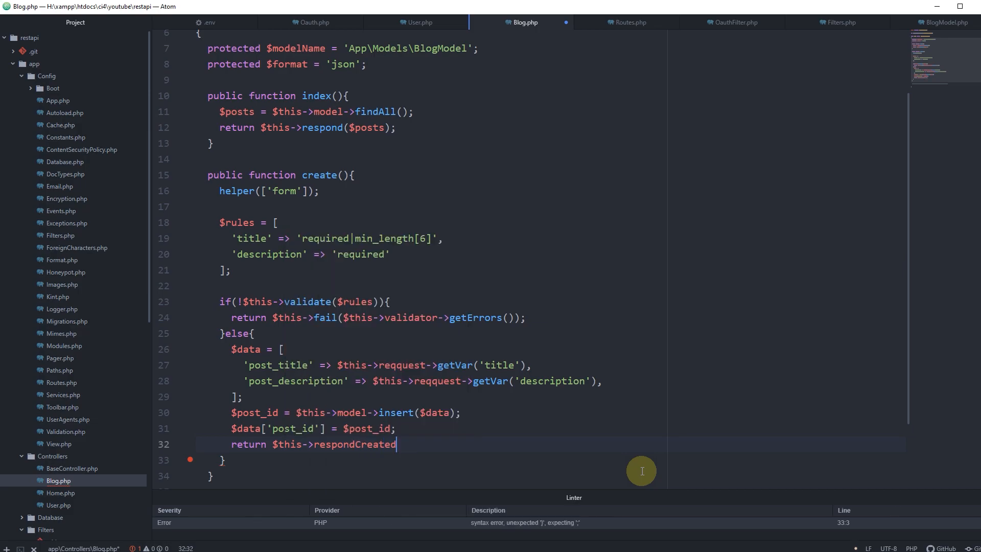
text(($data);)
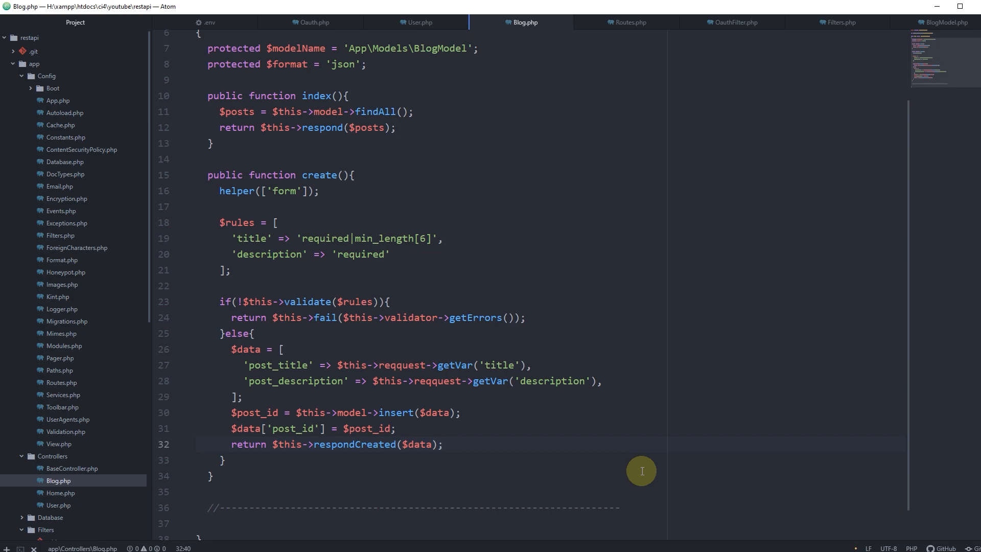
mouse_move(378, 444)
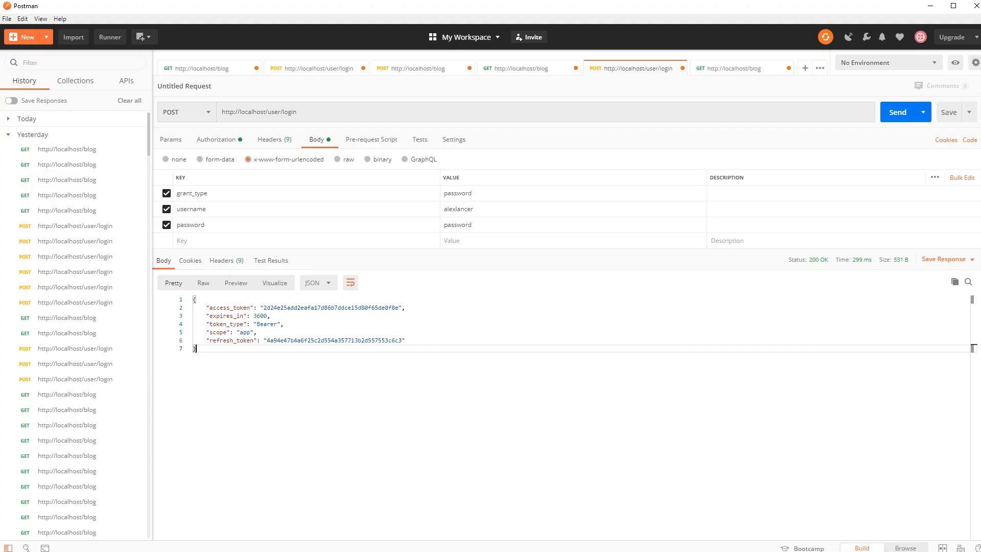
click(804, 68)
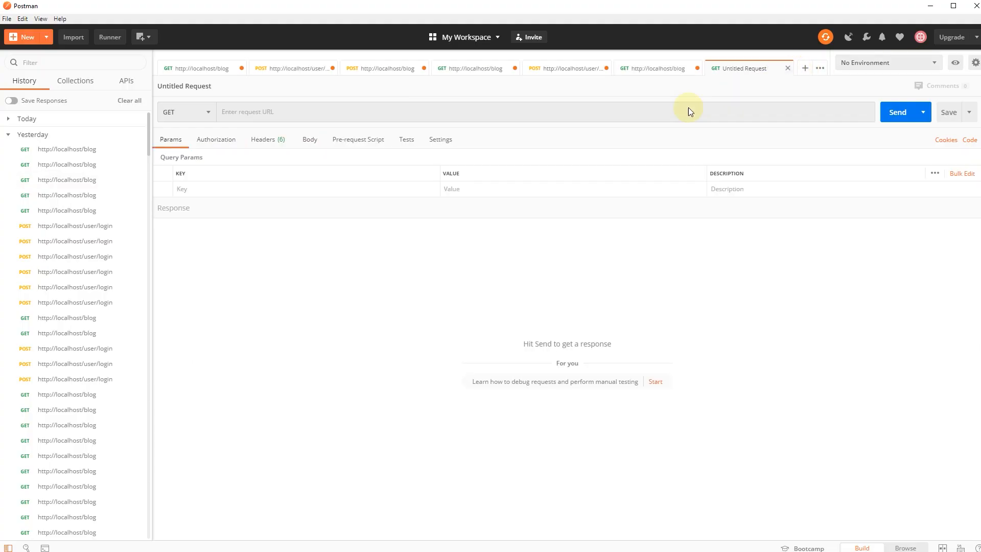
click(186, 111)
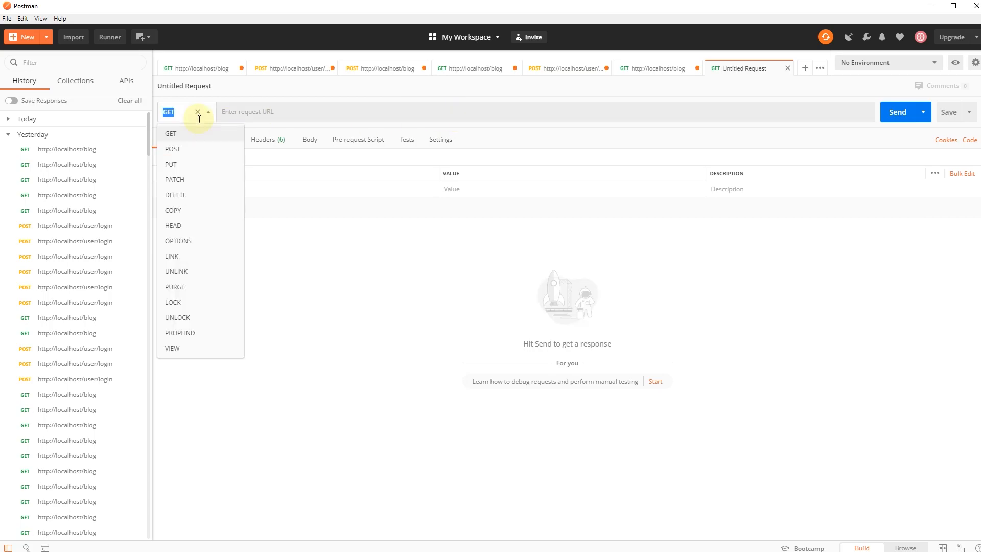
click(172, 149)
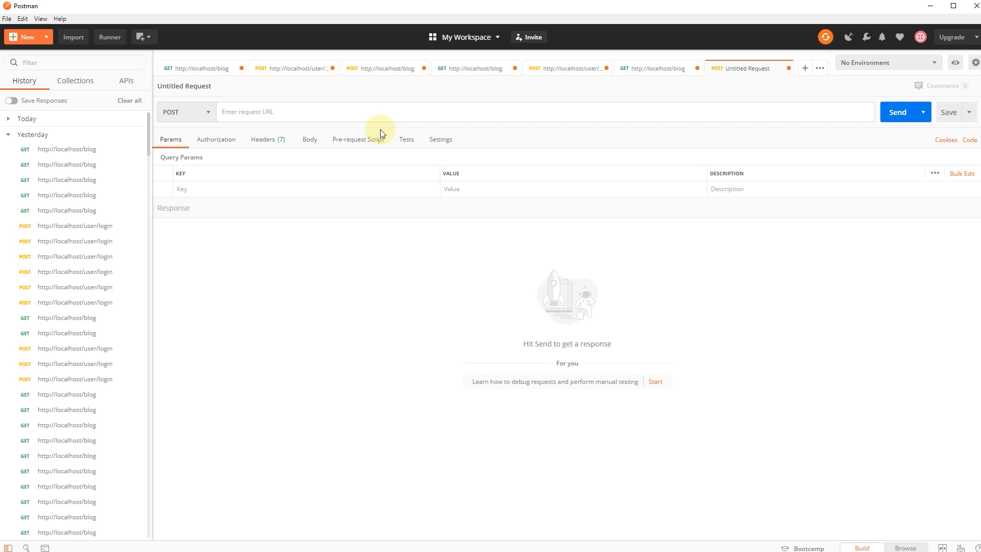
text(http://localhost/blog)
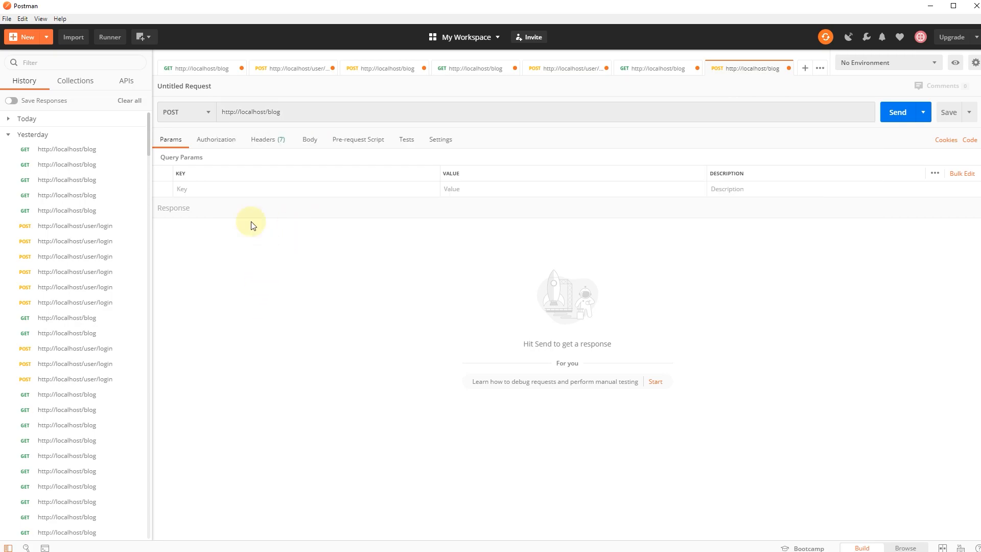
click(216, 139)
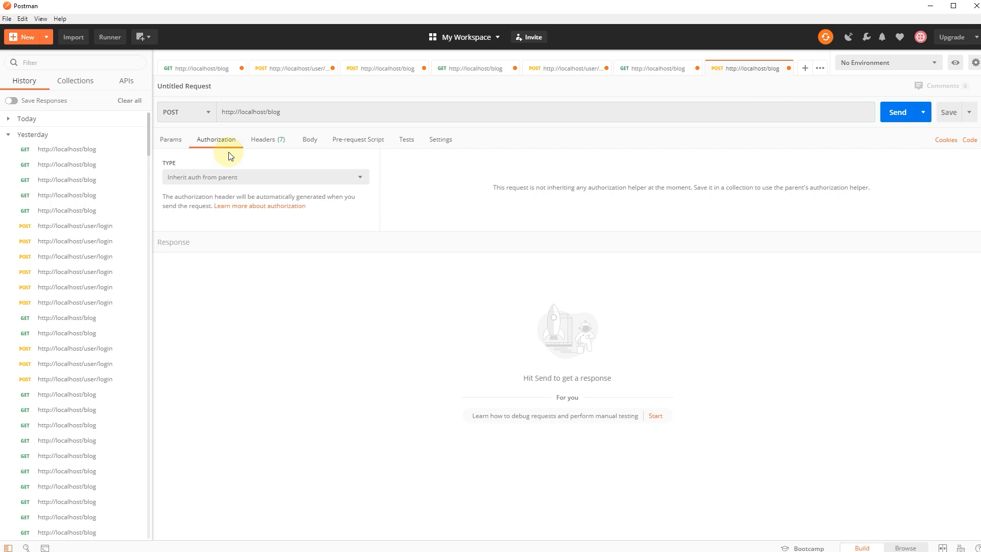
click(263, 177)
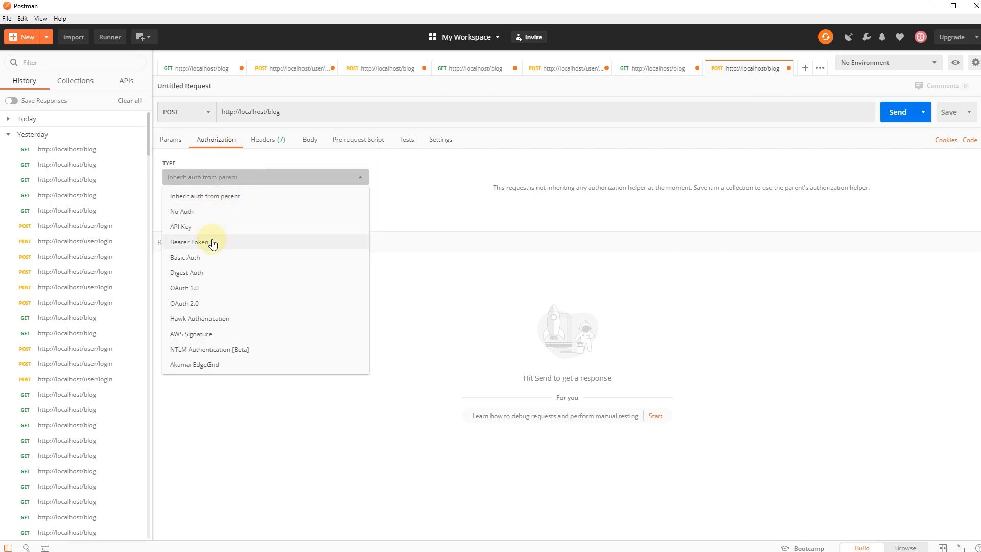
click(190, 241)
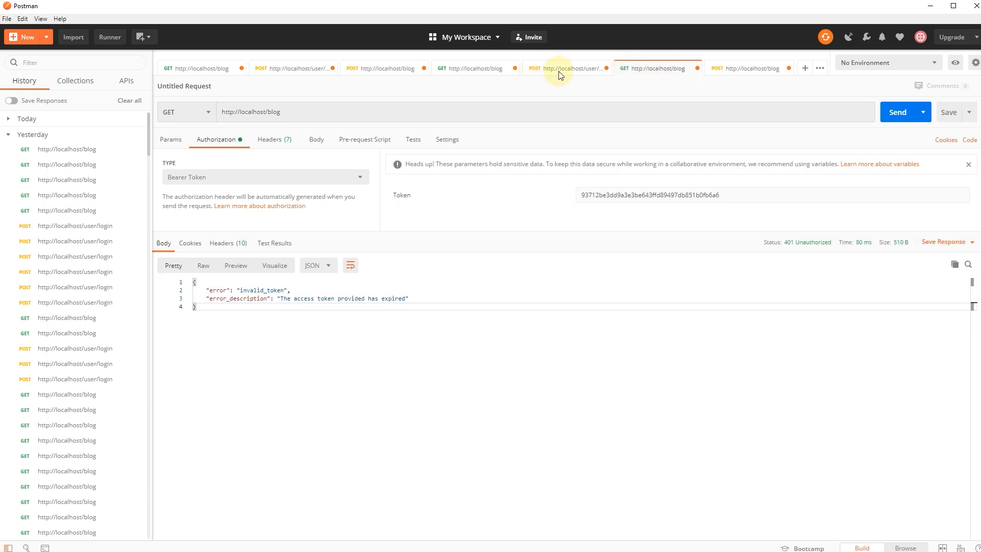
Resend user/login for a fresh access_token and paste it as the blog request's bearer token.
click(566, 69)
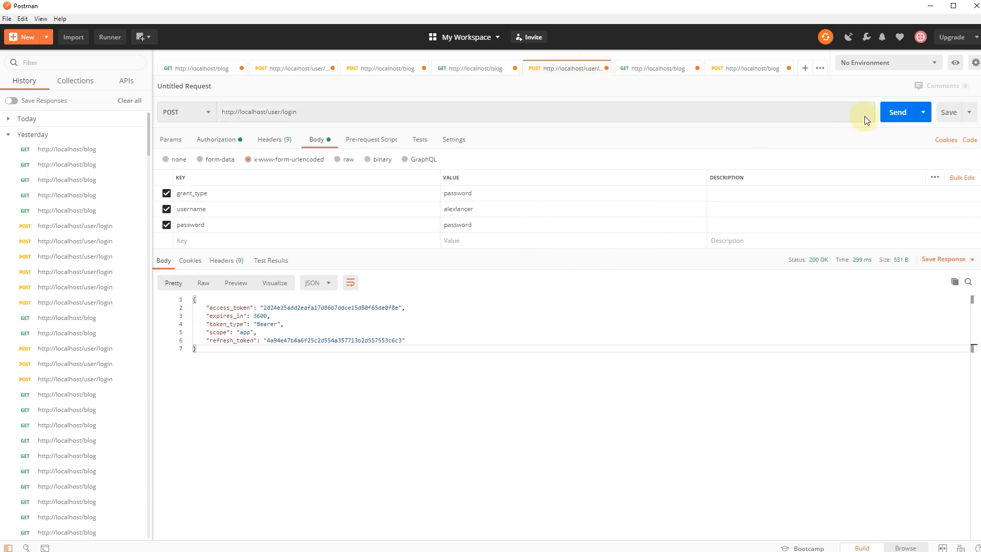
click(897, 111)
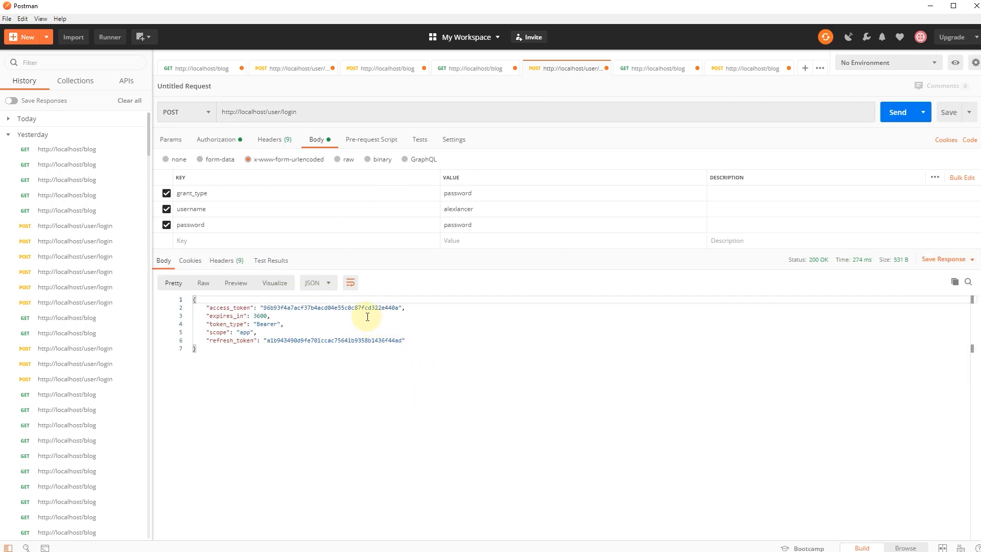
click(748, 67)
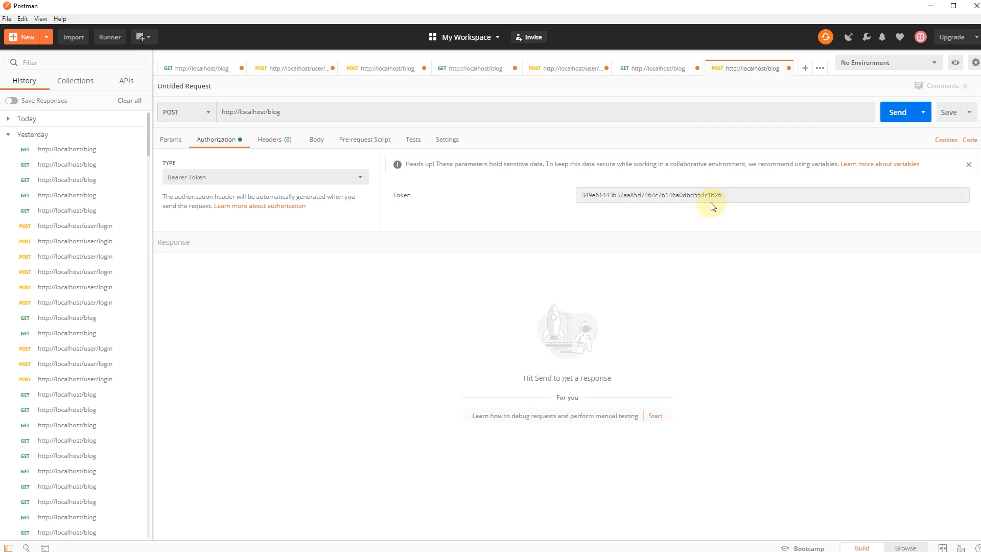
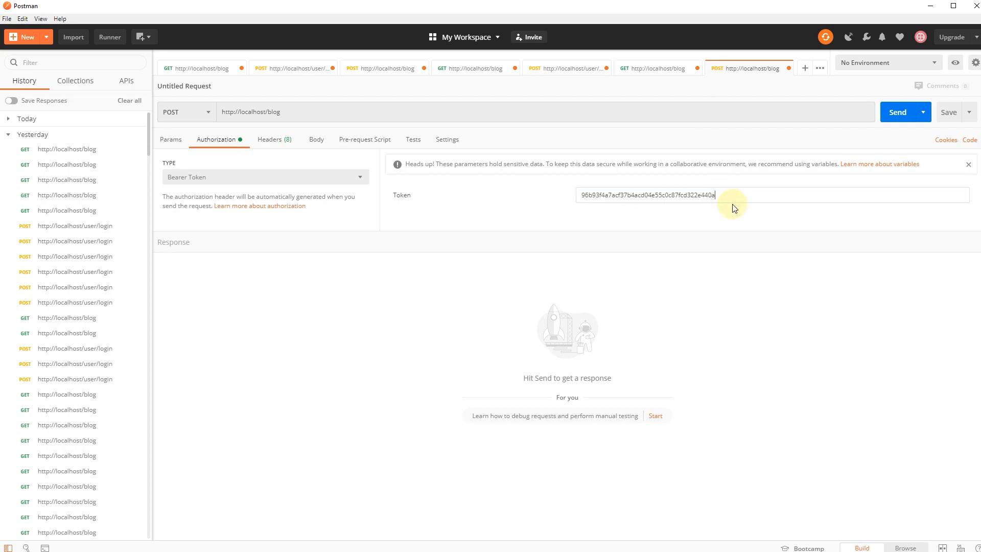
mouse_move(301, 123)
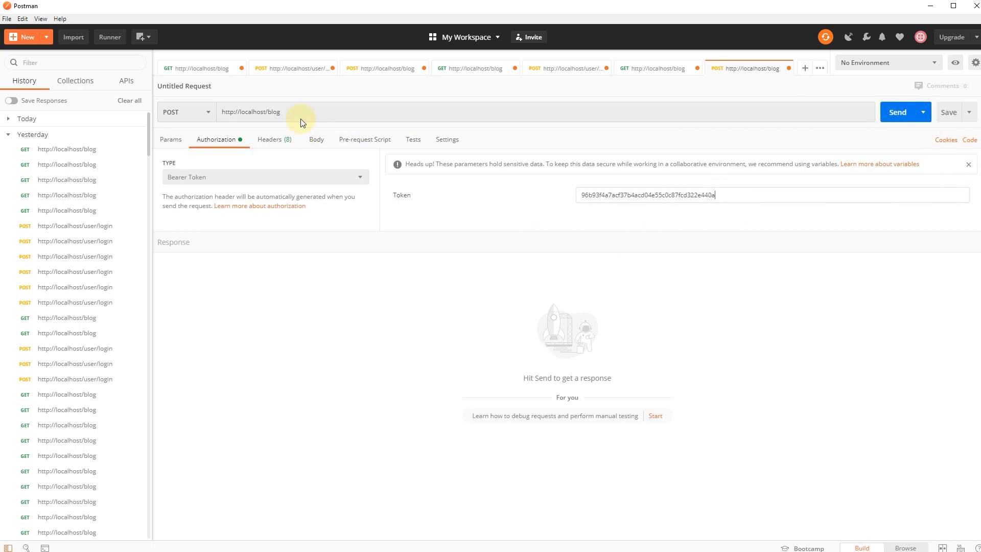
Send url-encoded form fields title 'New...' and description 'Awesome content. i really love it'.
click(316, 139)
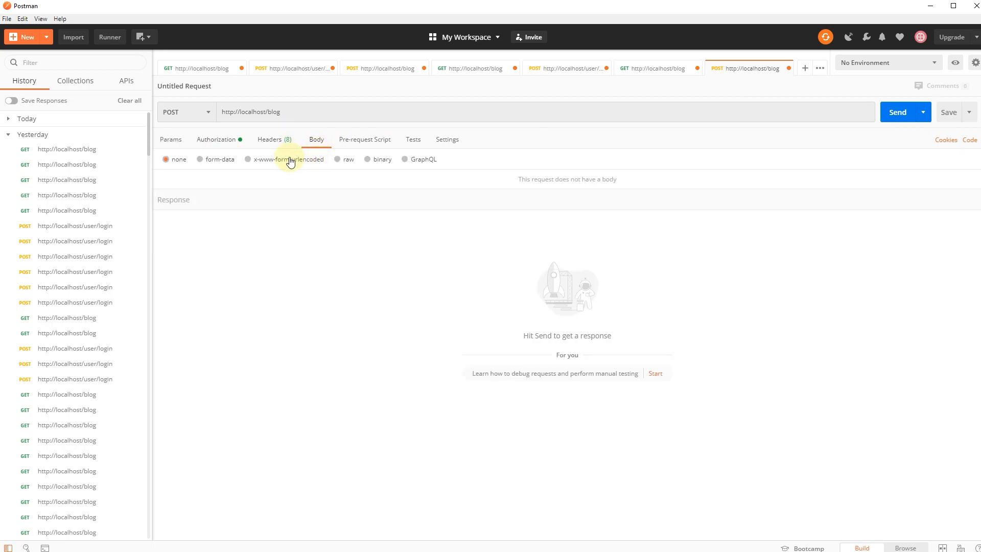
click(249, 159)
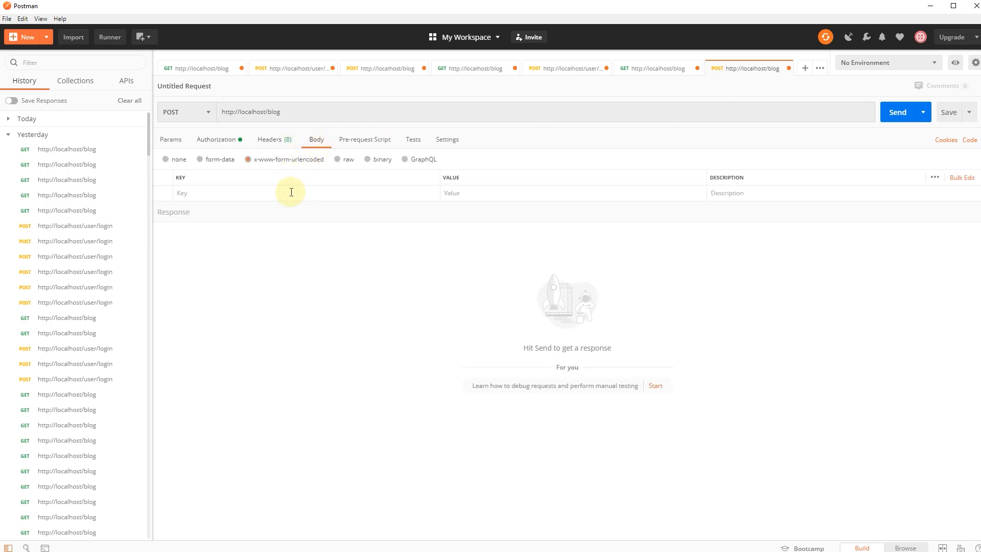
mouse_move(307, 191)
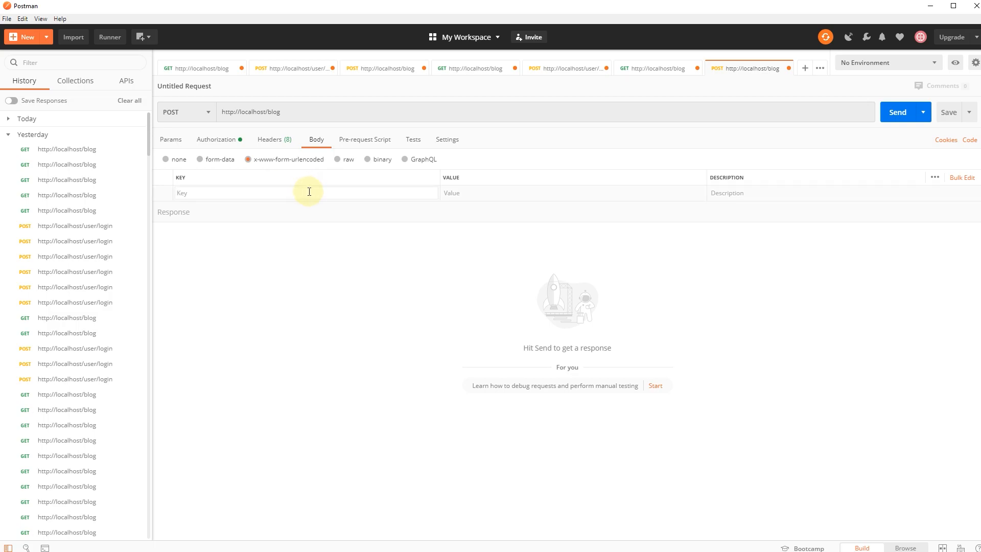
text(title)
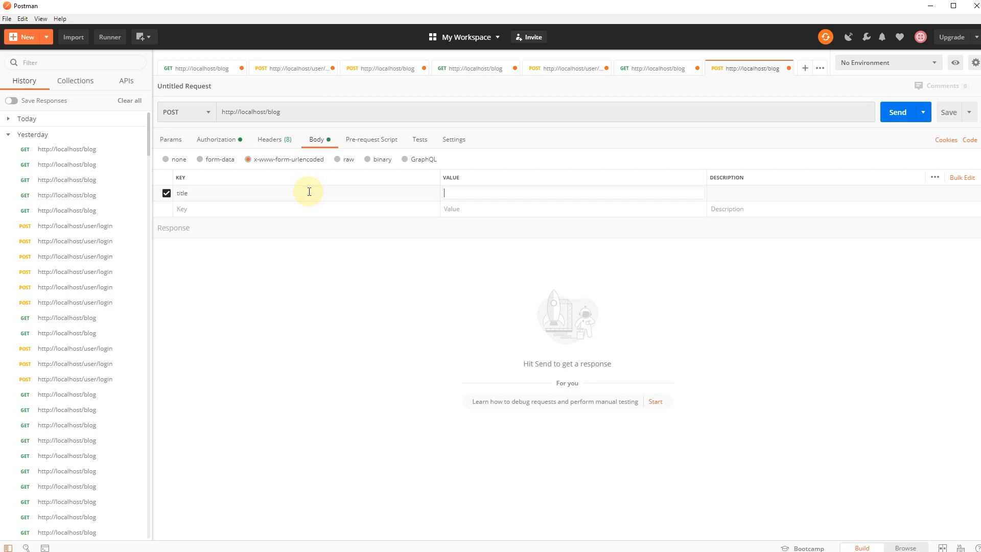
text(New blog post)
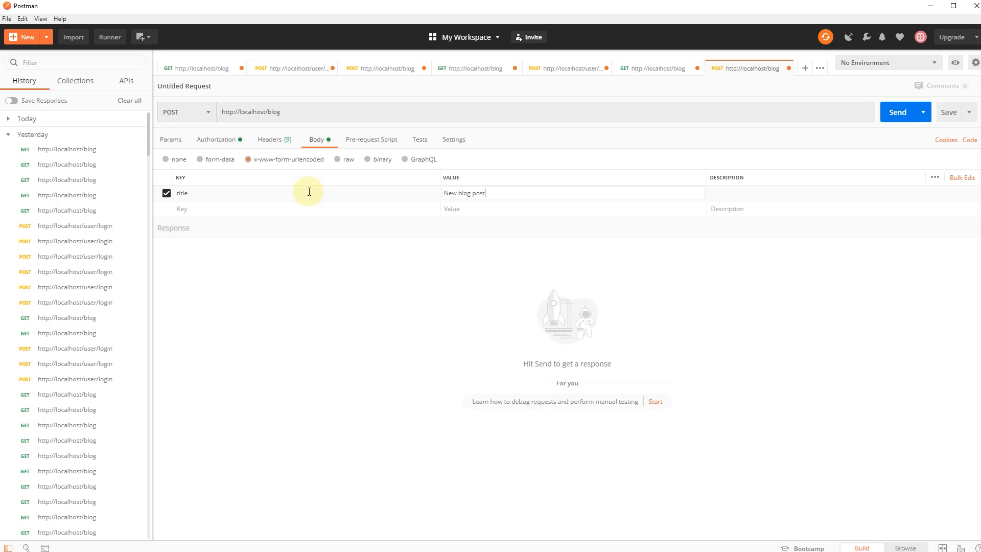
text(description)
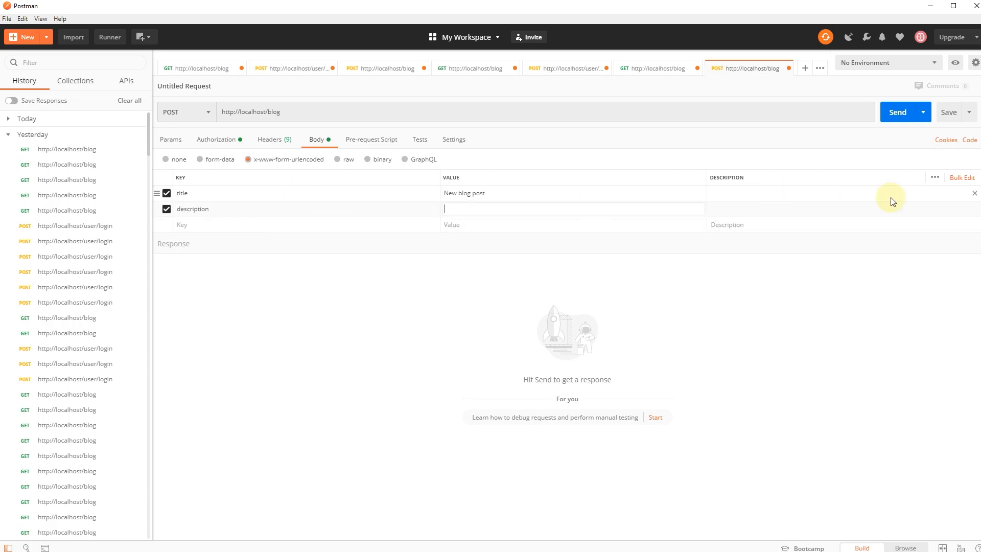
text(Awesome content. i treall)
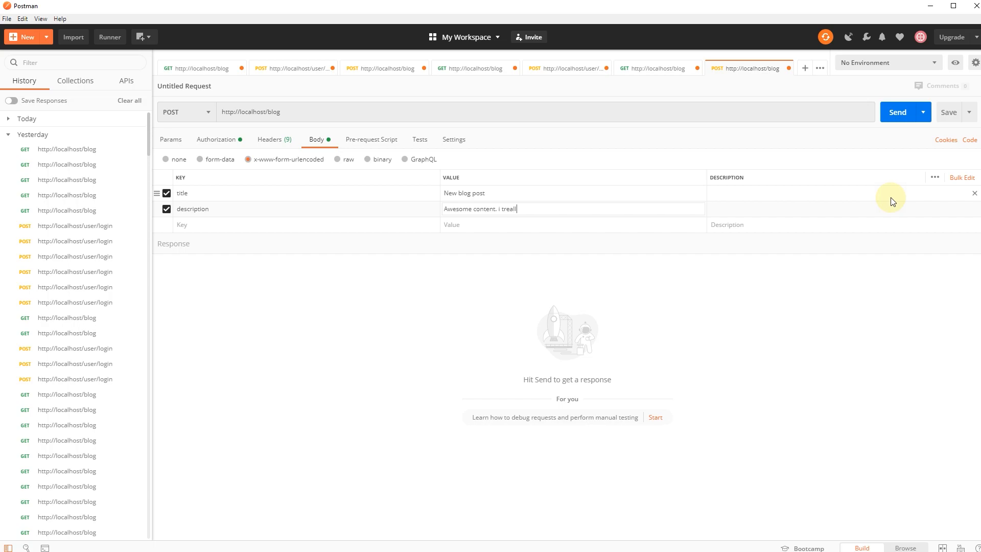
text(y l)
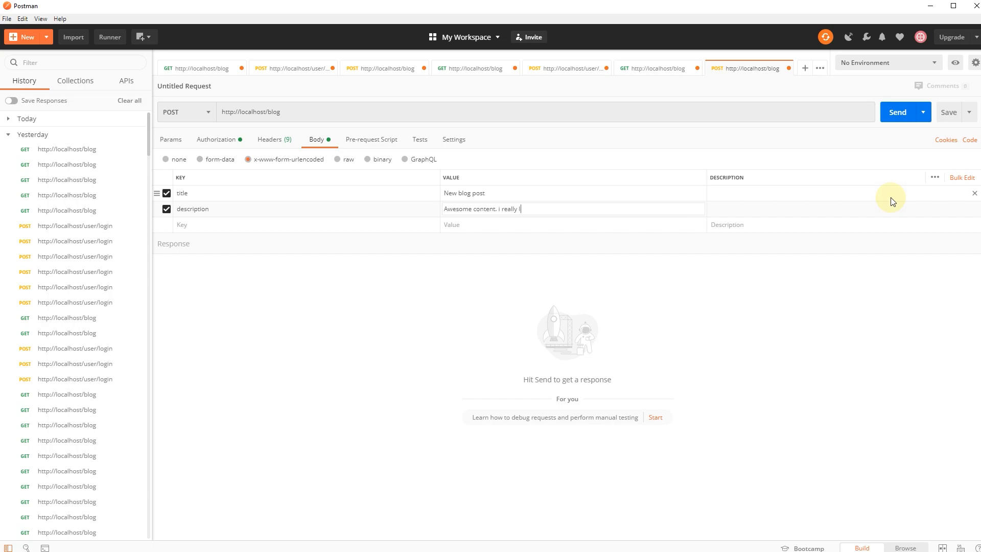
text(ove it)
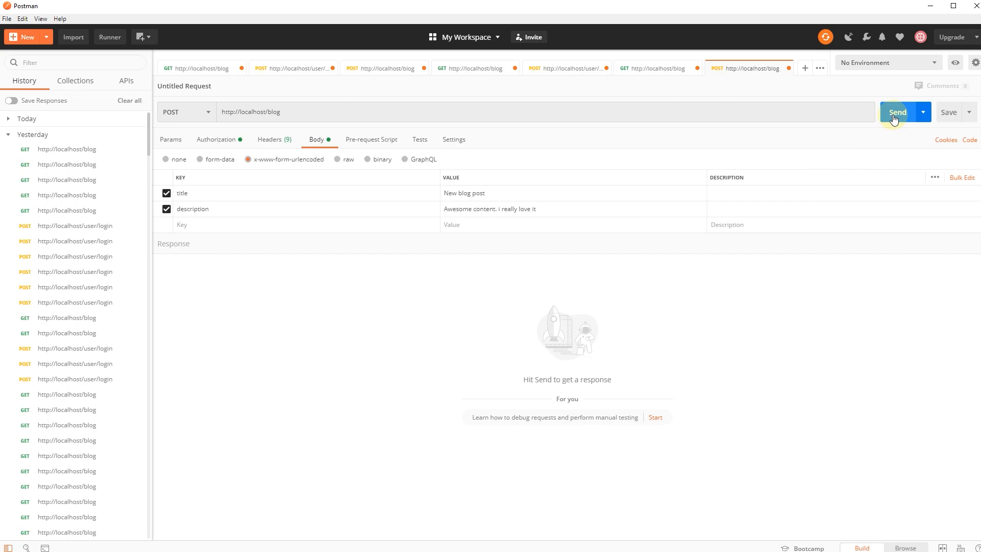
click(897, 112)
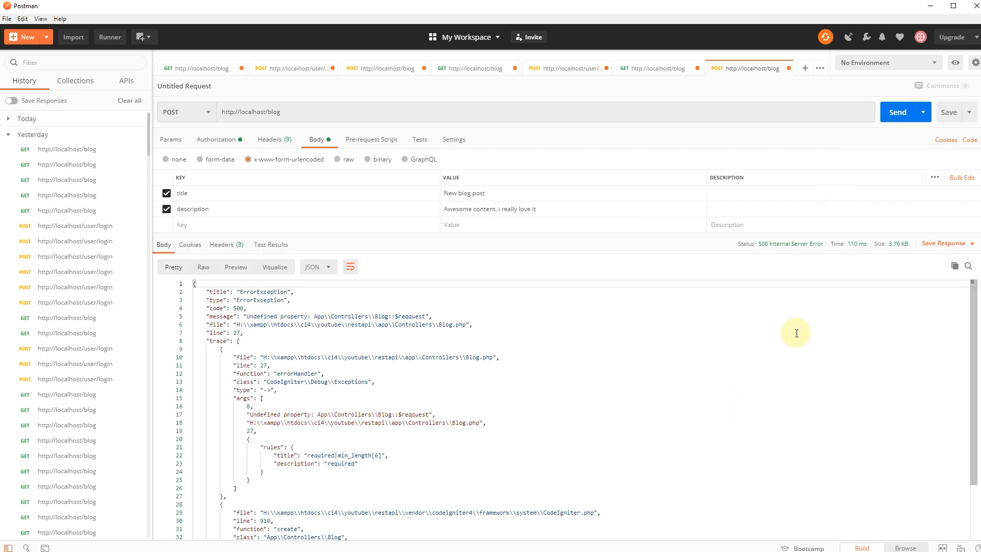
mouse_move(816, 246)
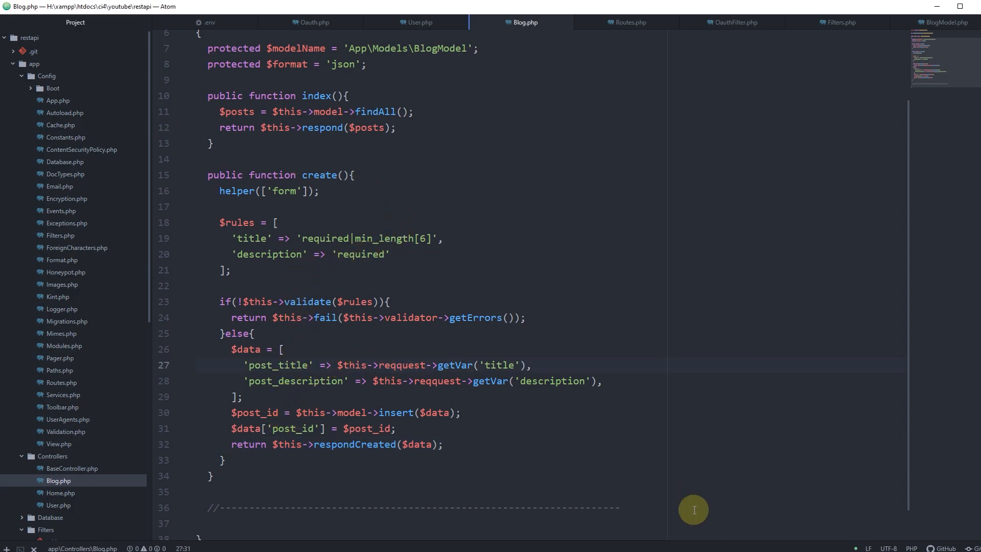
mouse_move(400, 365)
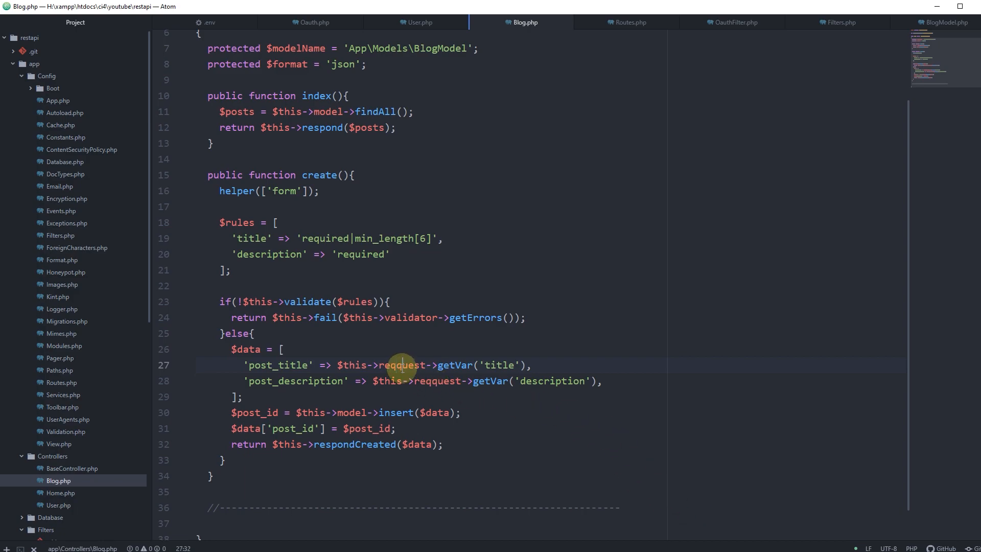
Place the cursor on the misspelled 'reqquest' property in create()'s data array.
click(449, 381)
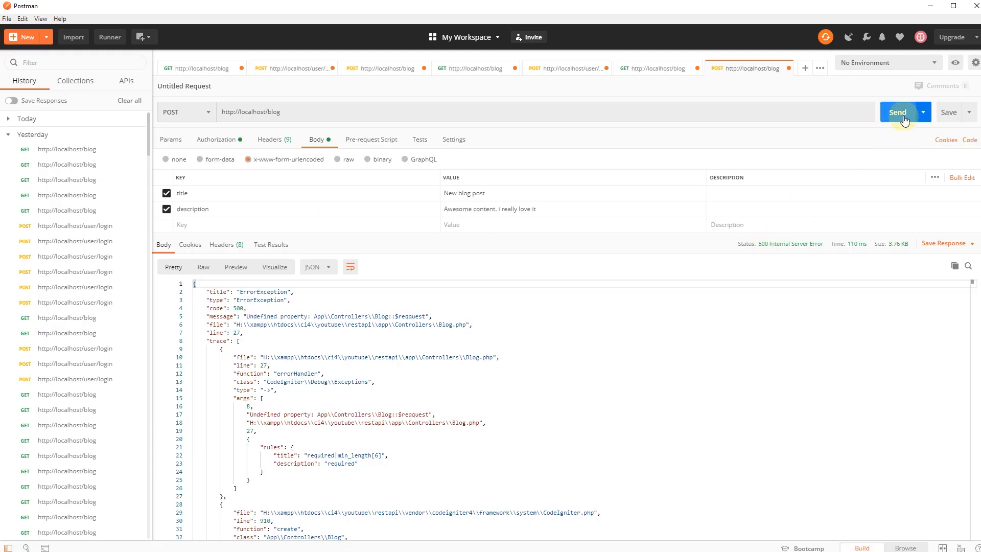
Resend POST localhost/blog and pick out post_id 8 in the 201 Created response.
click(897, 113)
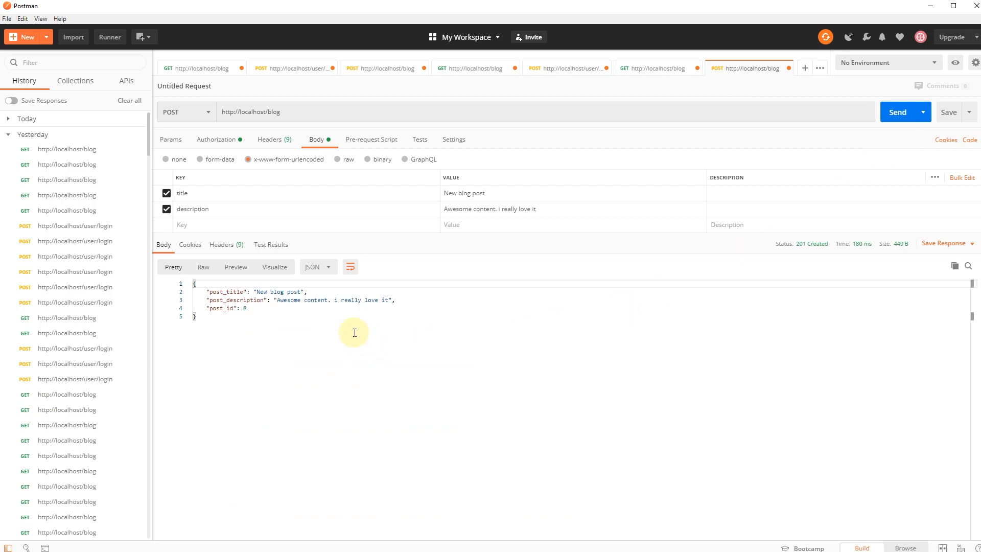
mouse_move(207, 294)
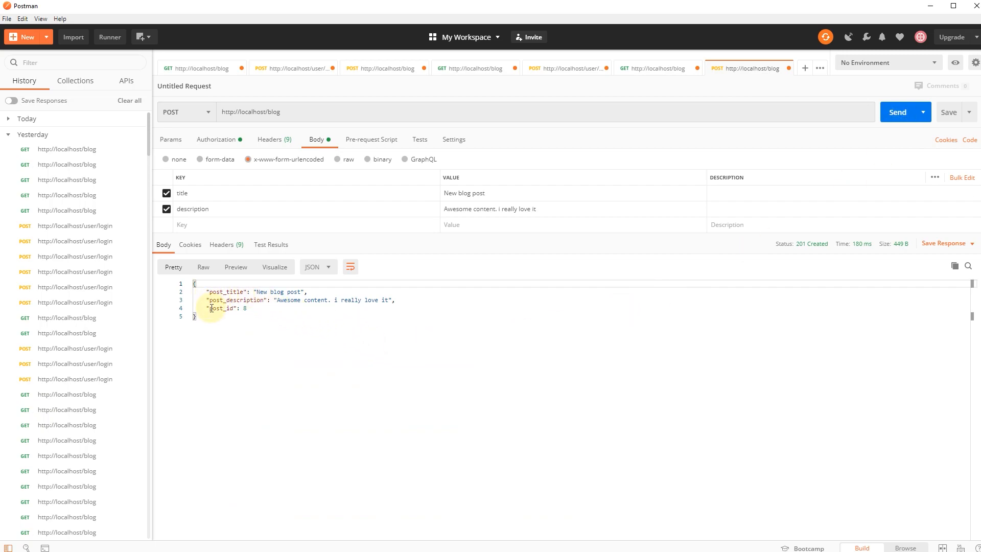
double_click(220, 307)
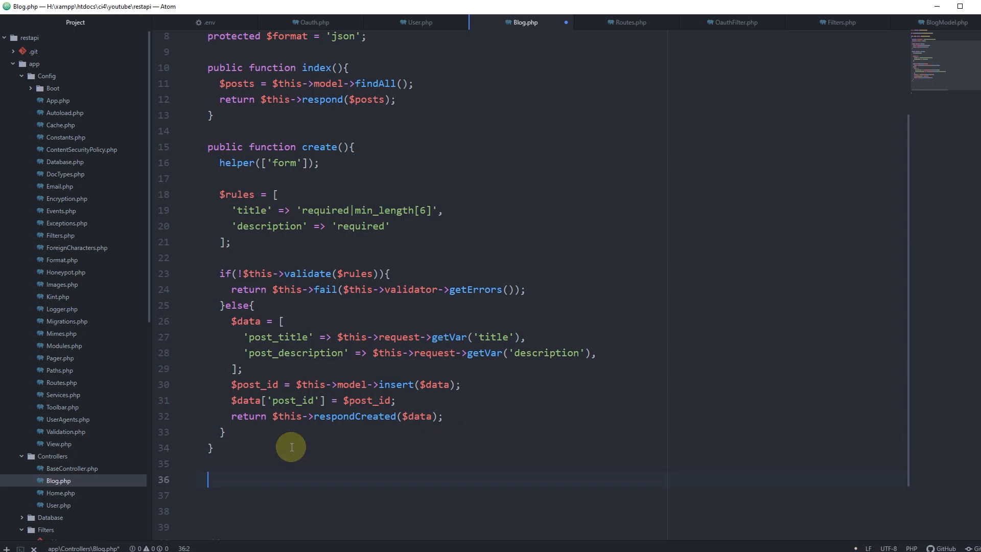
Declare public function update($id = null) with validation rules and an else branch.
text(public function)
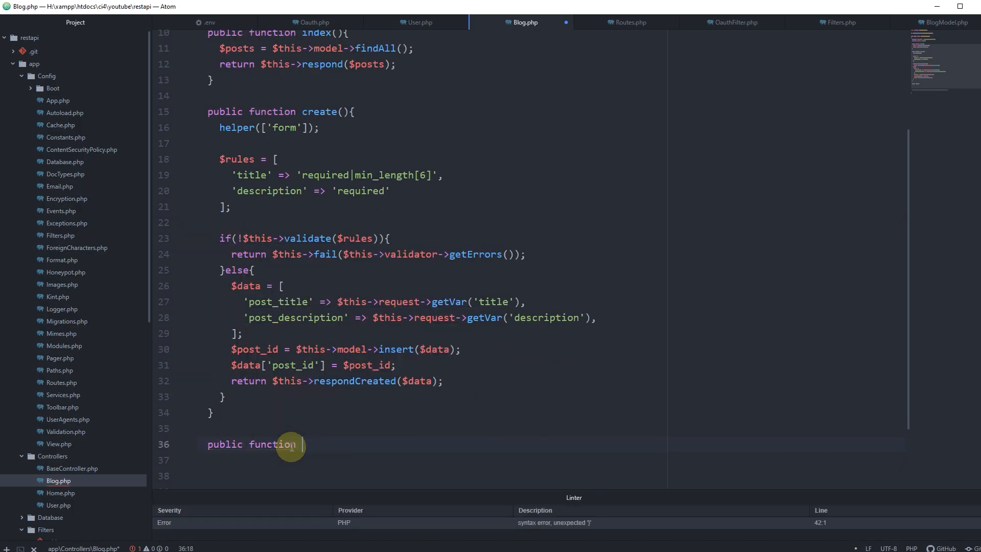
text(update)
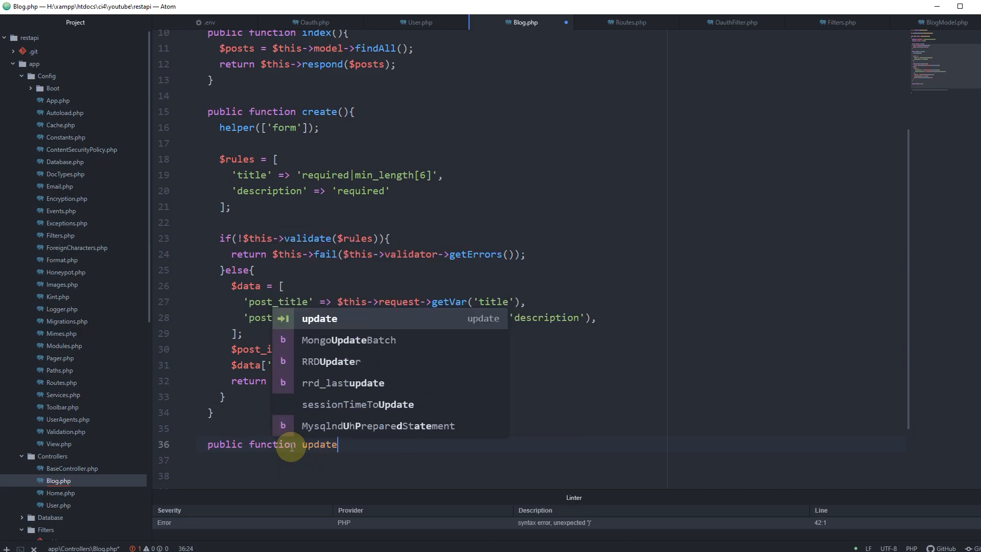
text(($))
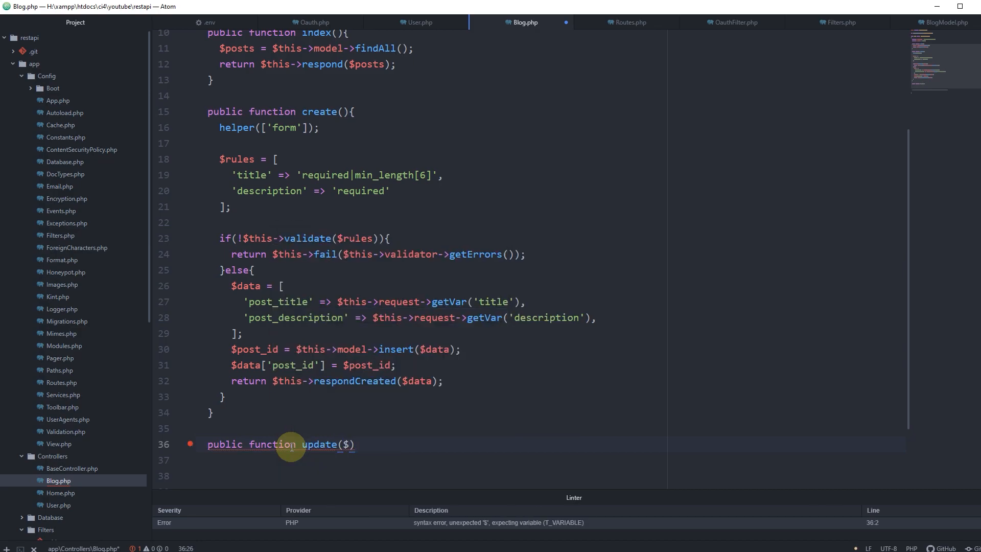
text(id =)
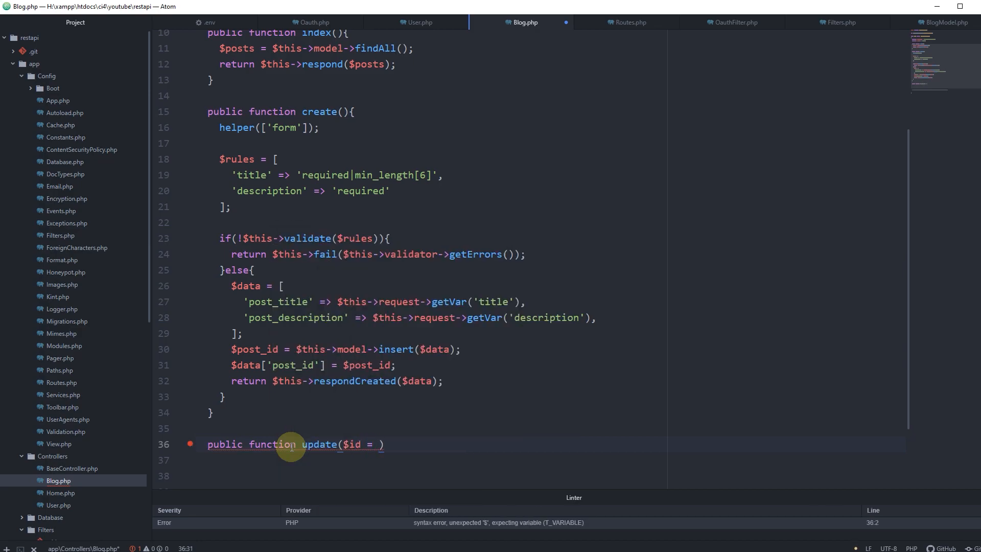
text(null){)
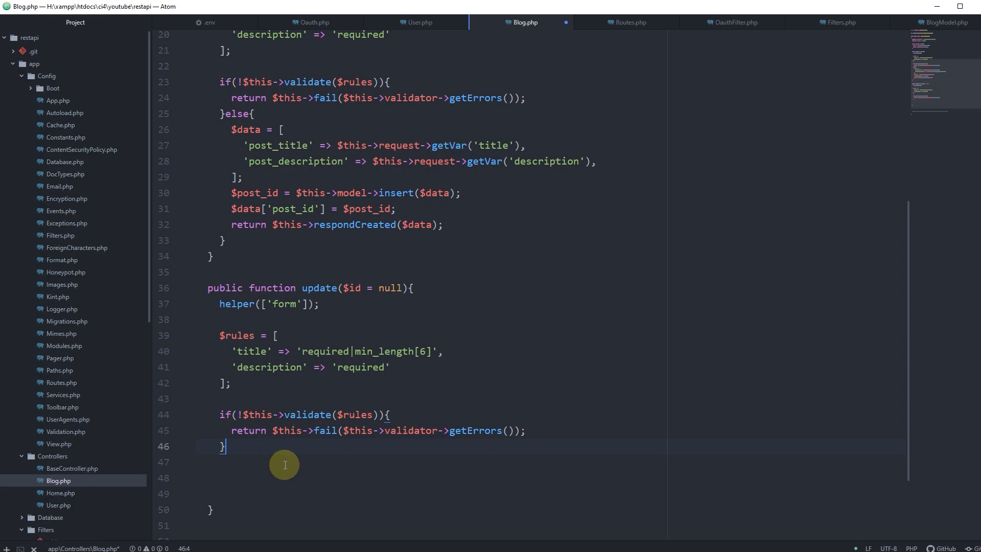
text(else{)
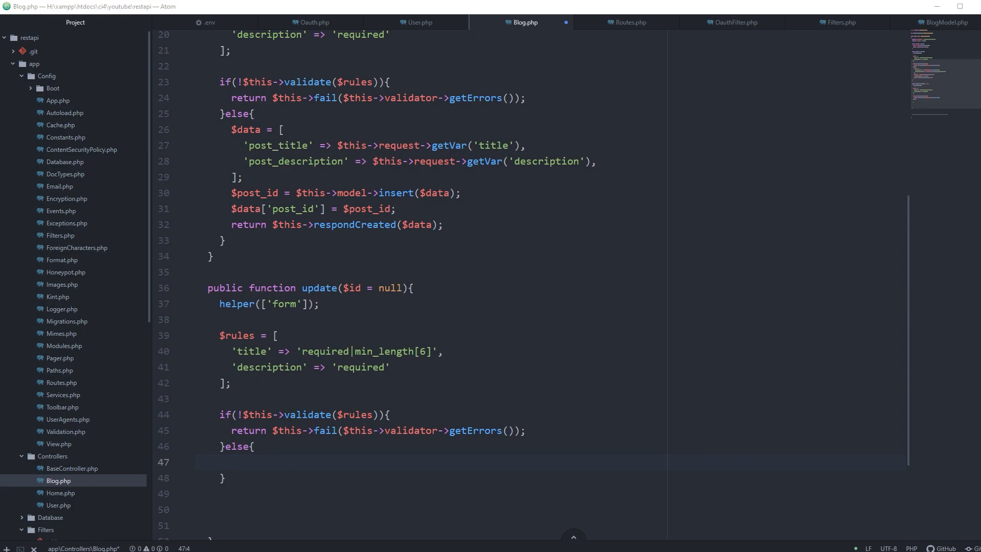
mouse_move(274, 466)
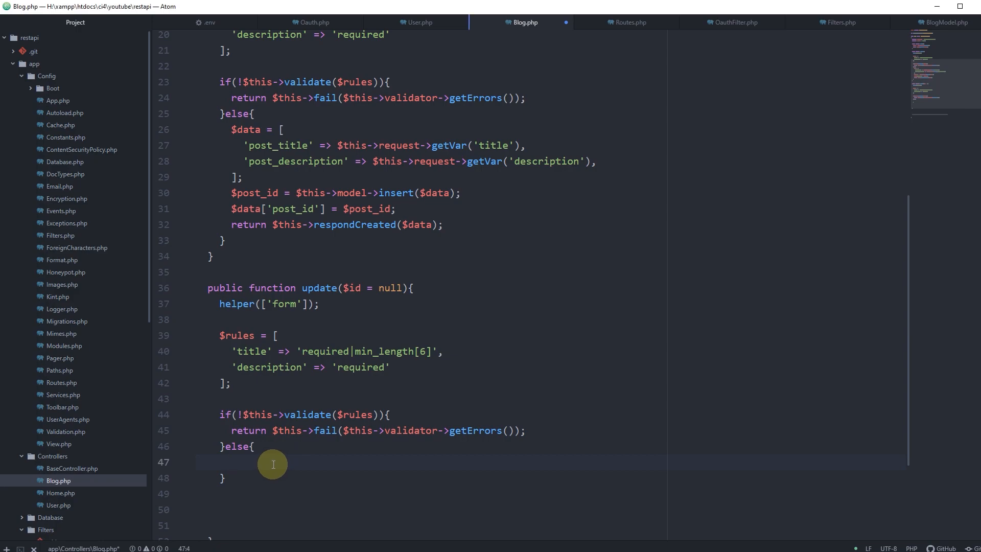
In the else branch read $this->request->getRawInput() into $input and start $data.
text($)
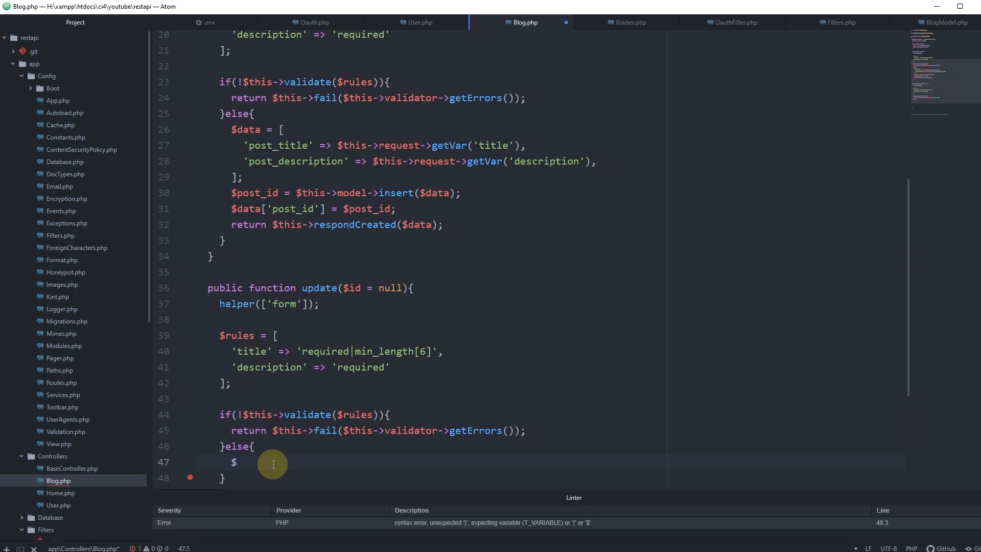
text(input =)
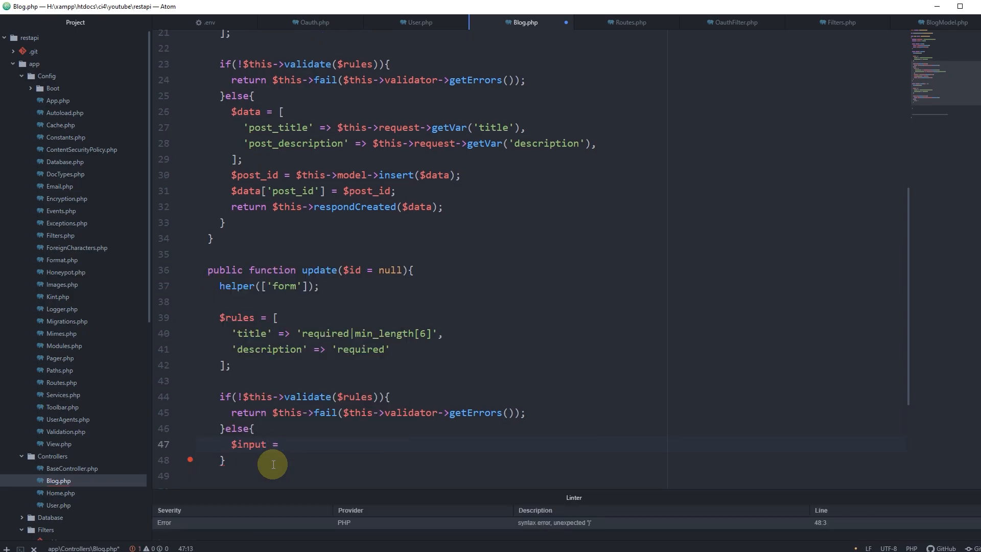
text($this->)
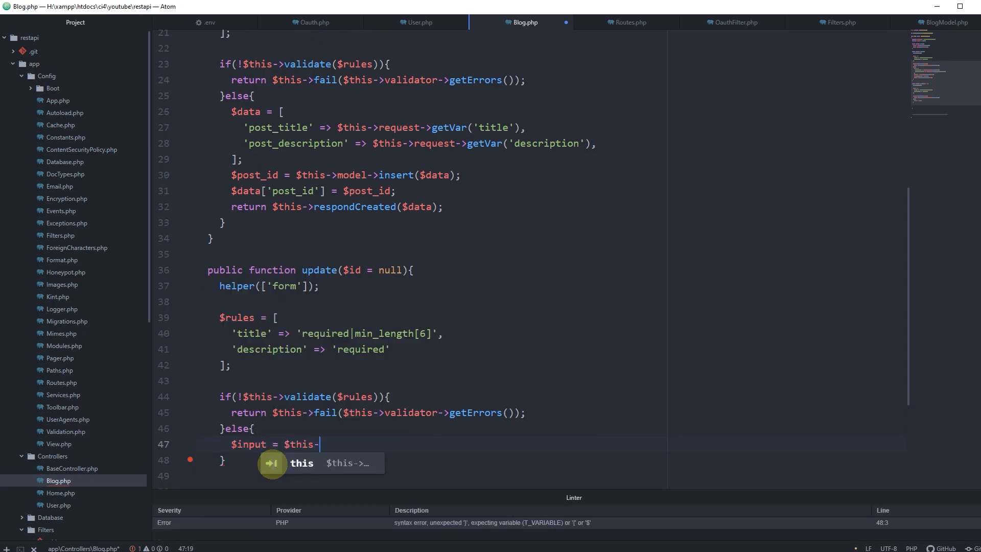
text(>)
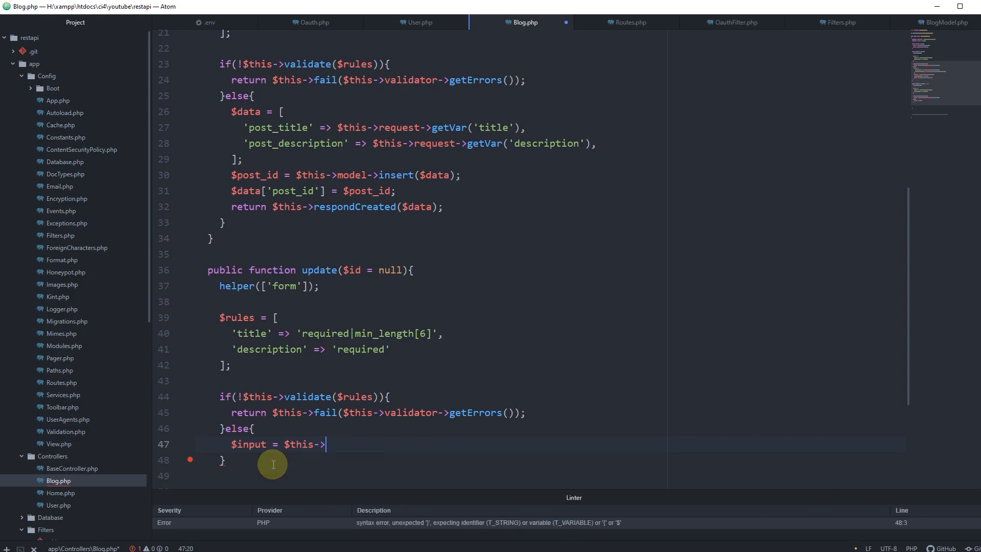
text(re)
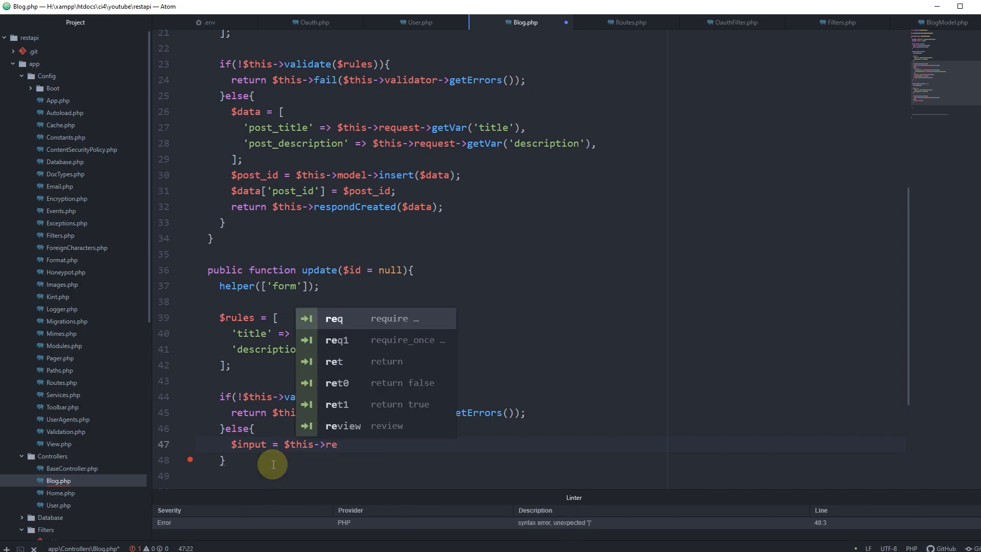
text(que)
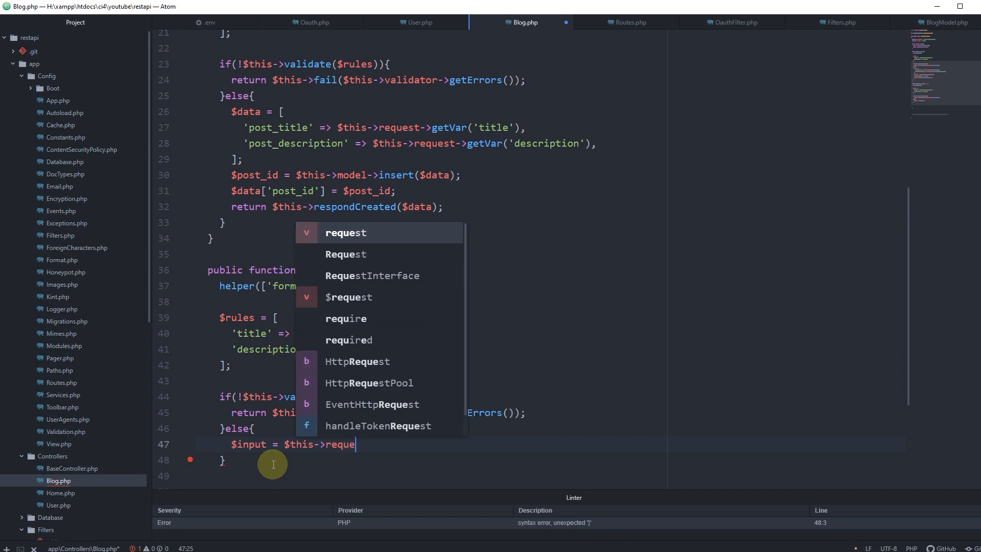
text(request->)
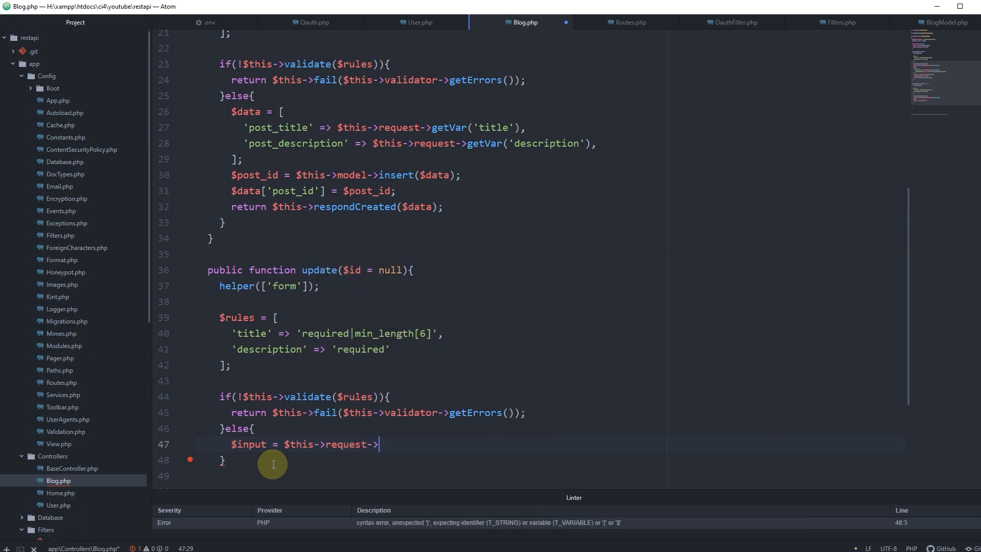
text(getRaw)
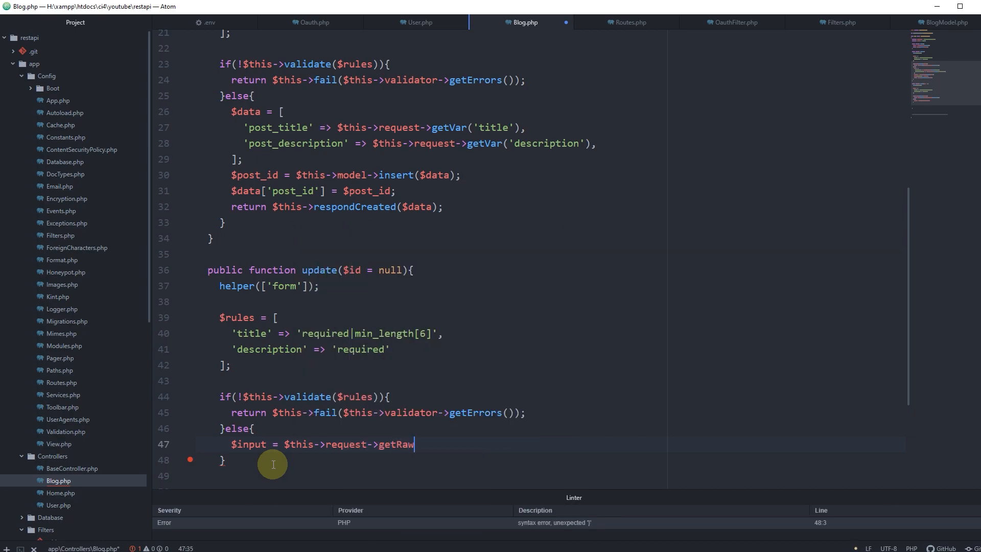
text(Inpu)
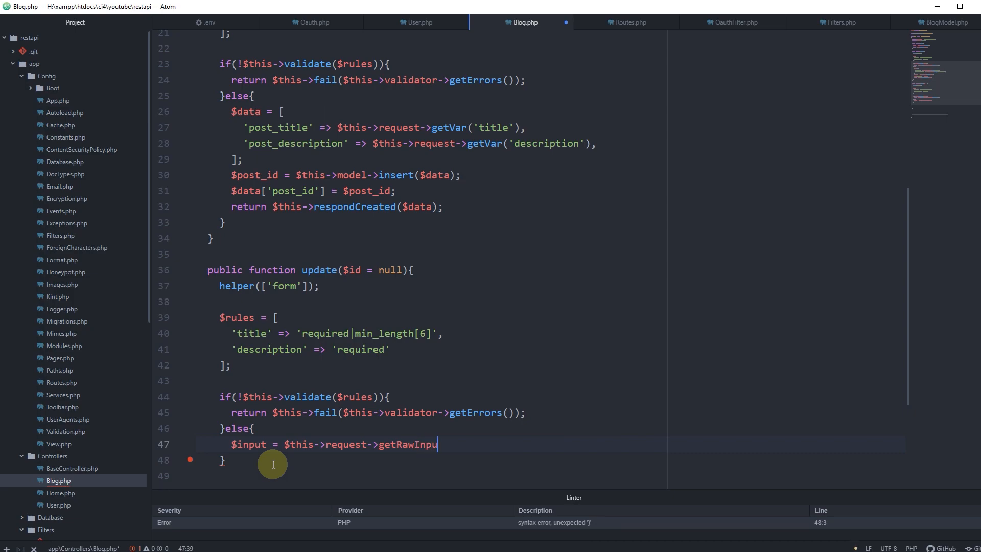
text(t();)
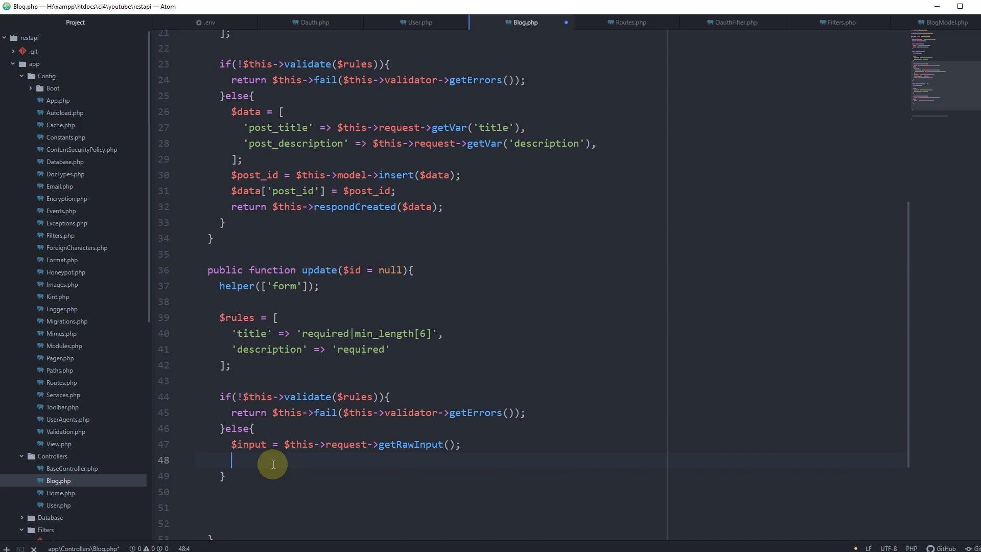
text($data = [)
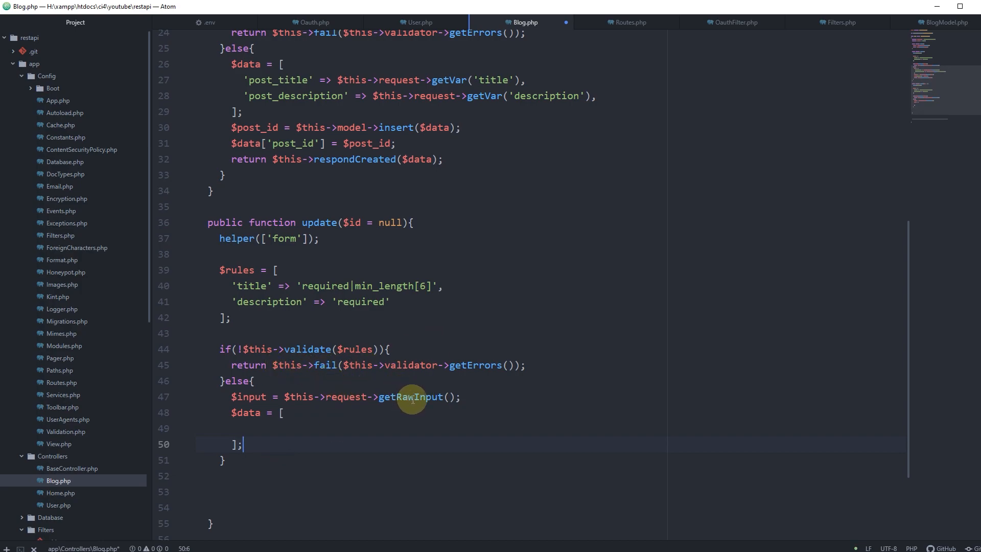
Fill $data with post_id, post_title and post_description taken from $input.
double_click(409, 396)
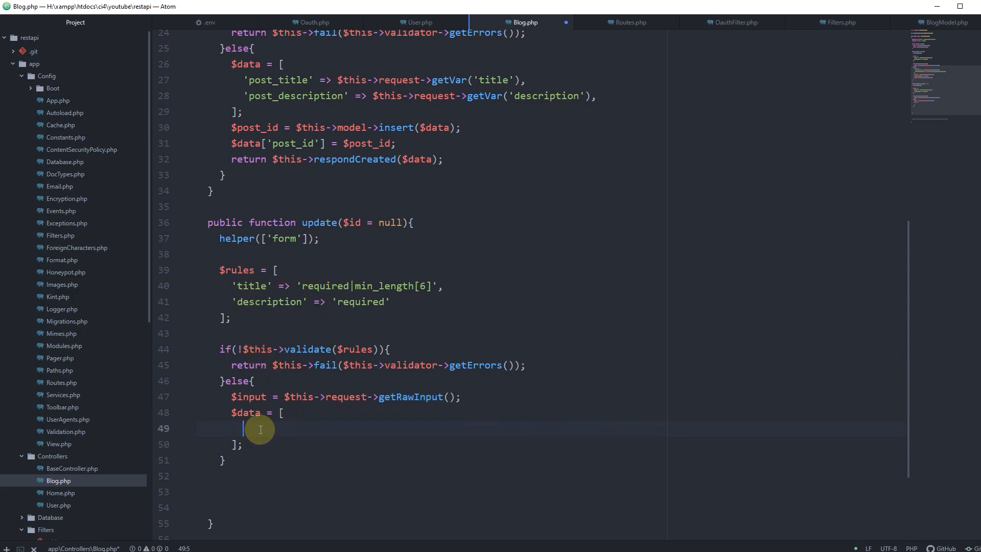
text(')
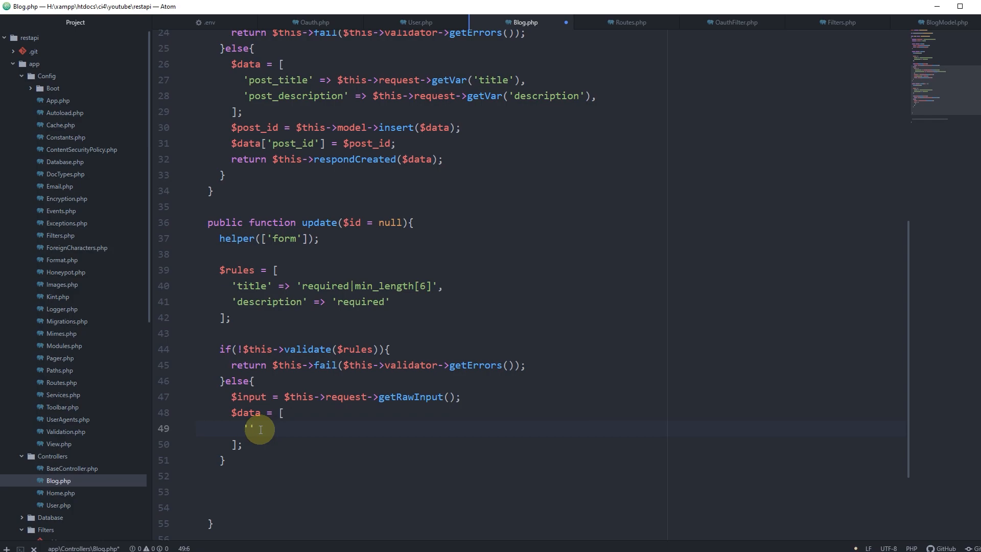
text(post_id)
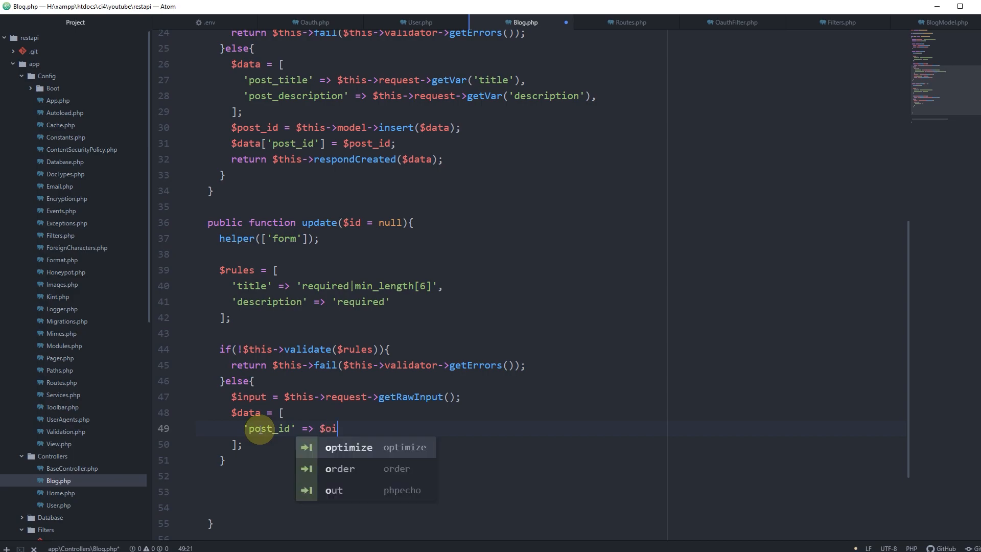
text(d,)
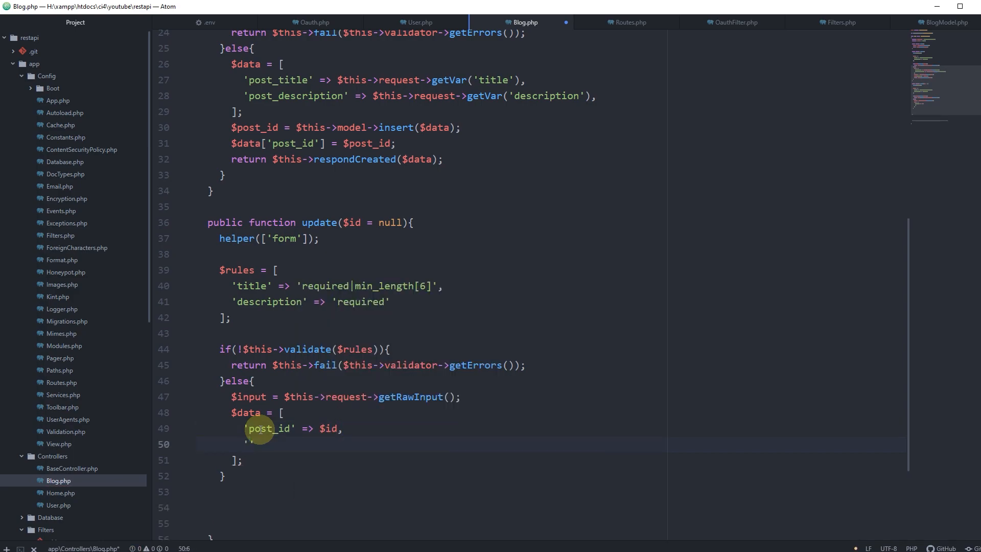
text('po)
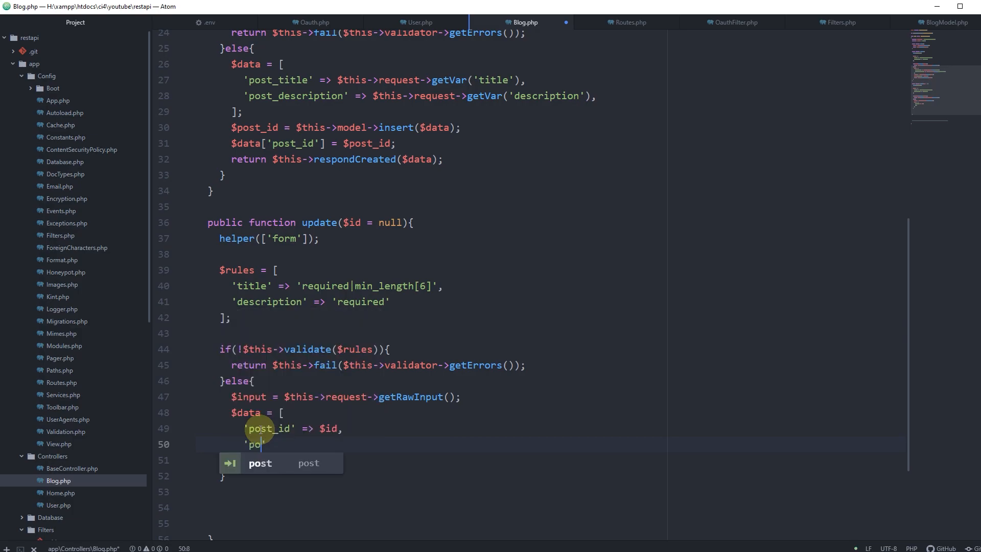
text(st_title' =>)
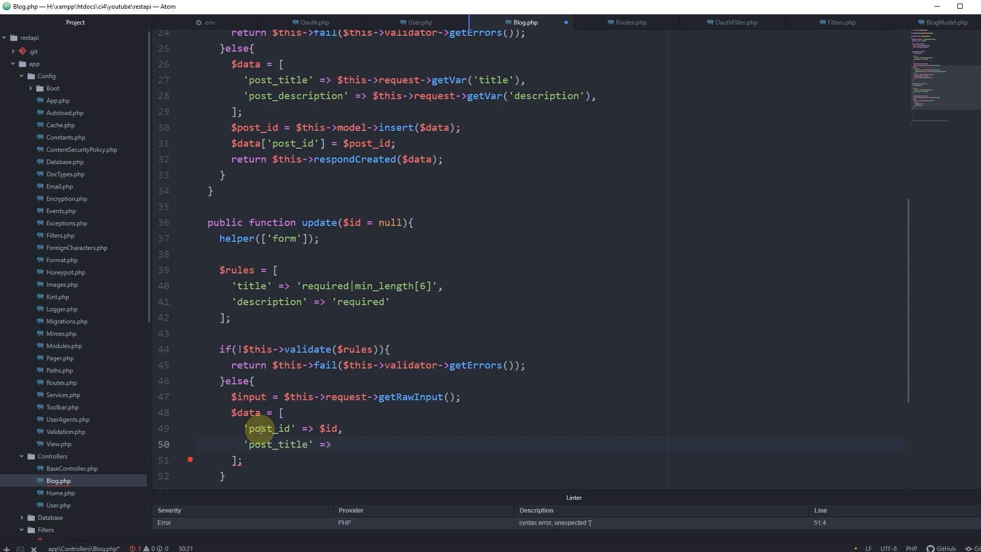
text($input)
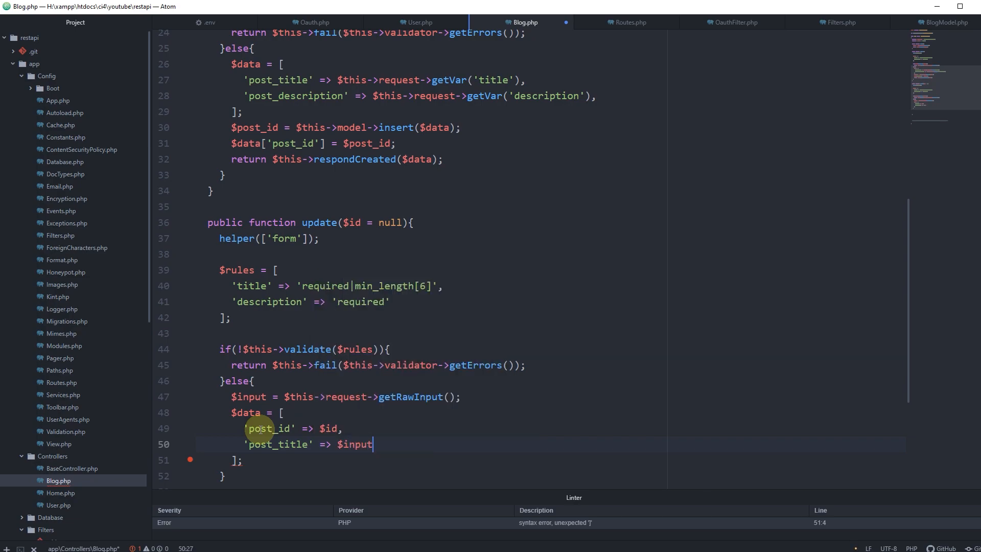
text(['title'],)
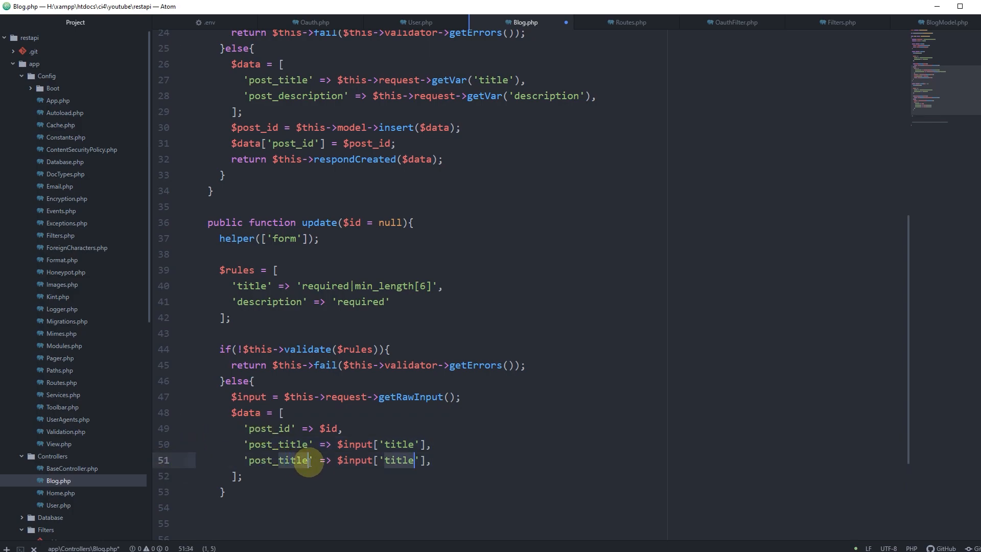
text(description)
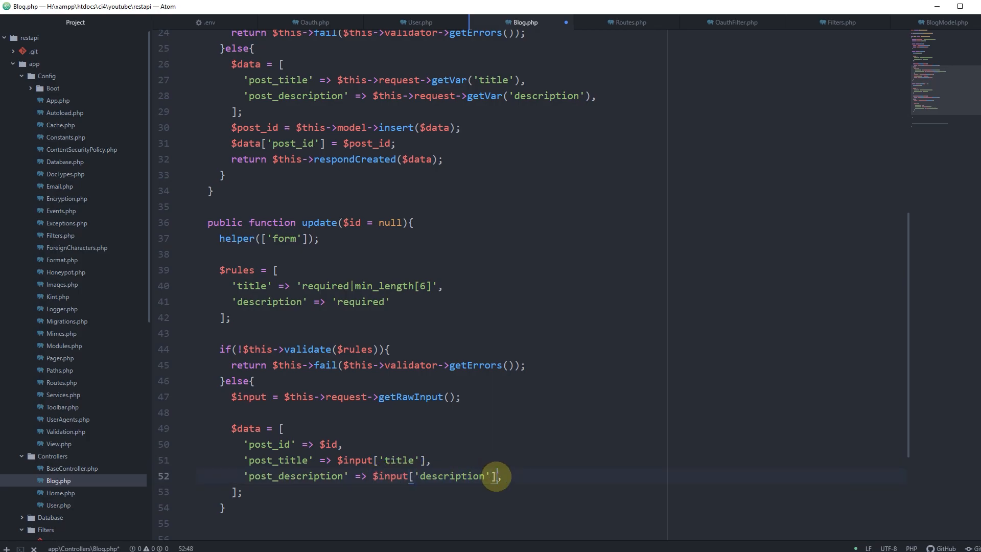
Call $this->model->save($data) and switch to BlogModel.php to check allowed fields.
text($this->)
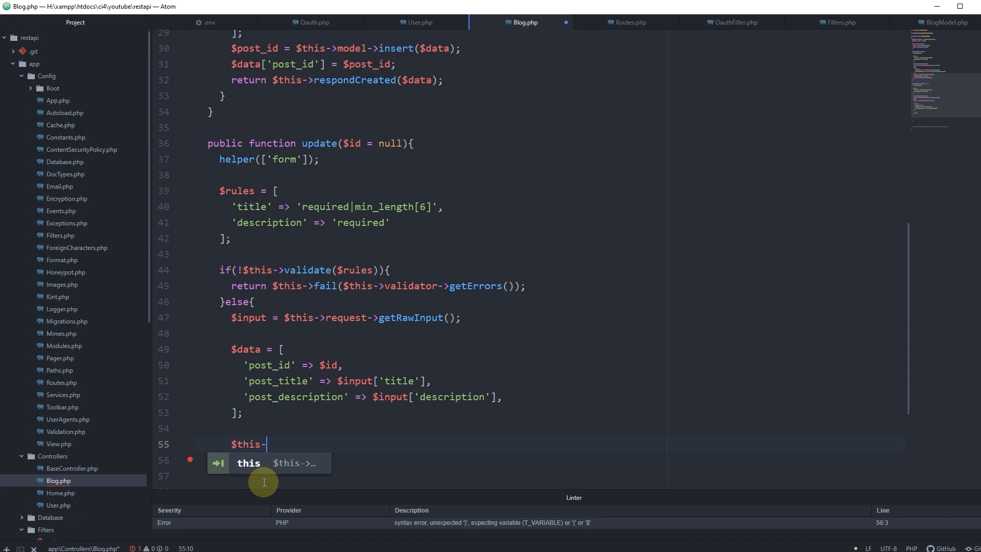
text(model)
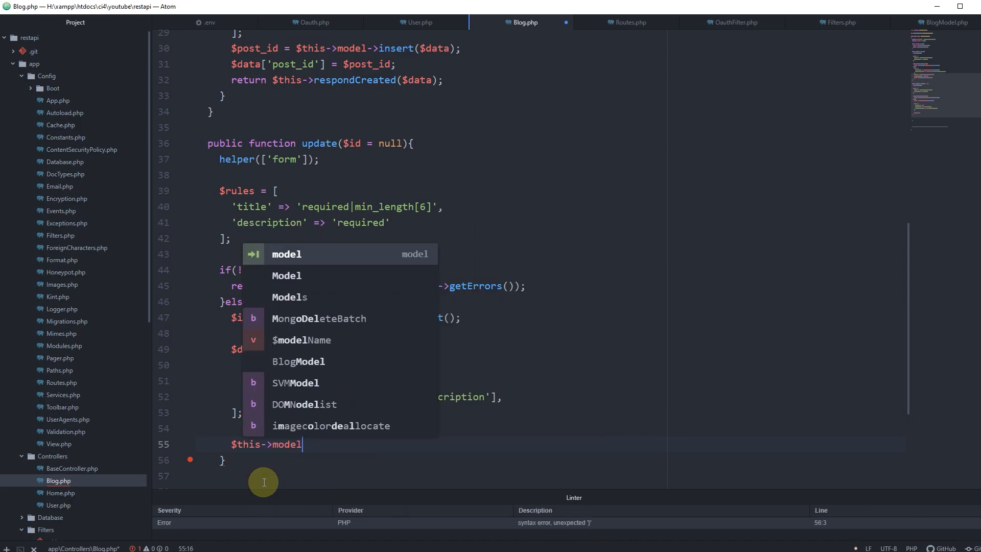
text(->save($data)
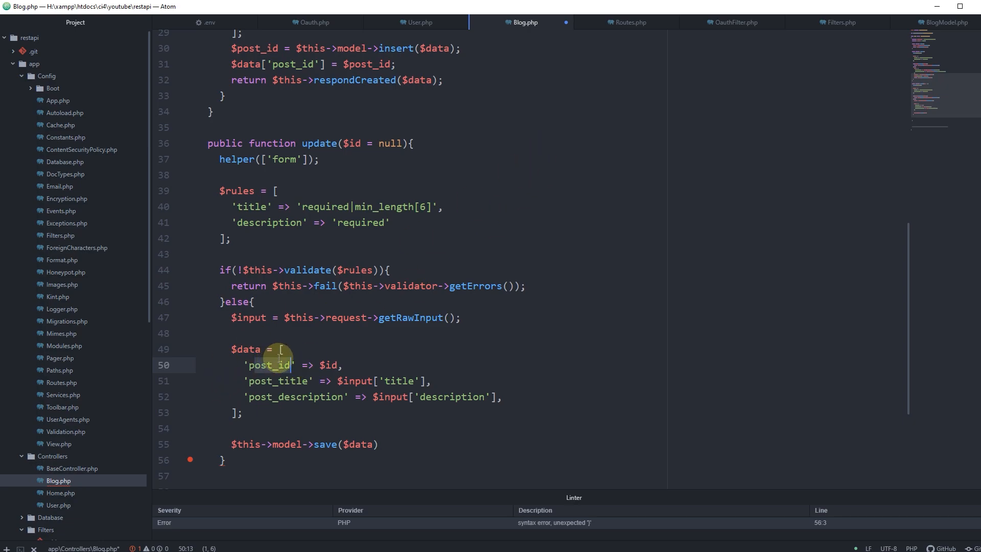
click(944, 21)
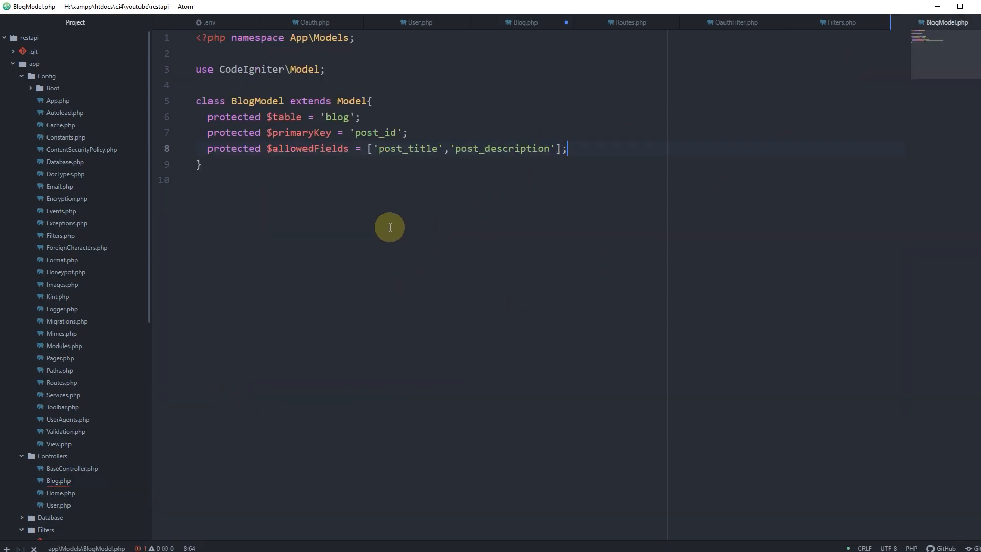
mouse_move(565, 79)
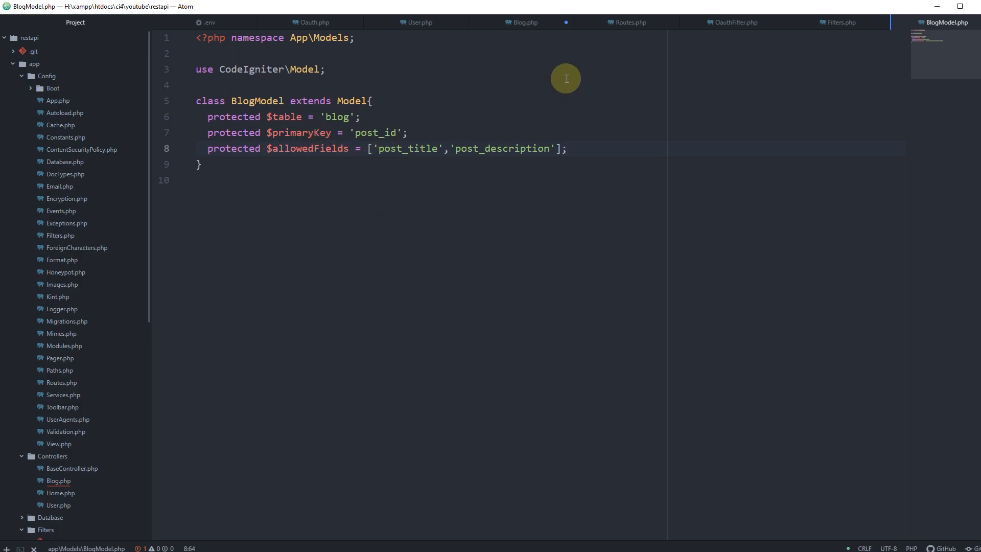
Return to Blog.php's update method from BlogModel.php.
click(523, 22)
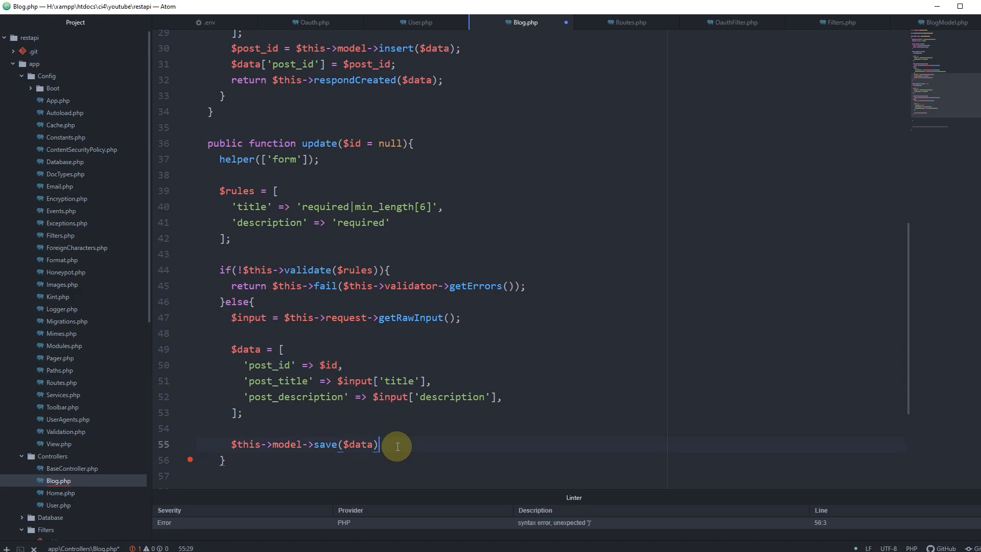
Terminate save($data) with a semicolon and add return $this->respond($data);.
text(;)
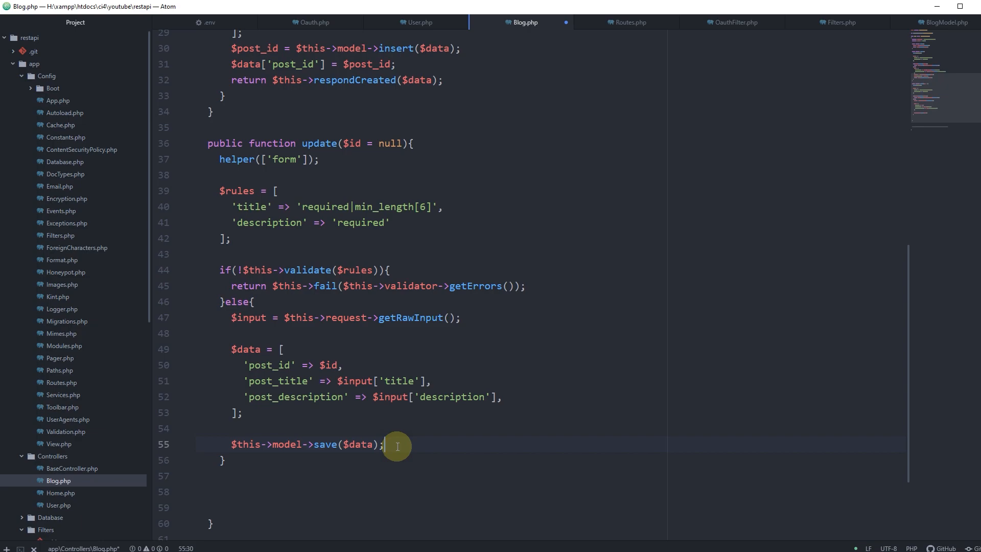
text(return $)
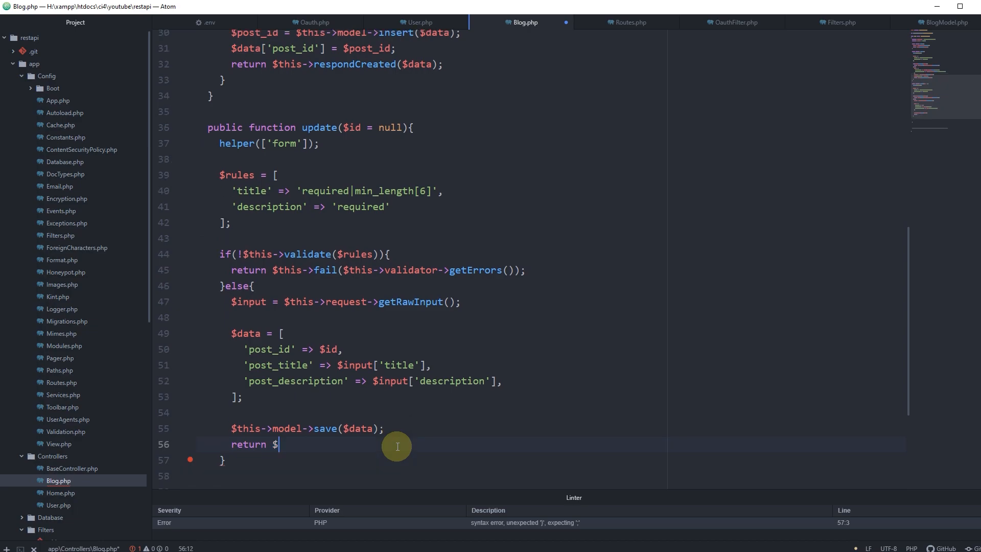
text(this->respo)
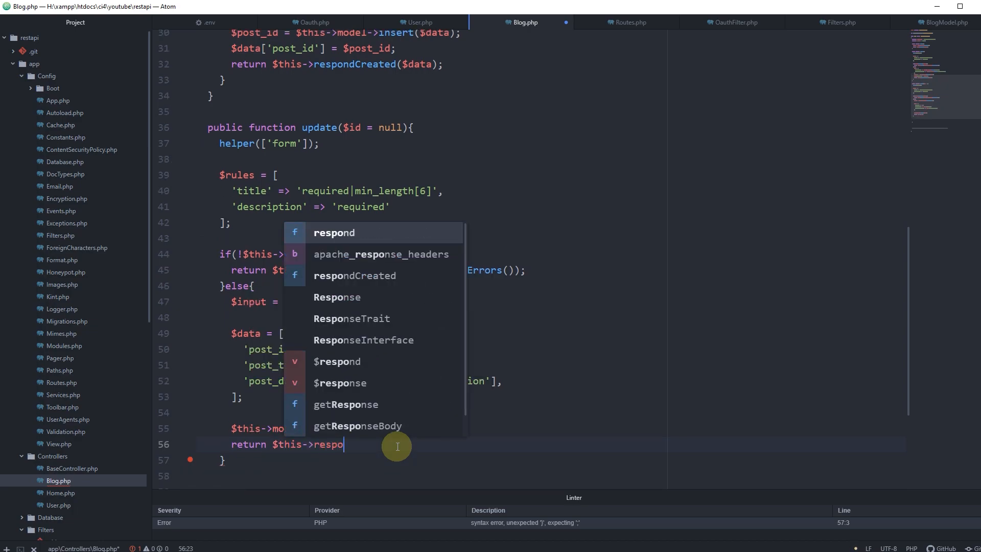
click(334, 232)
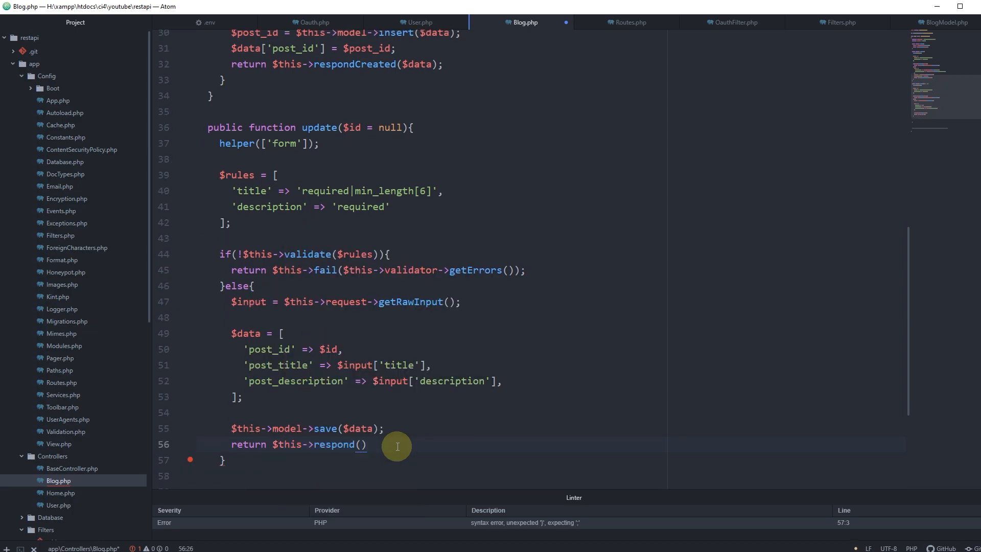
text($data)
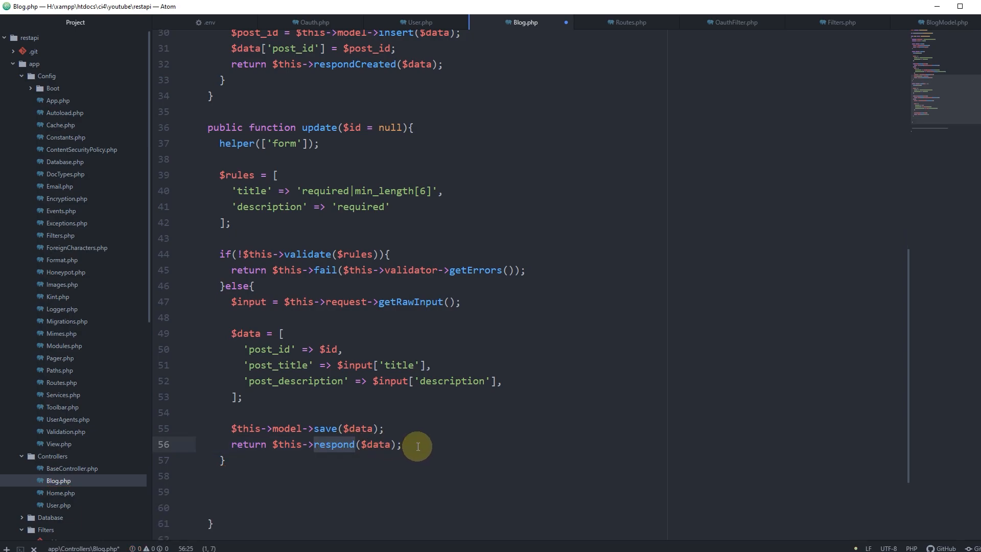
click(222, 460)
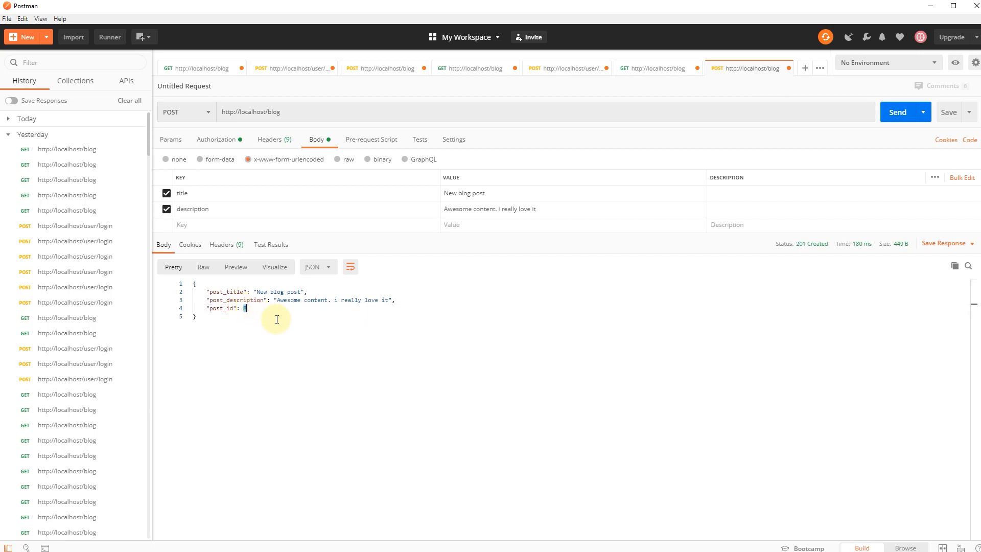
mouse_move(282, 320)
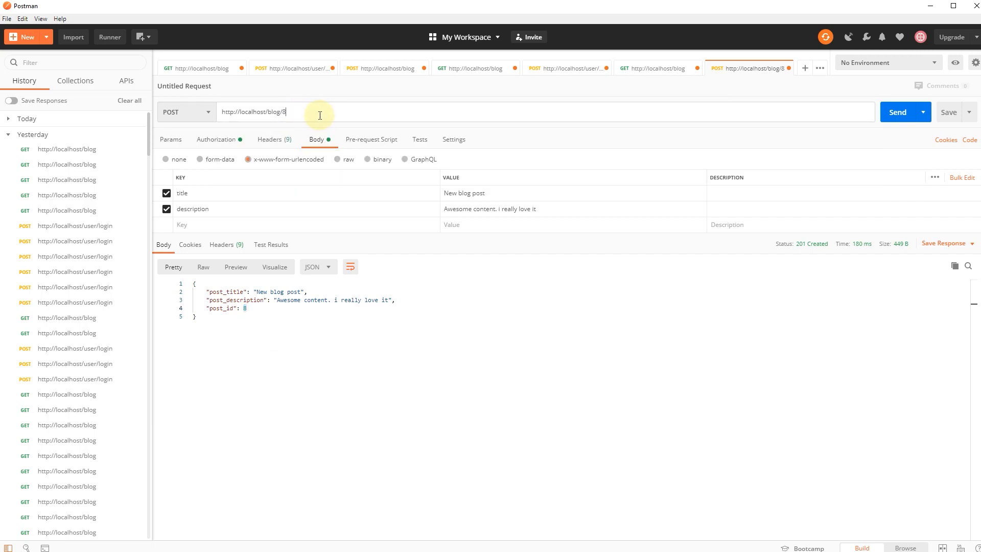
Change the request method to PUT and edit the title value in the body.
click(185, 111)
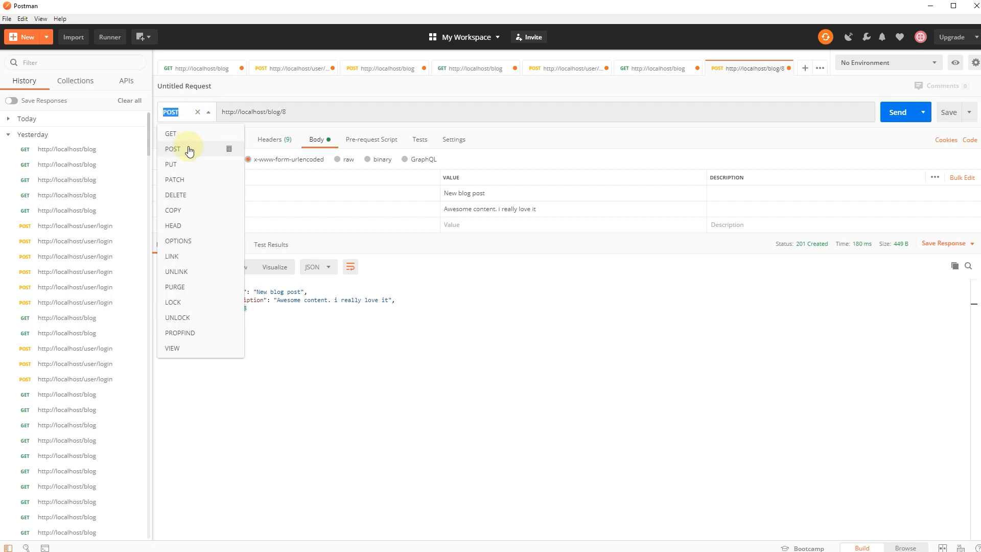
click(170, 164)
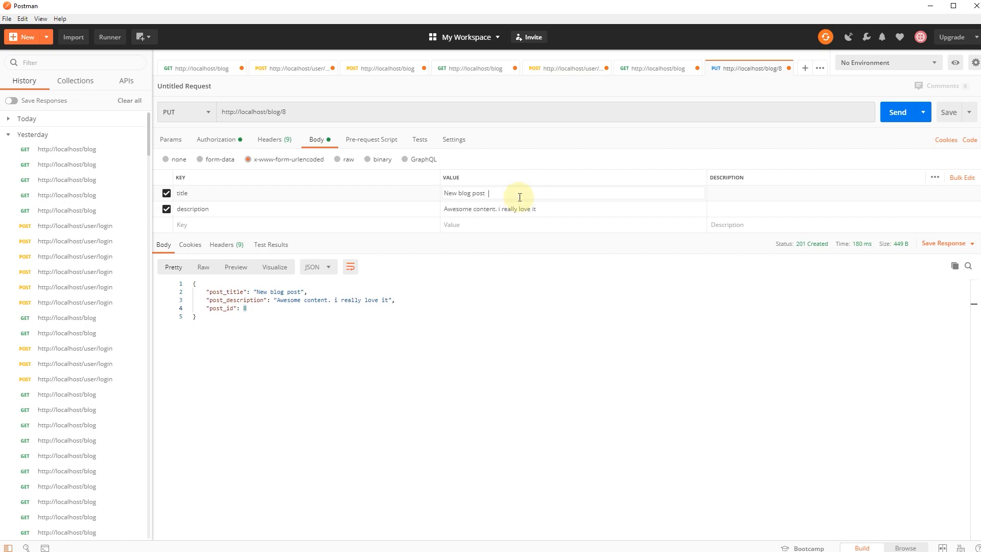
text(title)
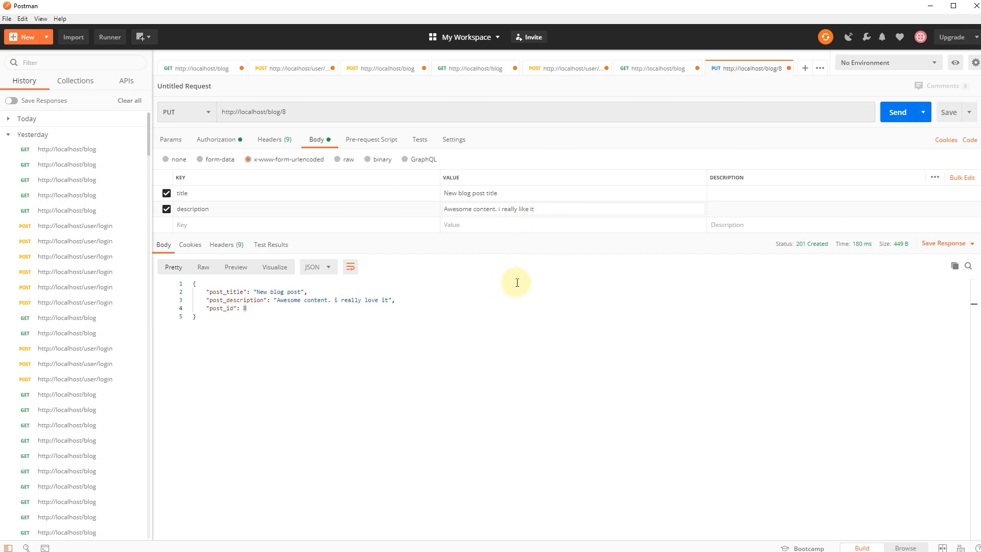
click(897, 112)
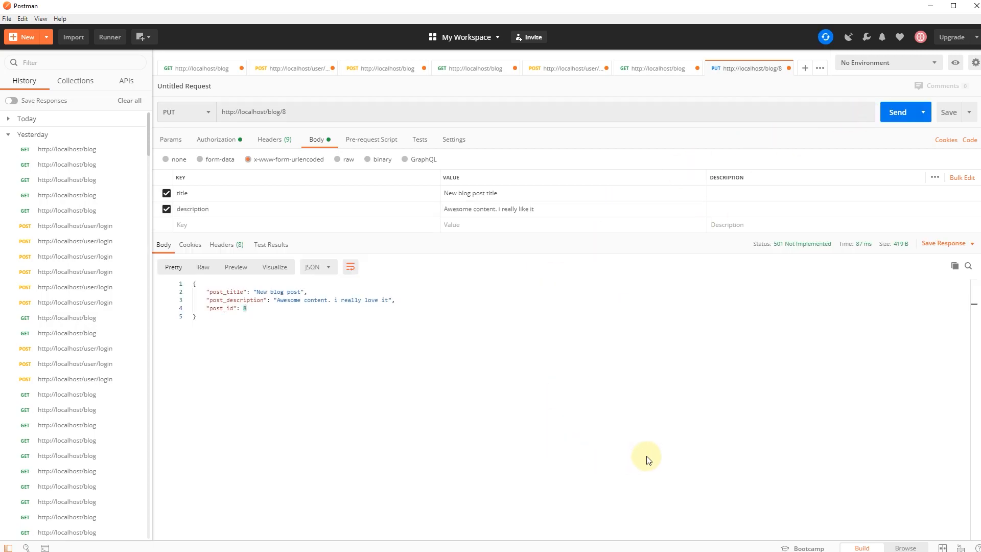
click(898, 112)
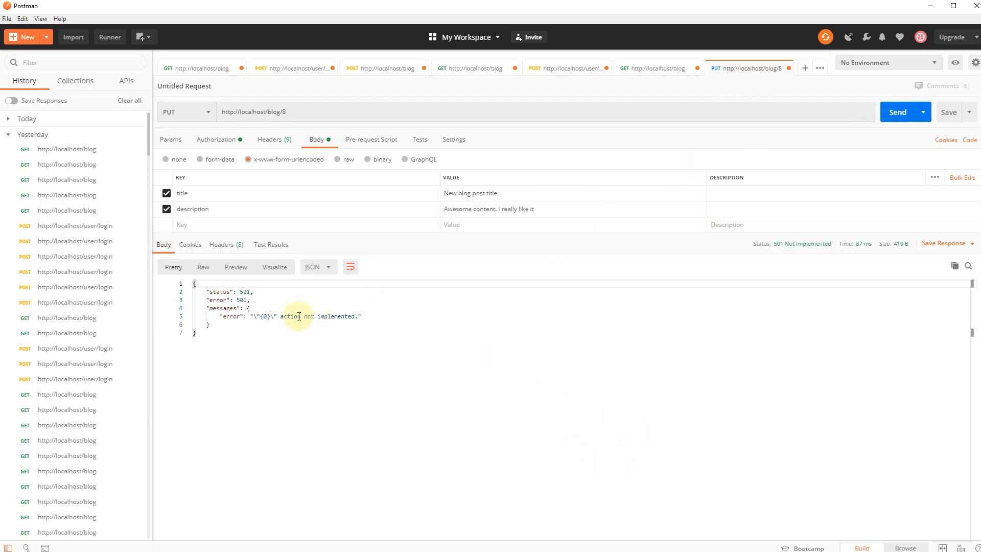
mouse_move(294, 324)
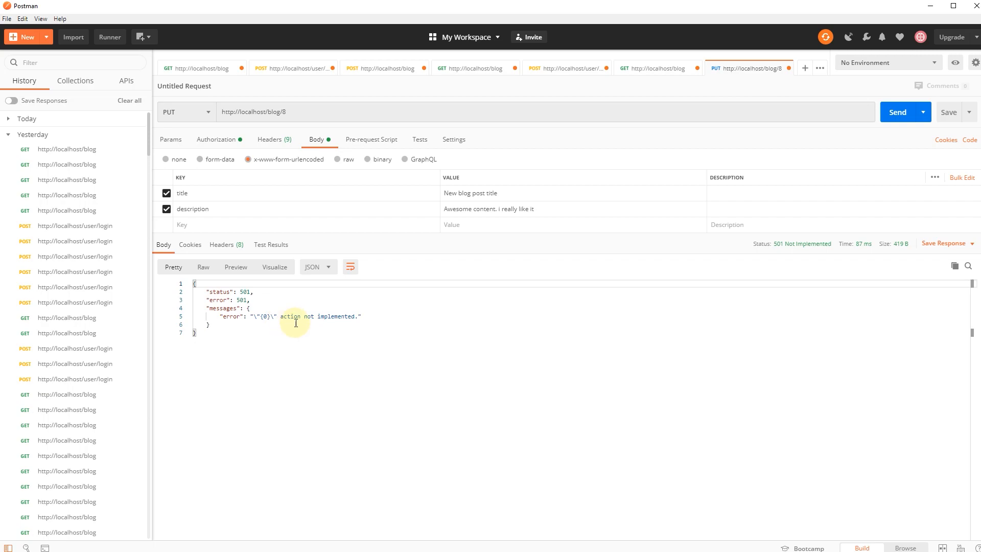
mouse_move(483, 347)
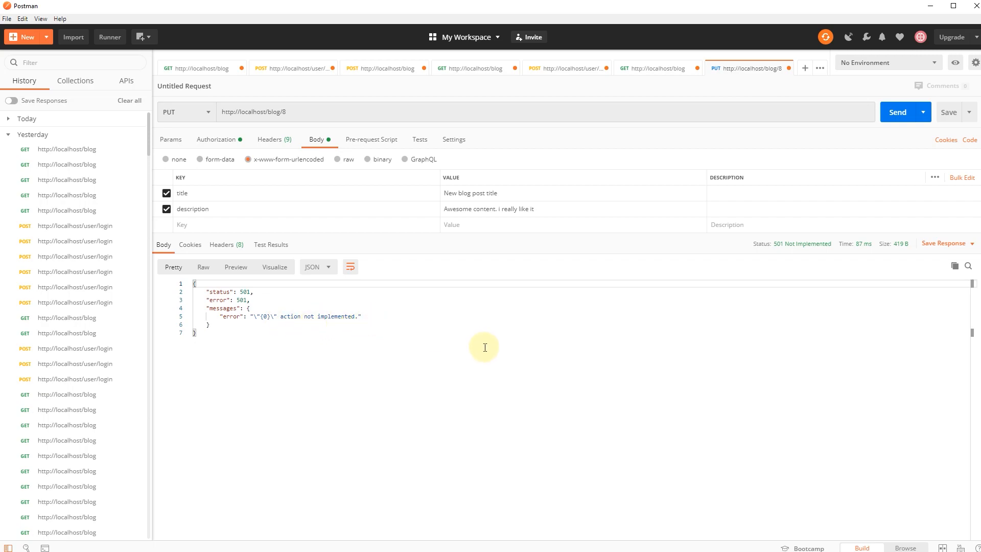
mouse_move(444, 361)
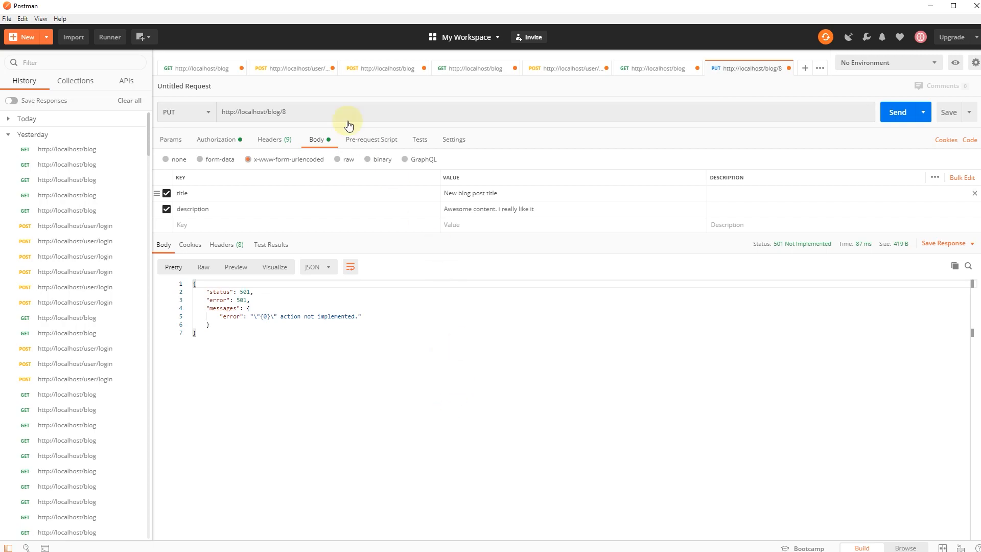
mouse_move(307, 116)
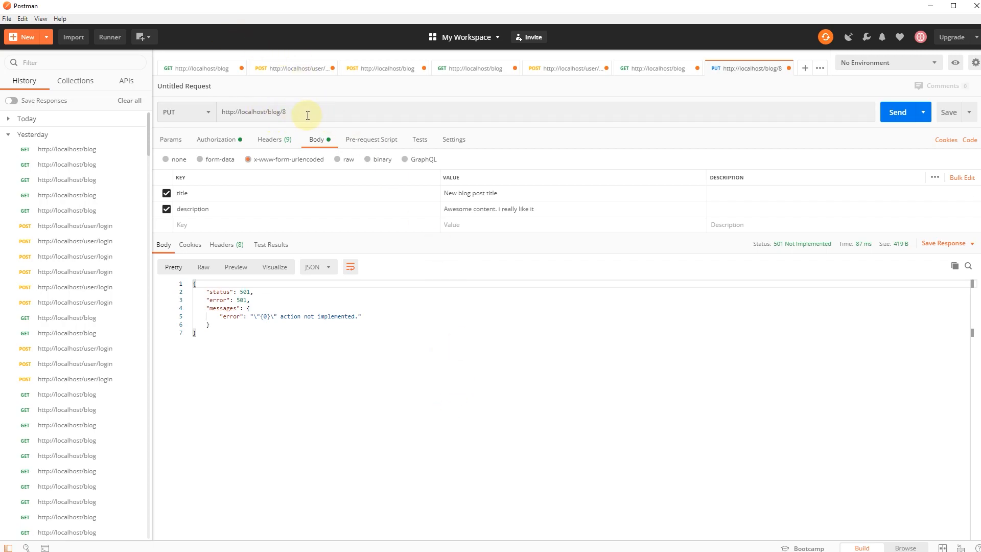
mouse_move(443, 313)
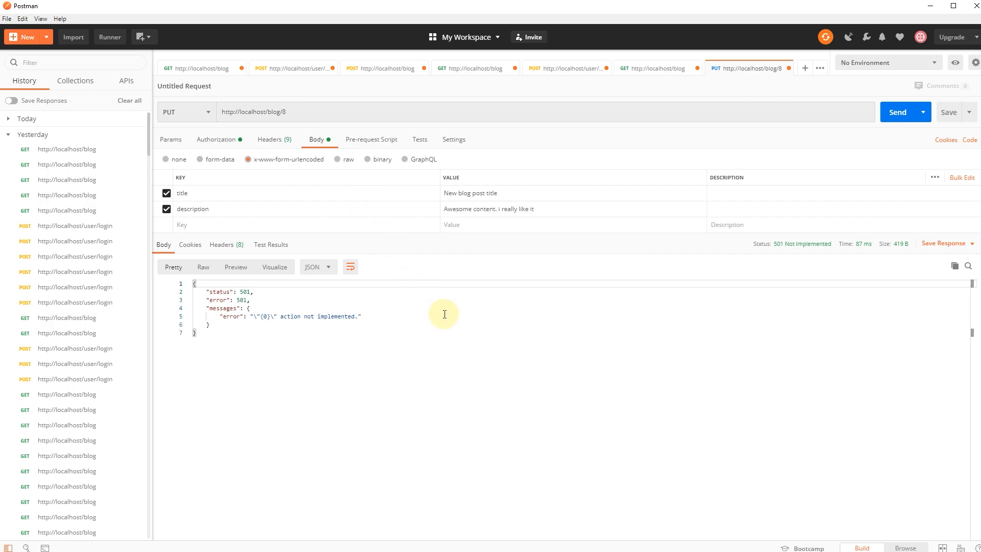
mouse_move(413, 327)
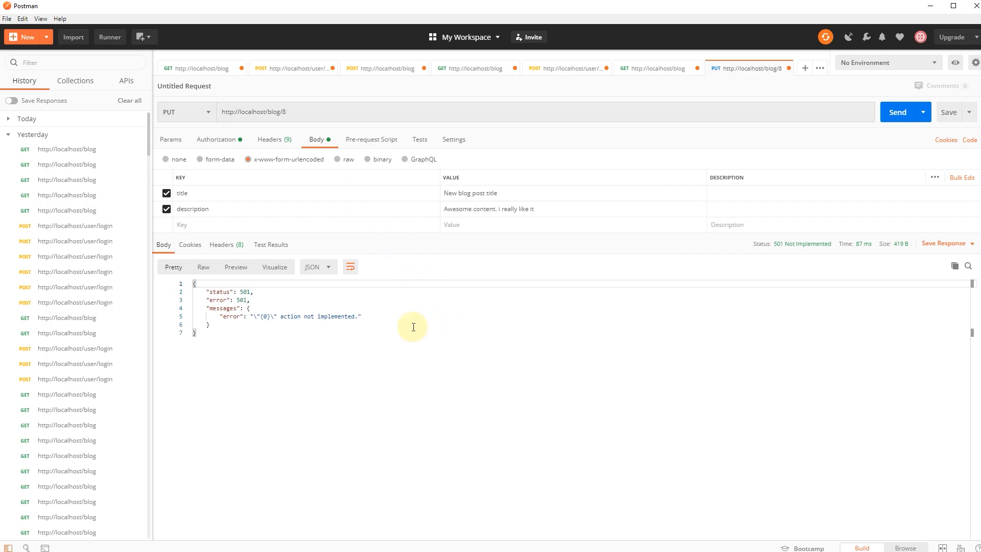
mouse_move(383, 324)
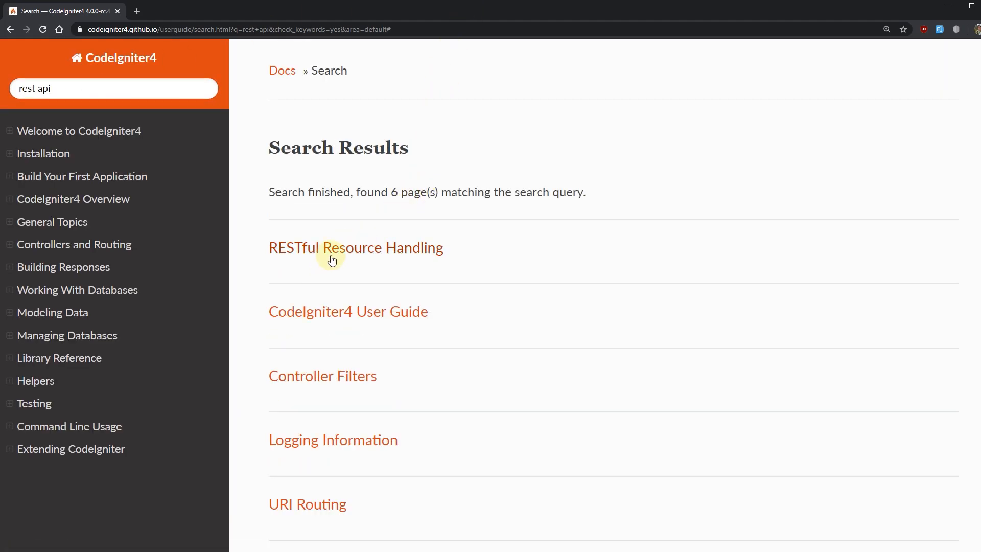
Open the RESTful Resource Handling page and read down through it.
click(356, 247)
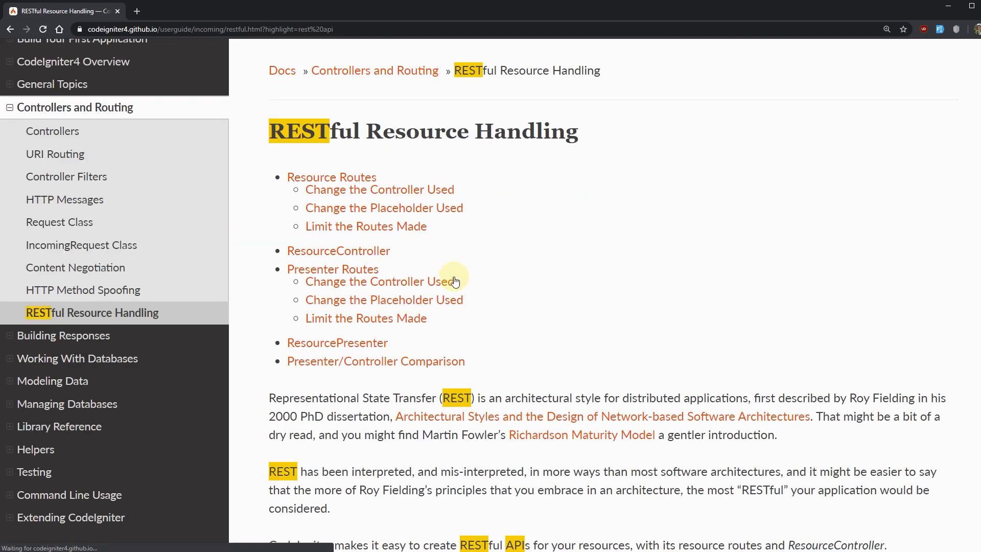
scroll(down, 3)
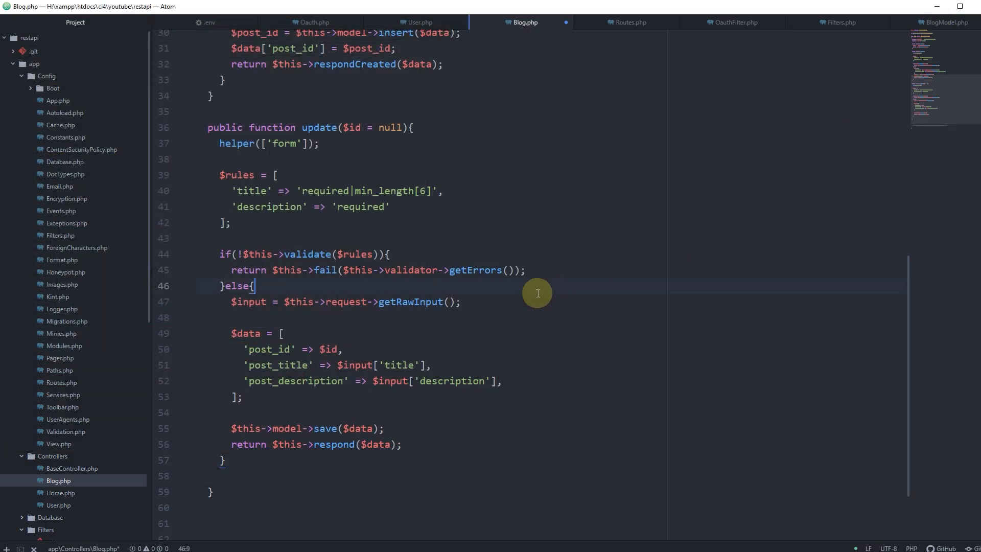
Above update(), declare public function show($id = null) with its opening brace.
click(363, 444)
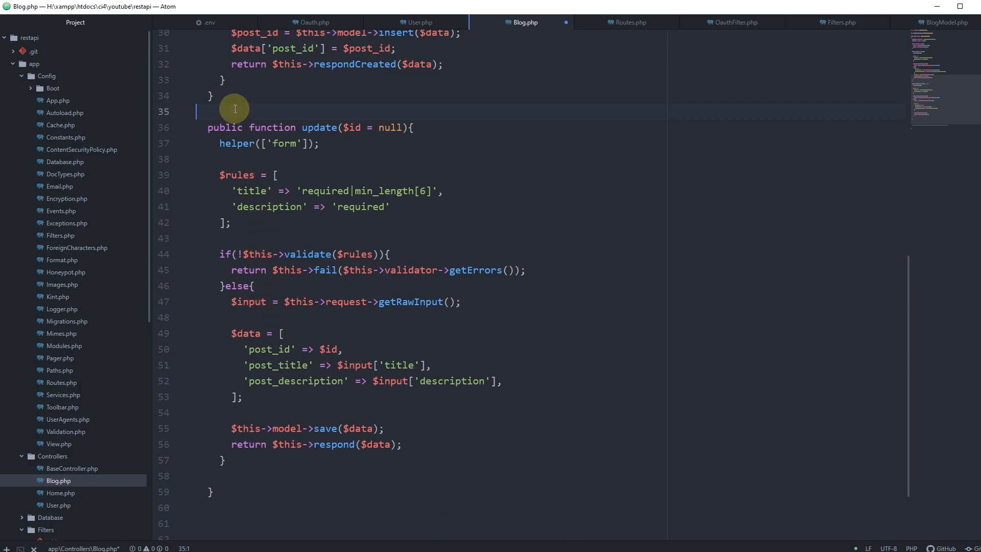
key(enter)
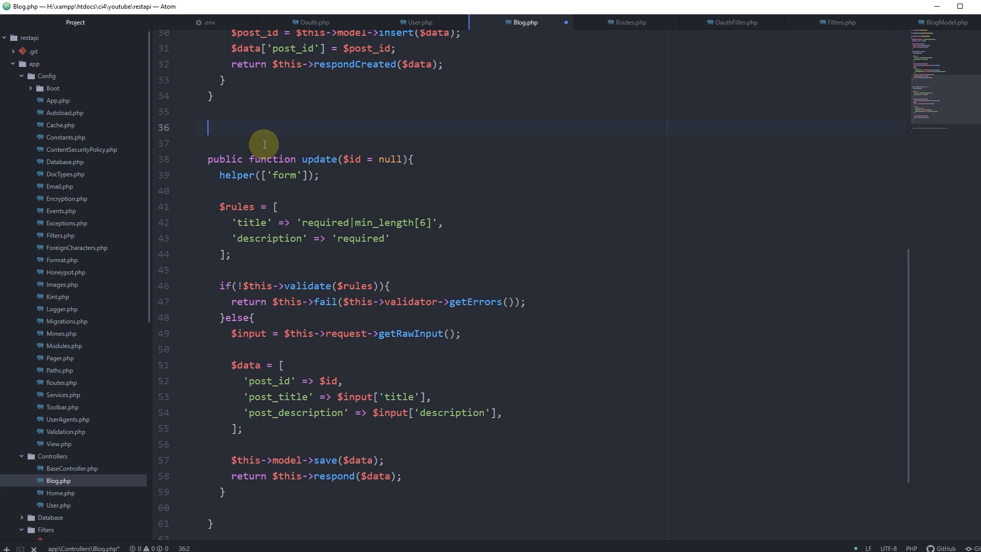
text(public)
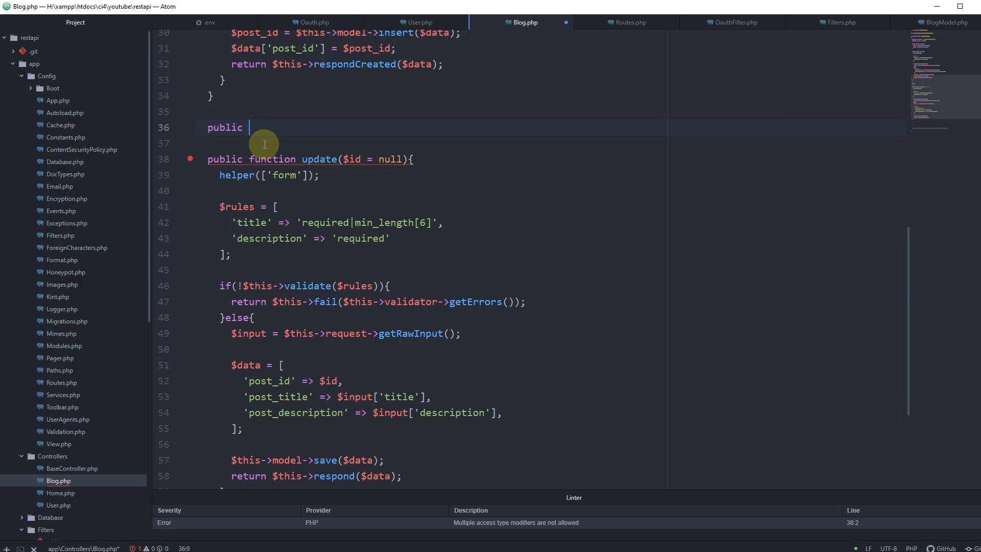
text(fuc)
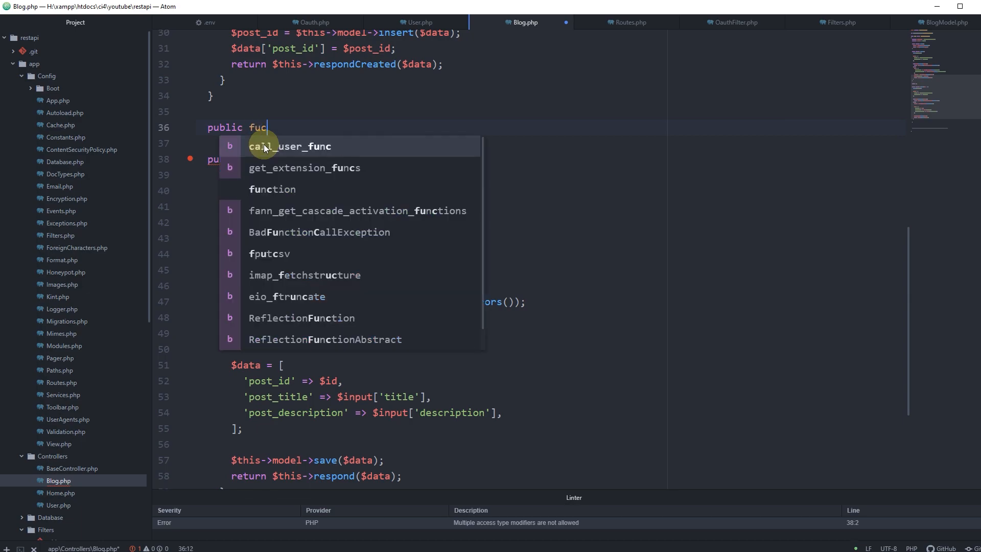
text(tion)
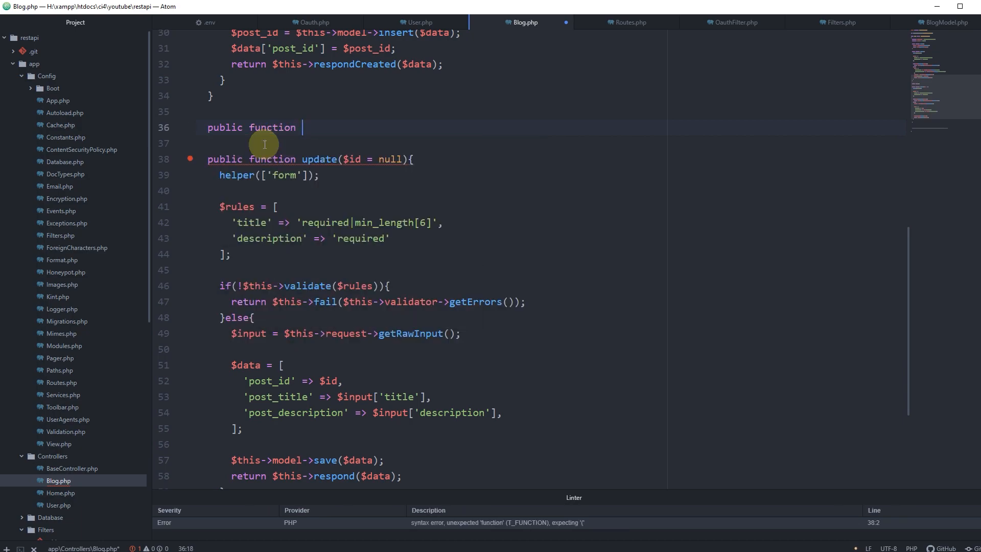
text(show())
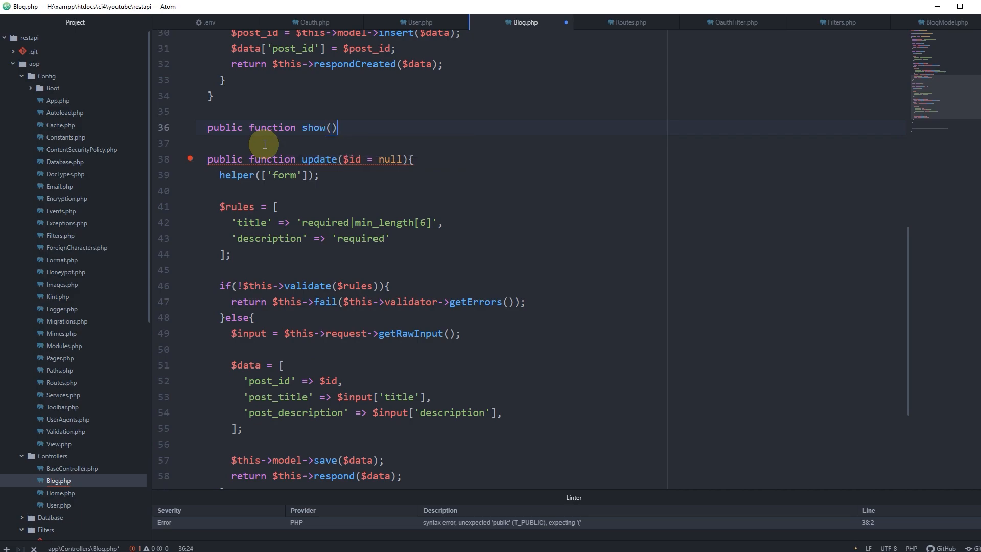
text($id -)
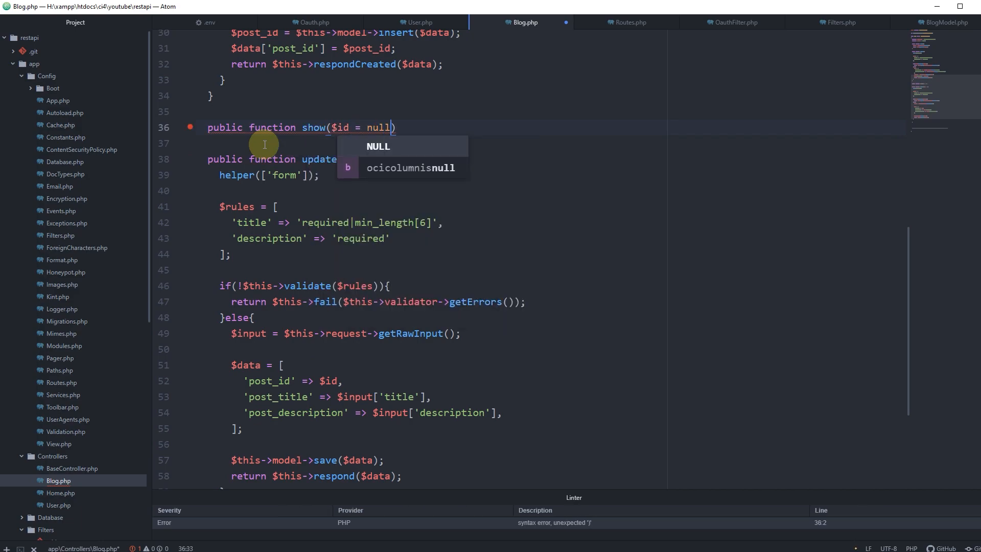
text({)
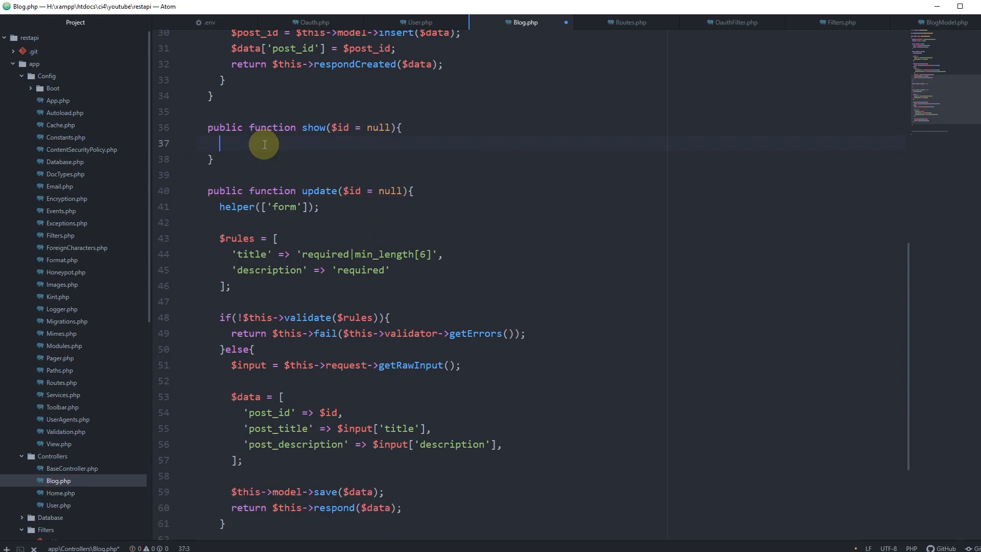
text(if()
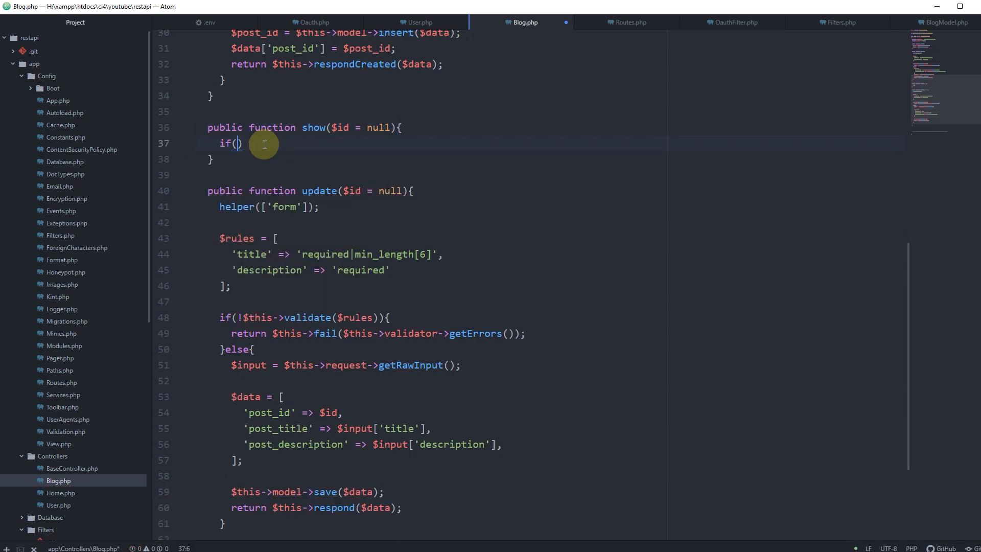
text($)
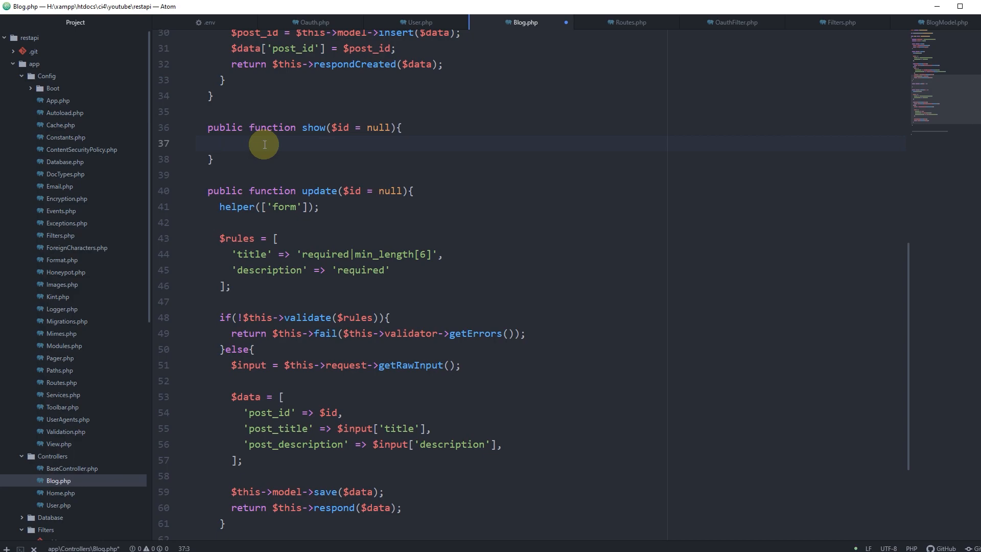
Make show() set $data = $this->model->find($id) and return $this->respond($data).
click(218, 143)
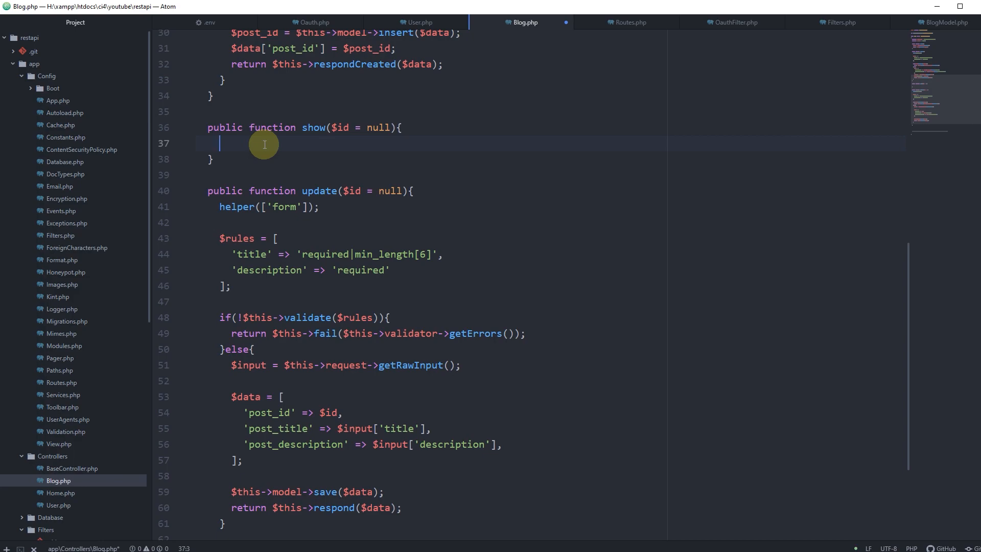
text($data =)
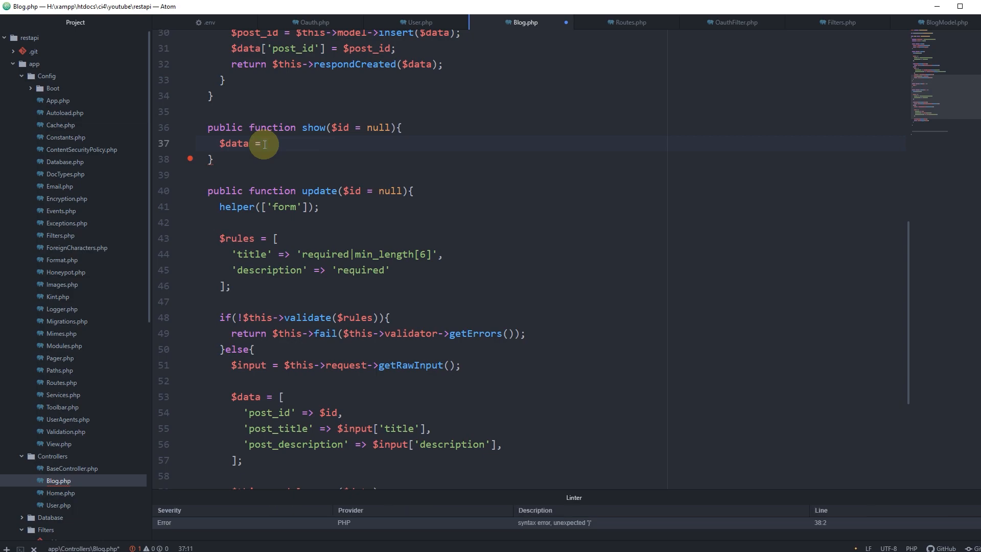
text($this->model)
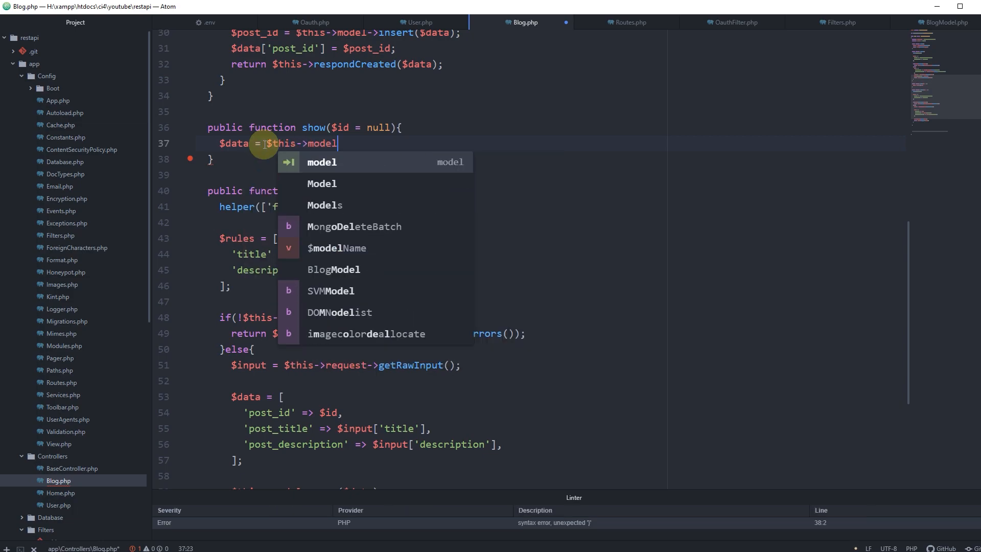
text(->find($id);)
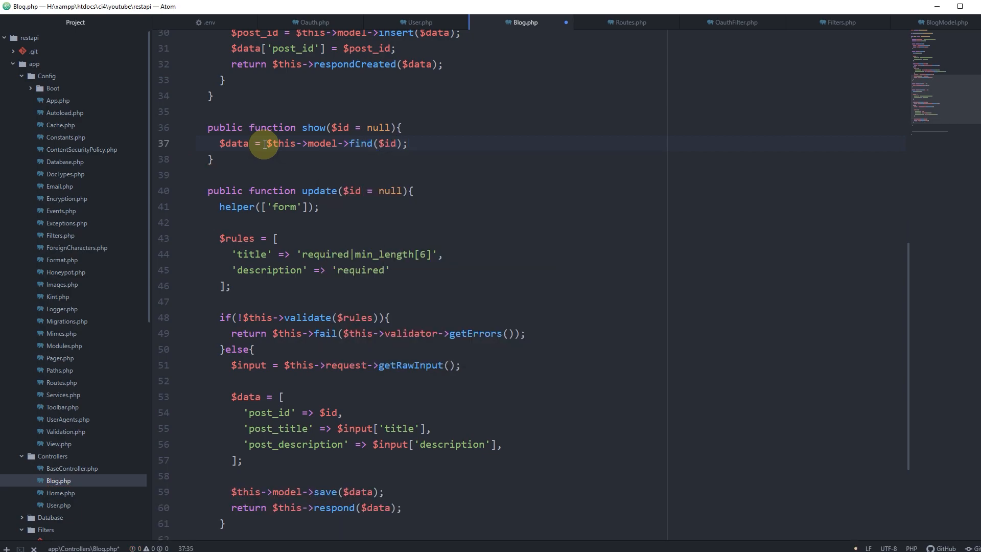
text(return $)
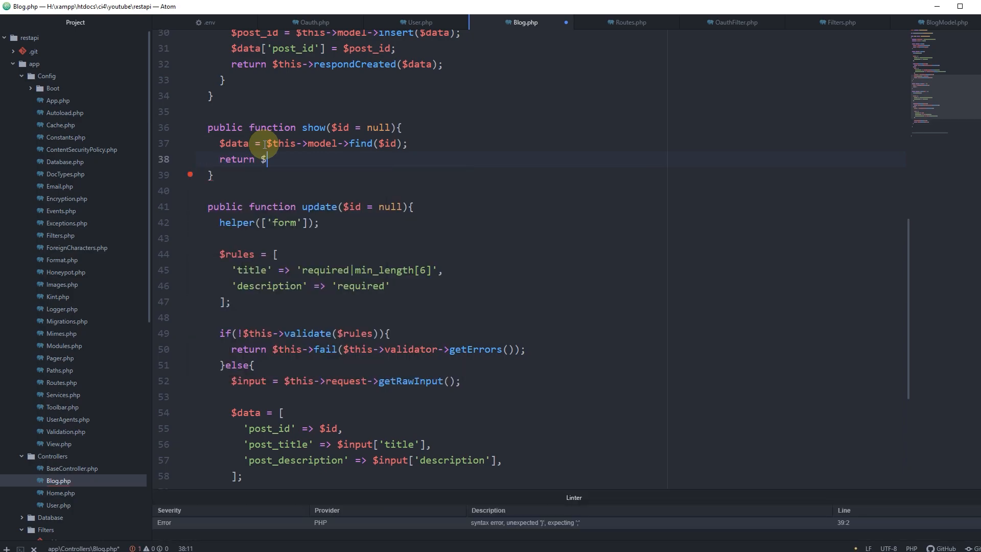
text(resp)
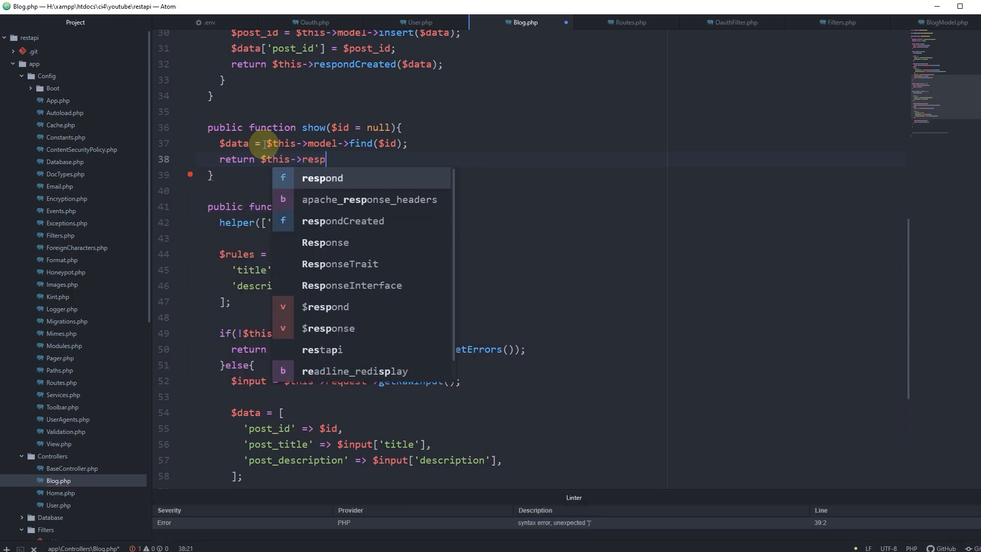
key(Tab)
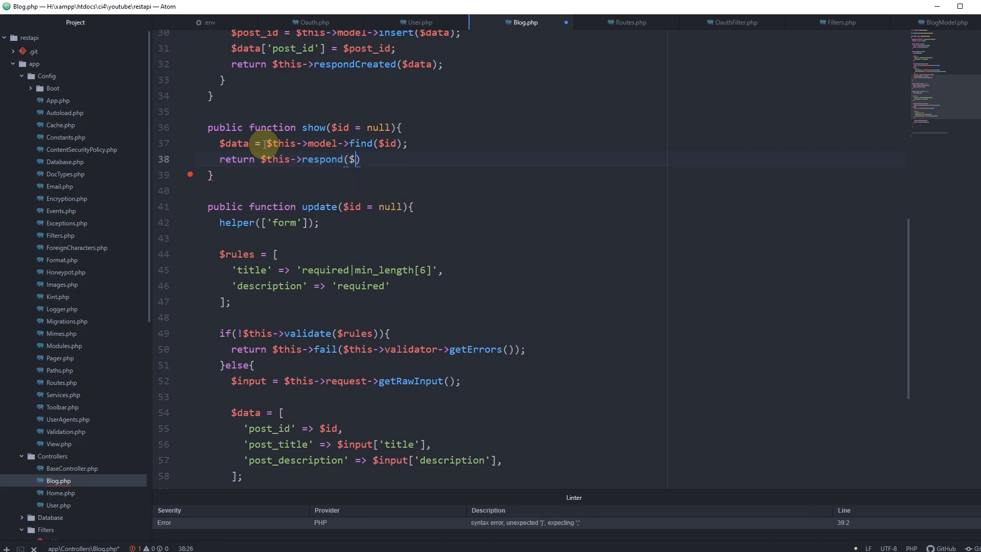
text(data);)
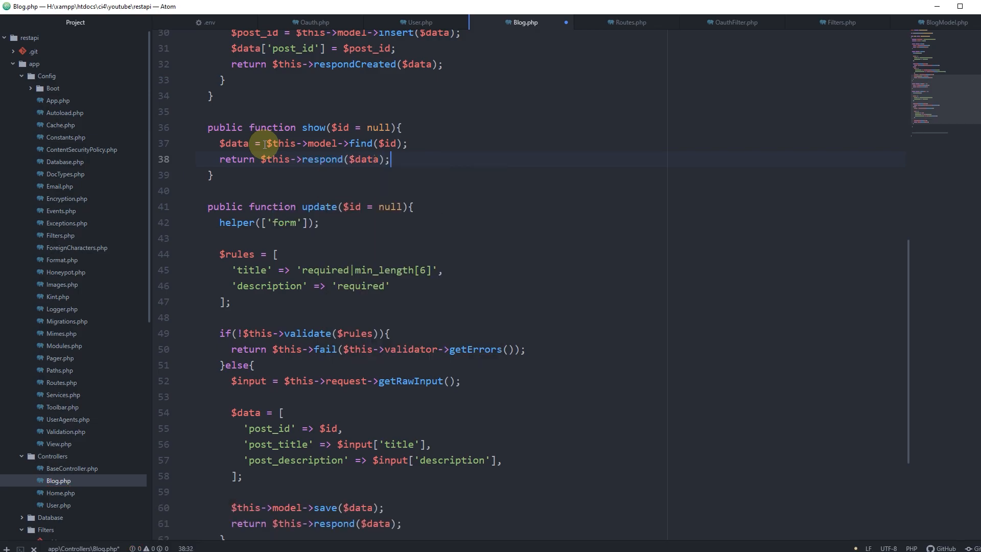
click(292, 175)
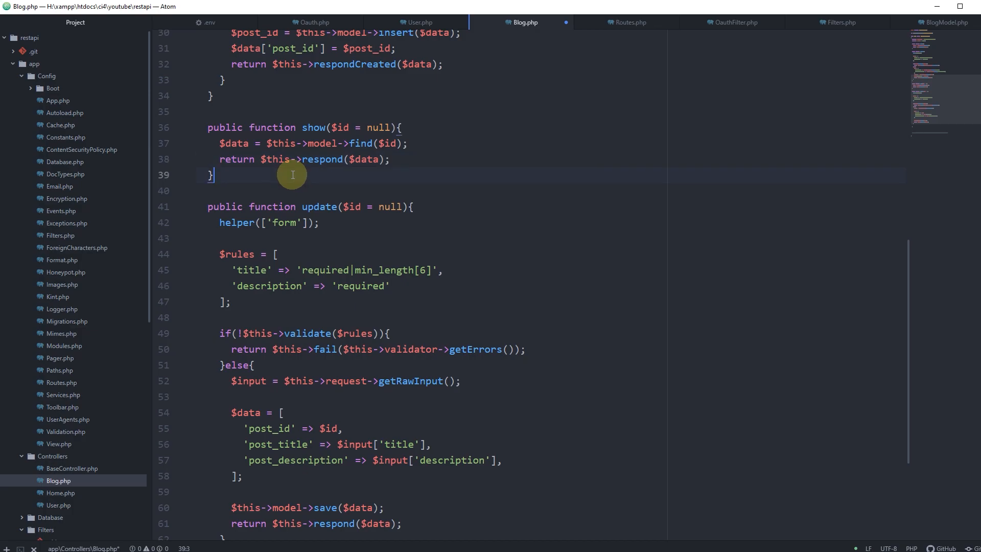
mouse_move(132, 241)
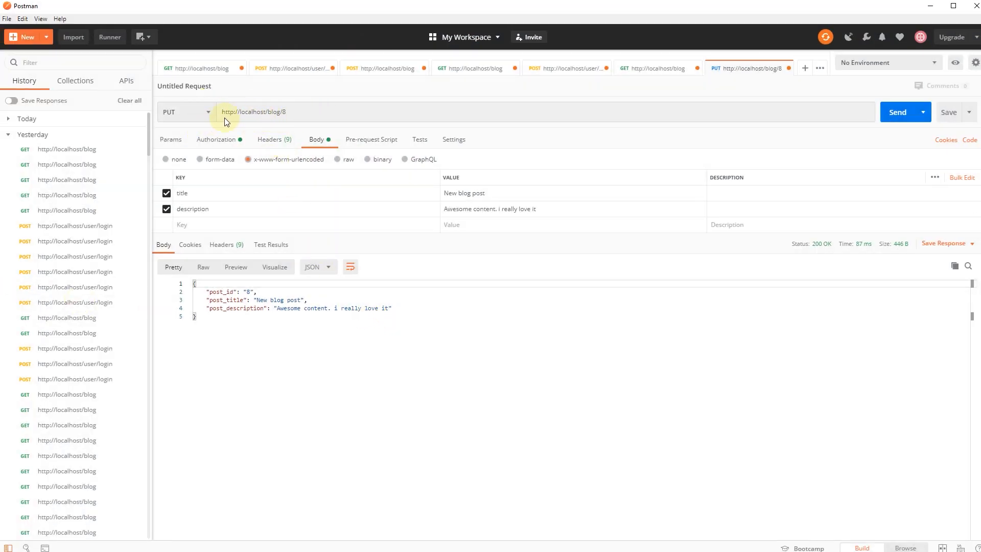
Send a GET to localhost/blog/8 and pick out post_created_at in the returned post.
click(182, 111)
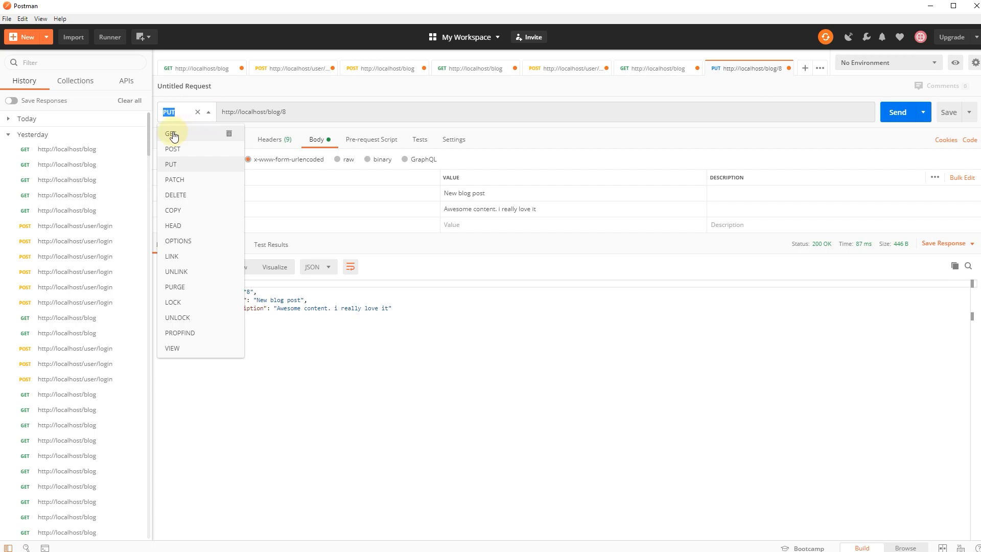
mouse_move(306, 345)
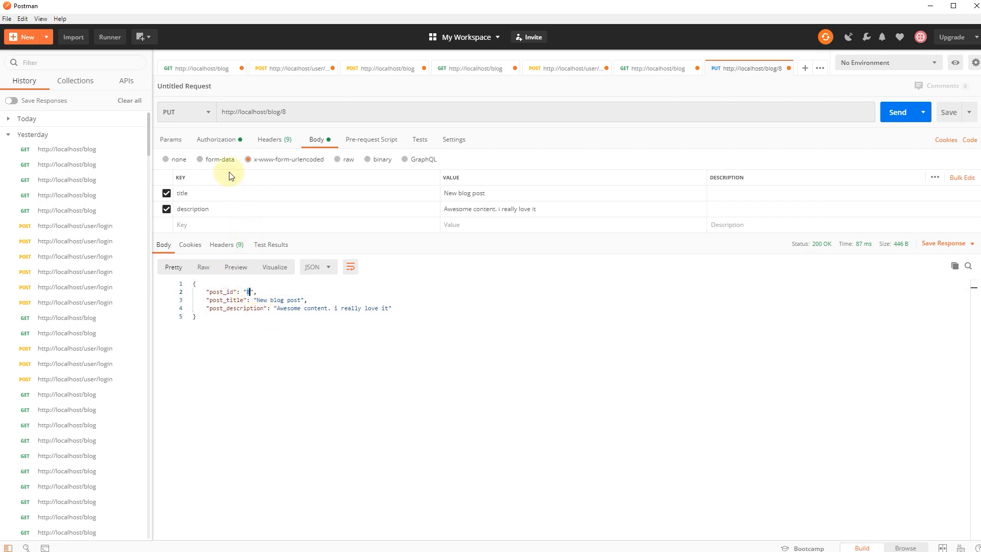
click(185, 111)
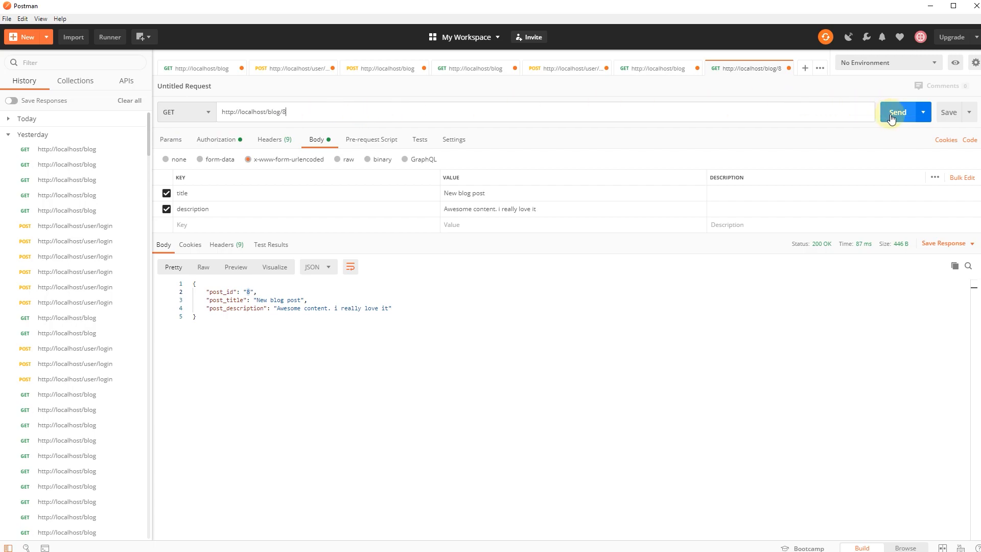
click(897, 112)
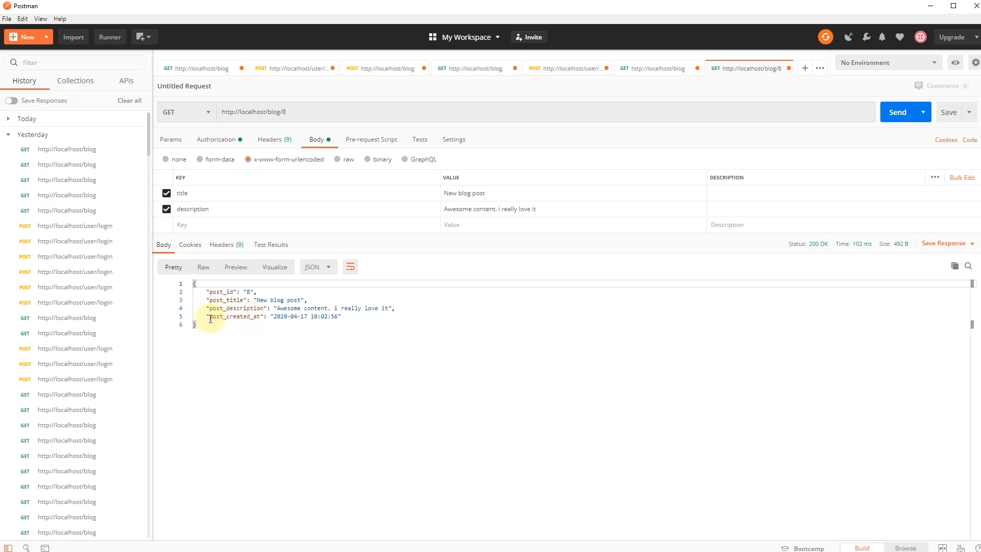
double_click(233, 315)
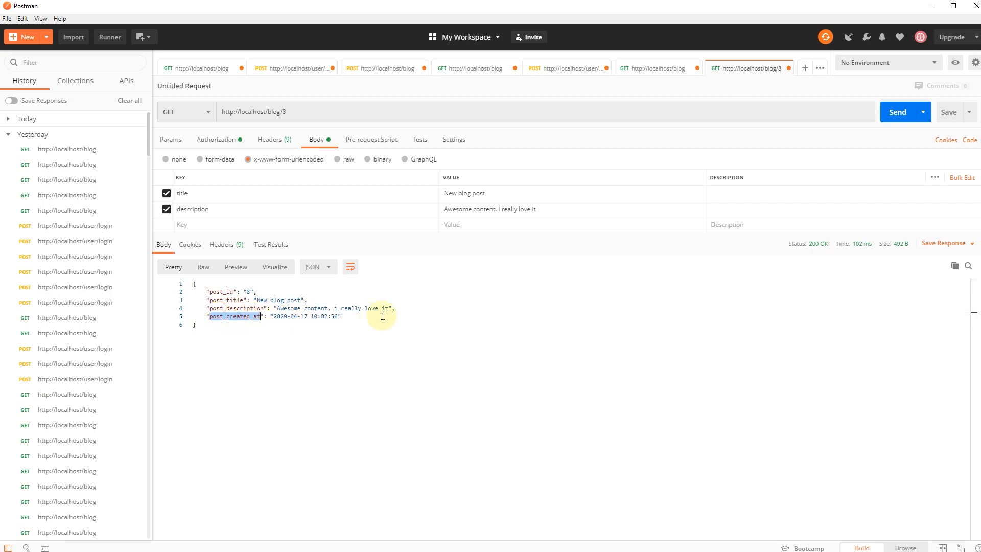
mouse_move(244, 129)
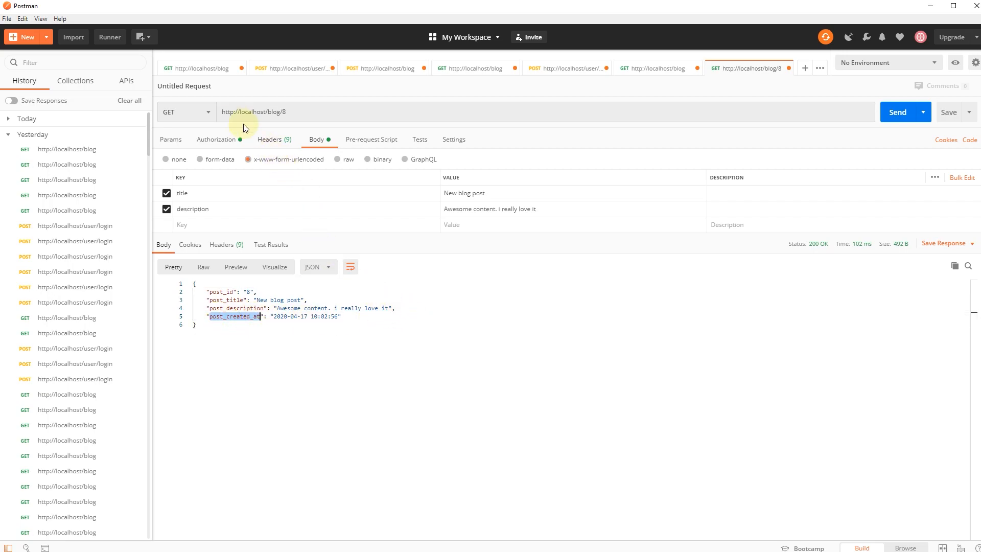
Switch the request method back to PUT.
click(181, 111)
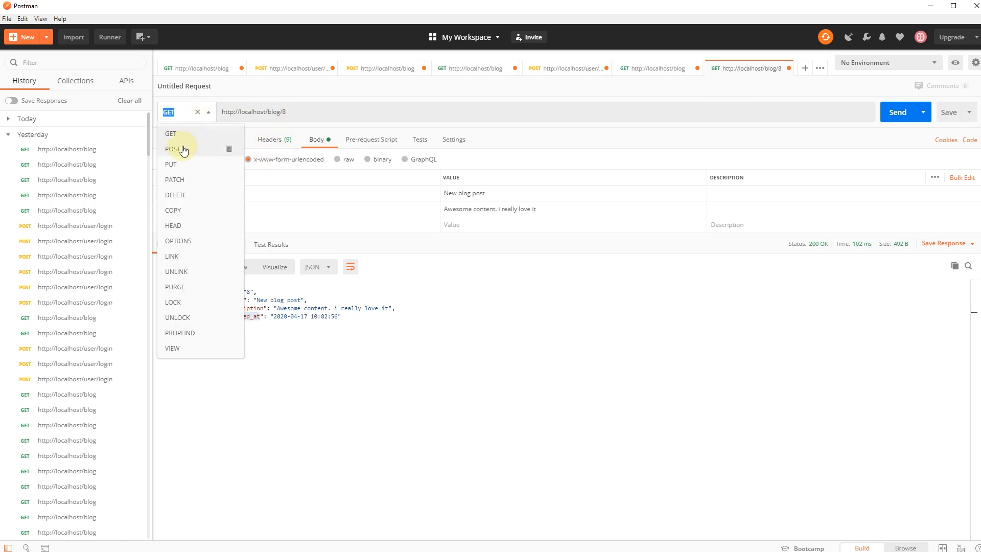
mouse_move(183, 163)
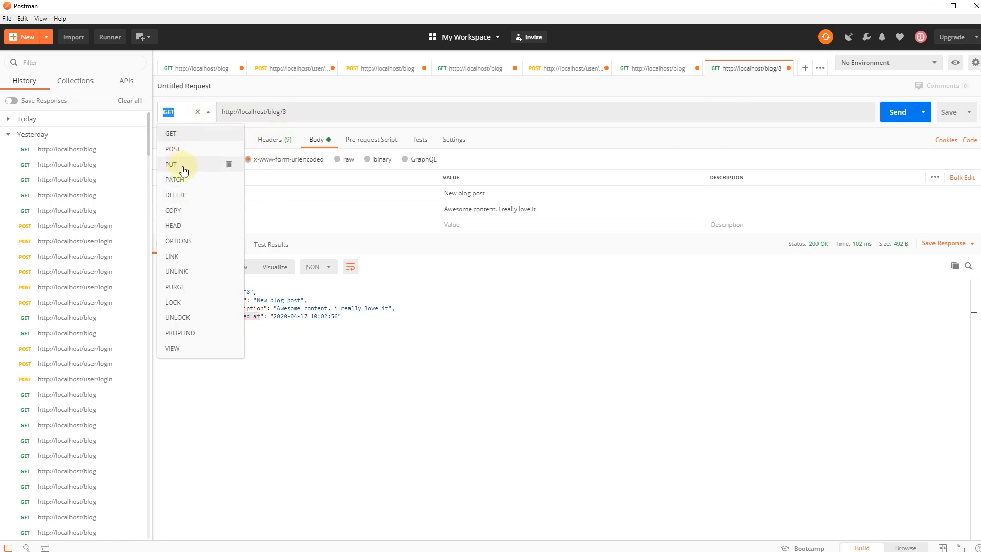
click(170, 163)
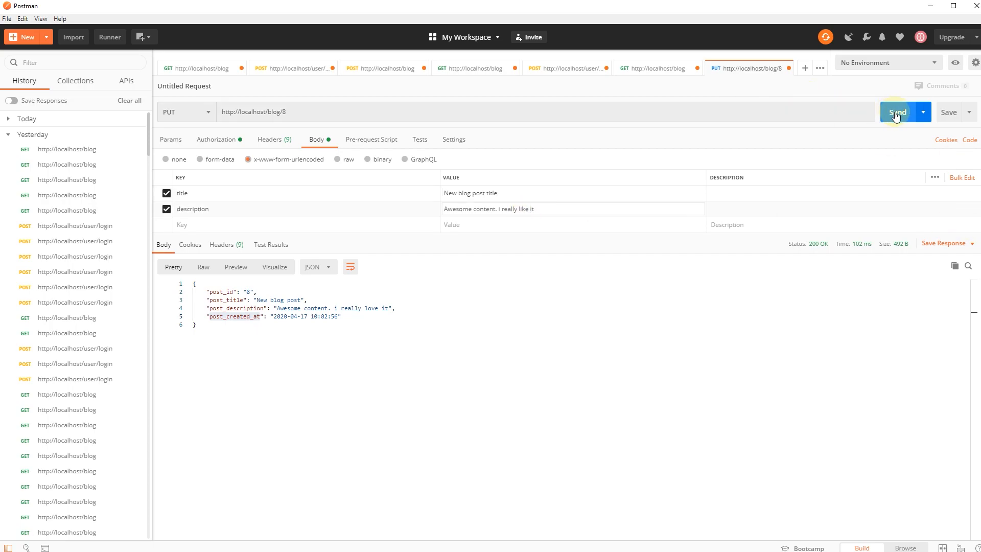
Send the PUT for post 8 (200 OK), then re-fetch it with GET to confirm the new title and description.
click(896, 113)
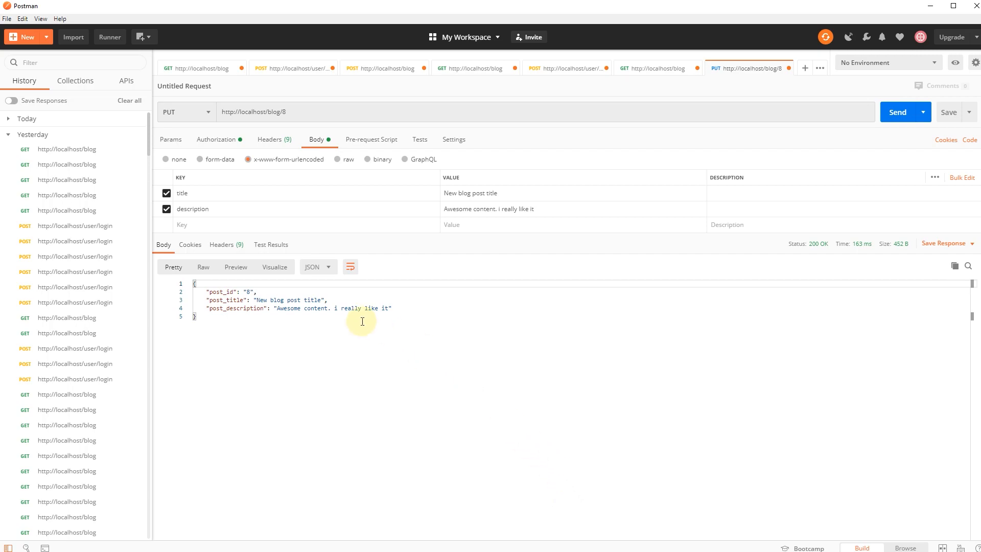
mouse_move(526, 325)
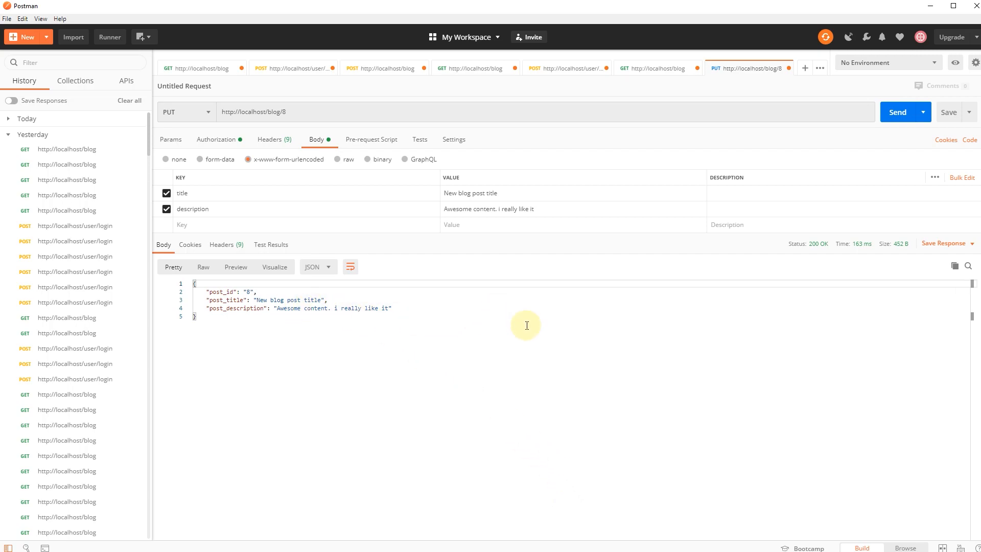
mouse_move(319, 388)
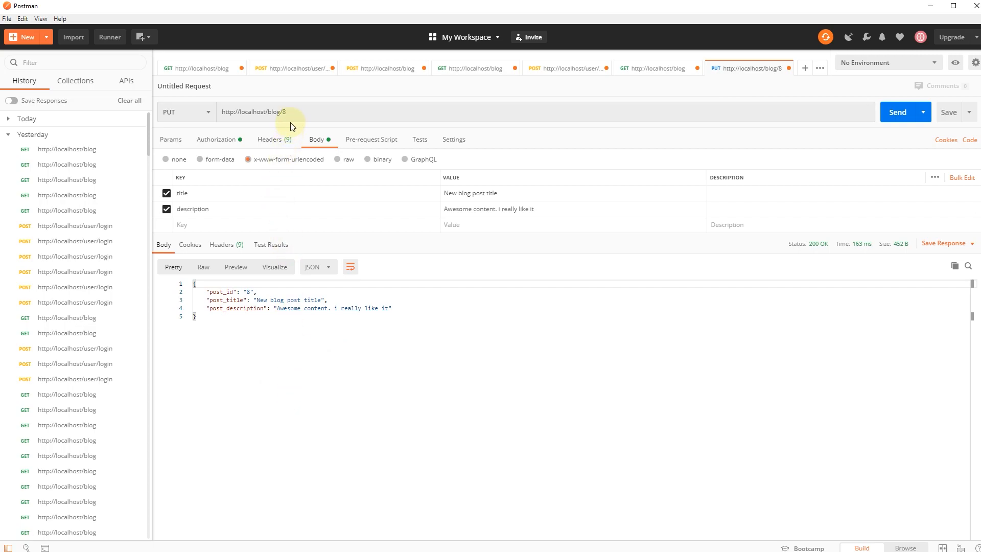
click(186, 113)
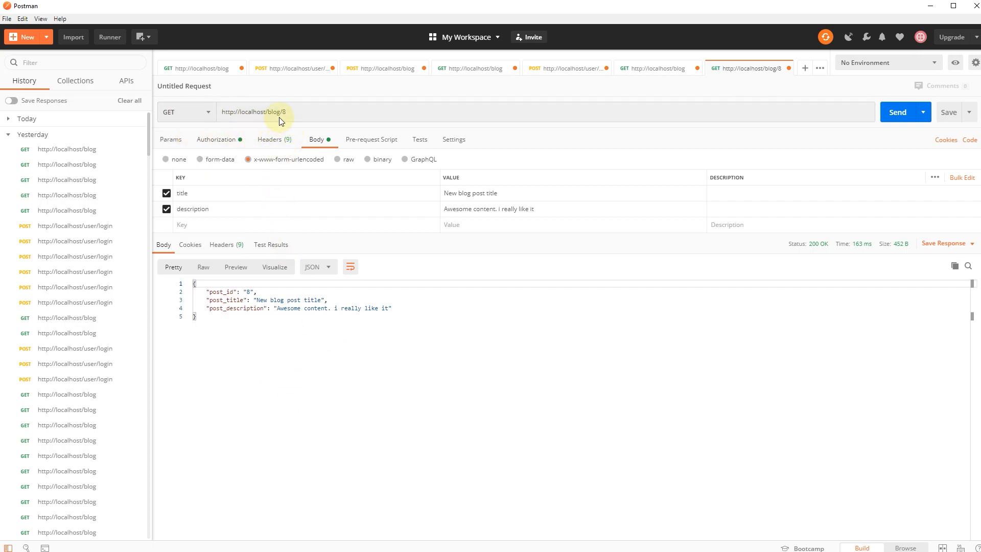
click(255, 112)
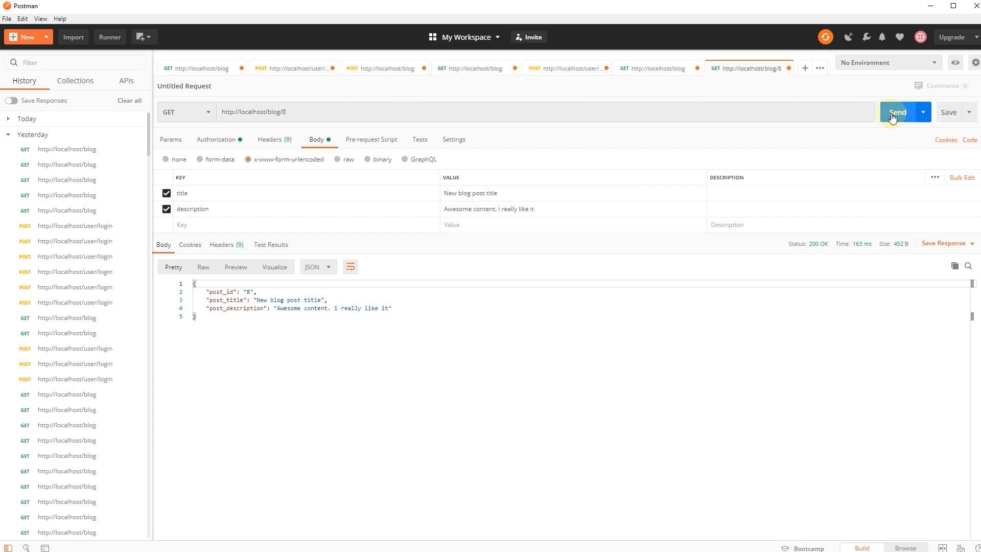
click(897, 112)
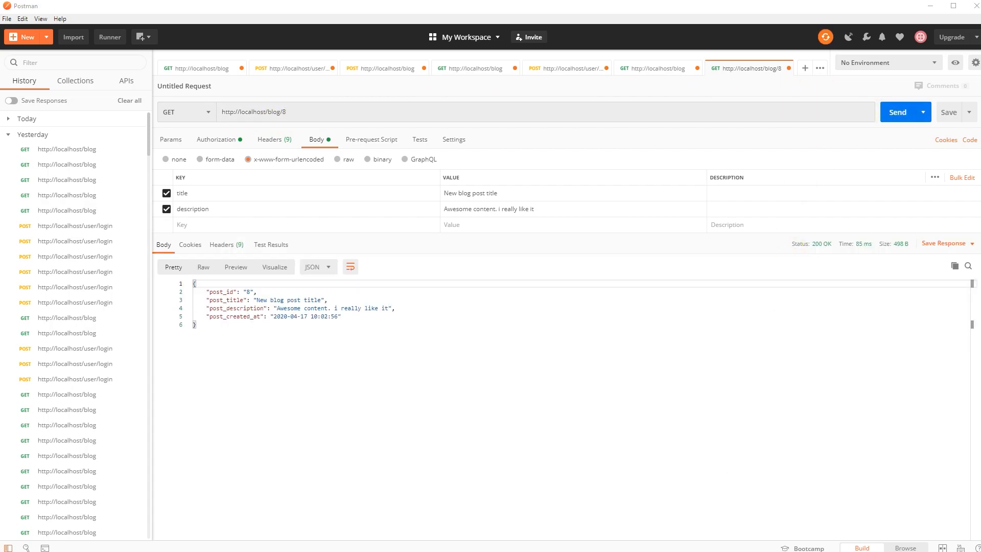
mouse_move(504, 312)
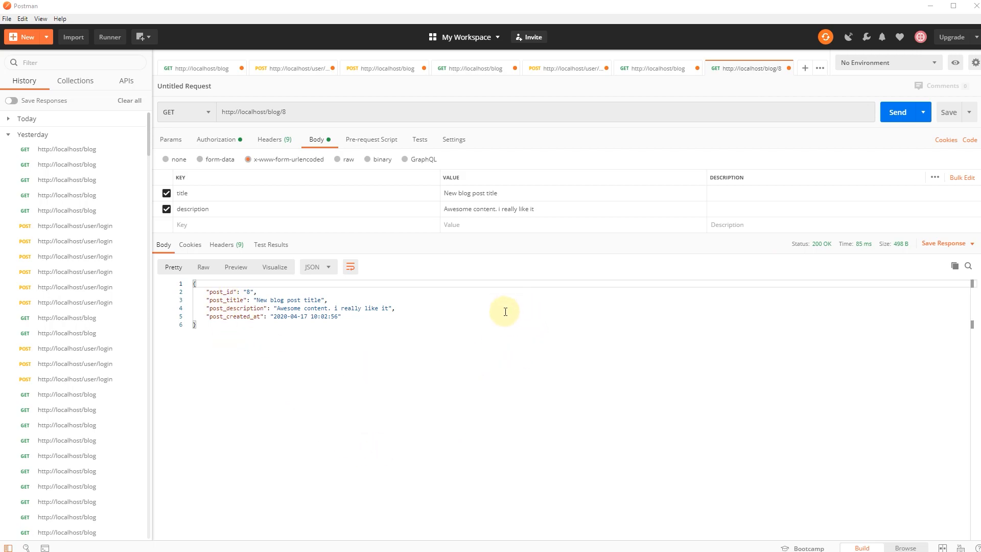
double_click(313, 299)
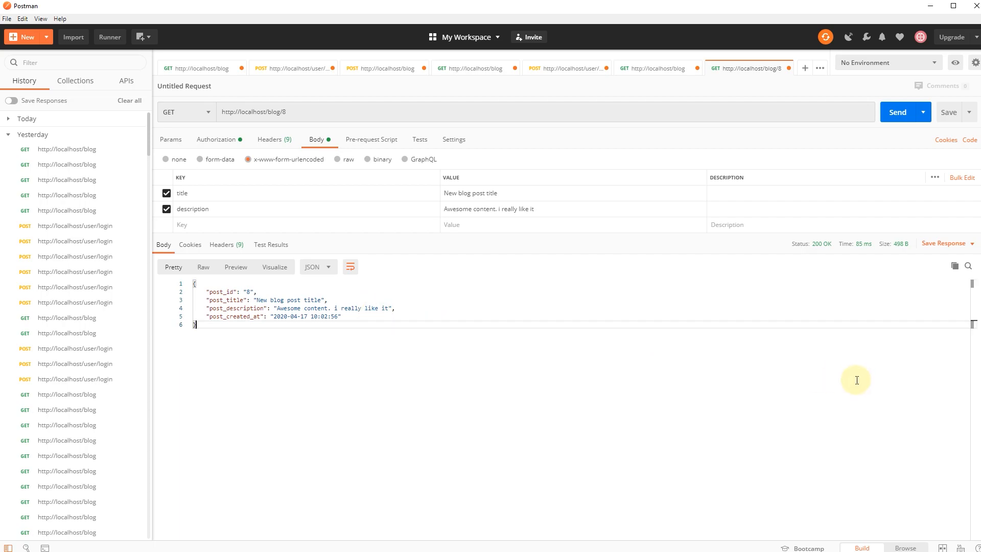
mouse_move(377, 384)
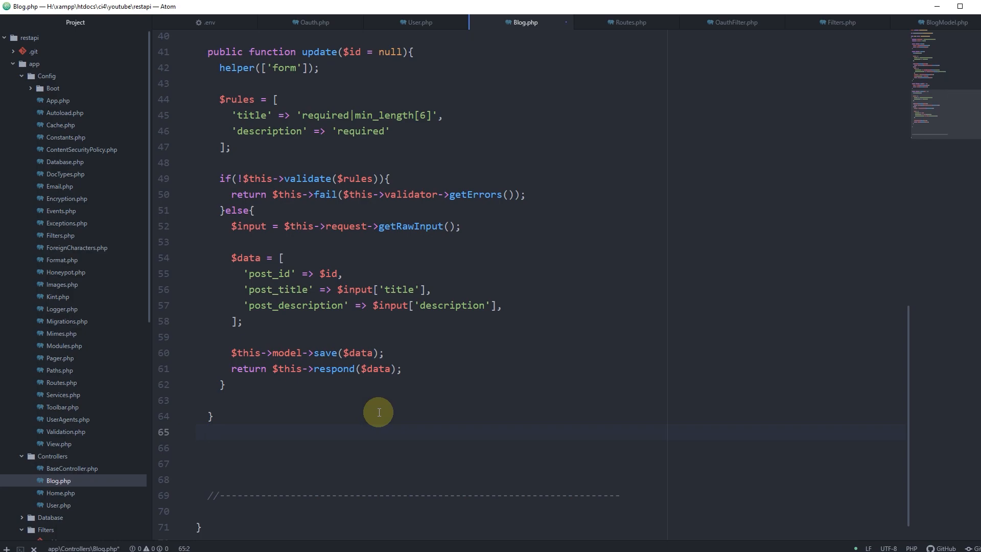
Write delete($id) loading $data from the model and, when found, deleting it by id.
text(public function delete($id = null){)
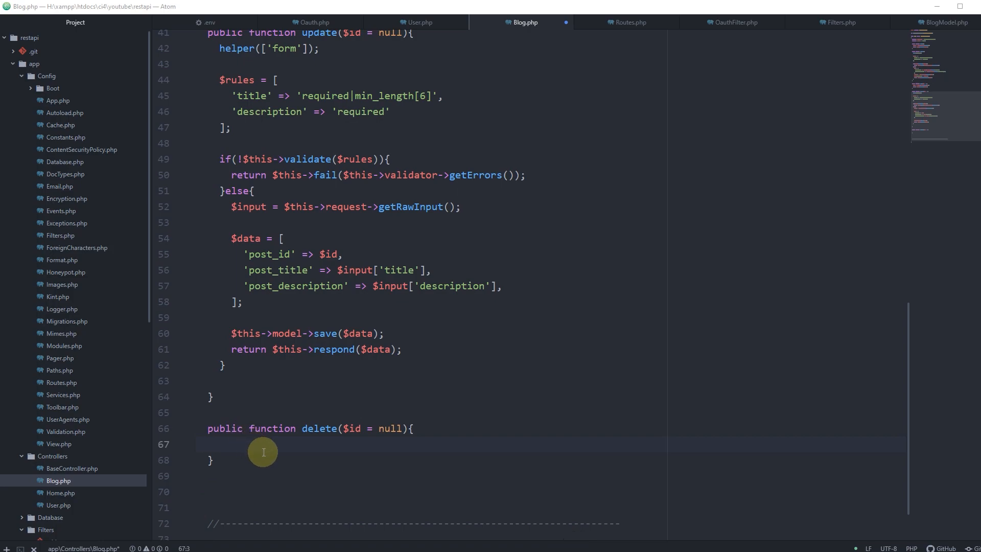
text($)
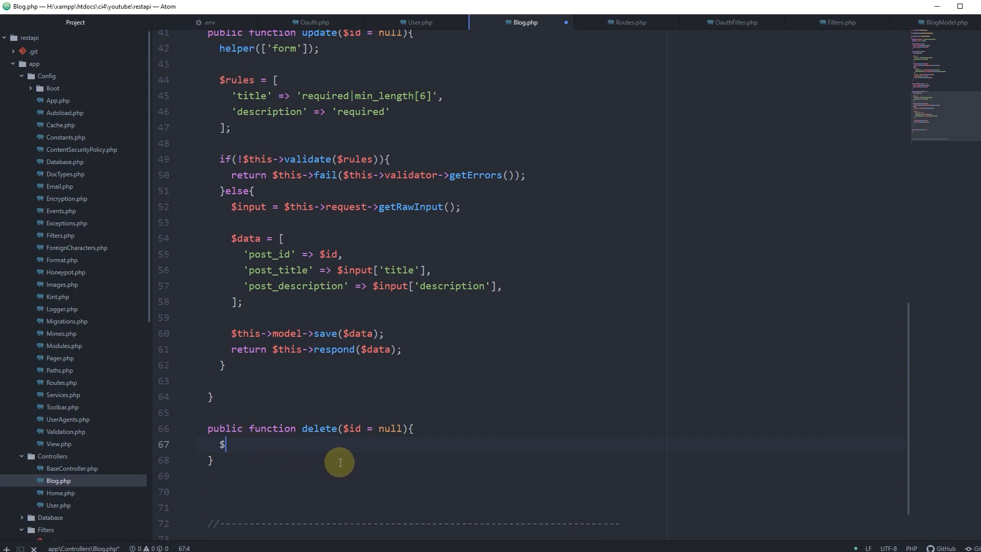
text(data = $)
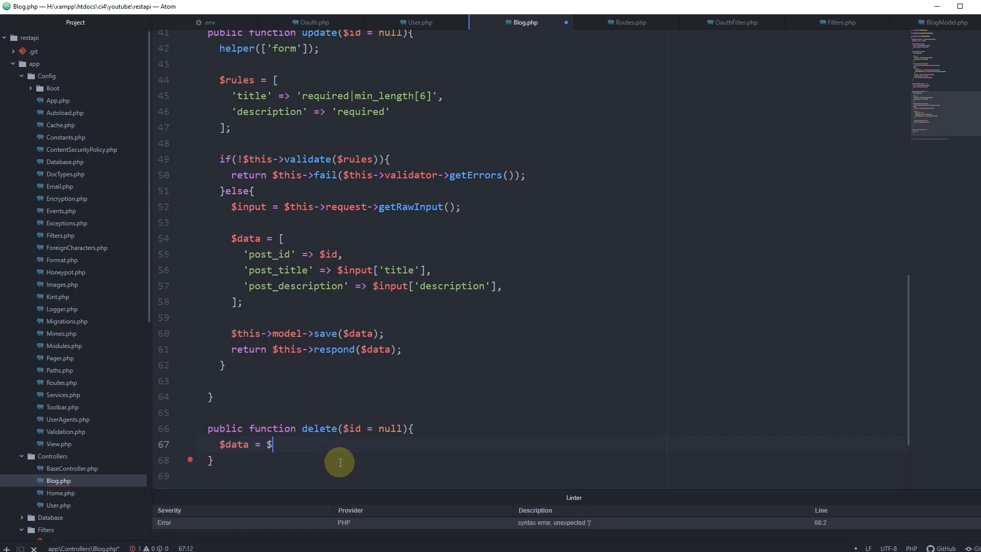
text(this->model->find($id);)
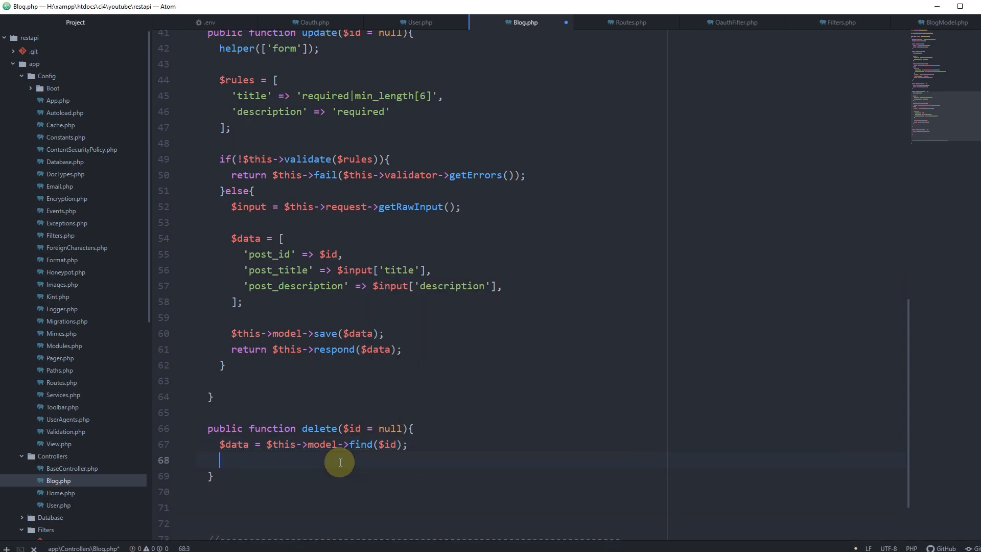
text(if($daa)
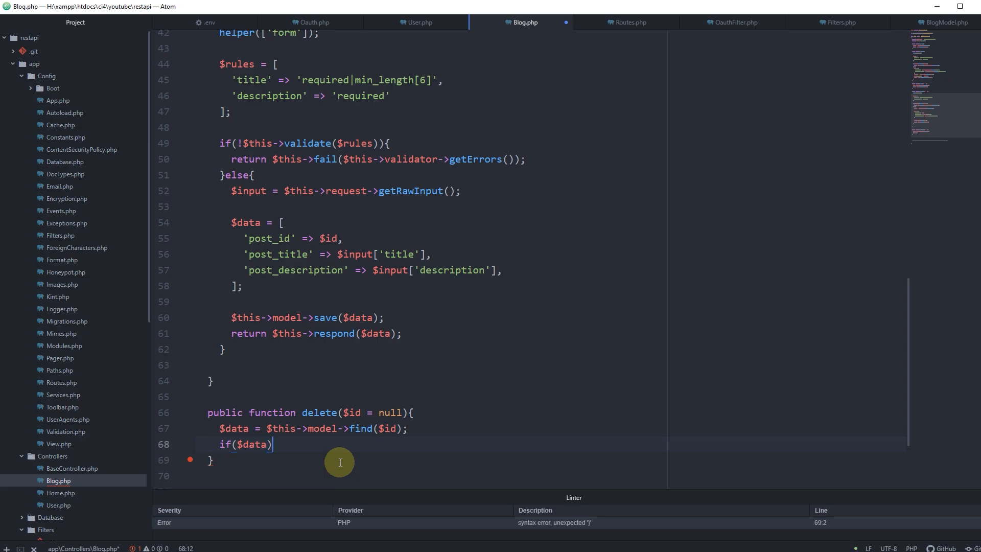
text({})
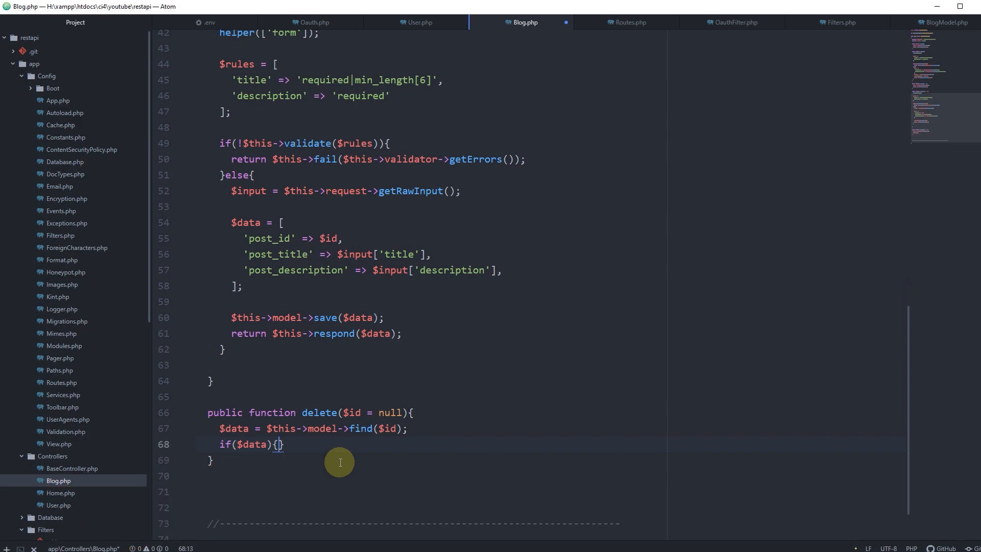
text($this->)
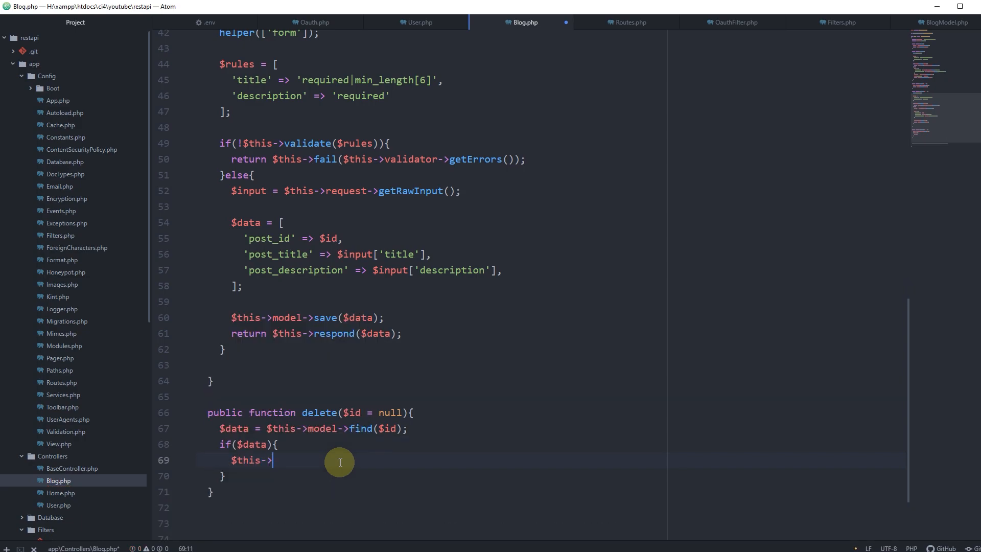
text(model->delete()
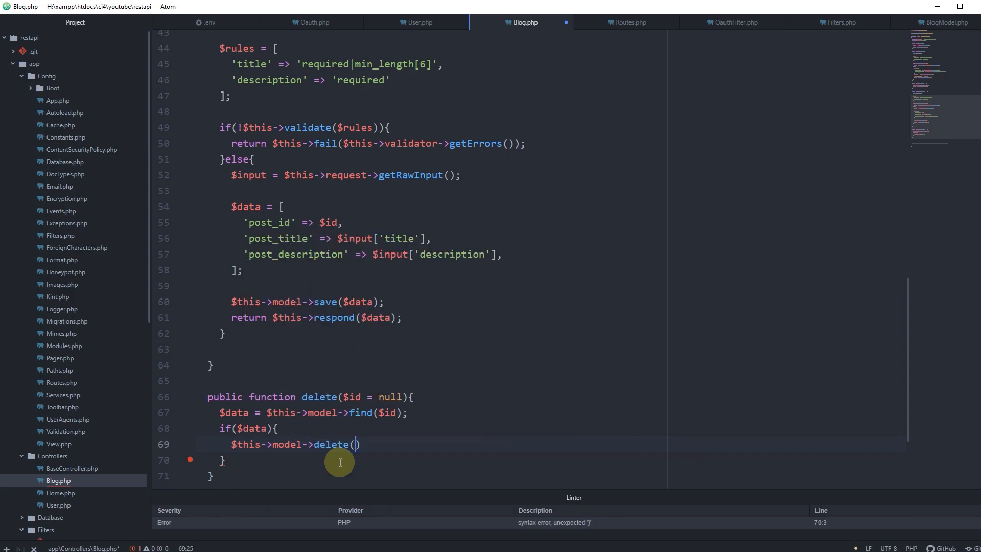
text($)
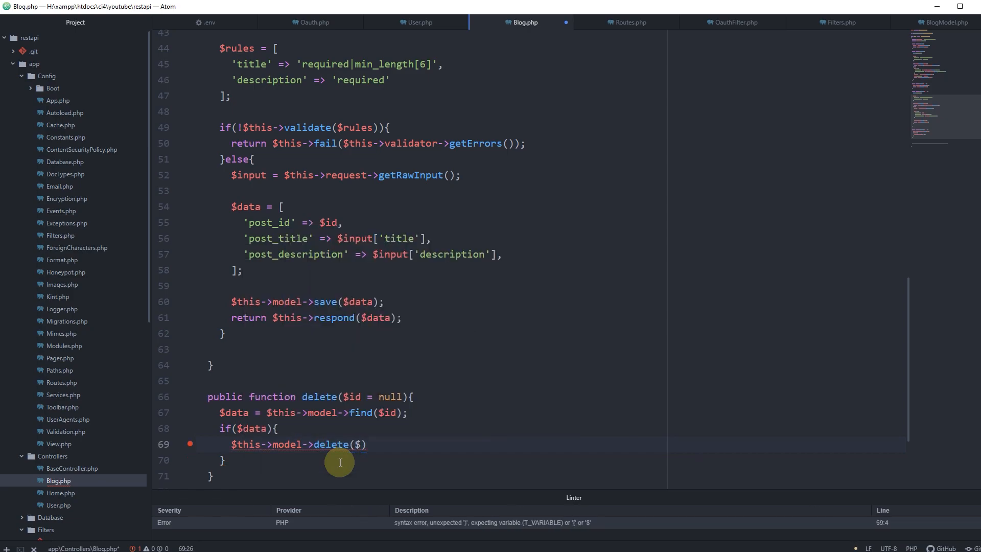
text(id)lab)
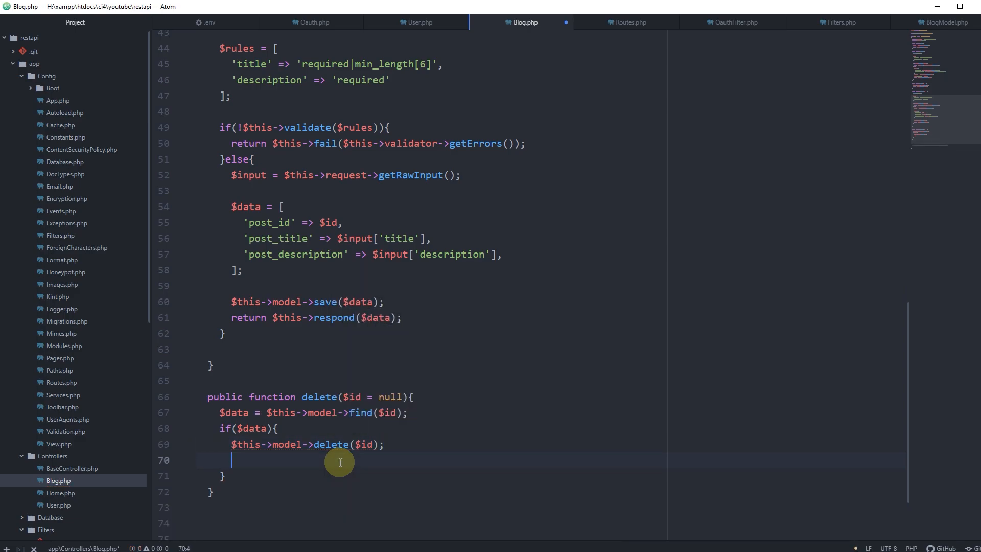
Return $this->respondDeleted($data) after the post is removed.
text(return $this-)
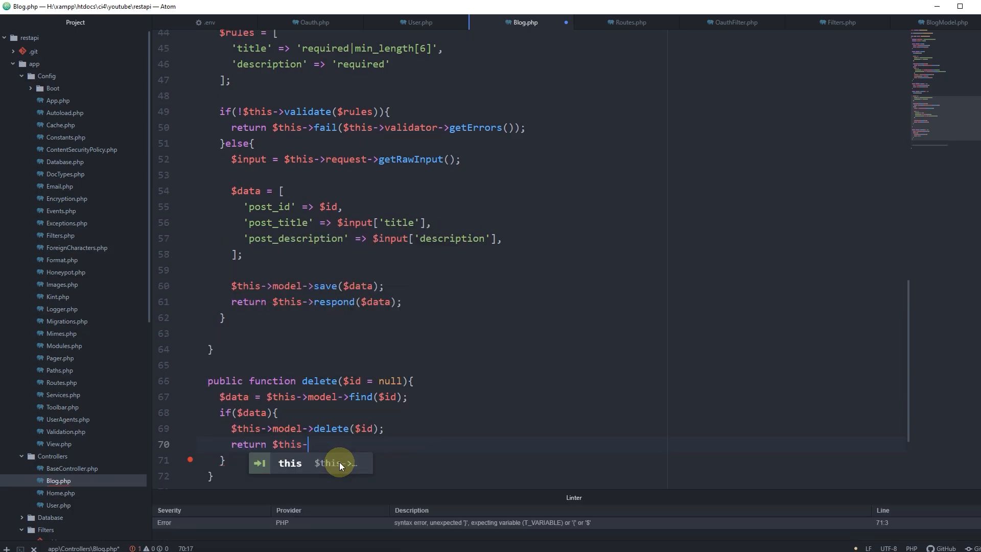
text(>)
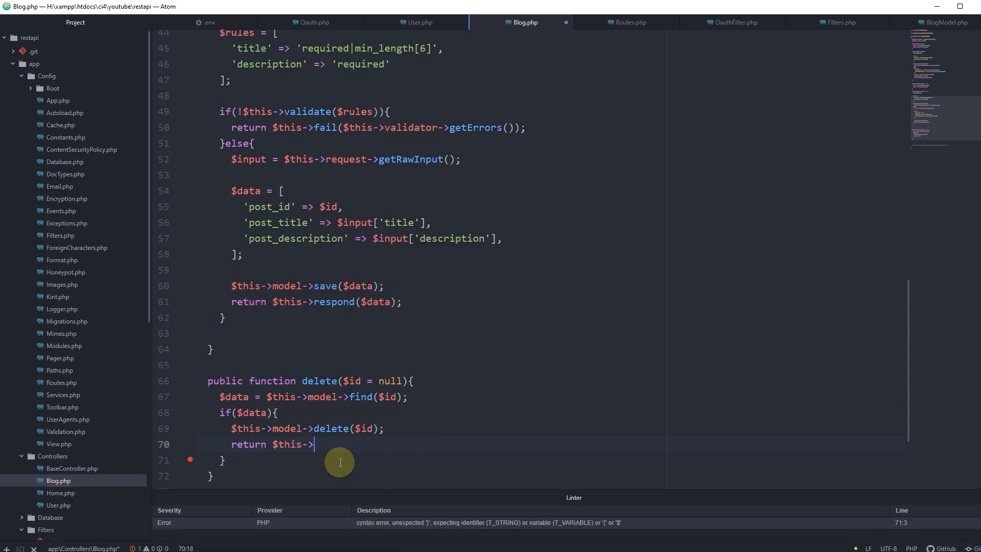
text(respondDeleted()
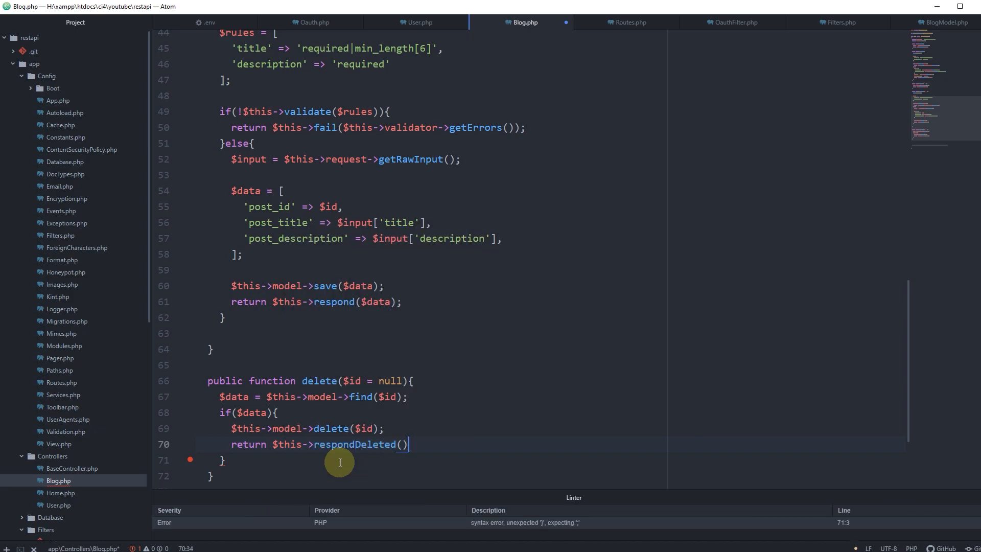
text($data)
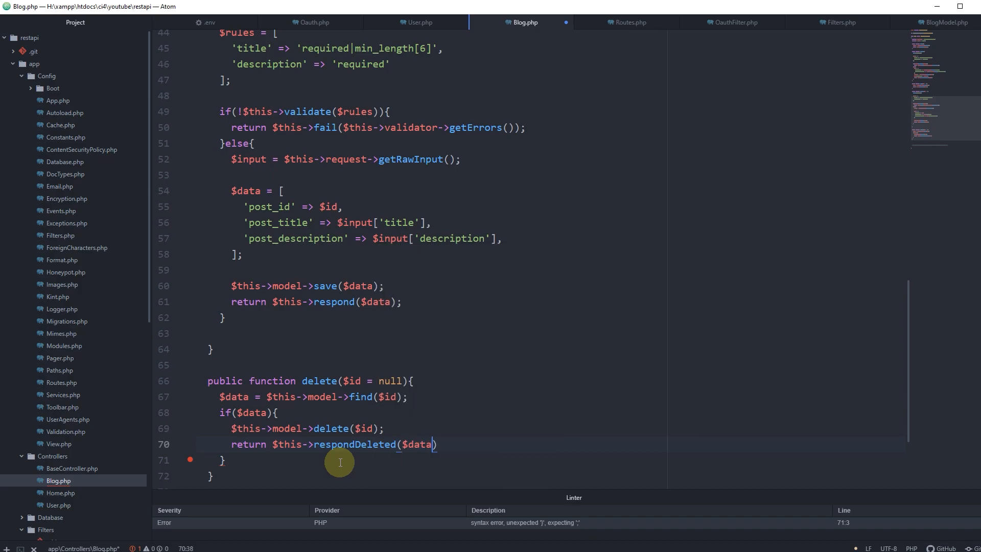
text(;)
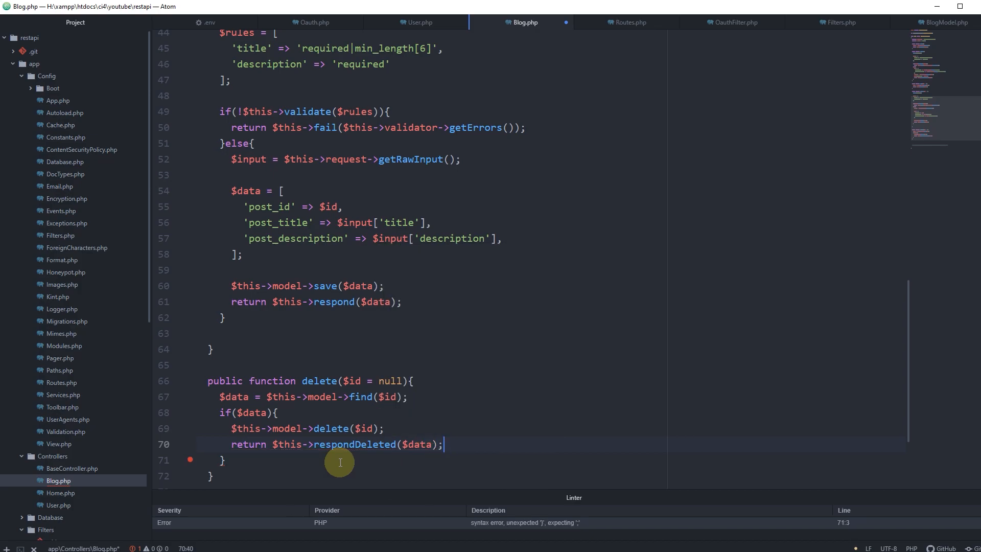
Add the else branch returning $this->failNotFound('Item not found').
text(else{)
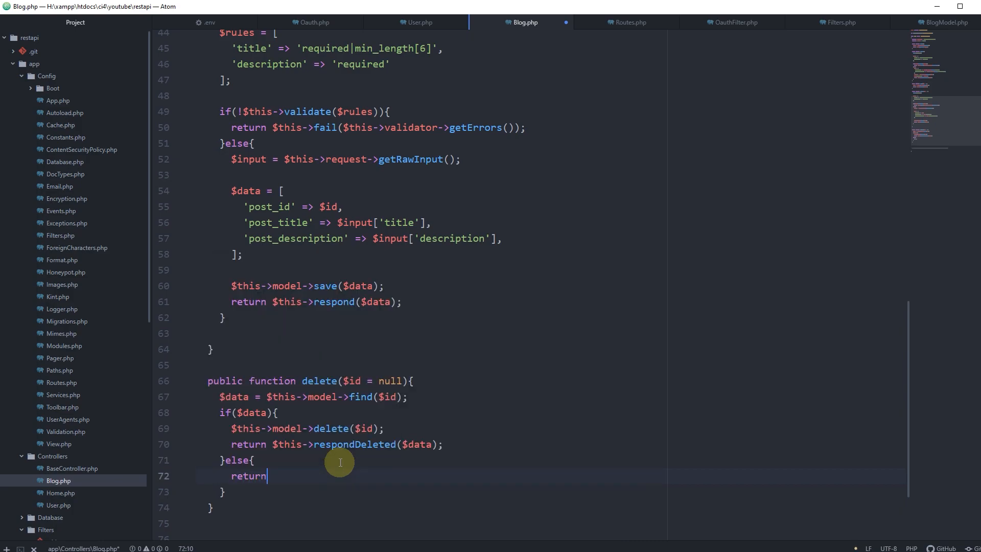
text($this->)
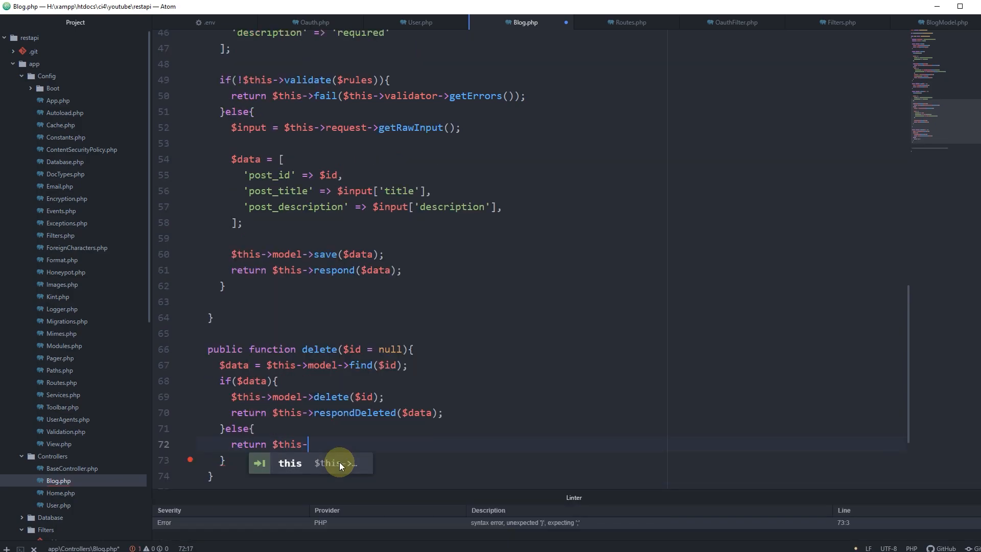
text(failNot)
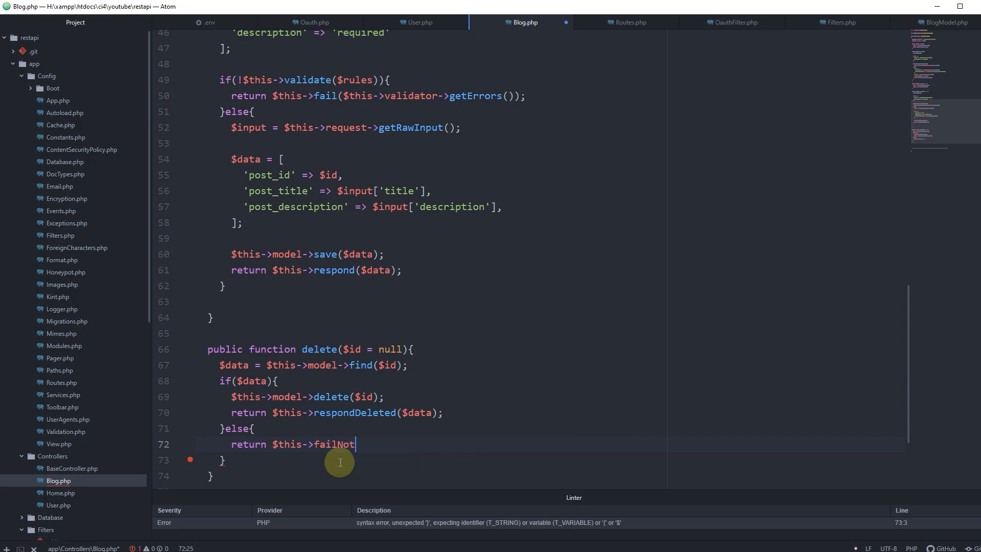
text(Found())
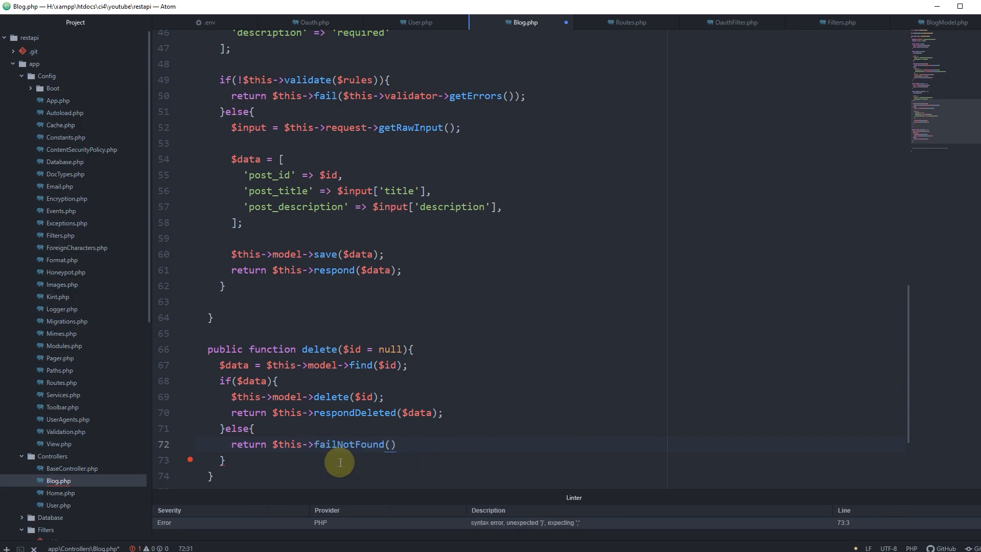
text(;)
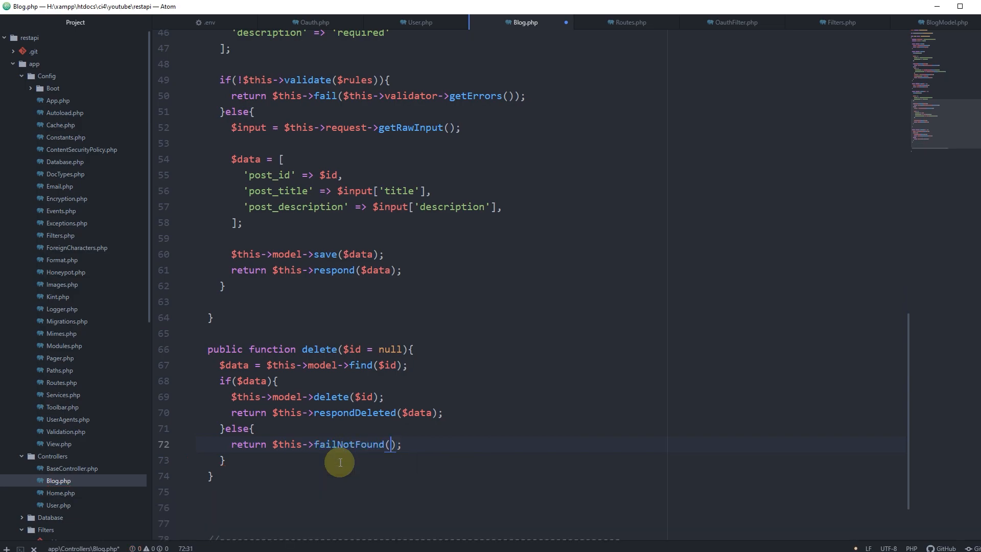
text('')
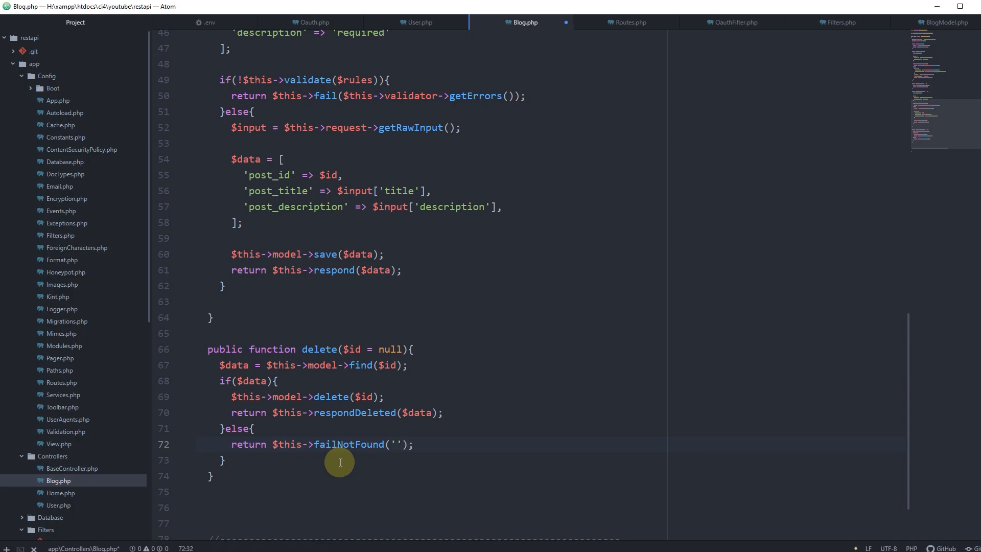
click(395, 445)
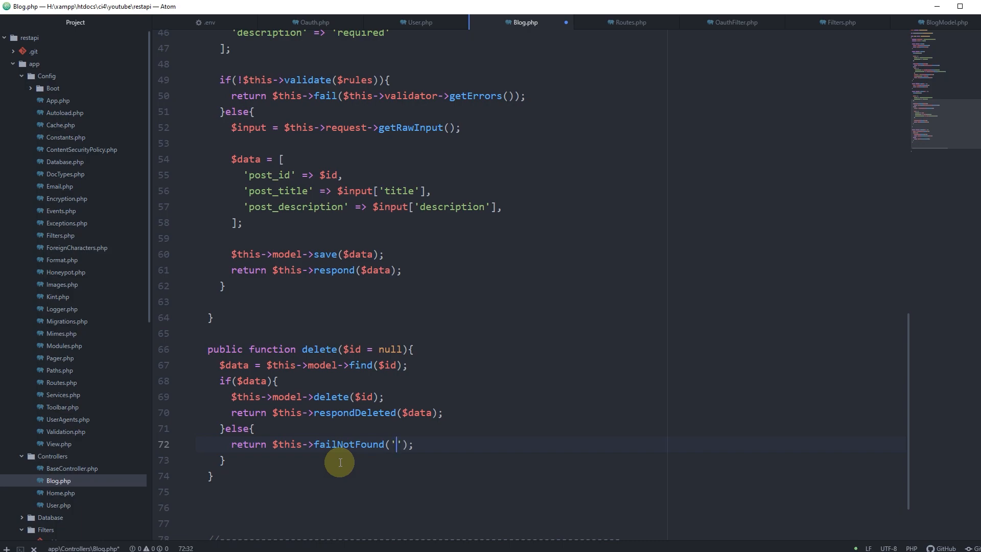
text(Item not)
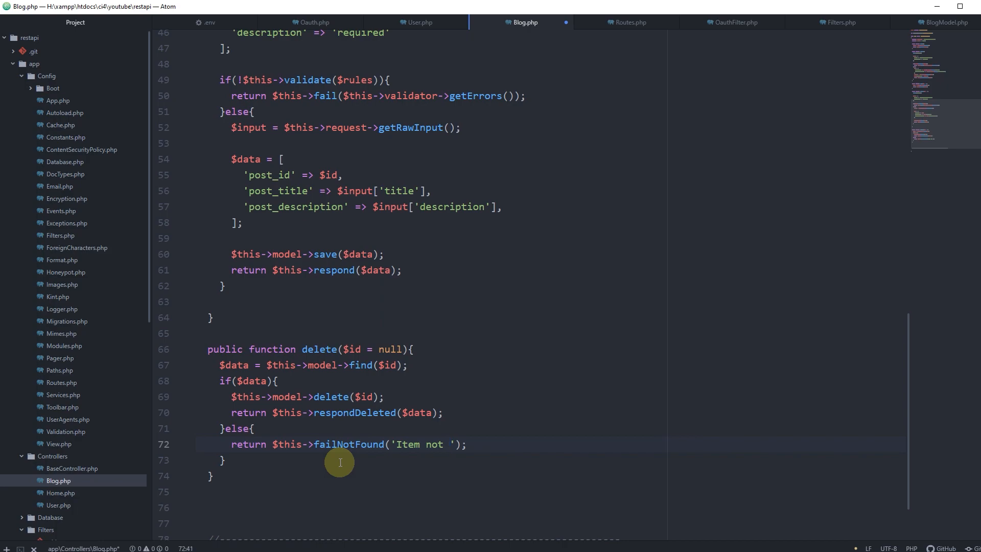
text(found)
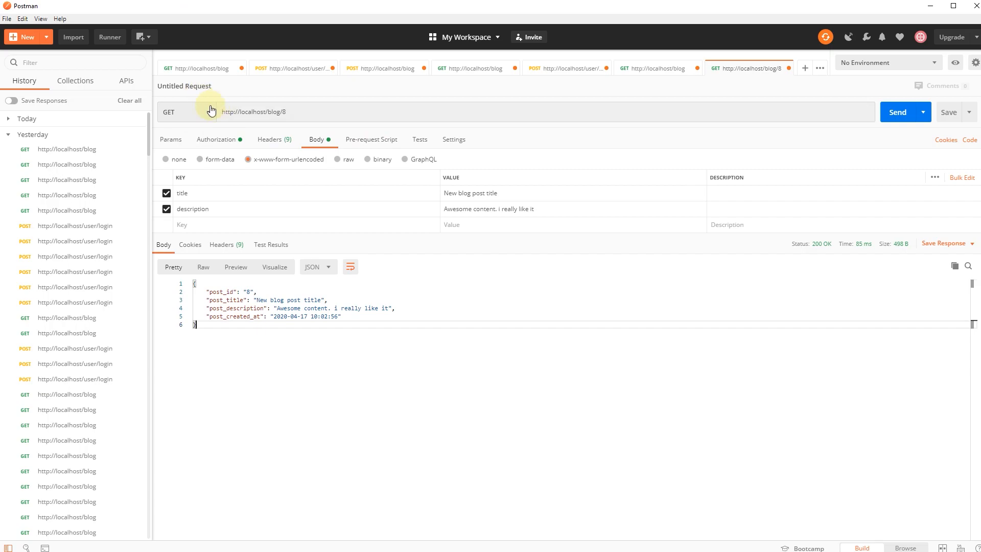
click(169, 112)
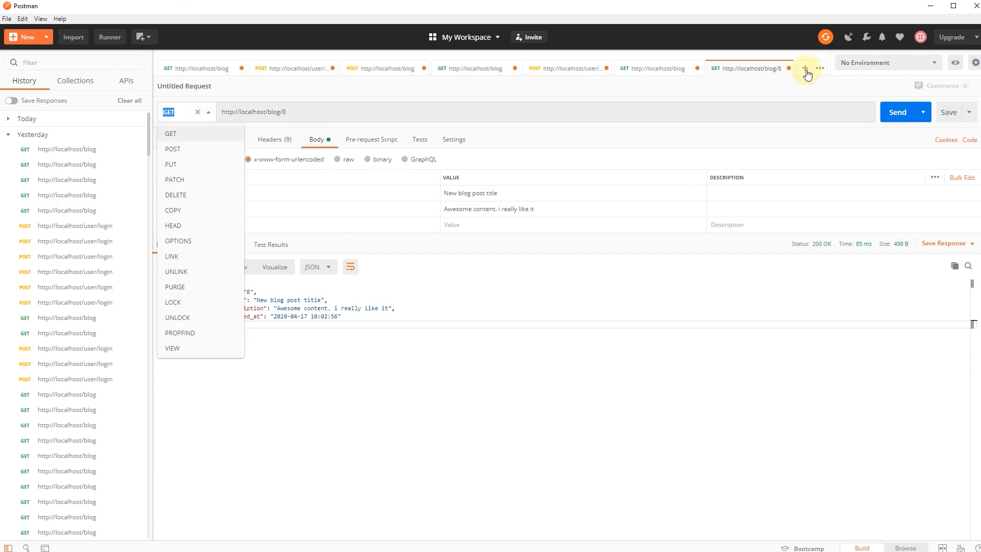
click(805, 69)
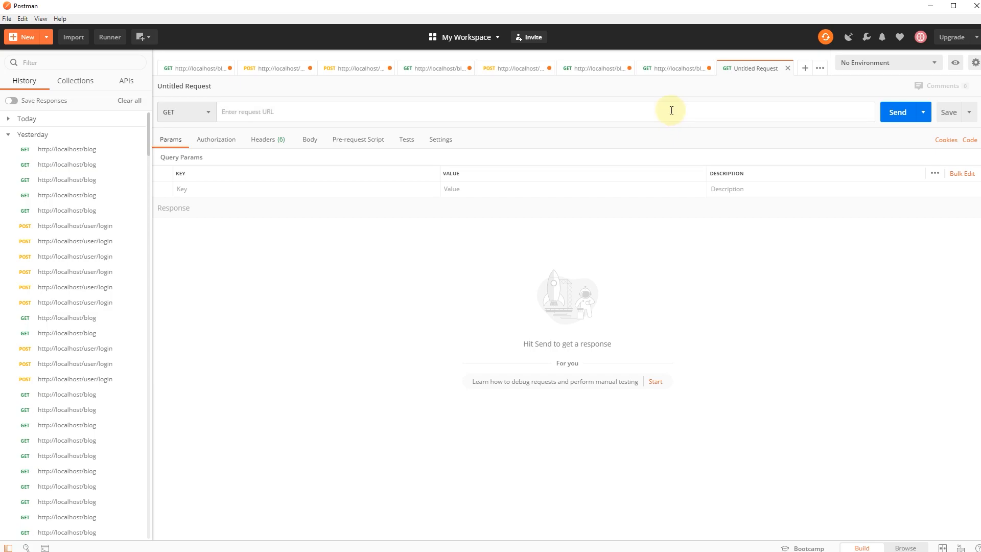
click(186, 112)
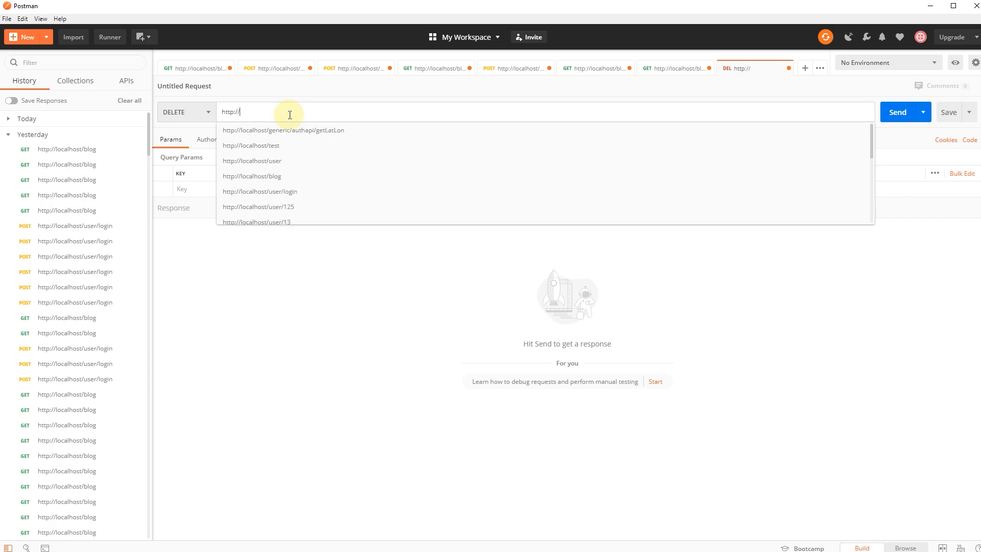
text(localhost/)
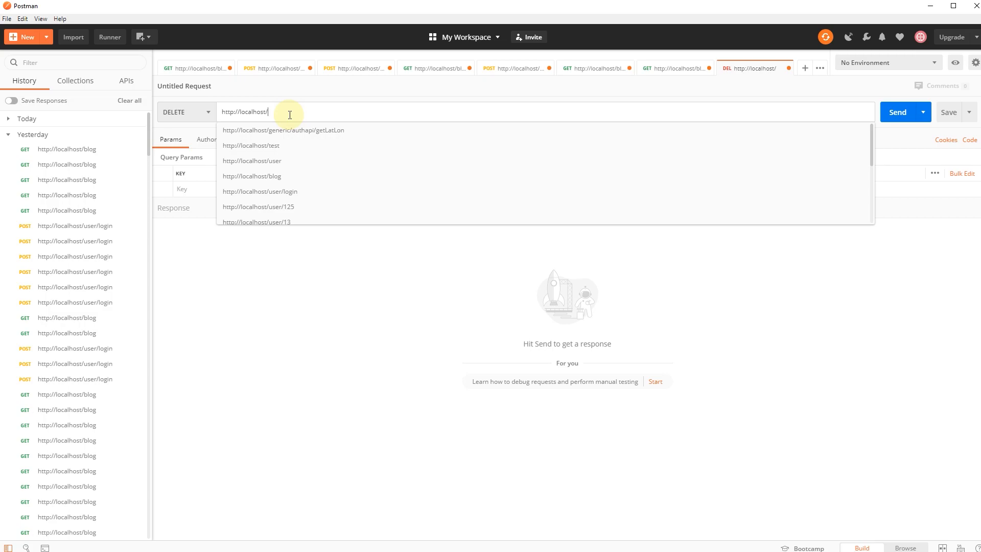
text(blog/8)
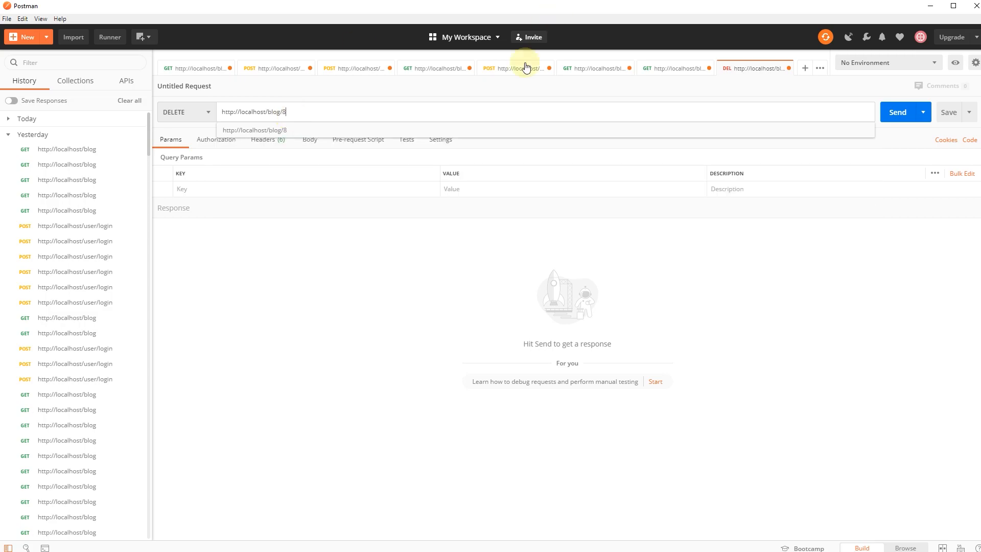
click(675, 69)
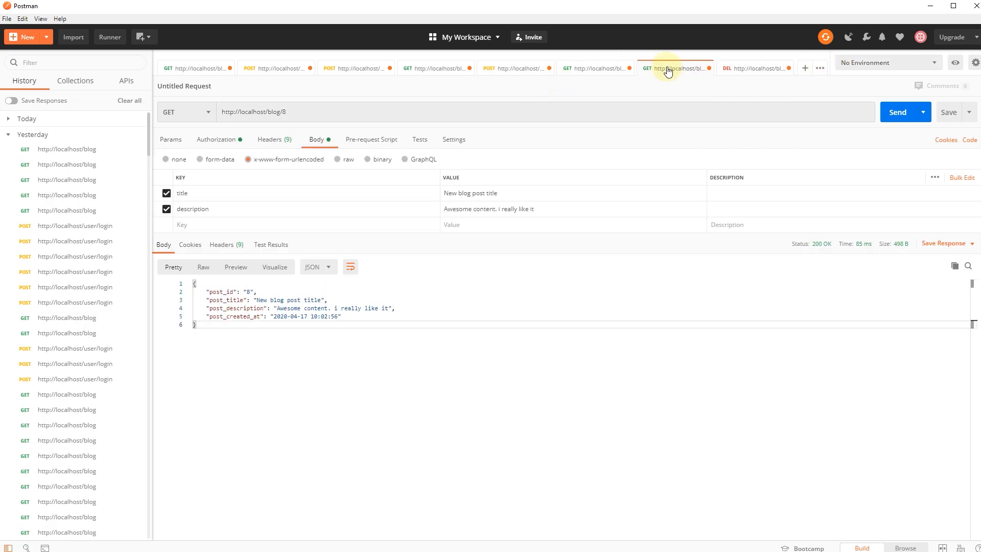
mouse_move(319, 162)
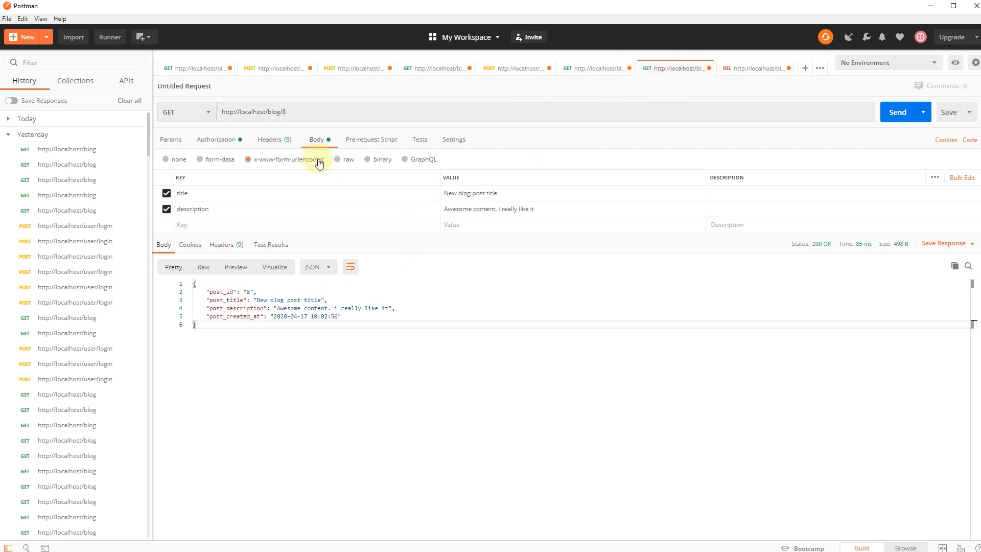
Copy the GET request's bearer token into the DELETE request's Bearer Token authorization.
click(216, 139)
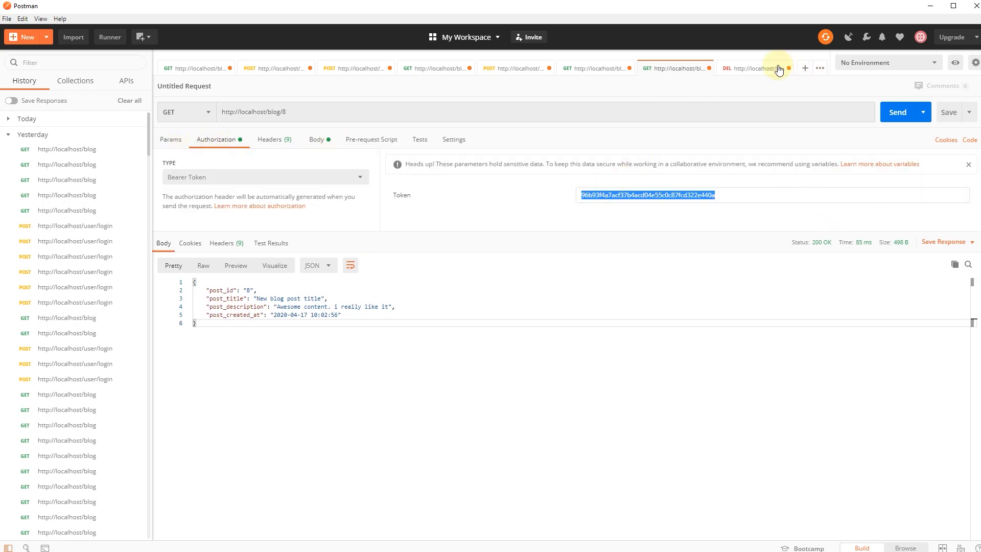
click(754, 68)
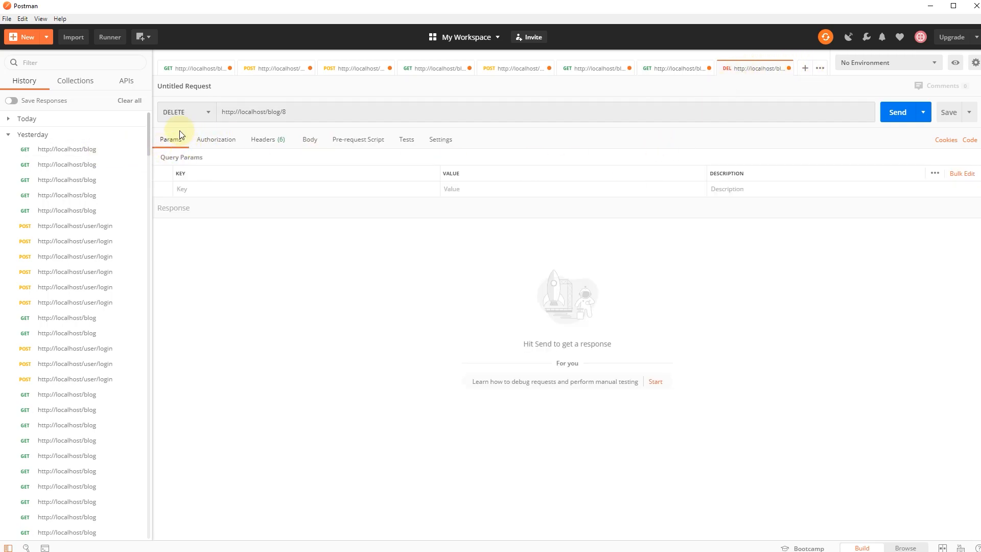
click(216, 139)
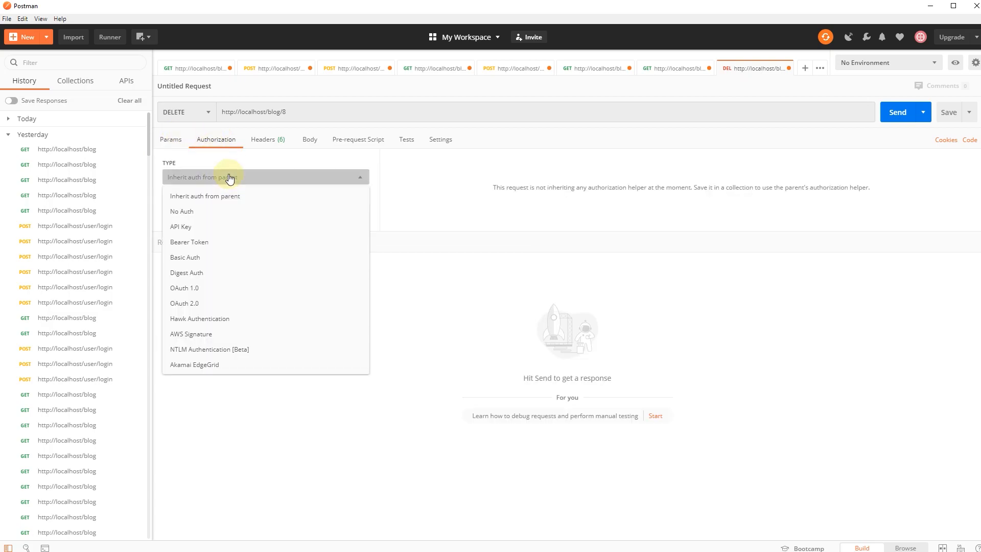
click(189, 243)
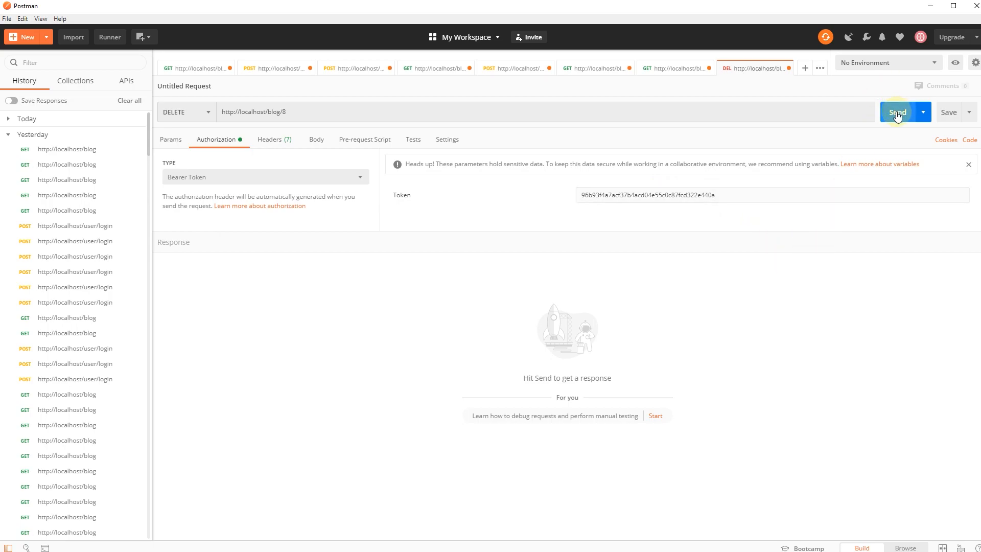
Send DELETE for post 8 twice: first returns its data, the repeat returns 404 Item not found.
click(897, 113)
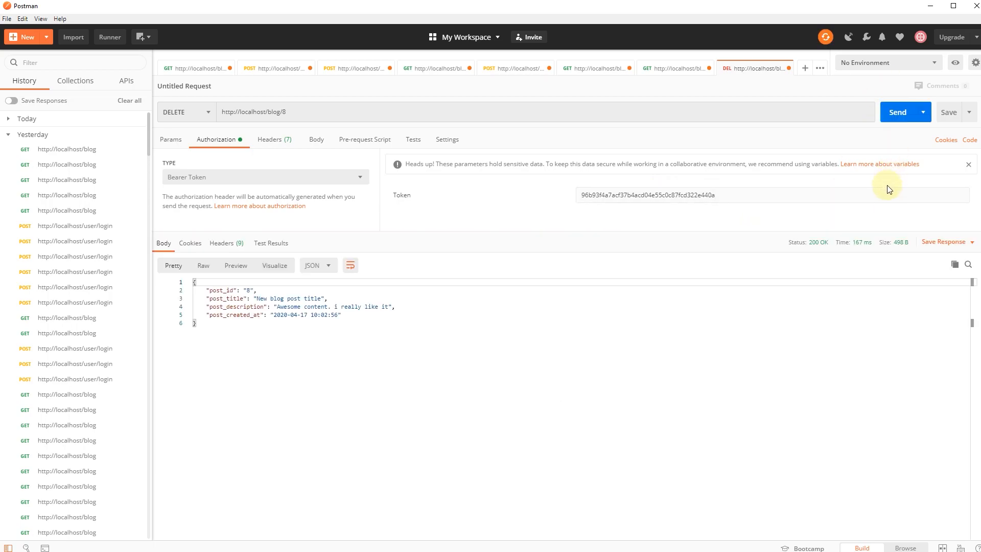
mouse_move(306, 333)
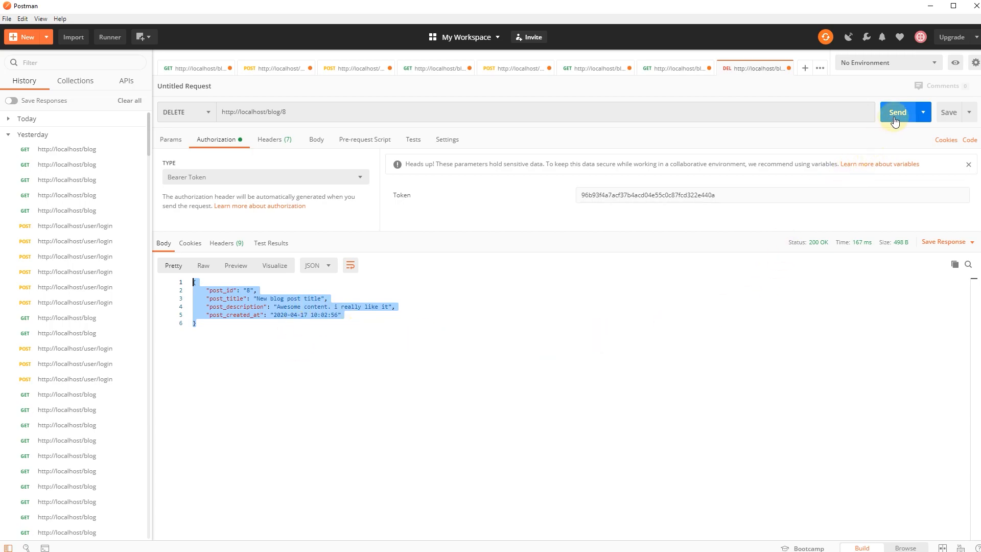
click(897, 113)
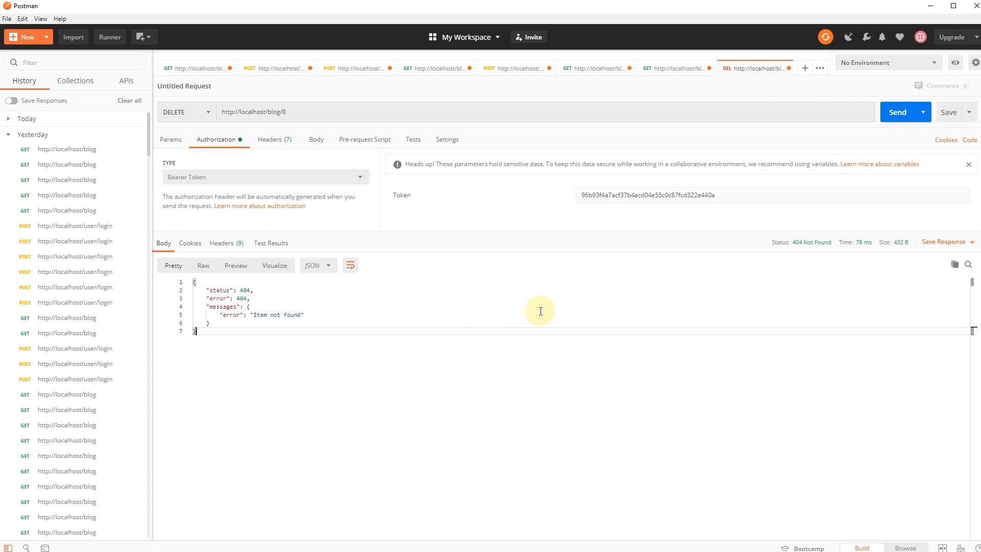
mouse_move(674, 71)
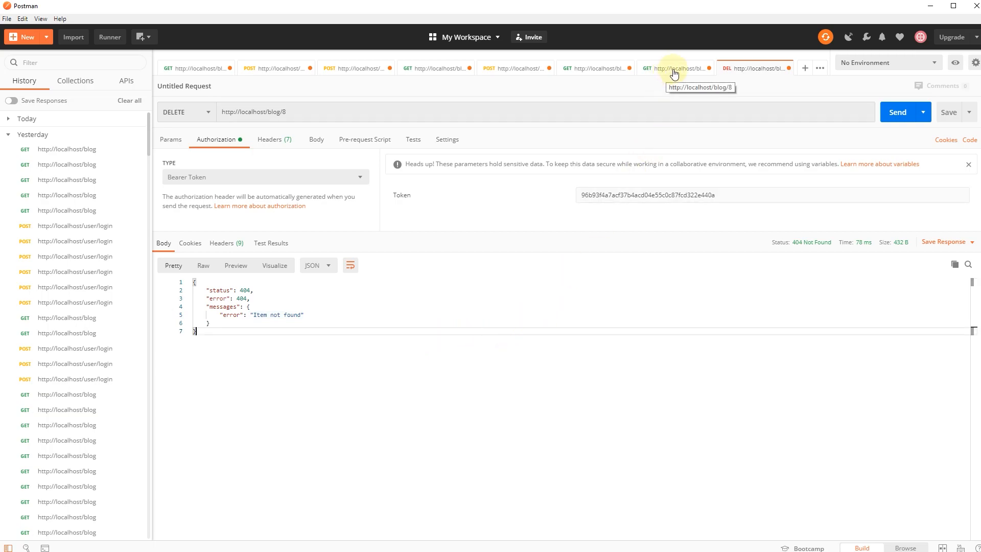
Re-send GET localhost/blog/8 and see it return 404 Not Found.
click(674, 68)
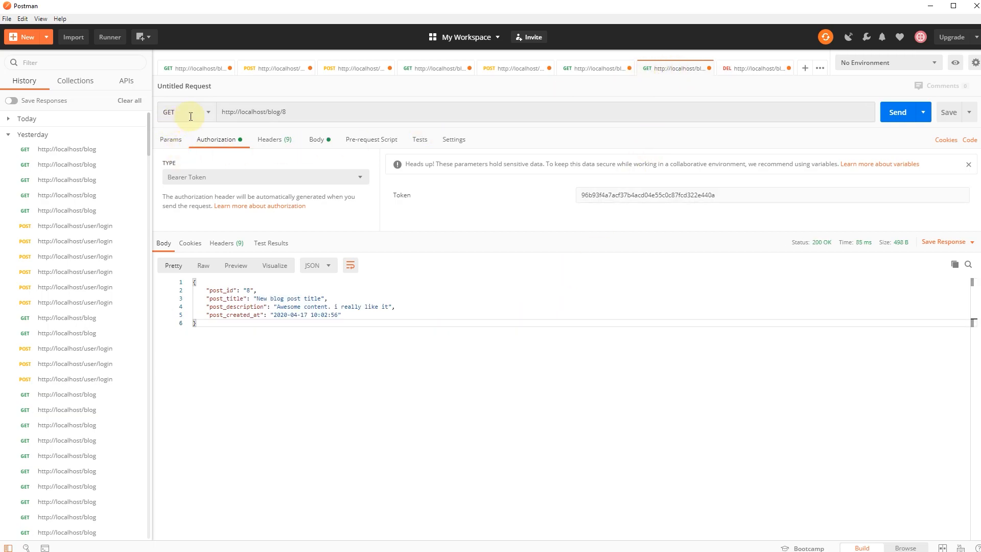
mouse_move(463, 124)
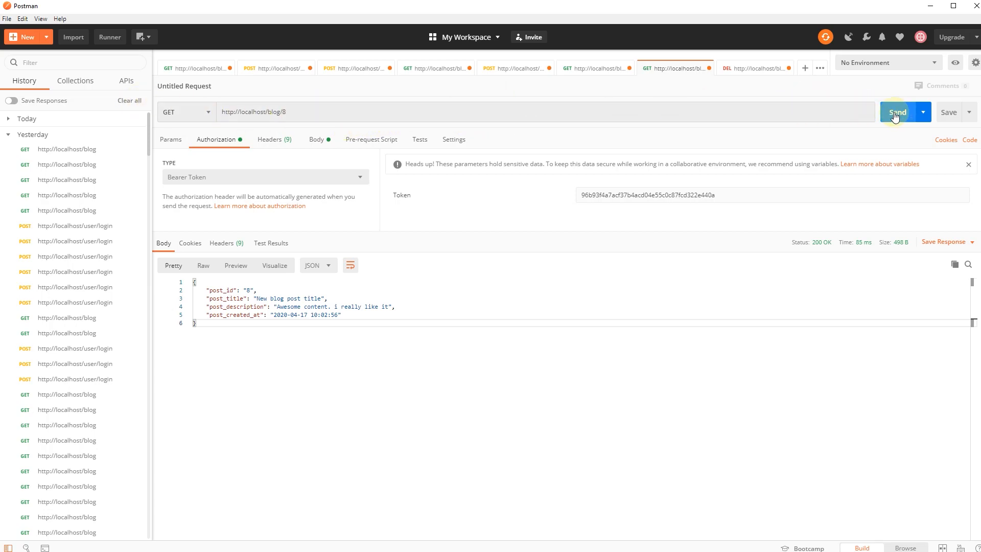
click(897, 111)
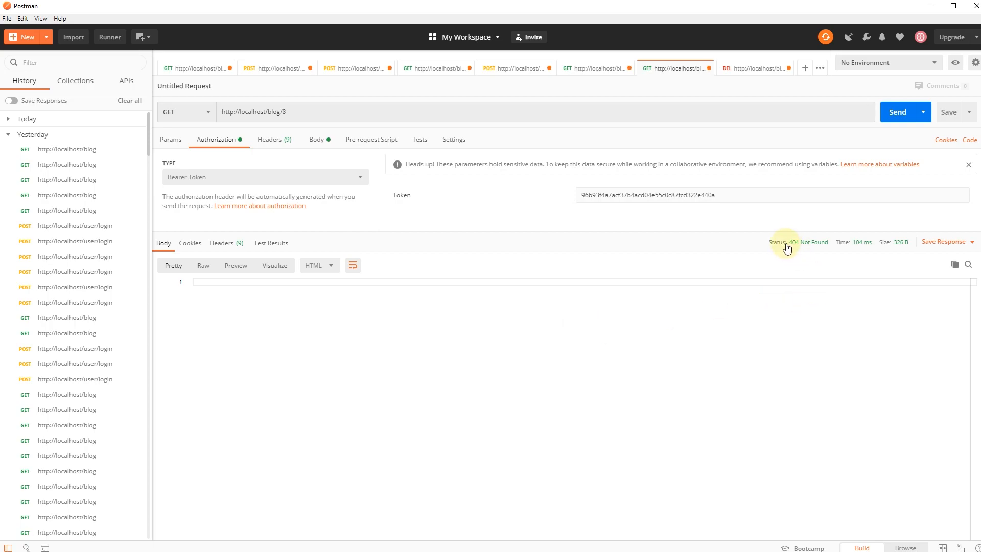
mouse_move(633, 456)
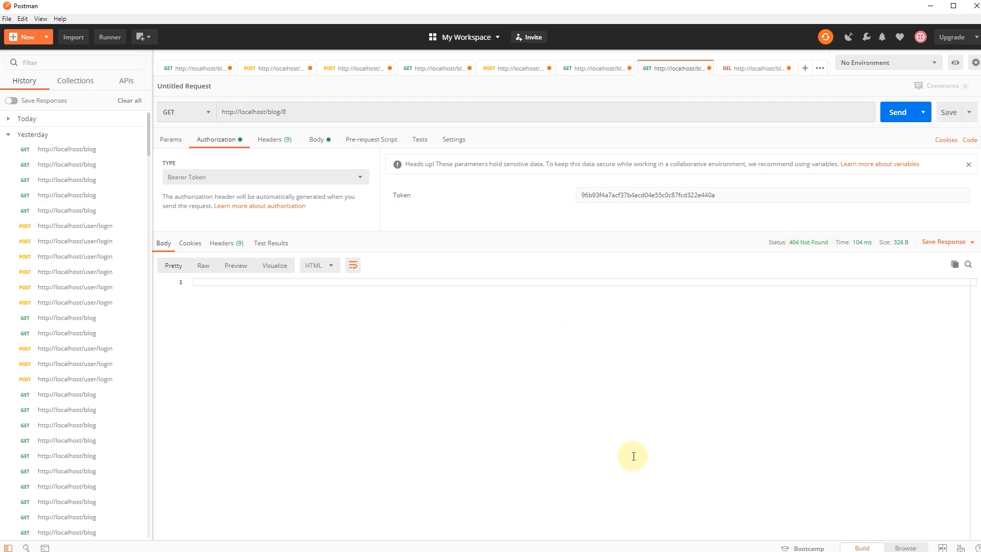